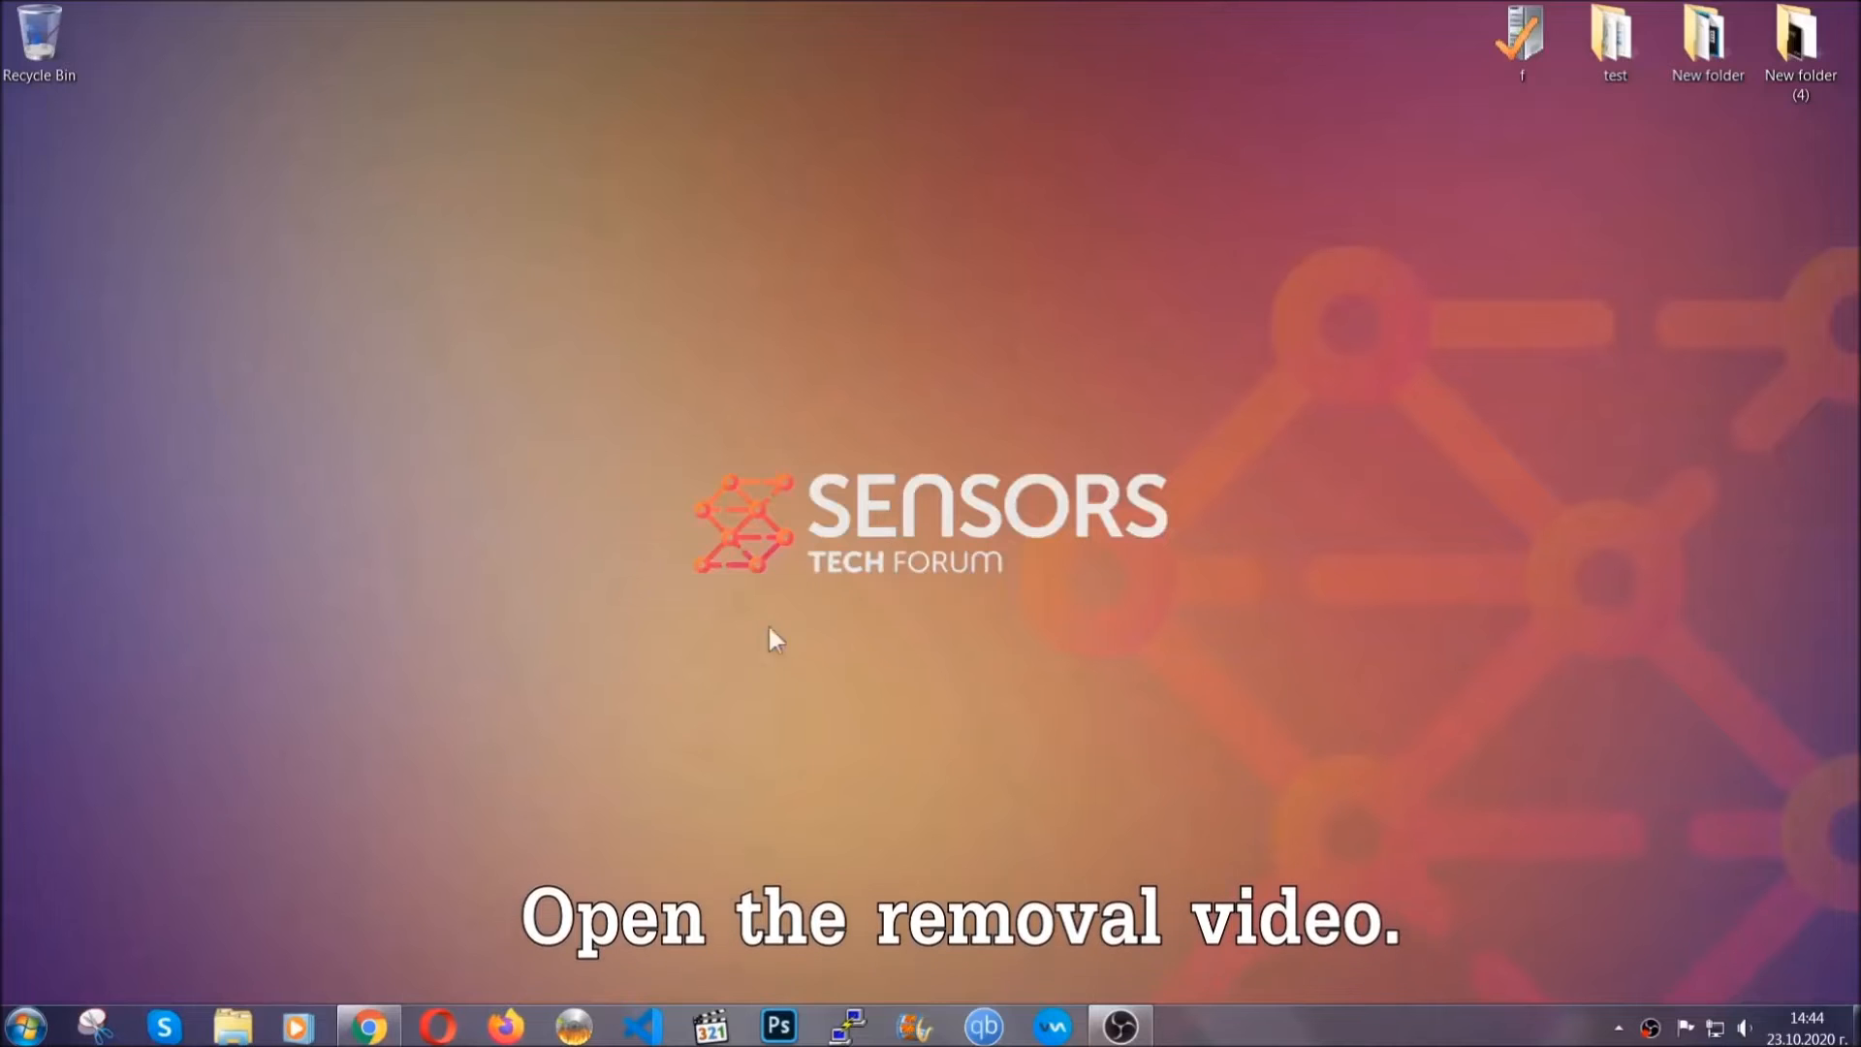
Download the SpyHunter installer from the SensorsTechForum article linked in the removal video's description.
left_click(367, 1026)
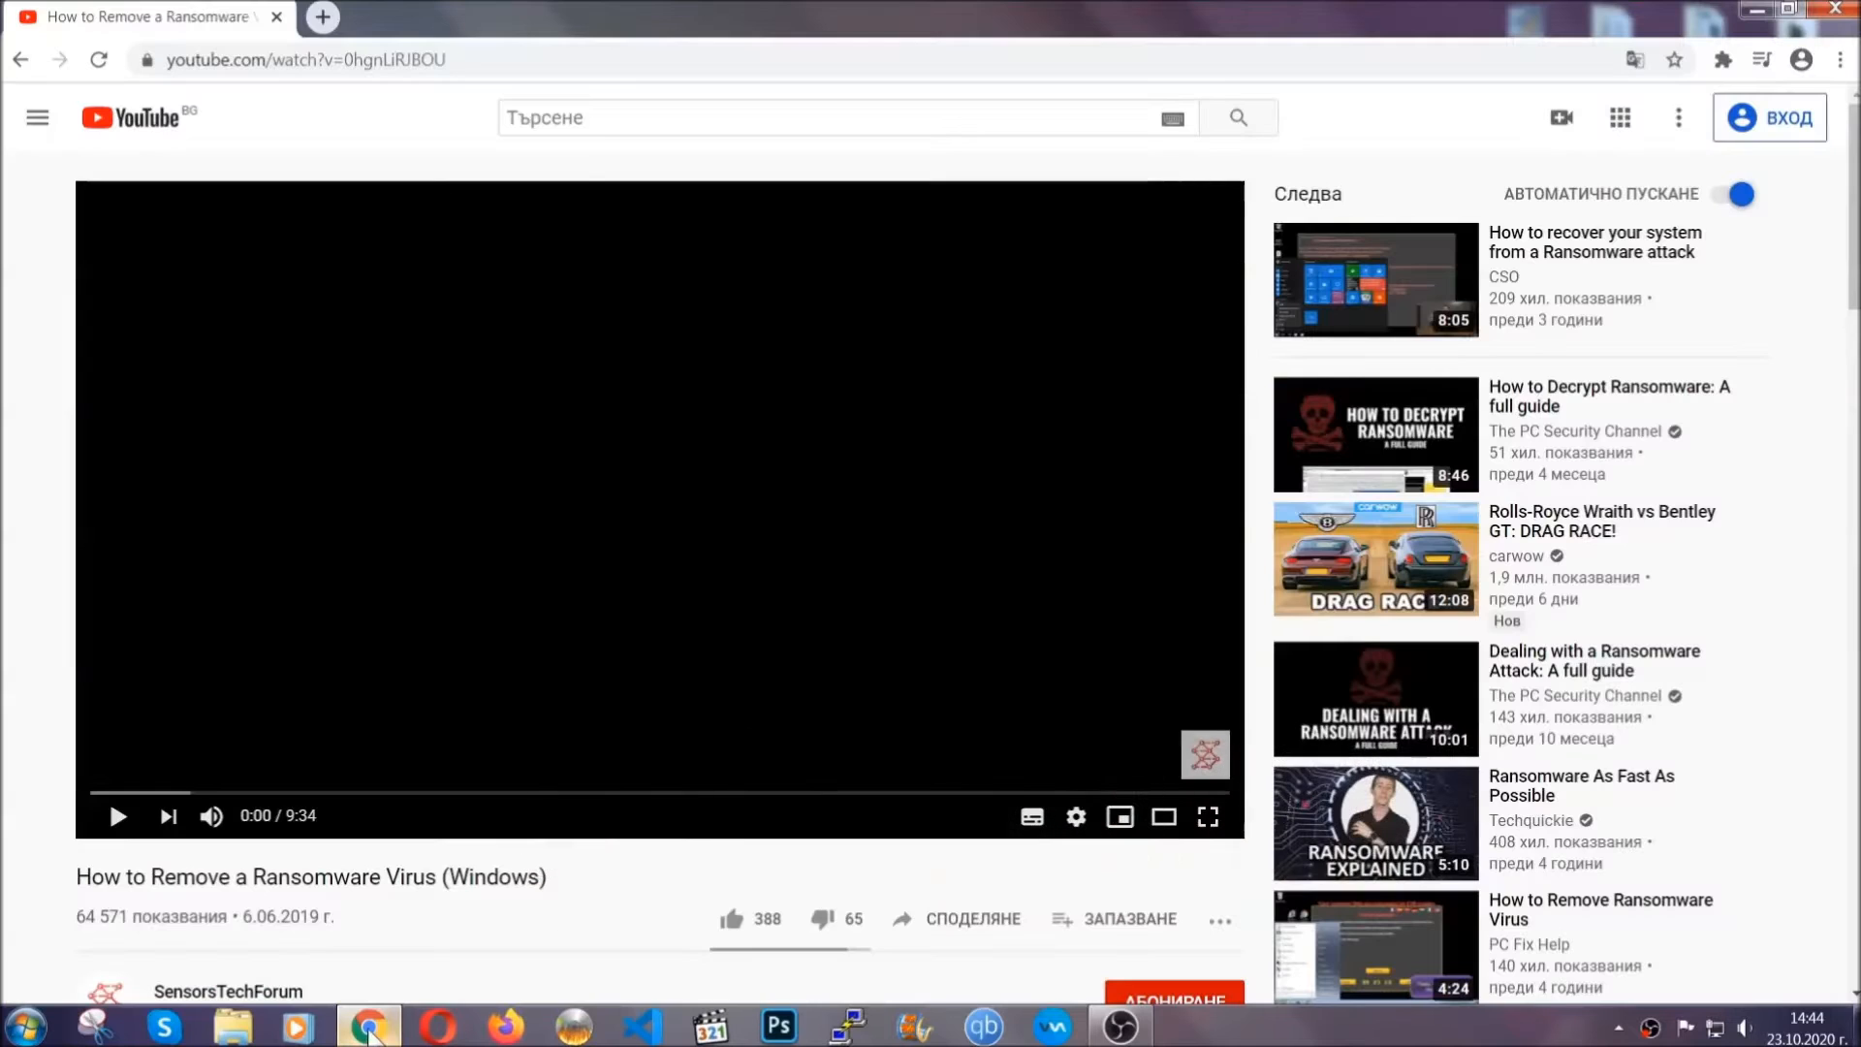
scroll("down", 3)
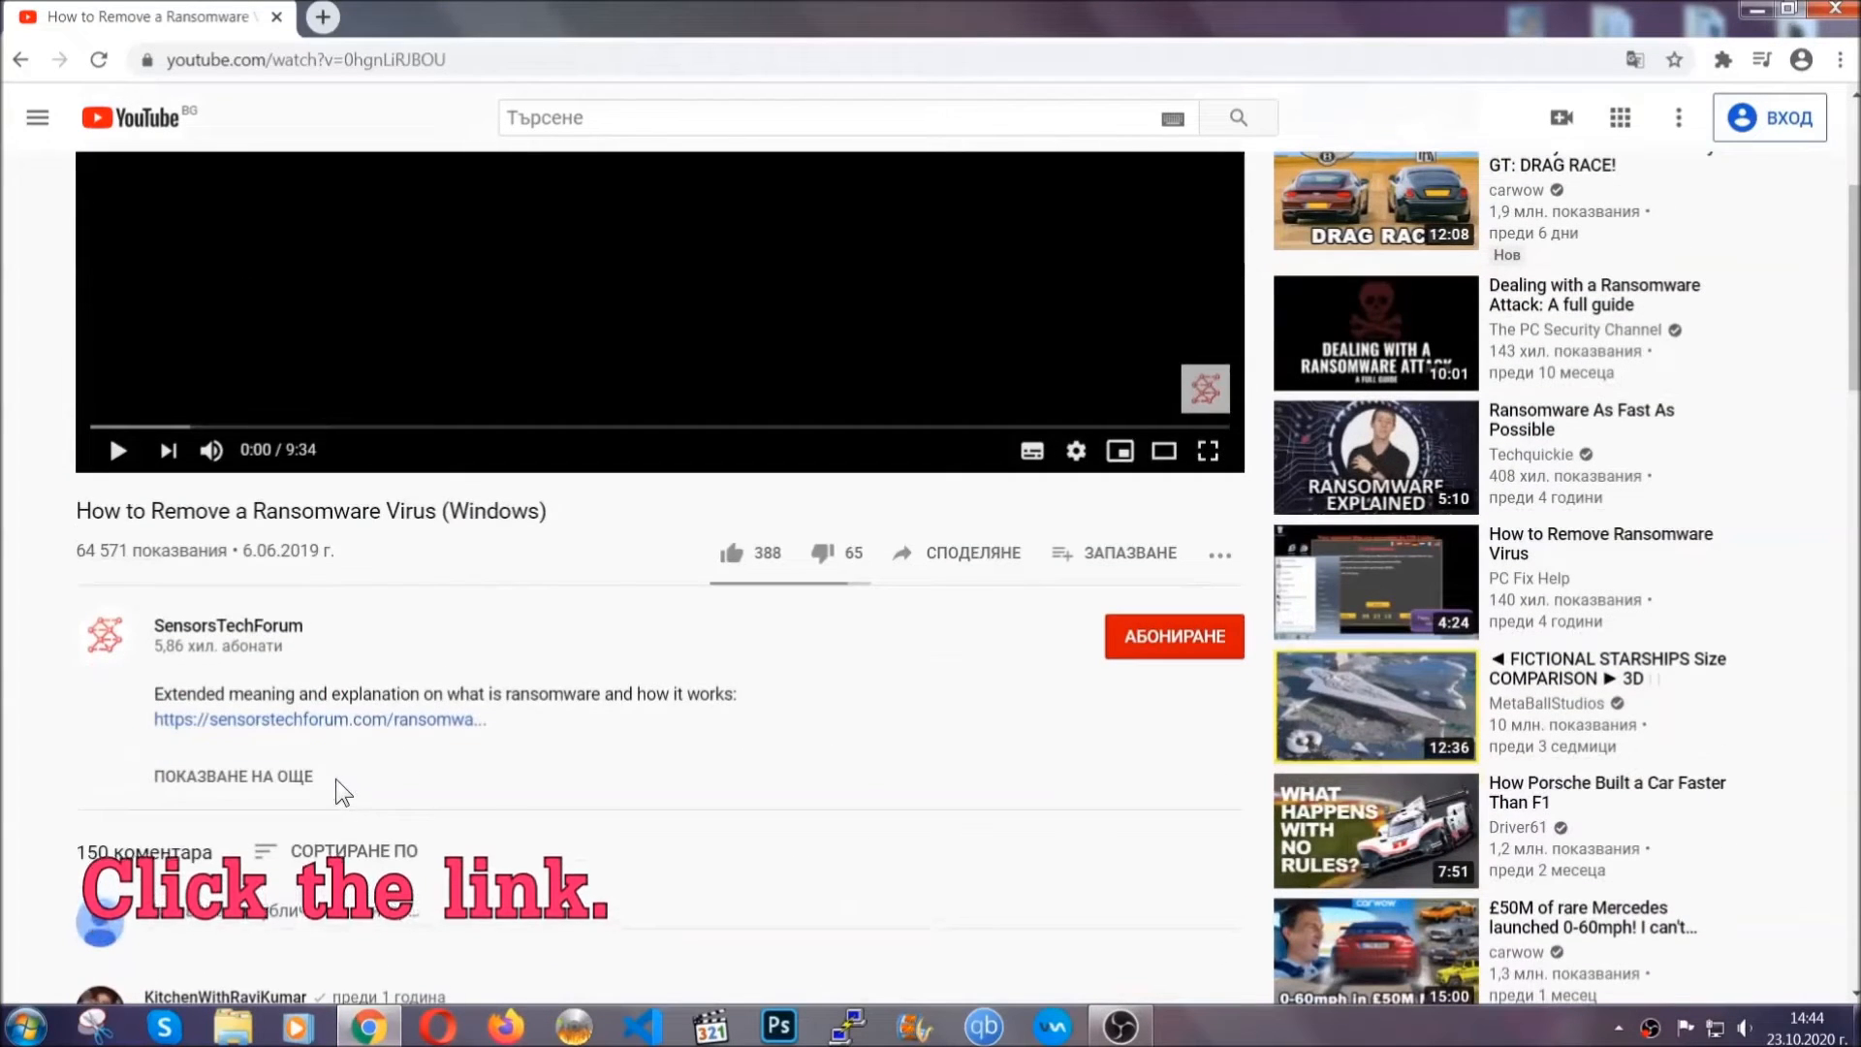
left_click(320, 719)
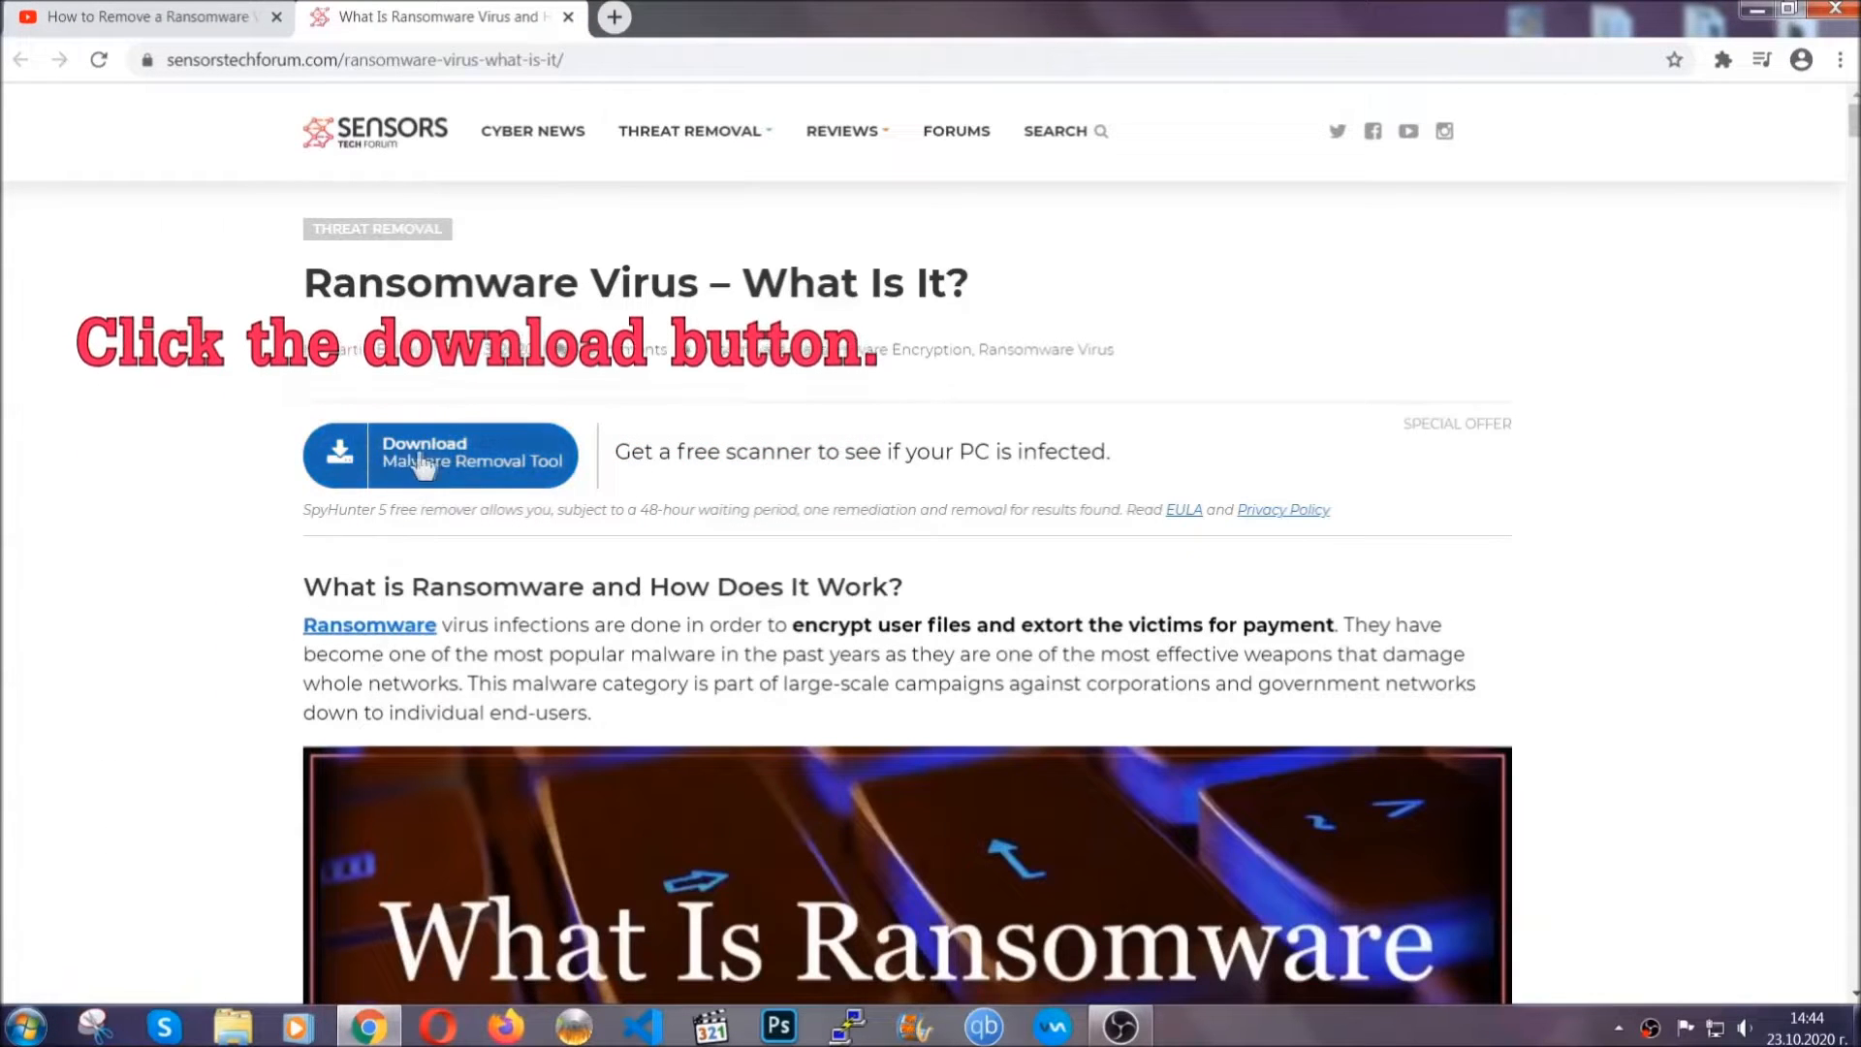
left_click(439, 456)
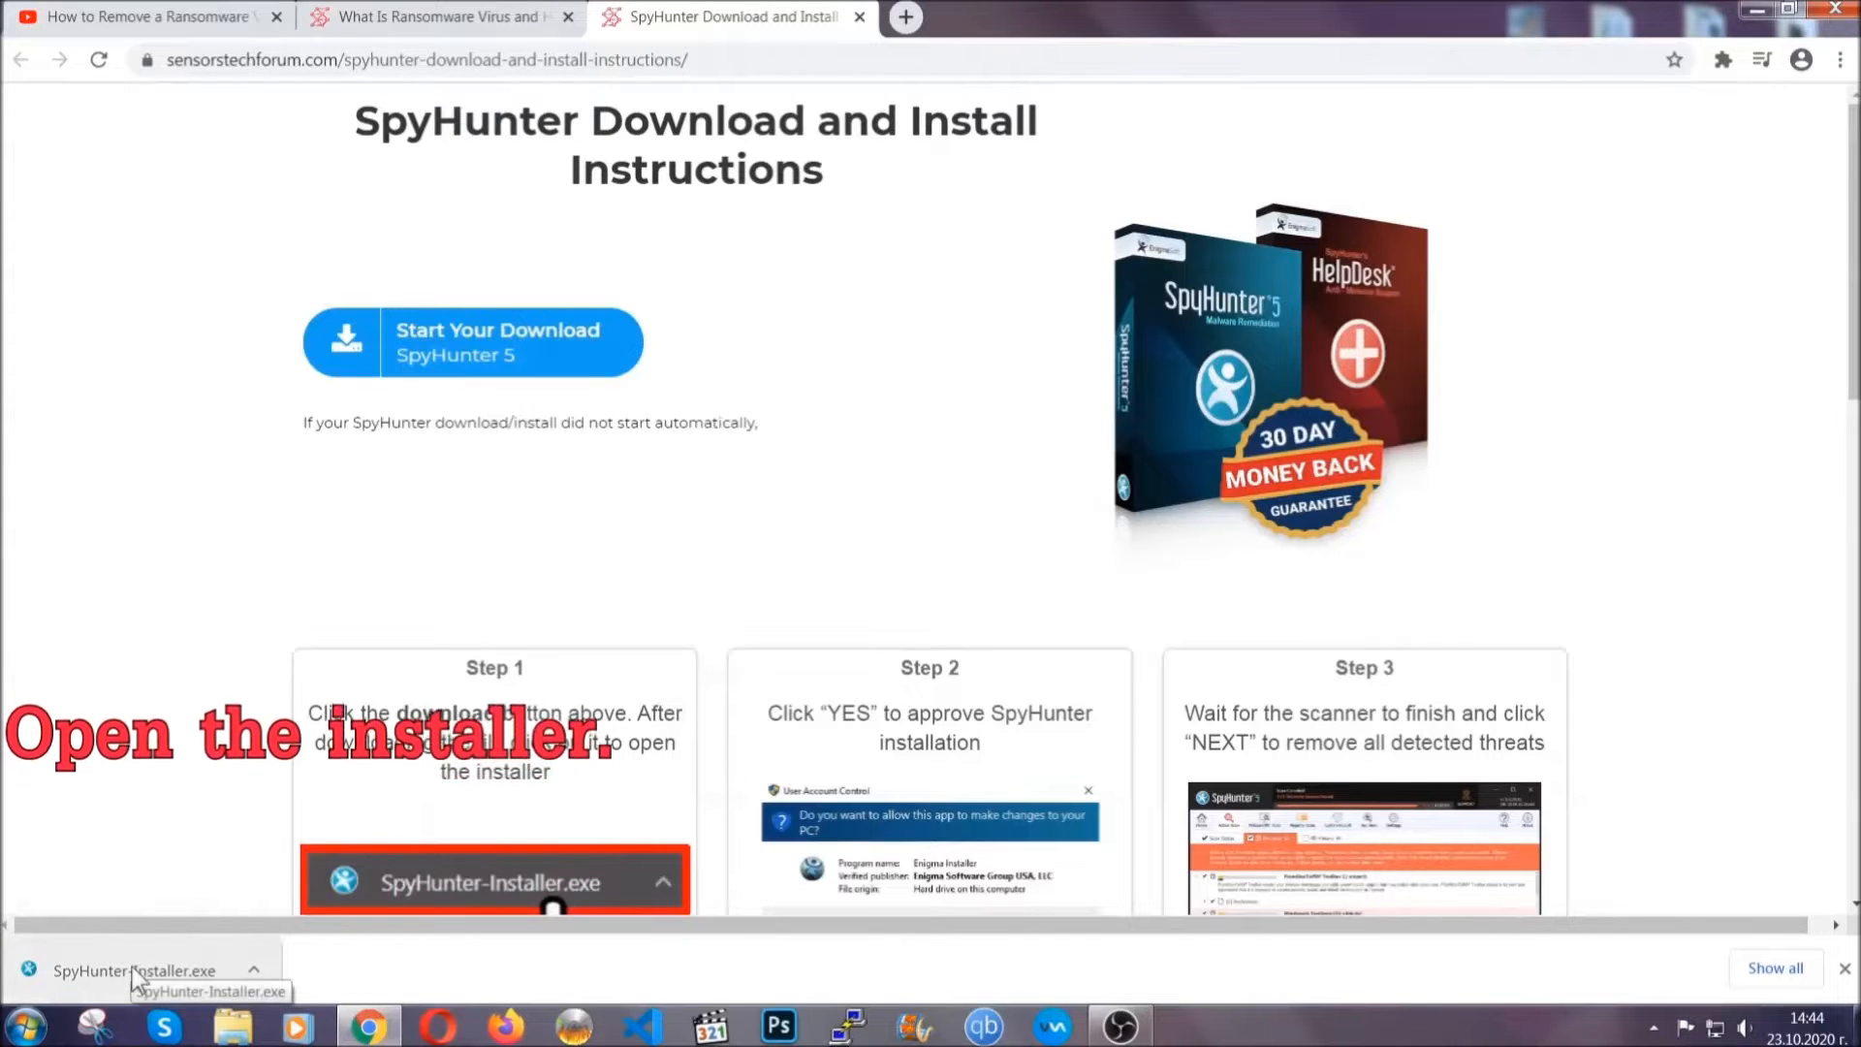
Install SpyHunter 5 in English, accepting the EULA, and let its scan find PUP.Keygen.BB.
left_click(126, 970)
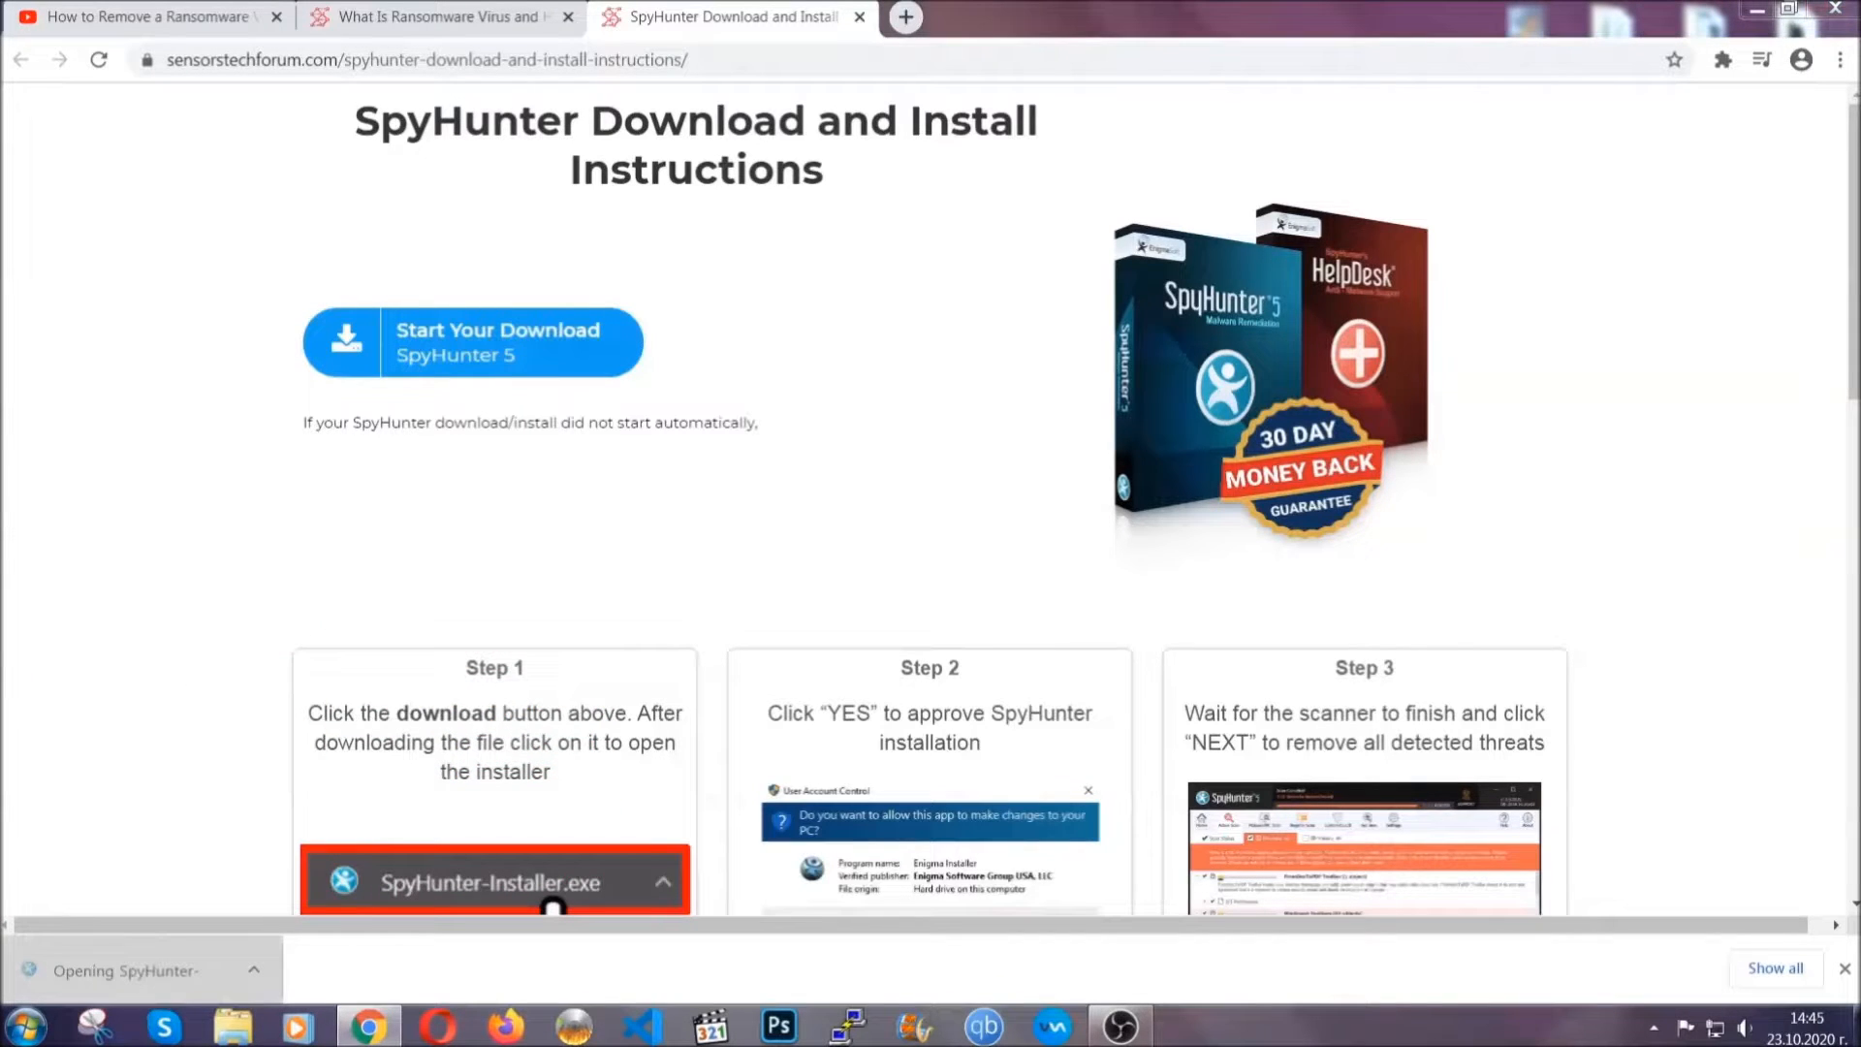
left_click(492, 884)
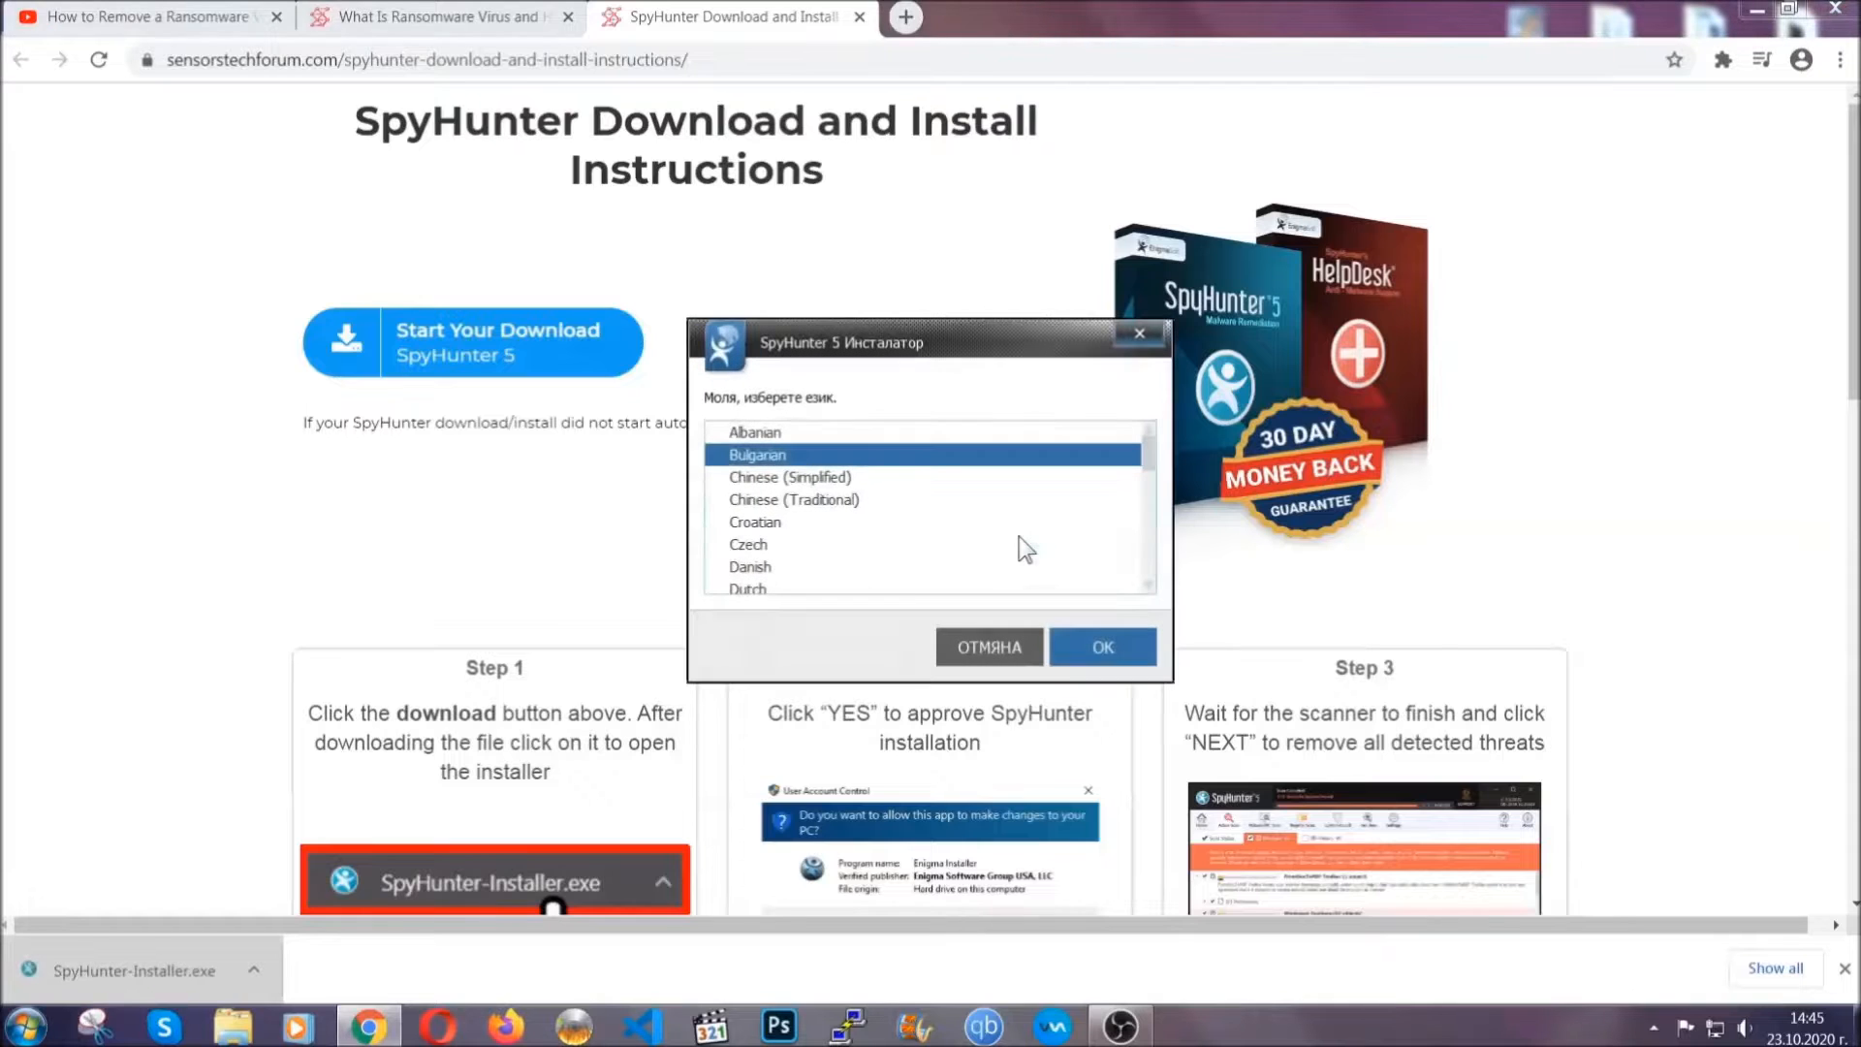
scroll("down", 3)
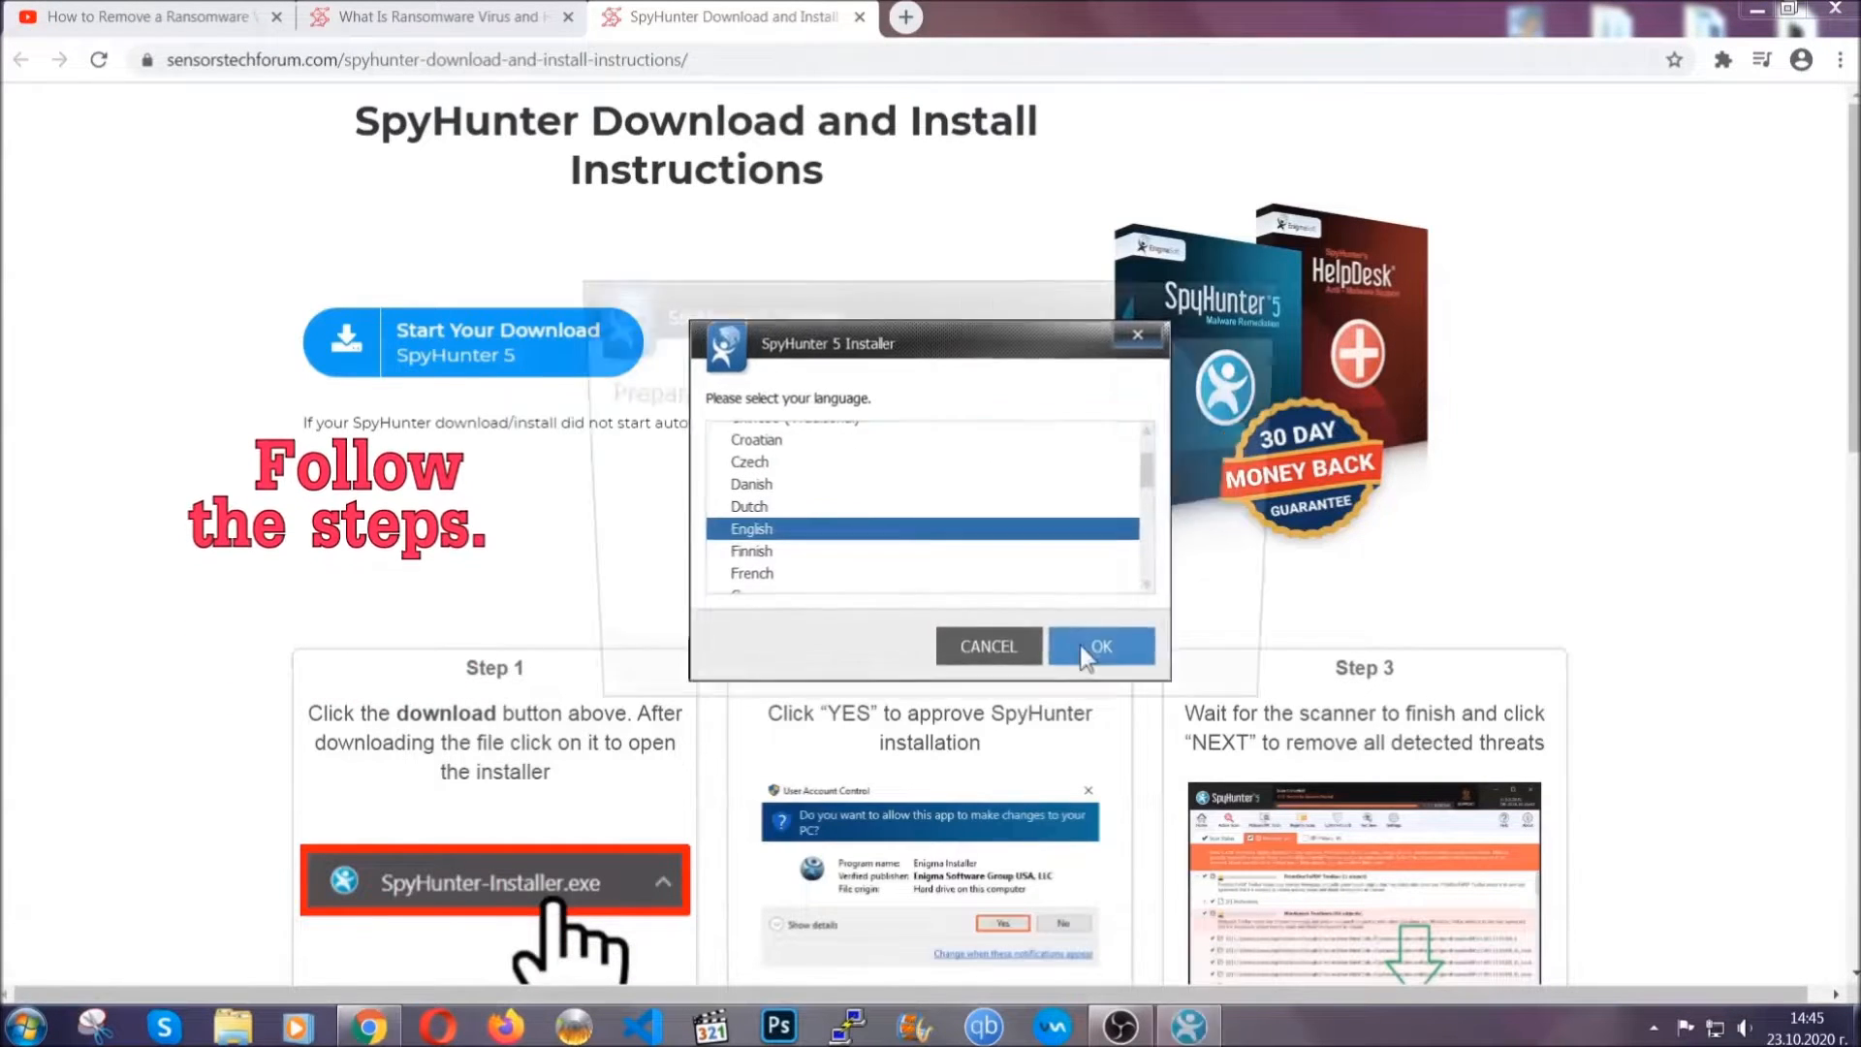
left_click(1100, 647)
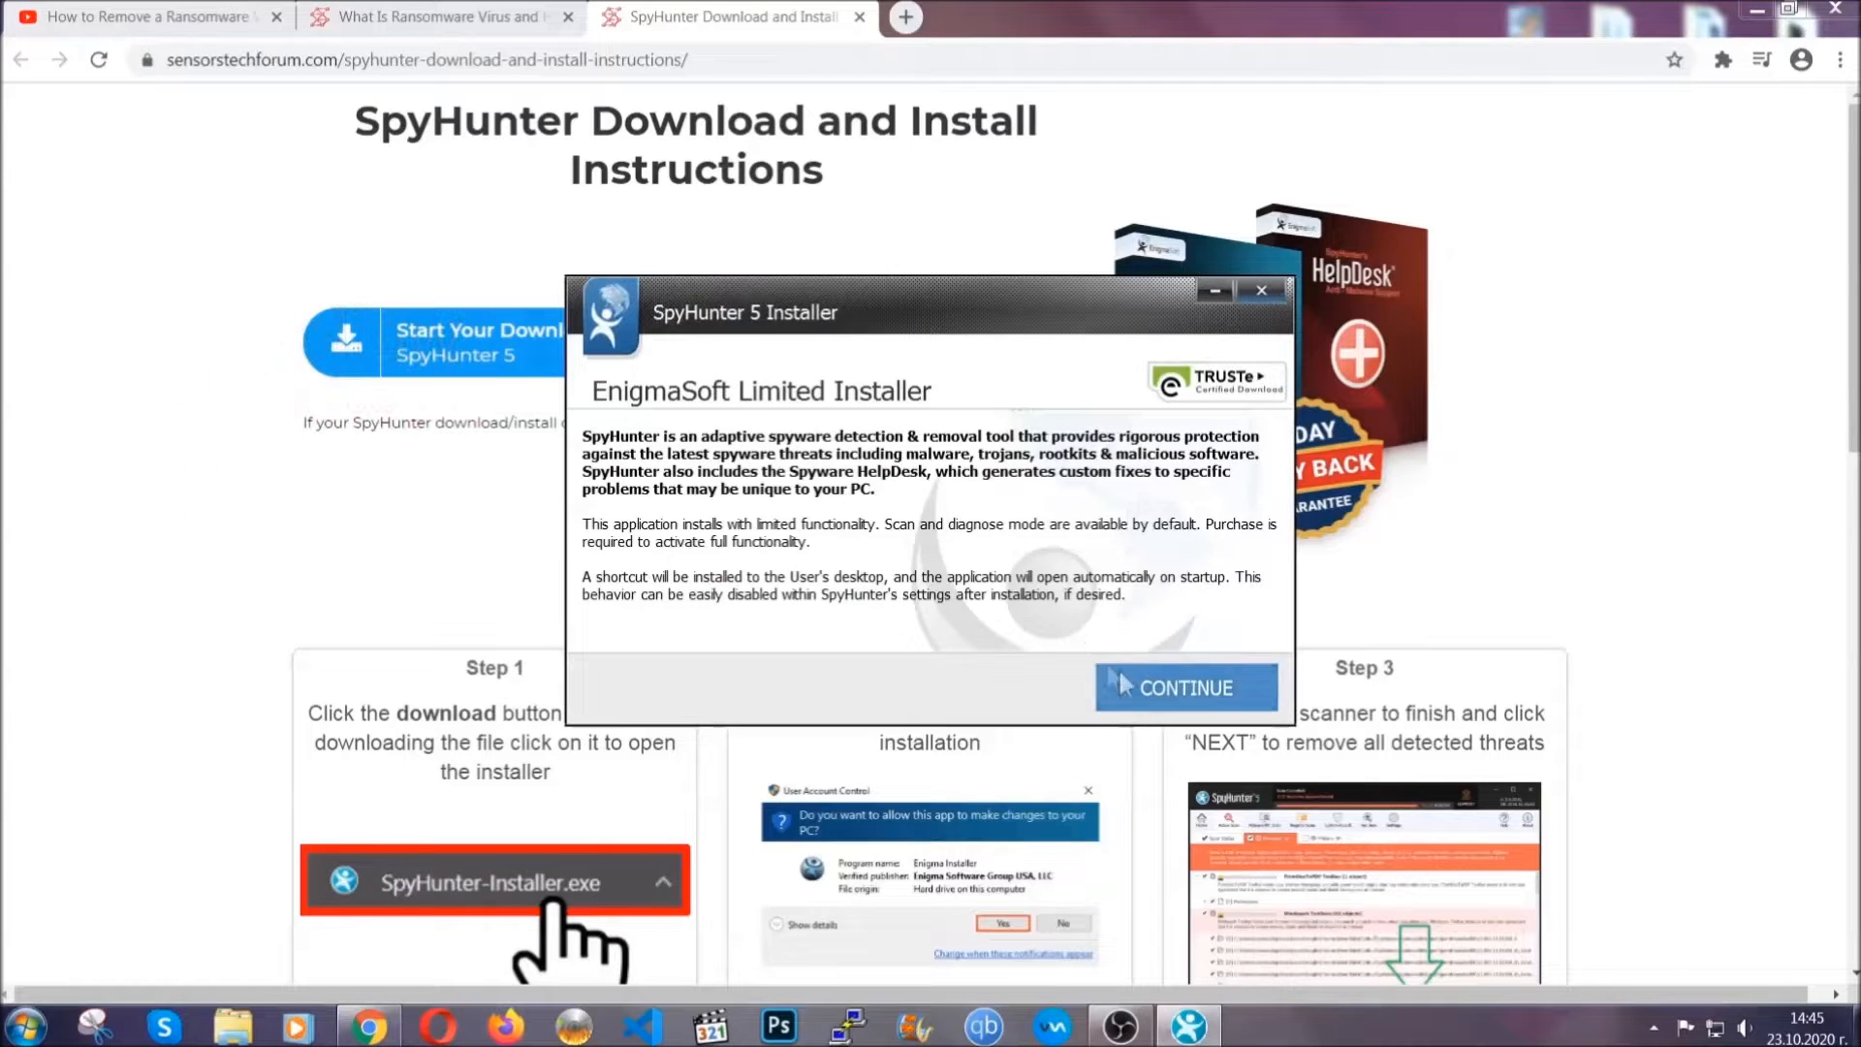
left_click(1187, 687)
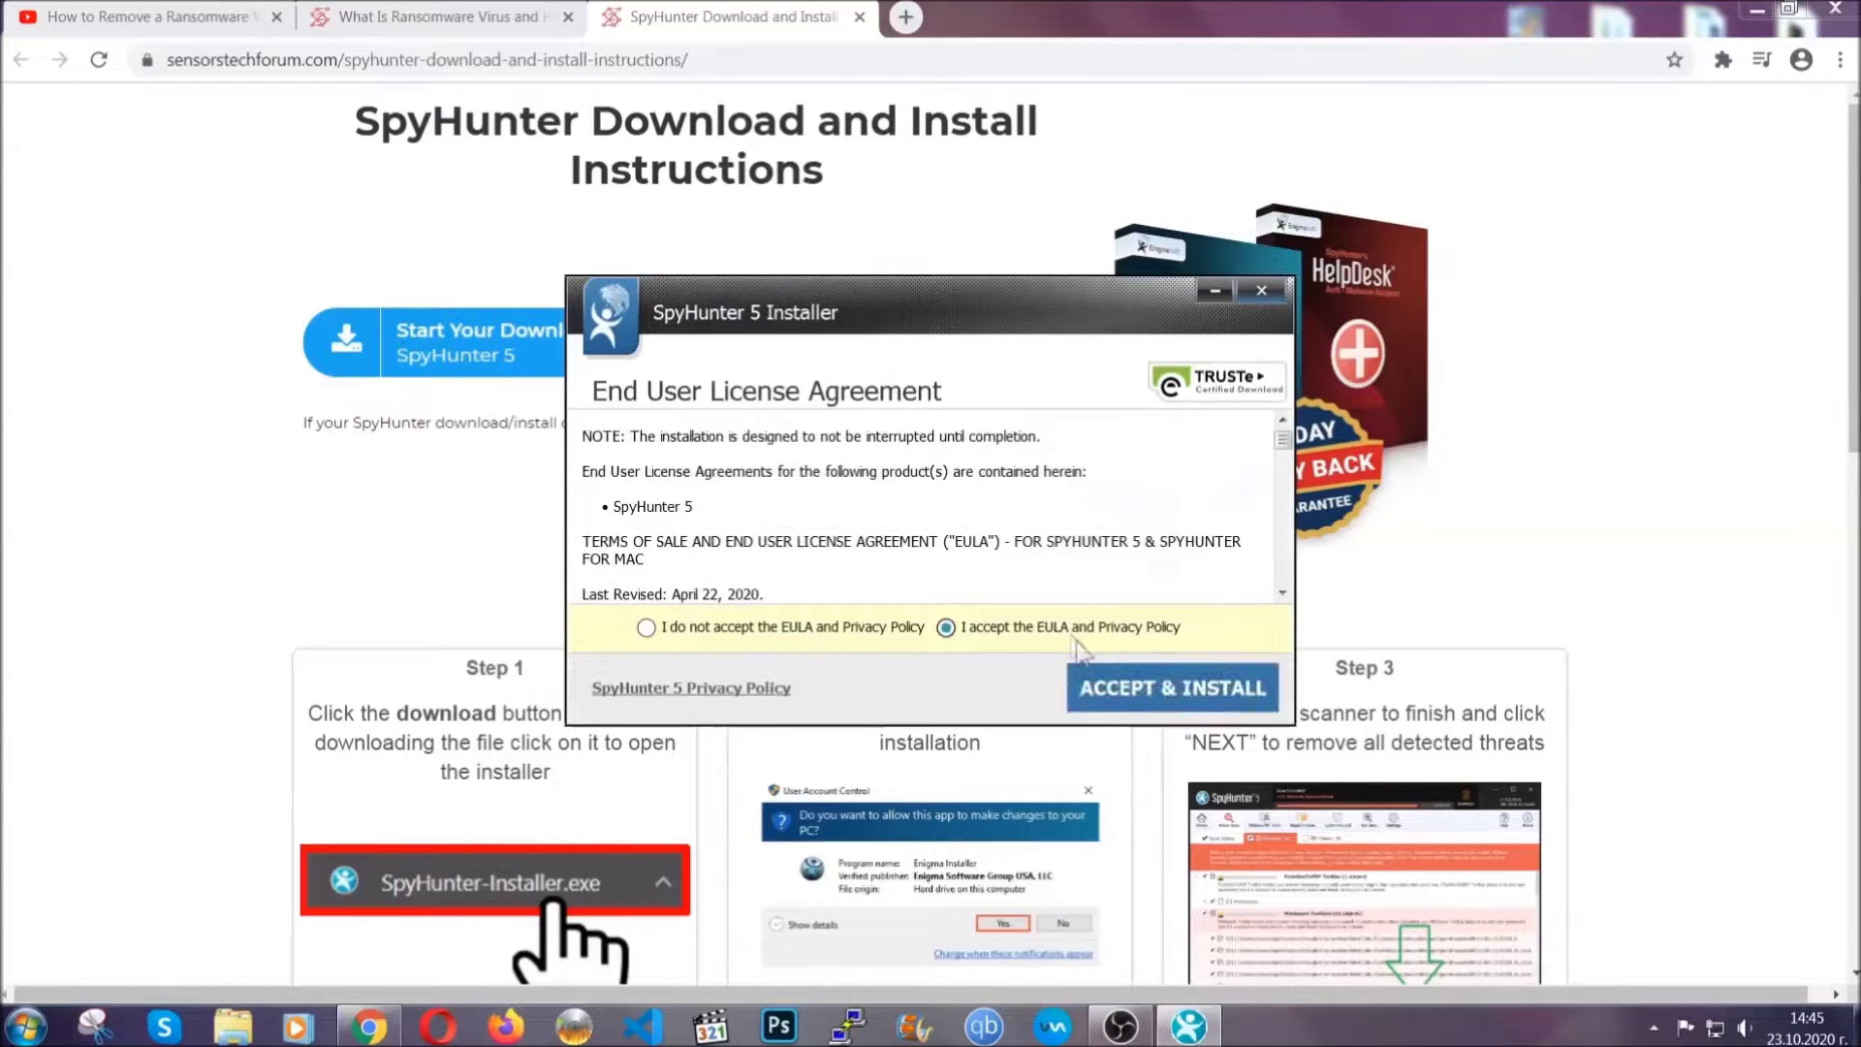
left_click(1172, 688)
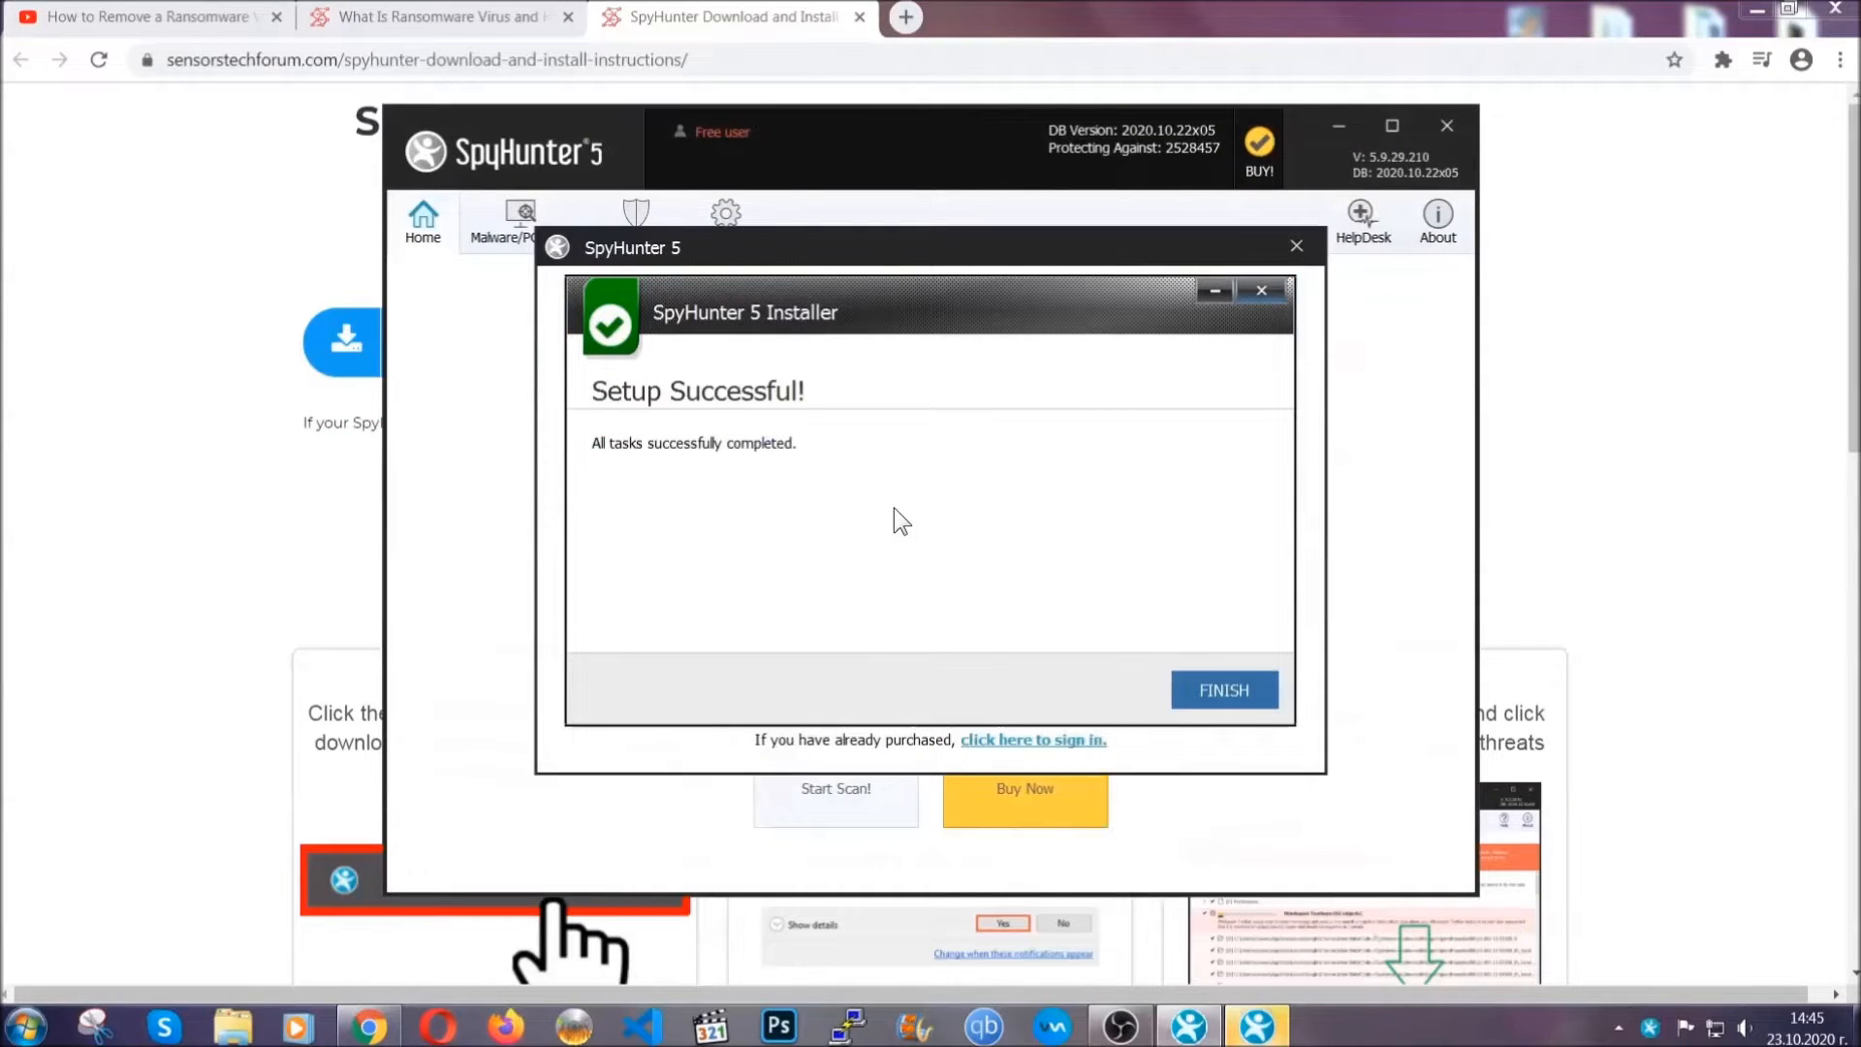
left_click(1223, 689)
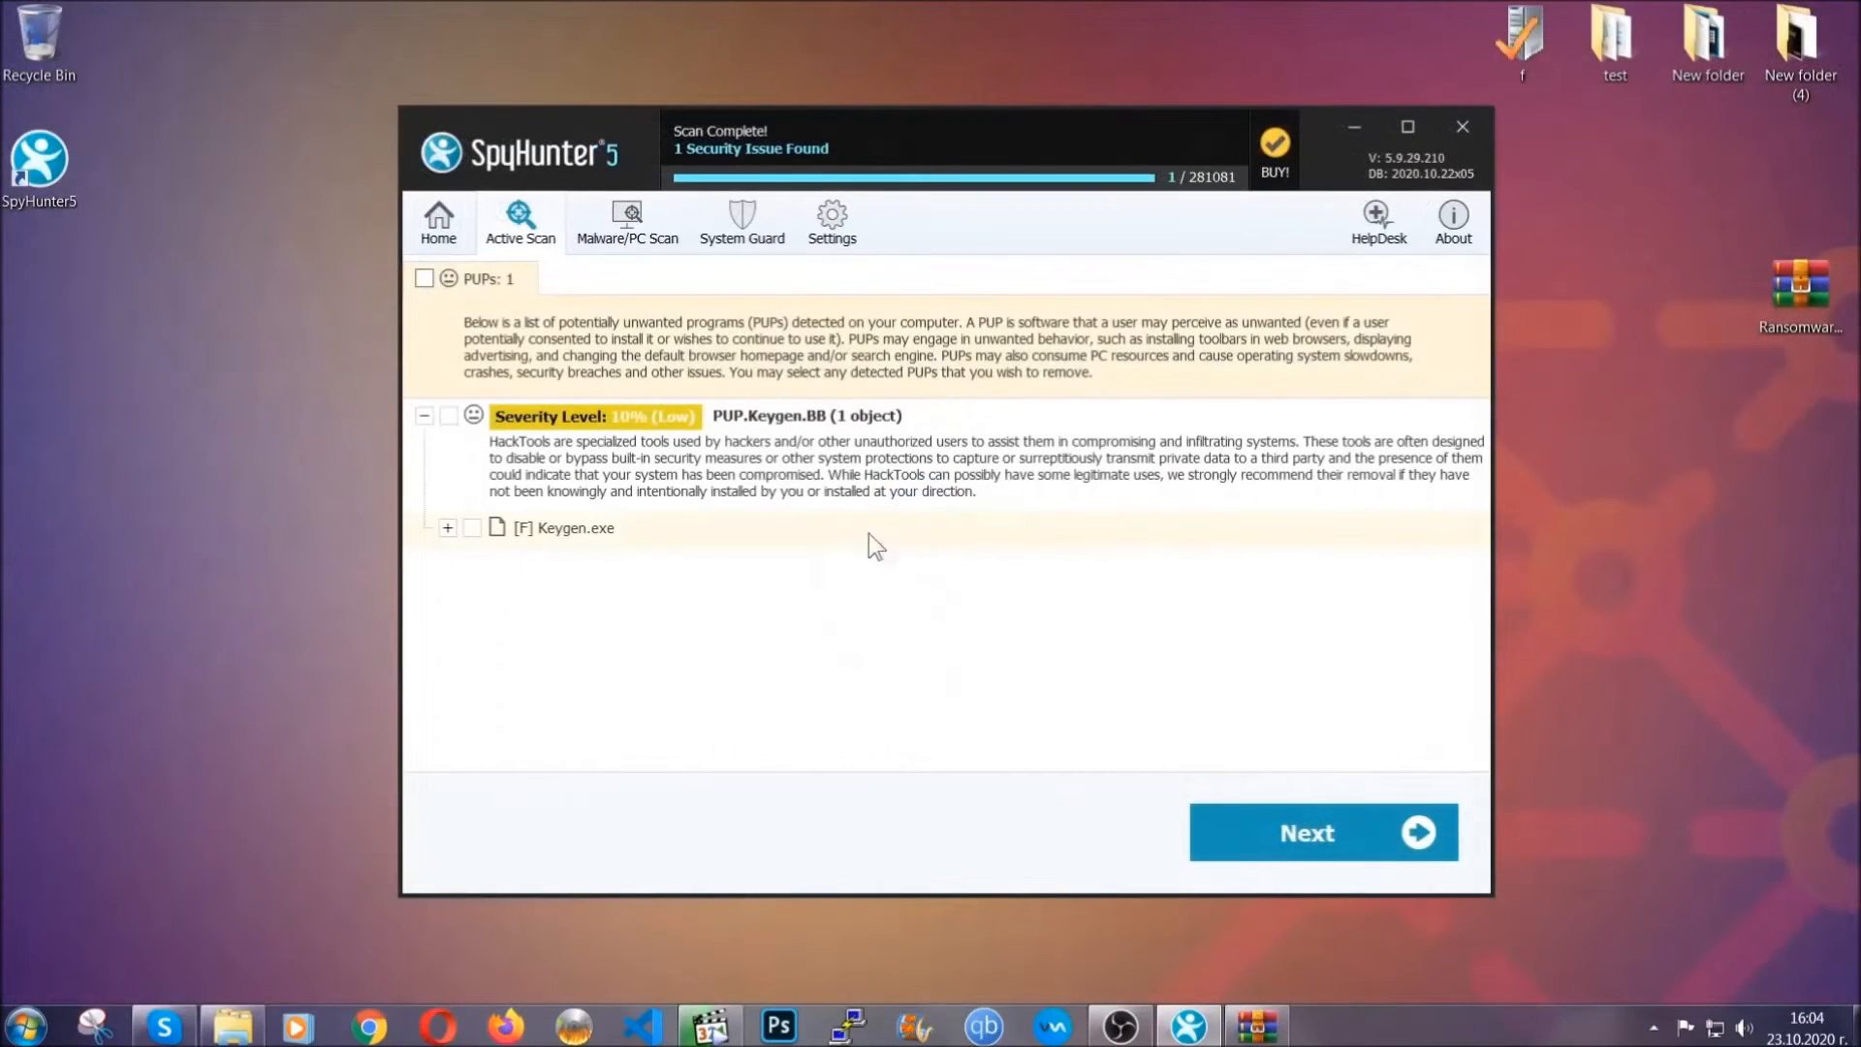
Proceed from the scan results to remove the detected PUP.Keygen.BB threat.
left_click(424, 279)
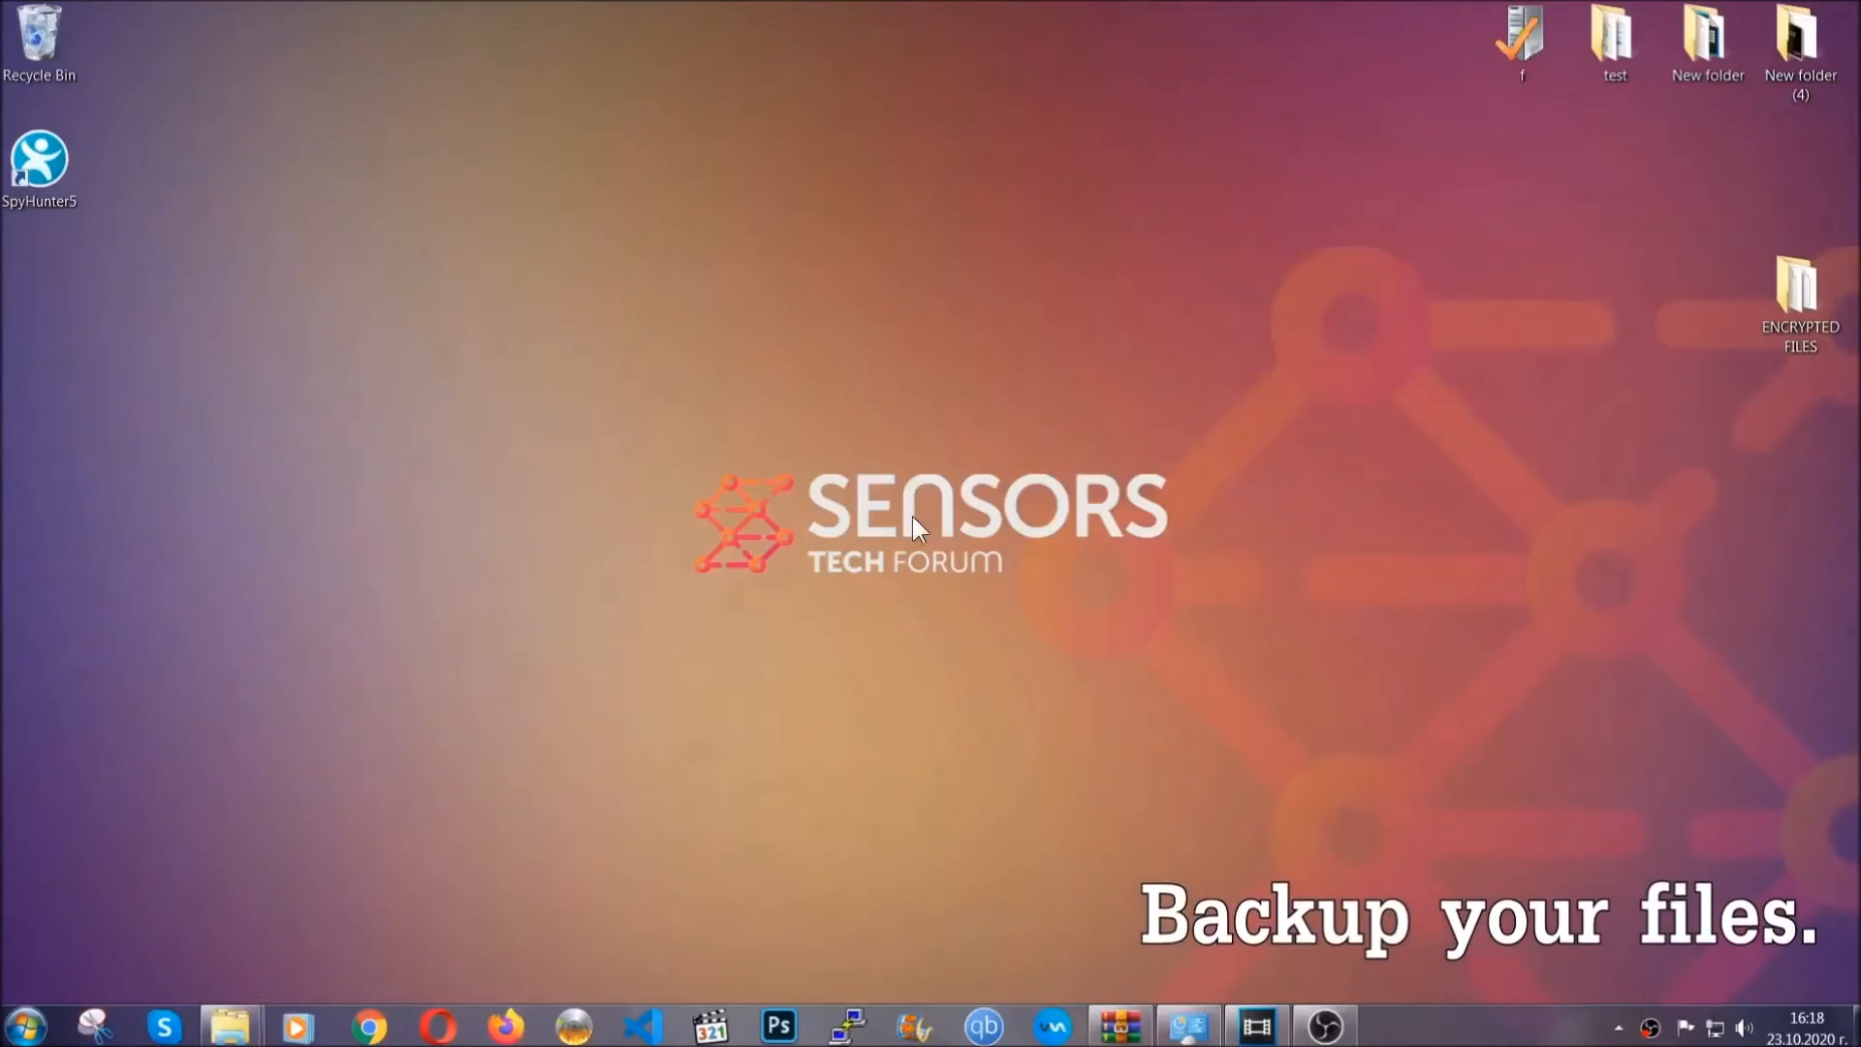
Copy the six encrypted .efji files from the ENCRYPTED FILES folder.
left_click(1801, 291)
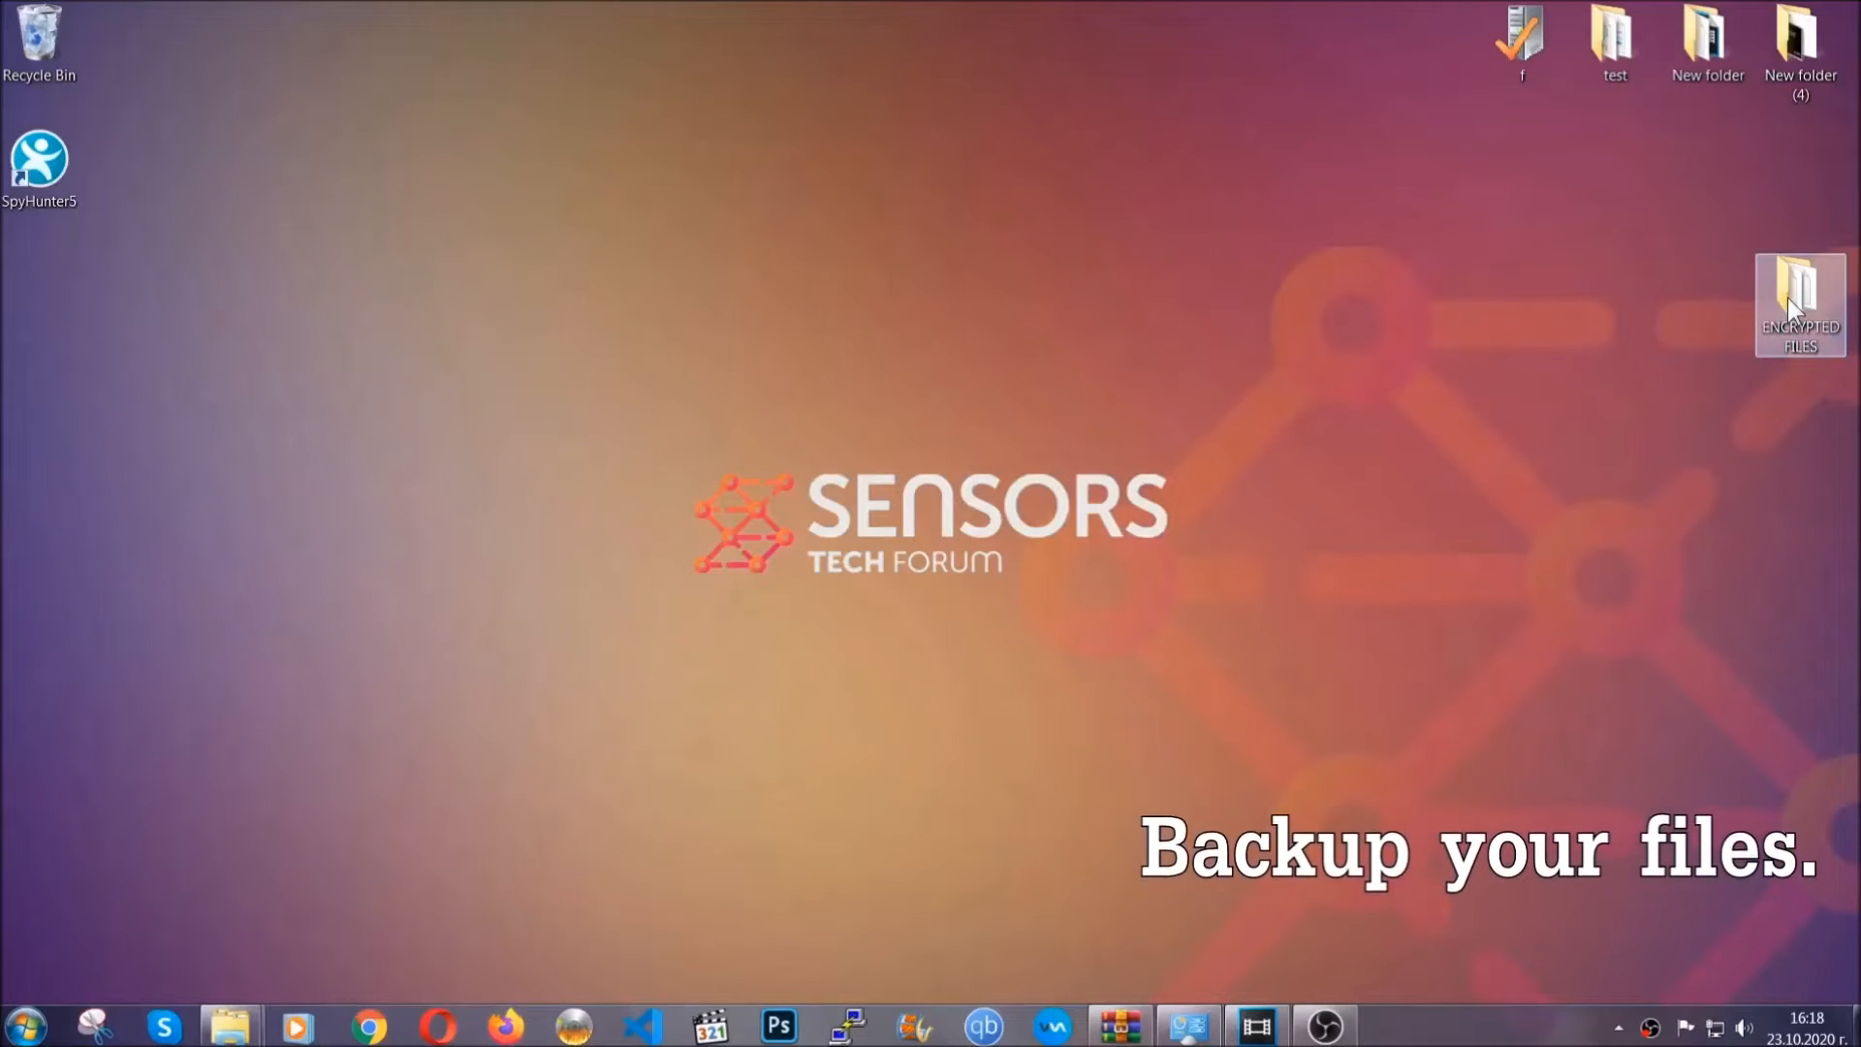
double_click(1801, 291)
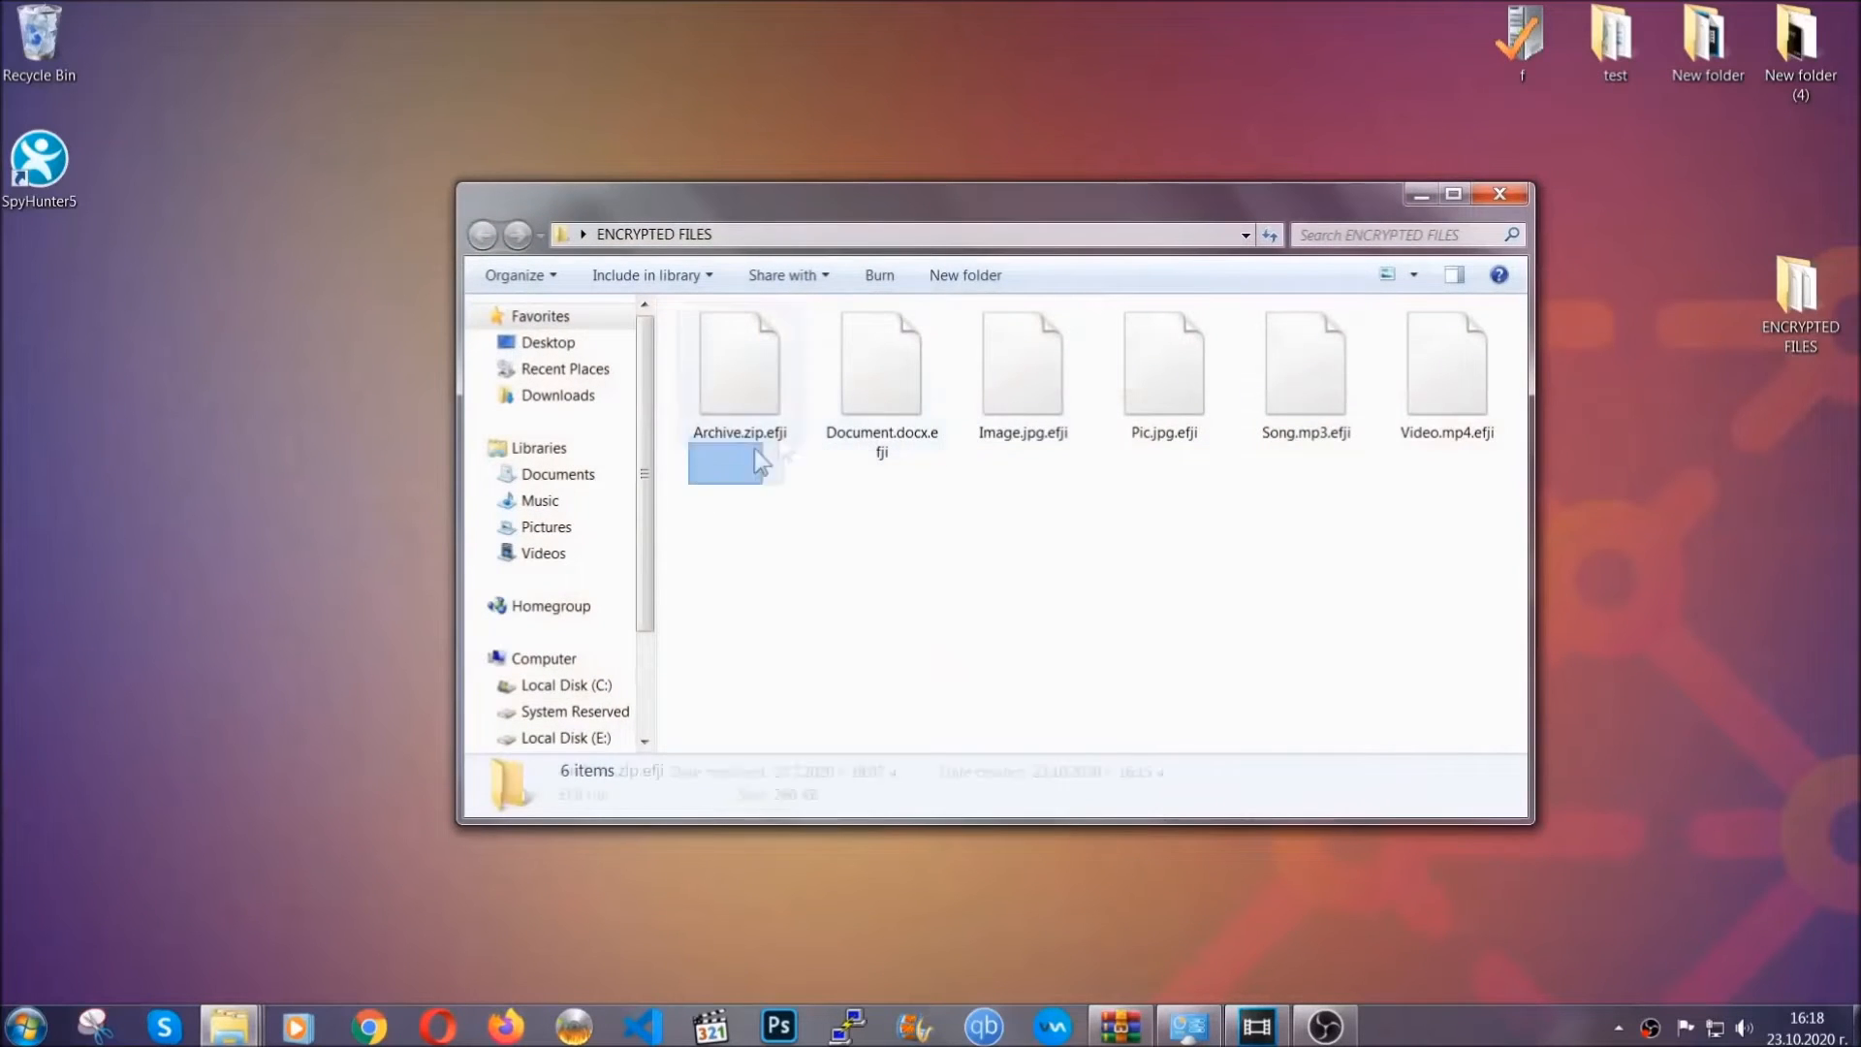
right_click(1446, 367)
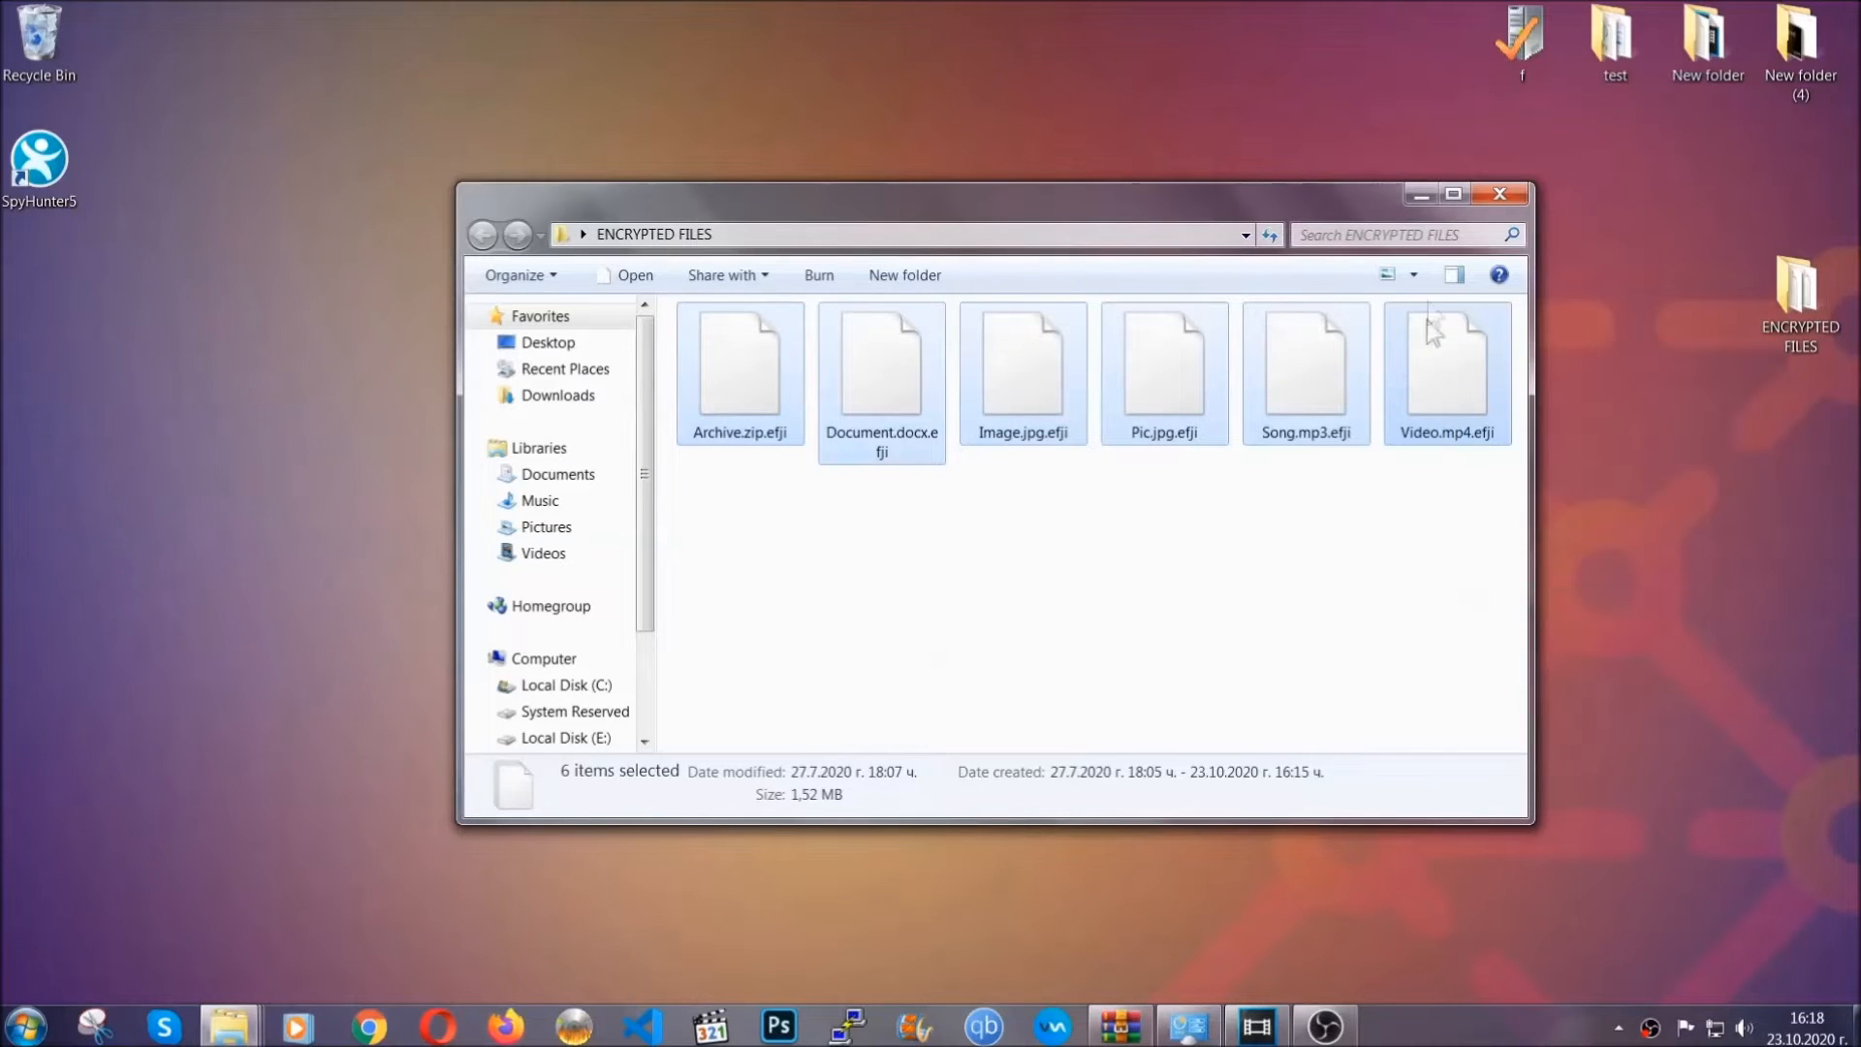
left_click(1499, 194)
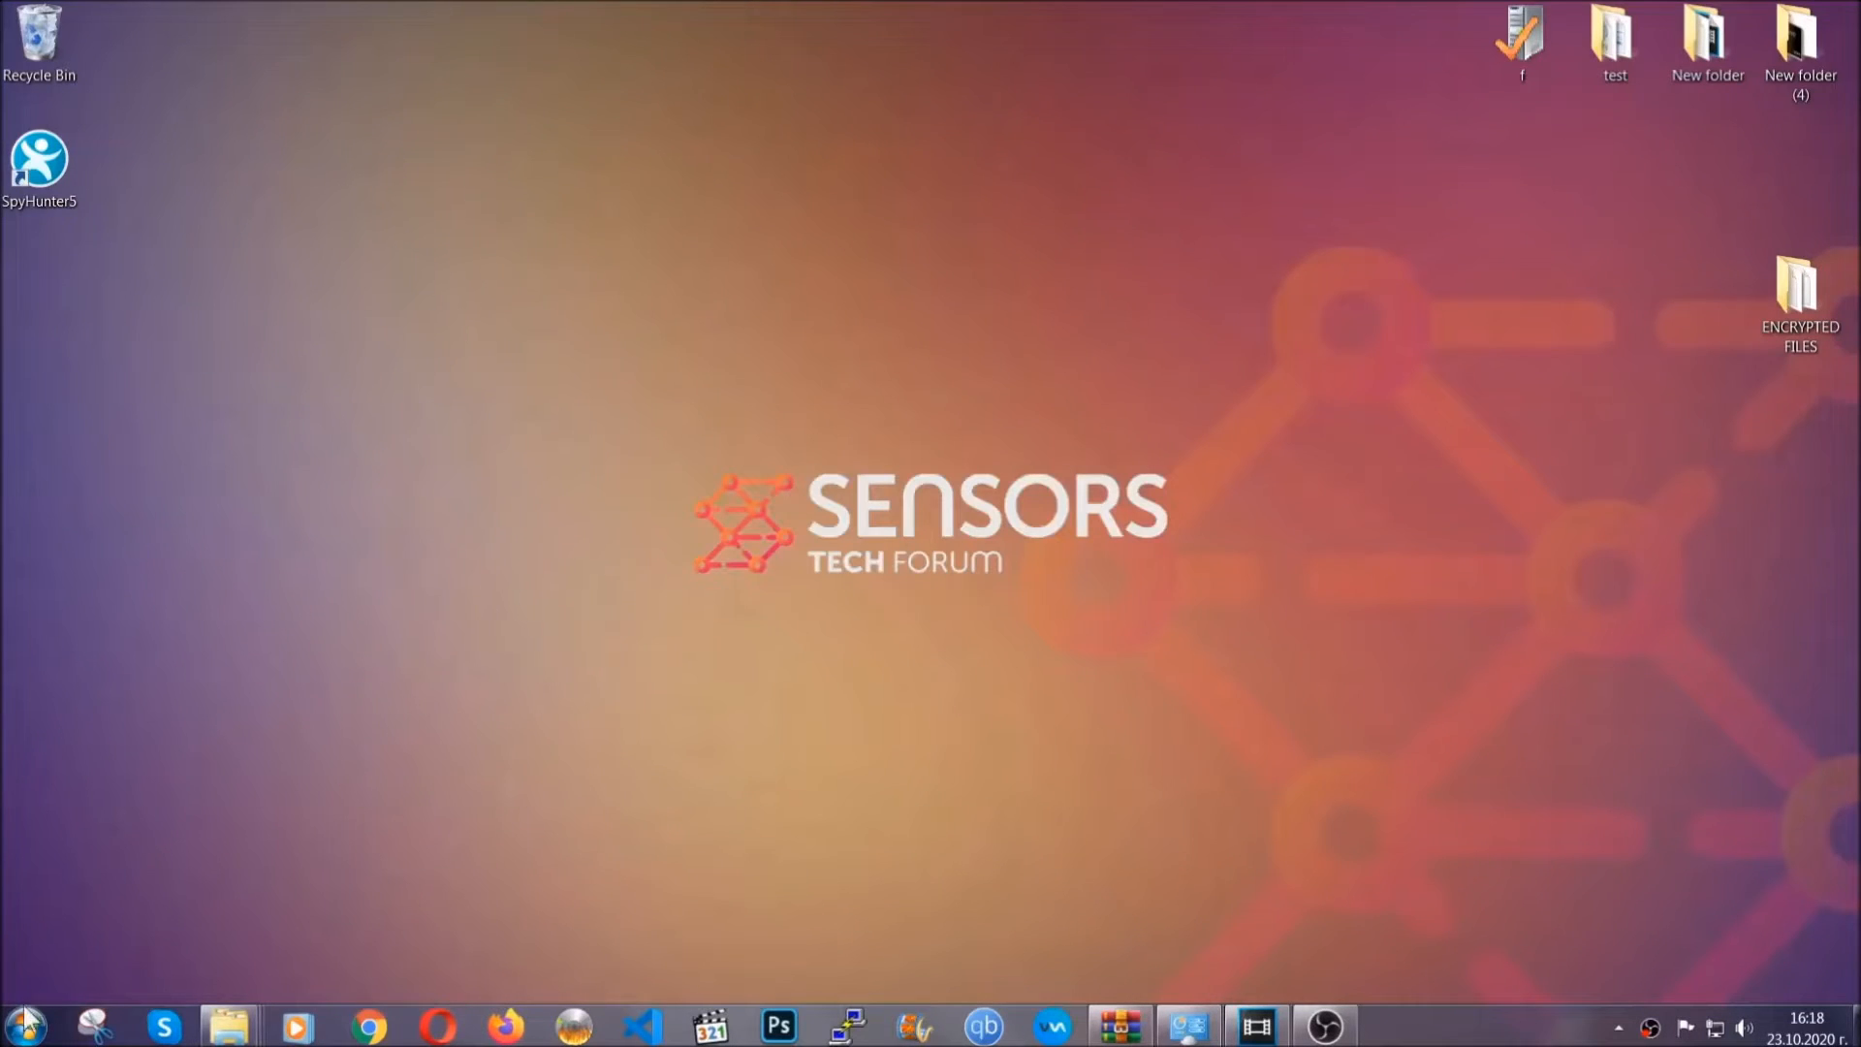
mouse_move(354, 738)
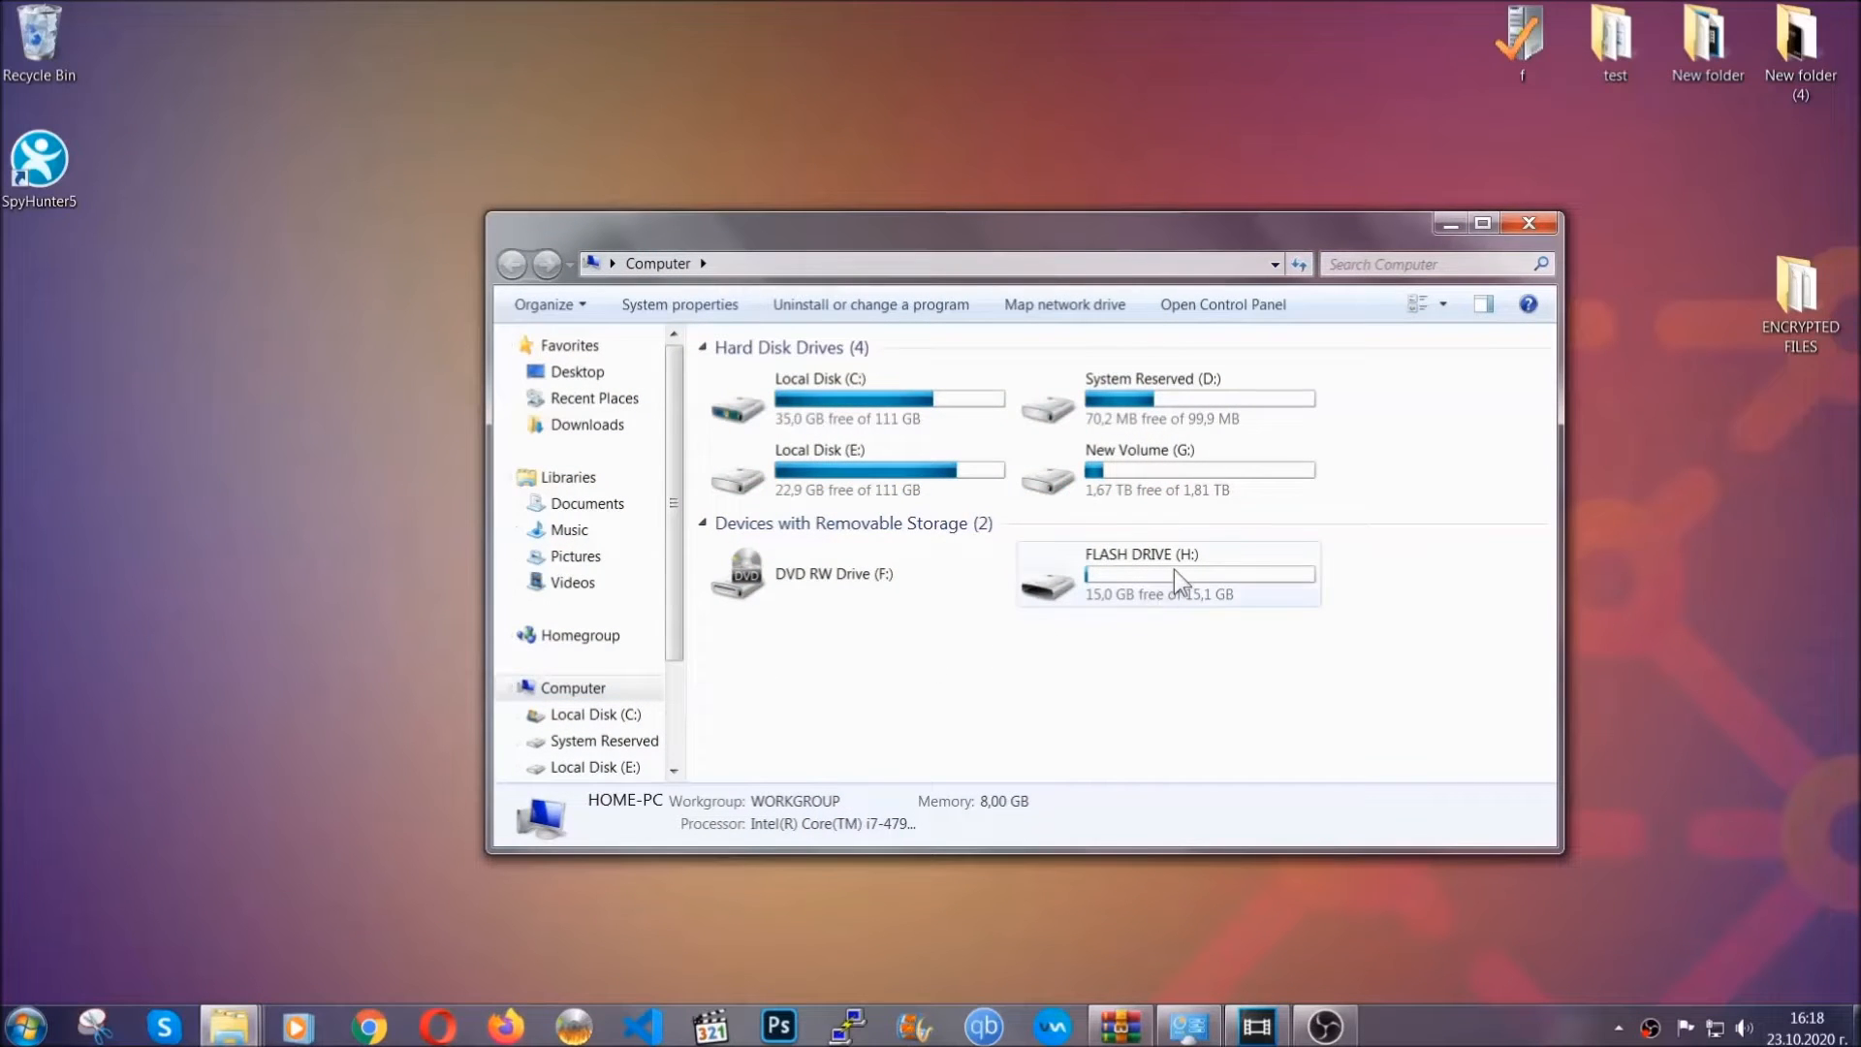
Paste the encrypted files onto FLASH DRIVE (H:) and close the window.
double_click(1168, 573)
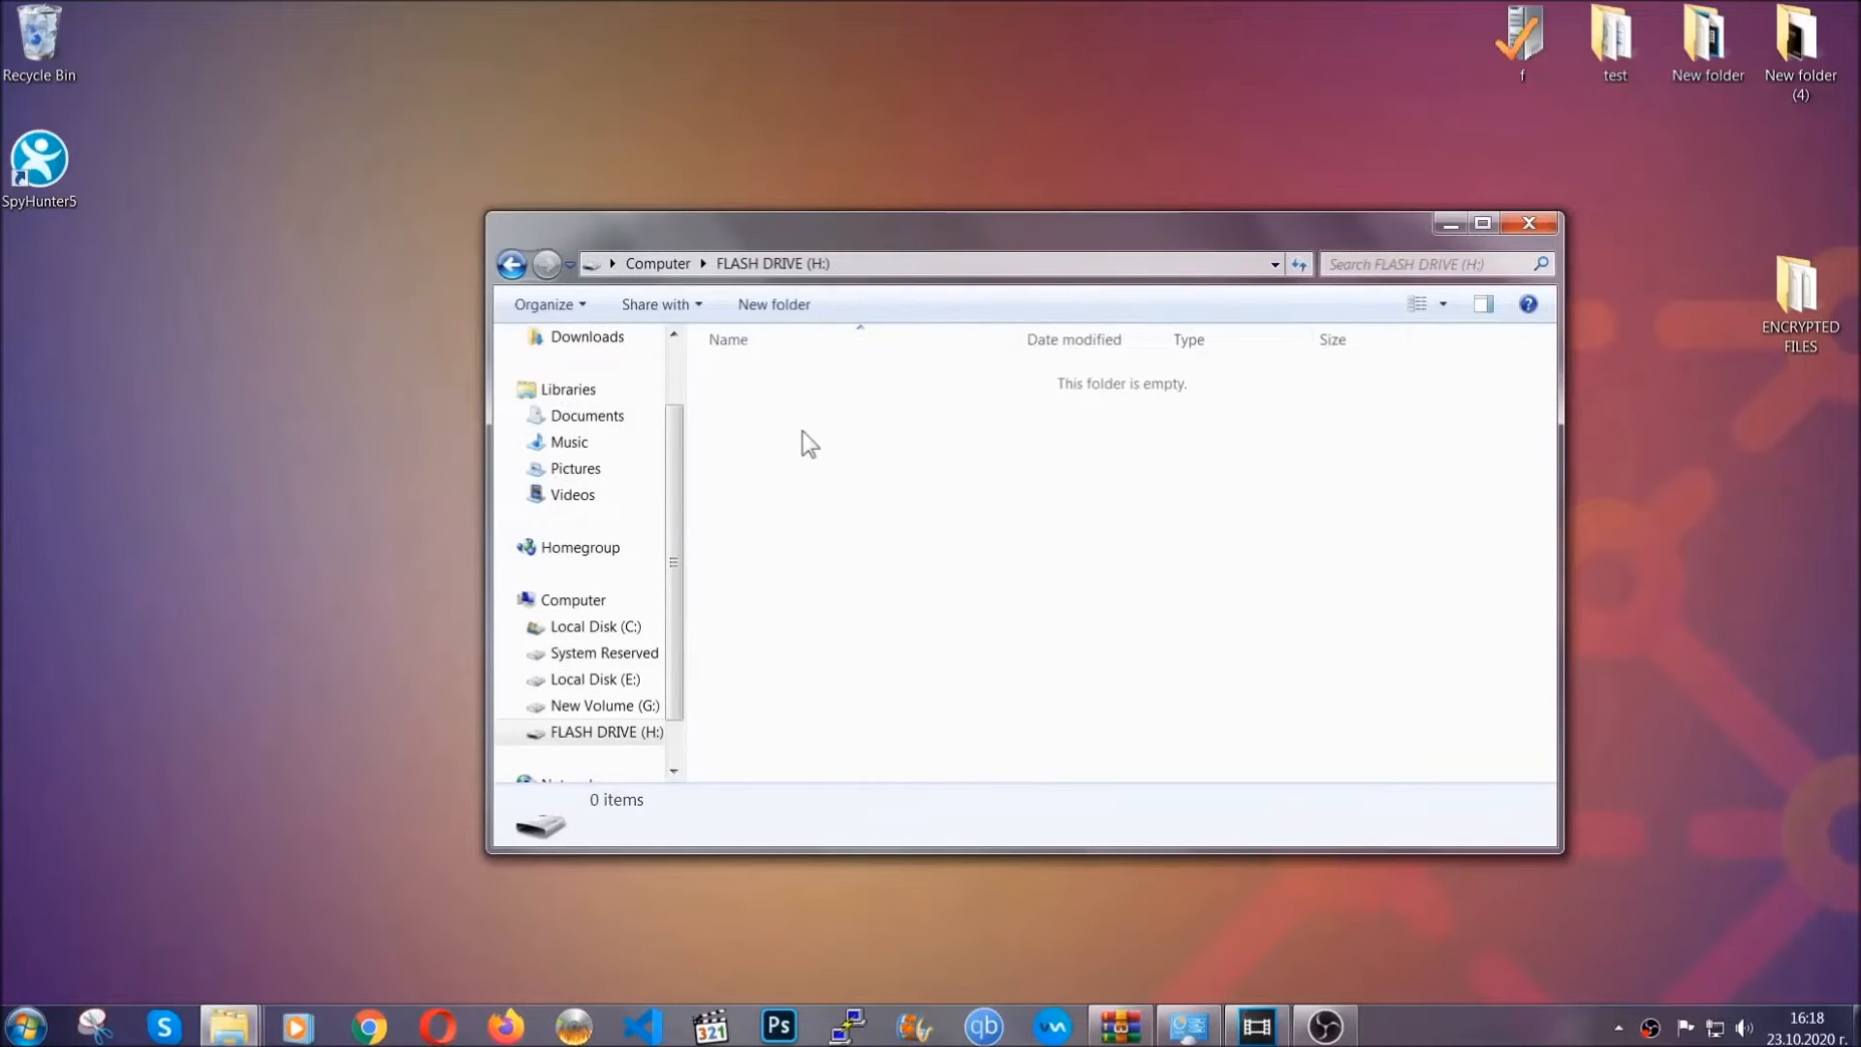
right_click(808, 441)
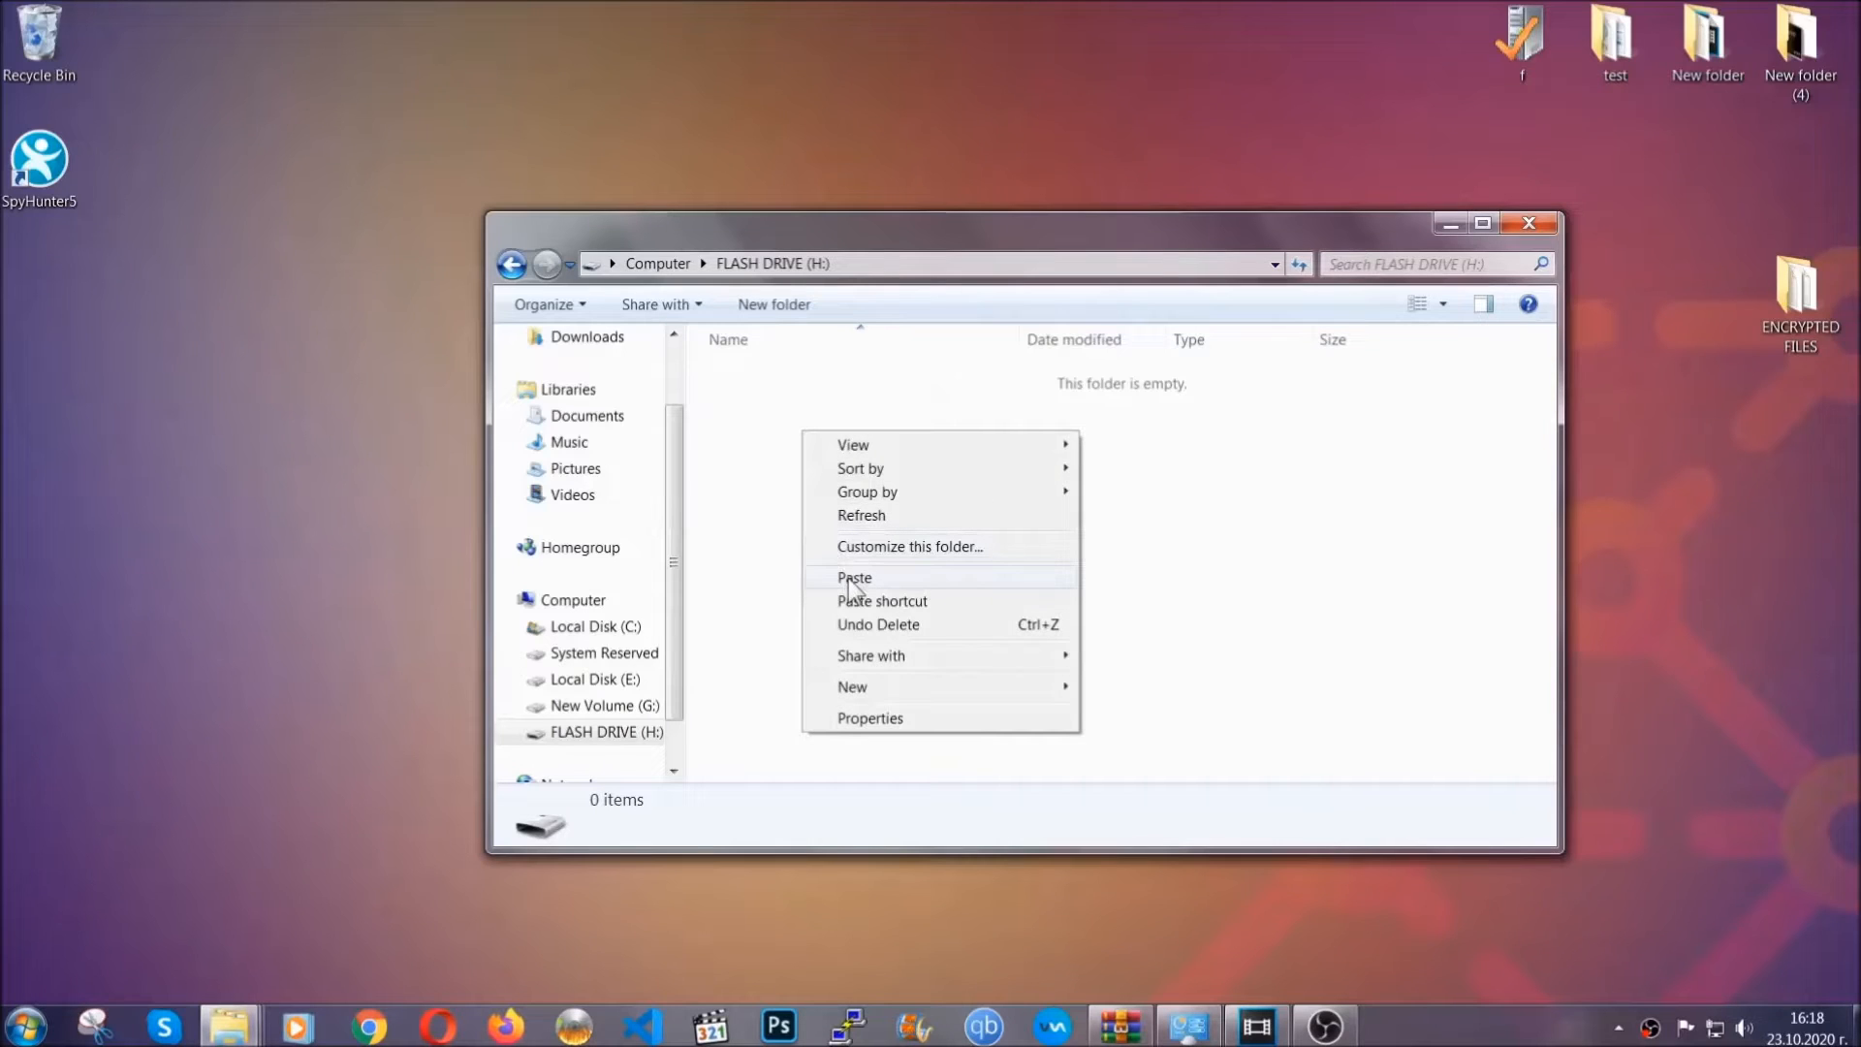
left_click(854, 578)
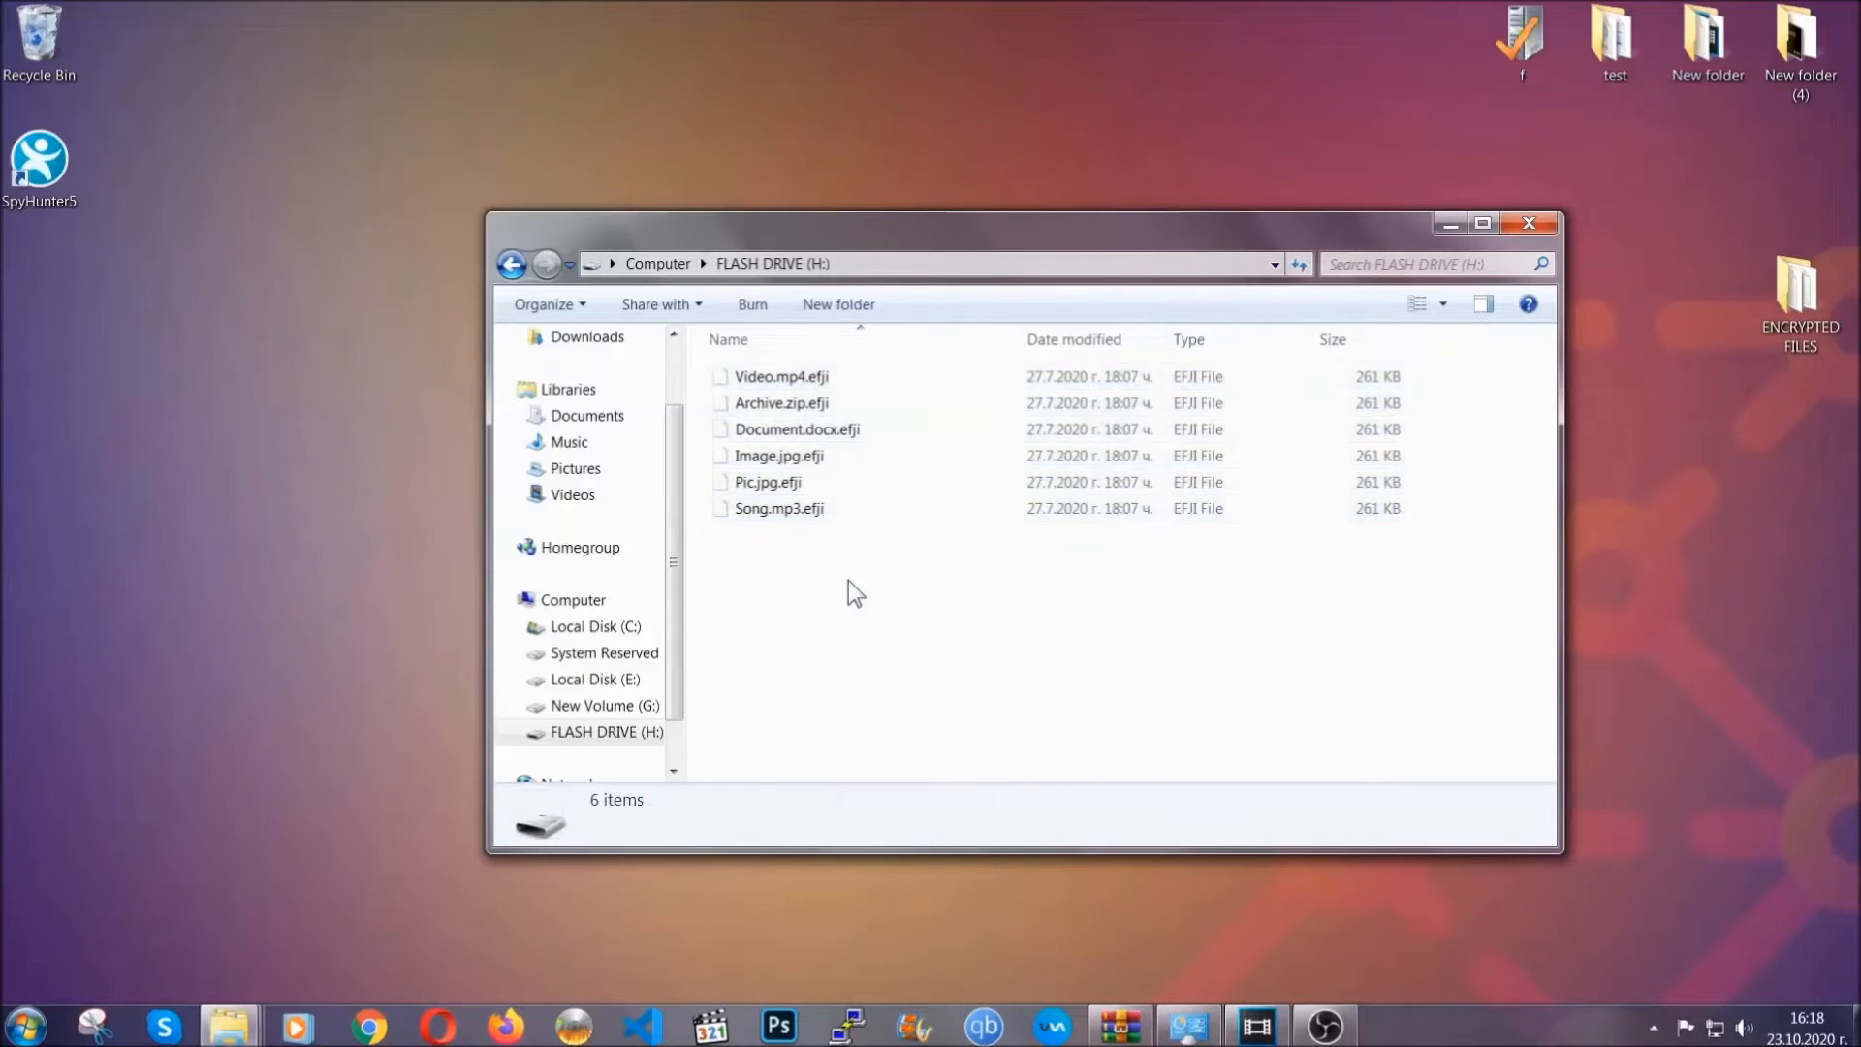
mouse_move(1532, 225)
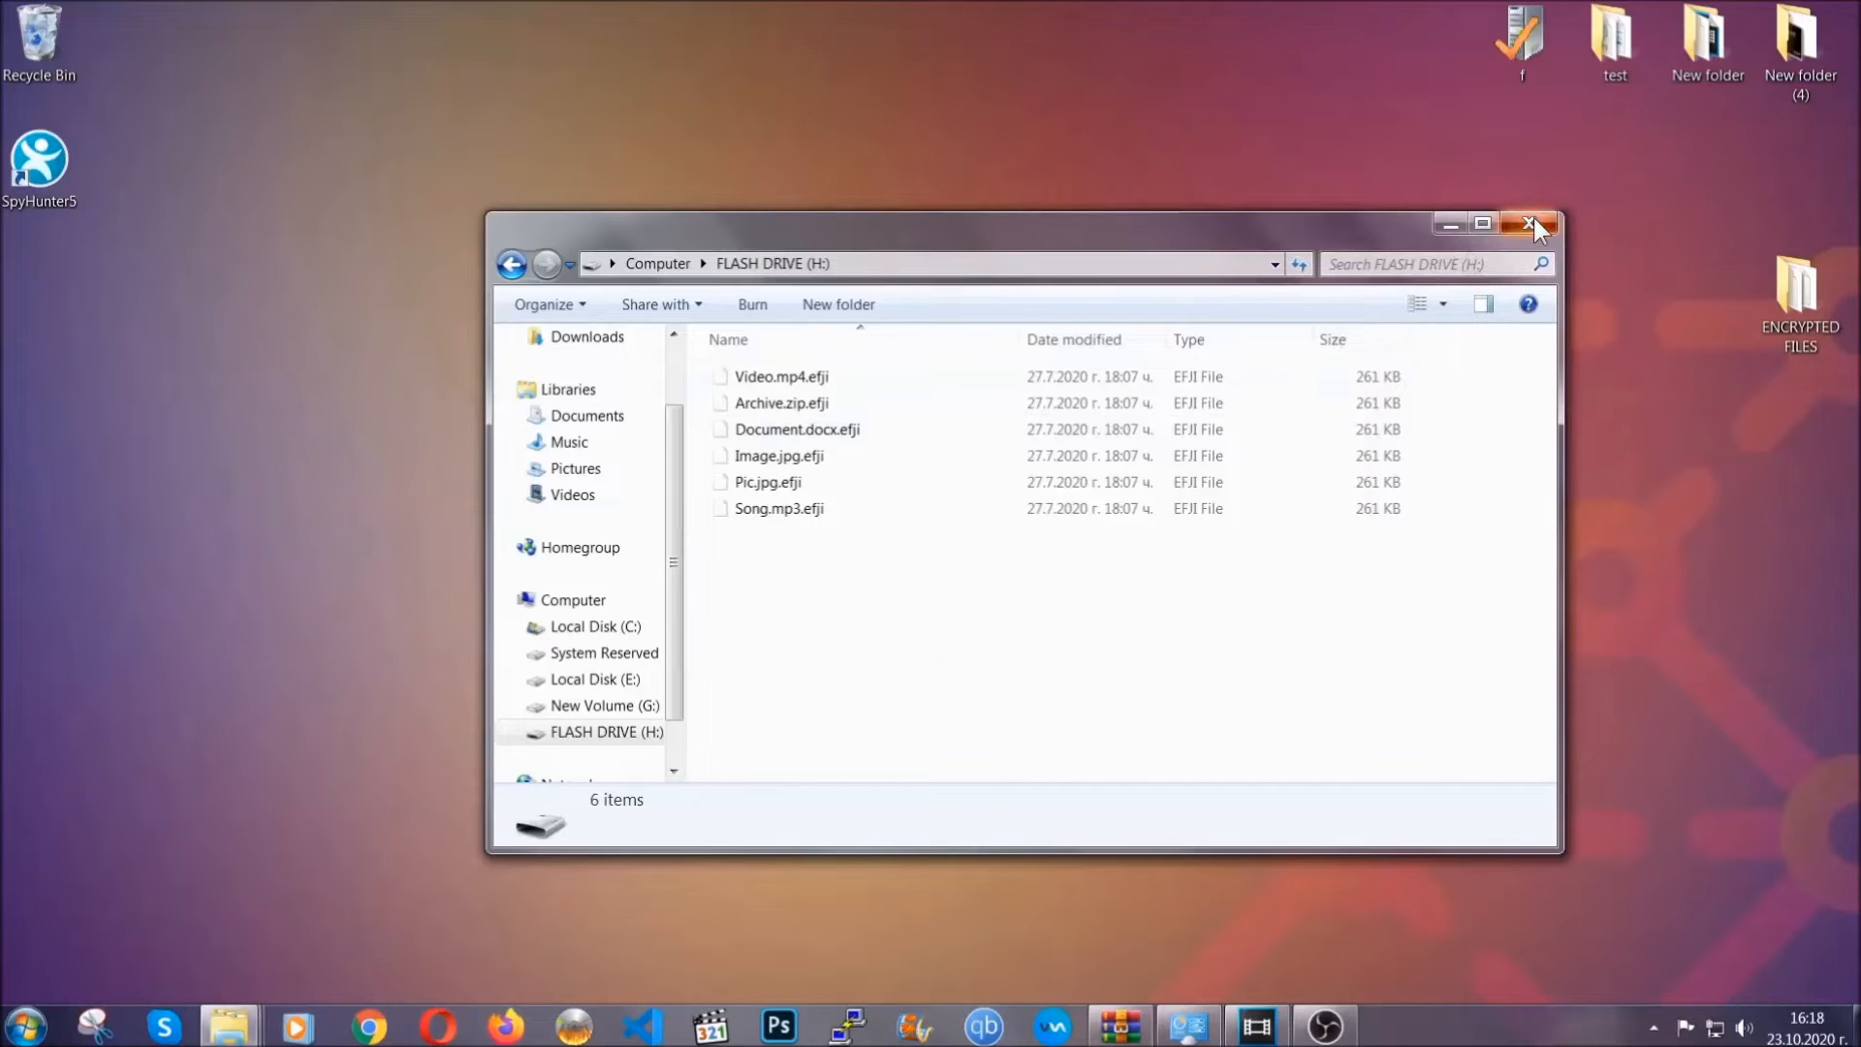
left_click(1533, 223)
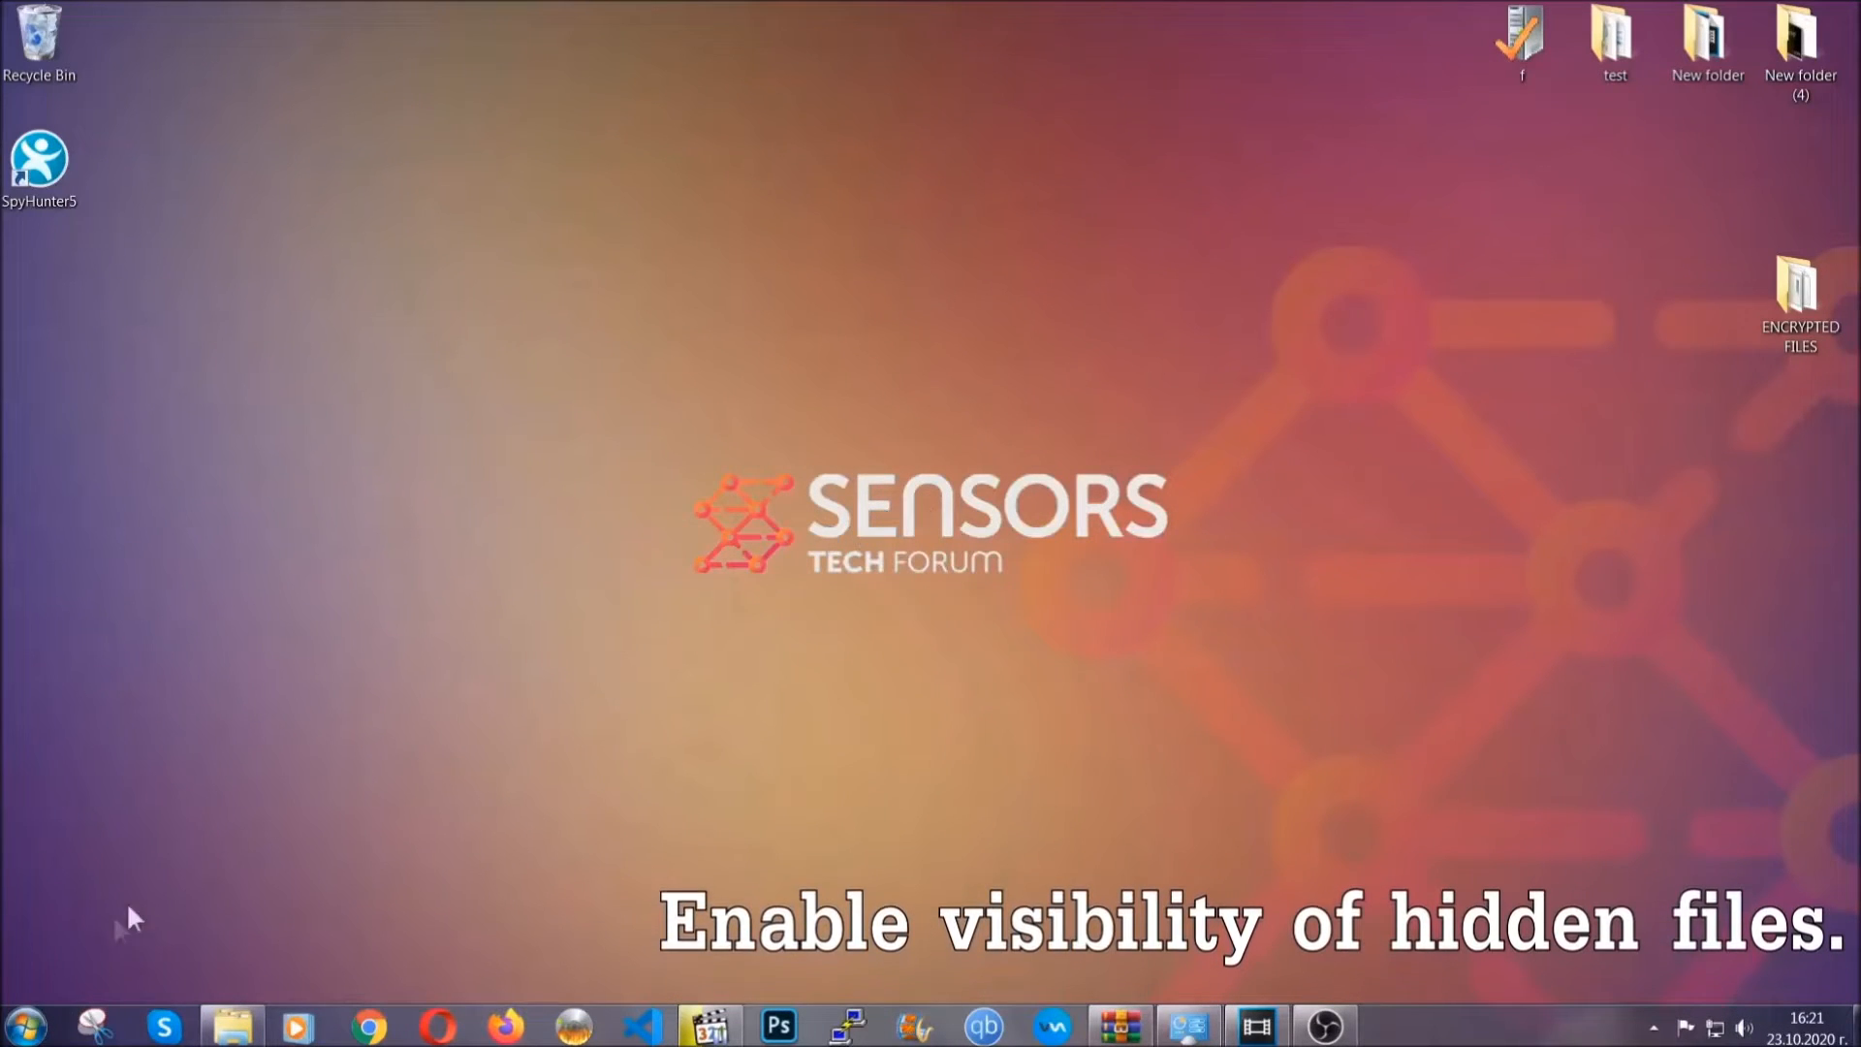
Find the hidden-files setting via Start search and enable 'Show hidden files, folders, and drives'.
left_click(37, 1039)
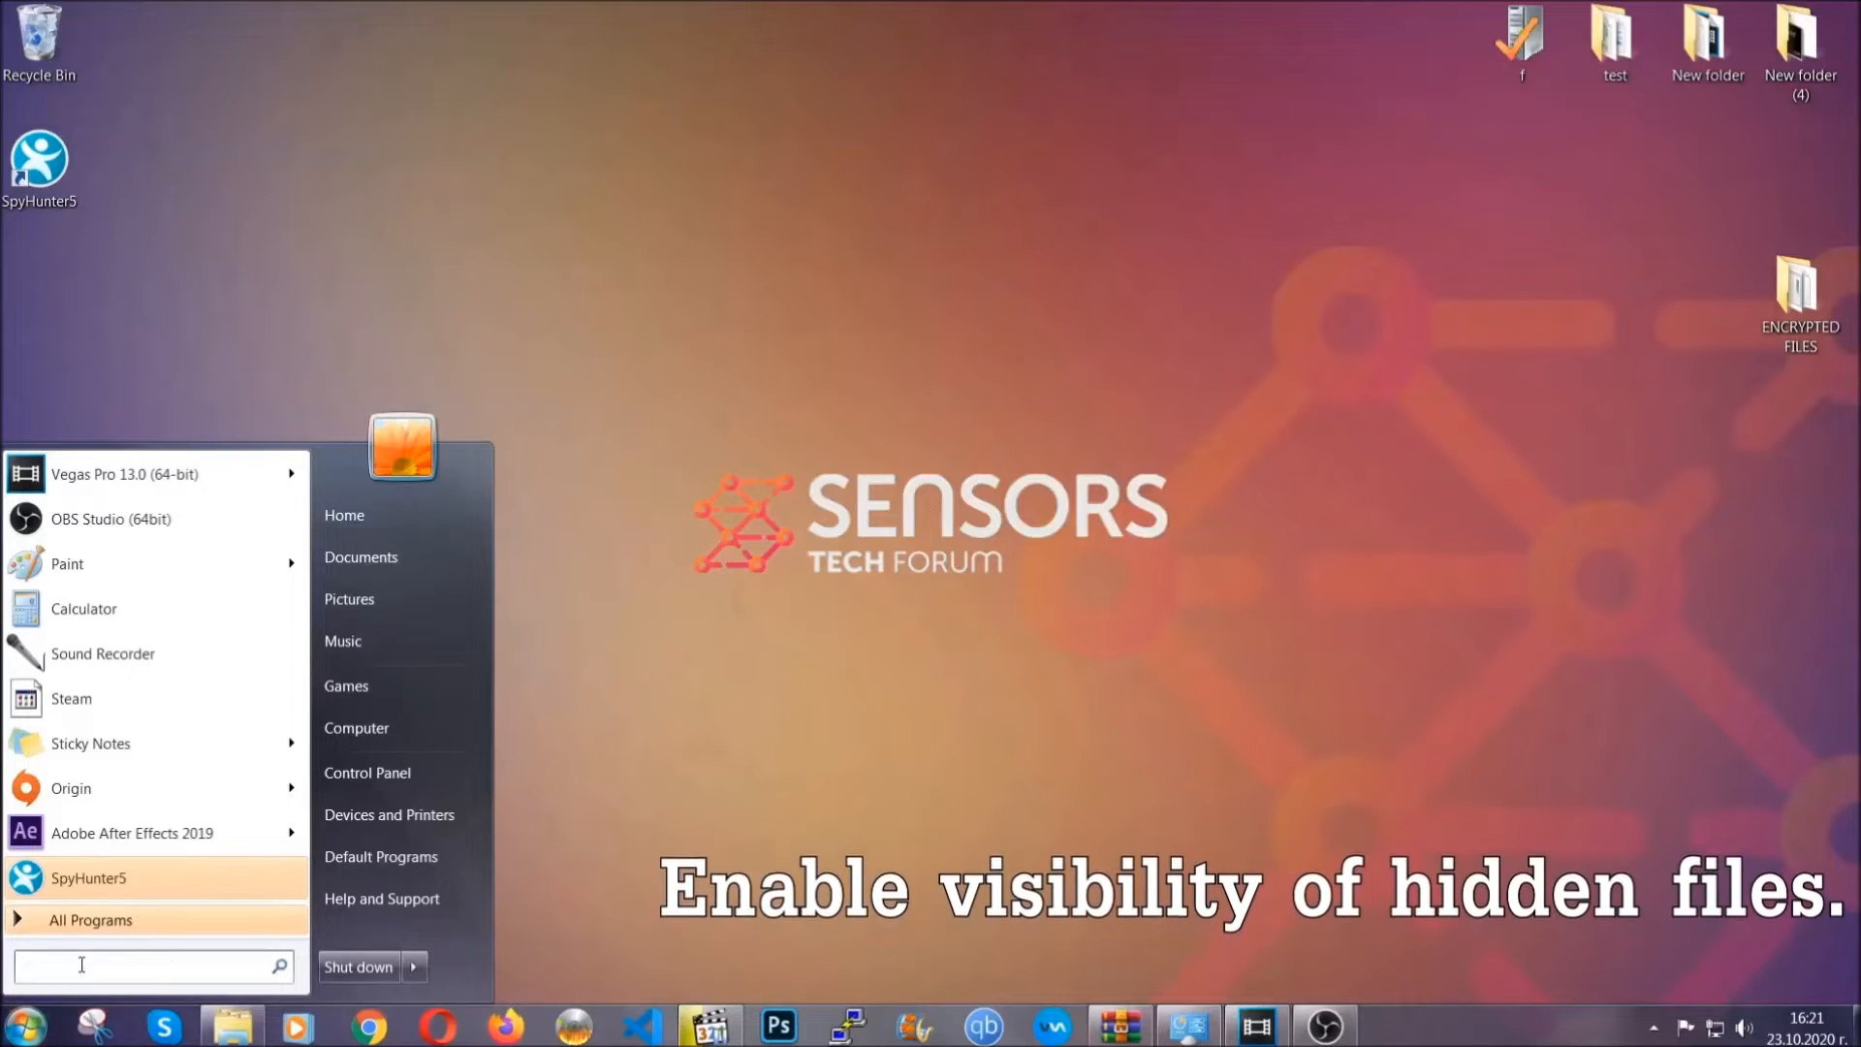
type("s")
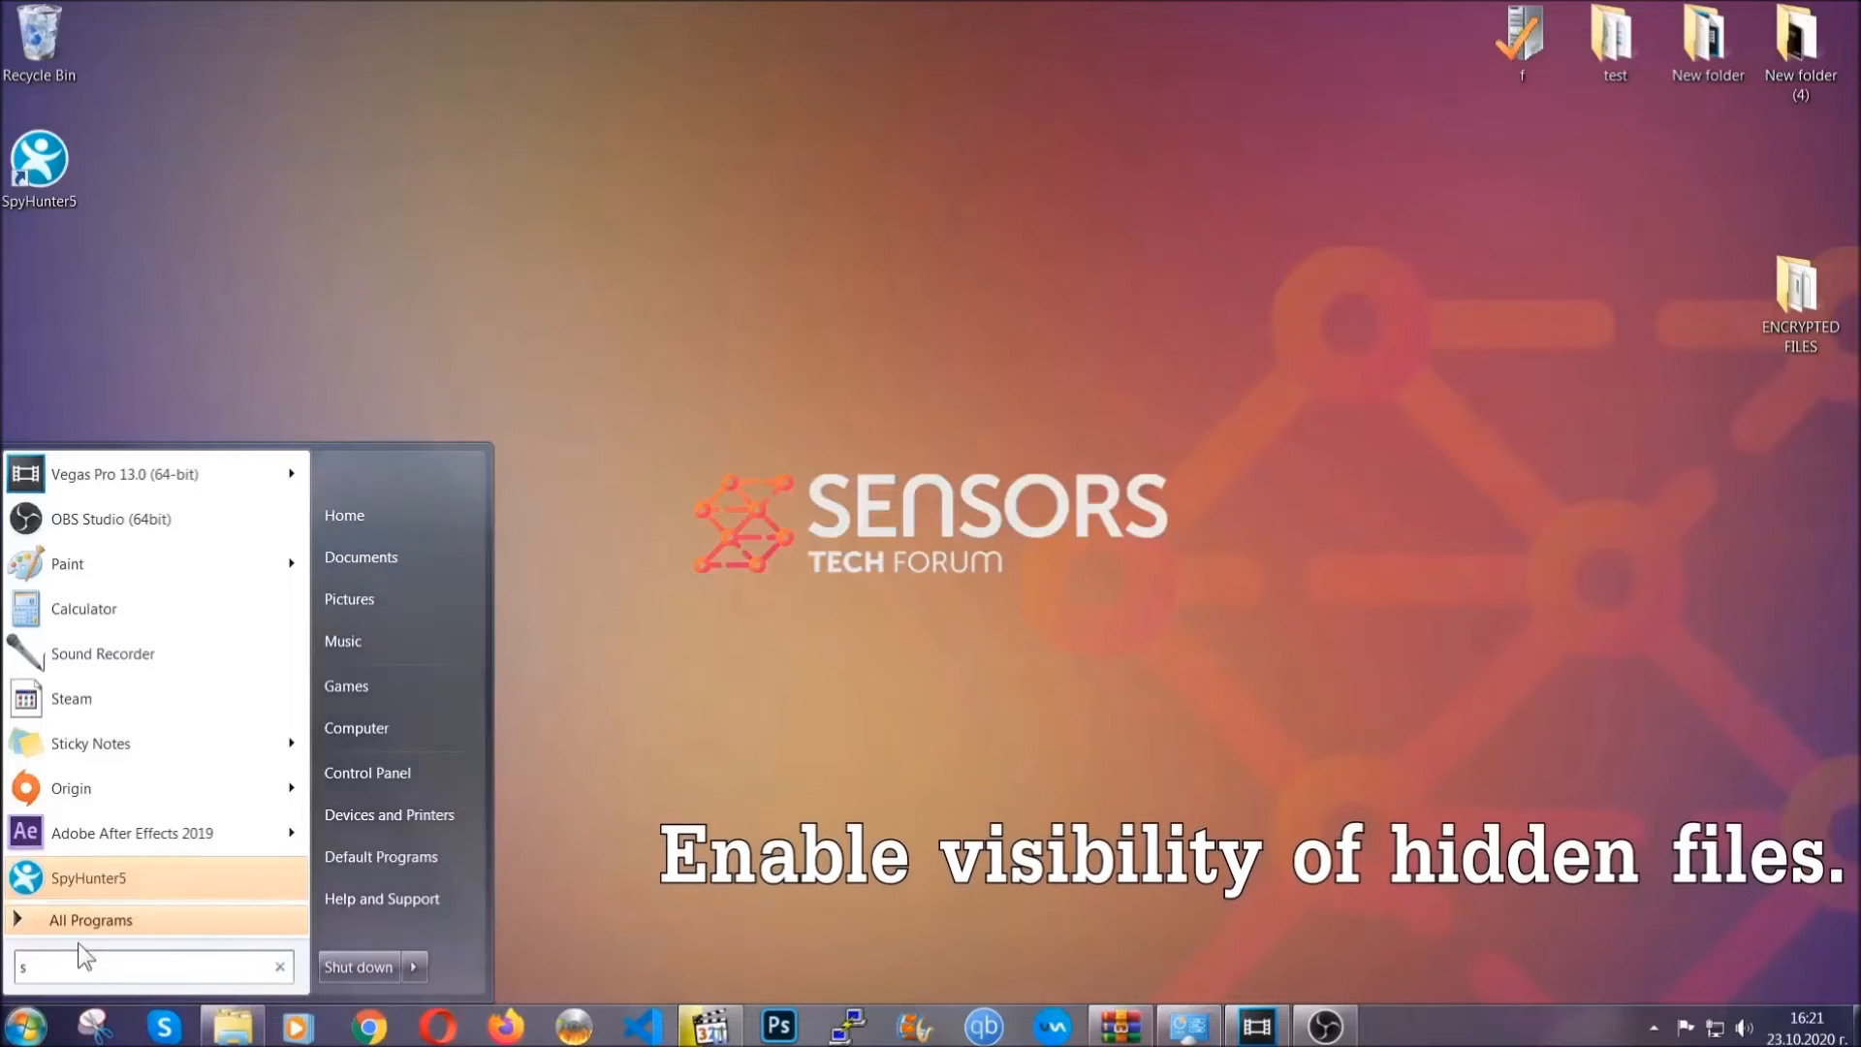
type("how hidden files and folders")
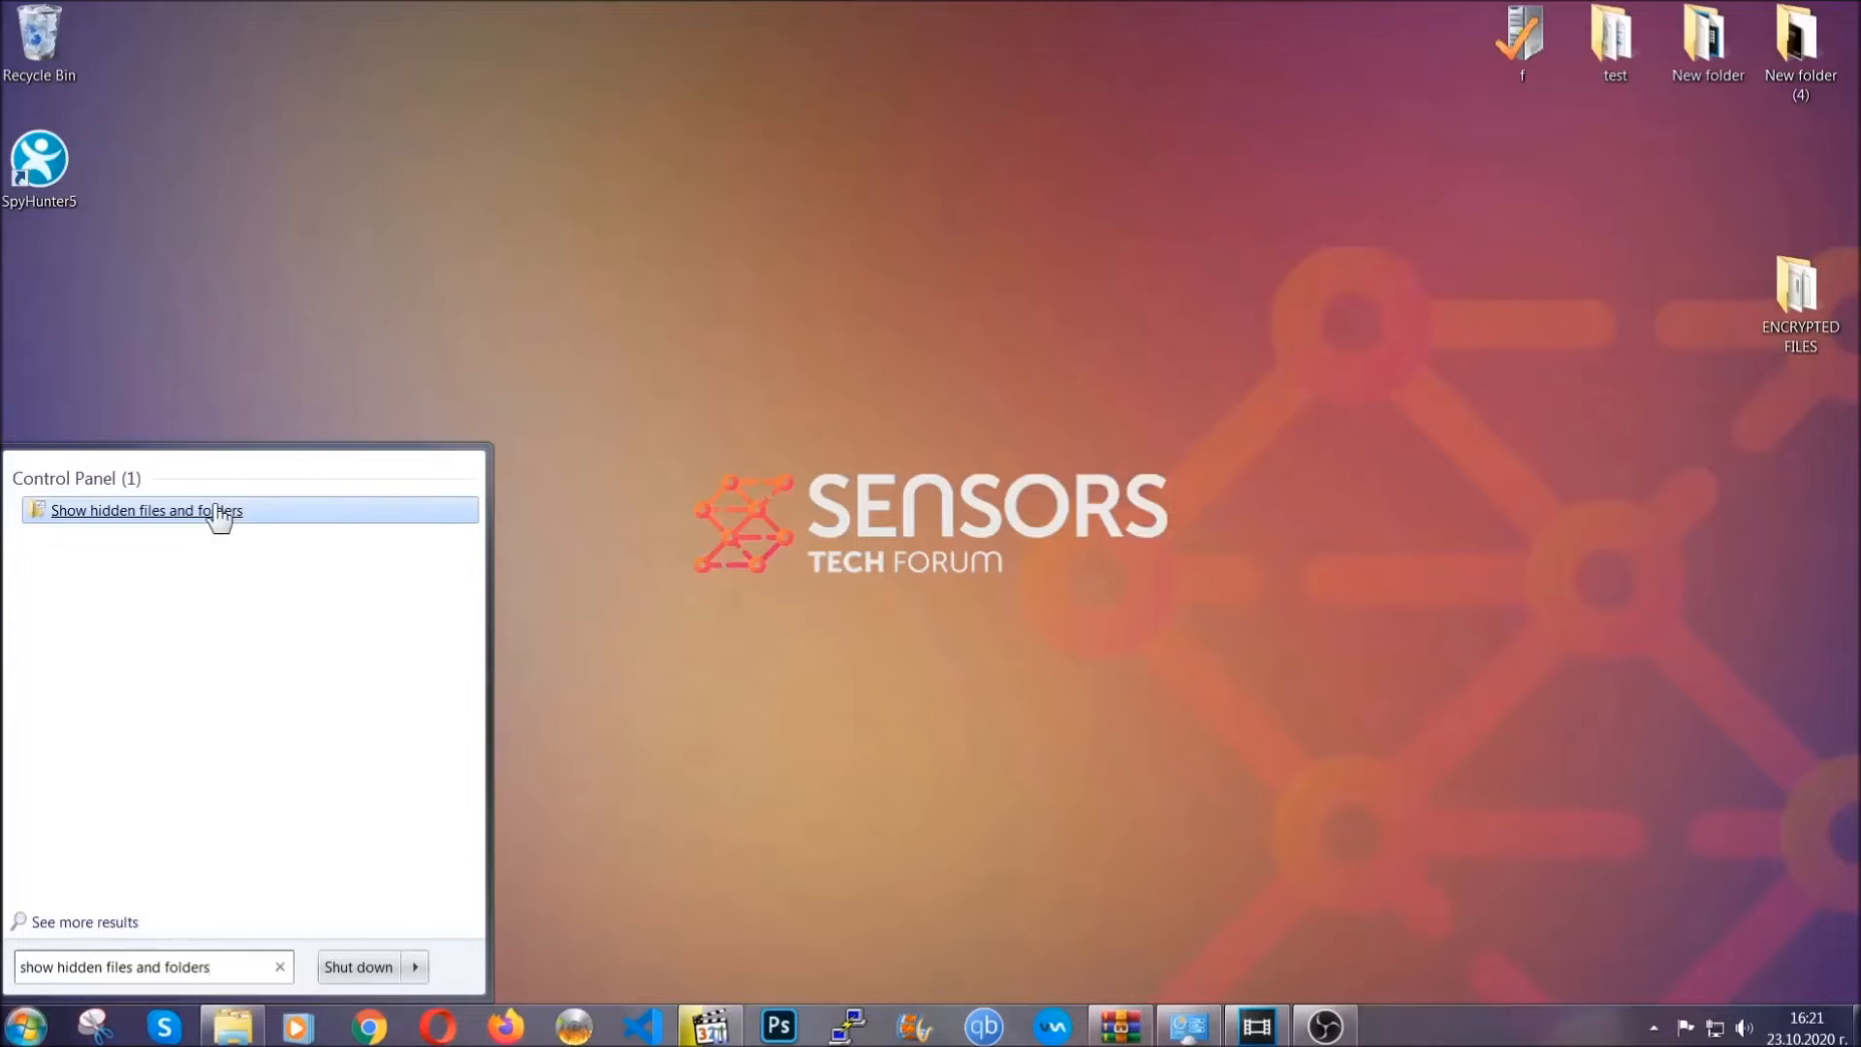
left_click(150, 510)
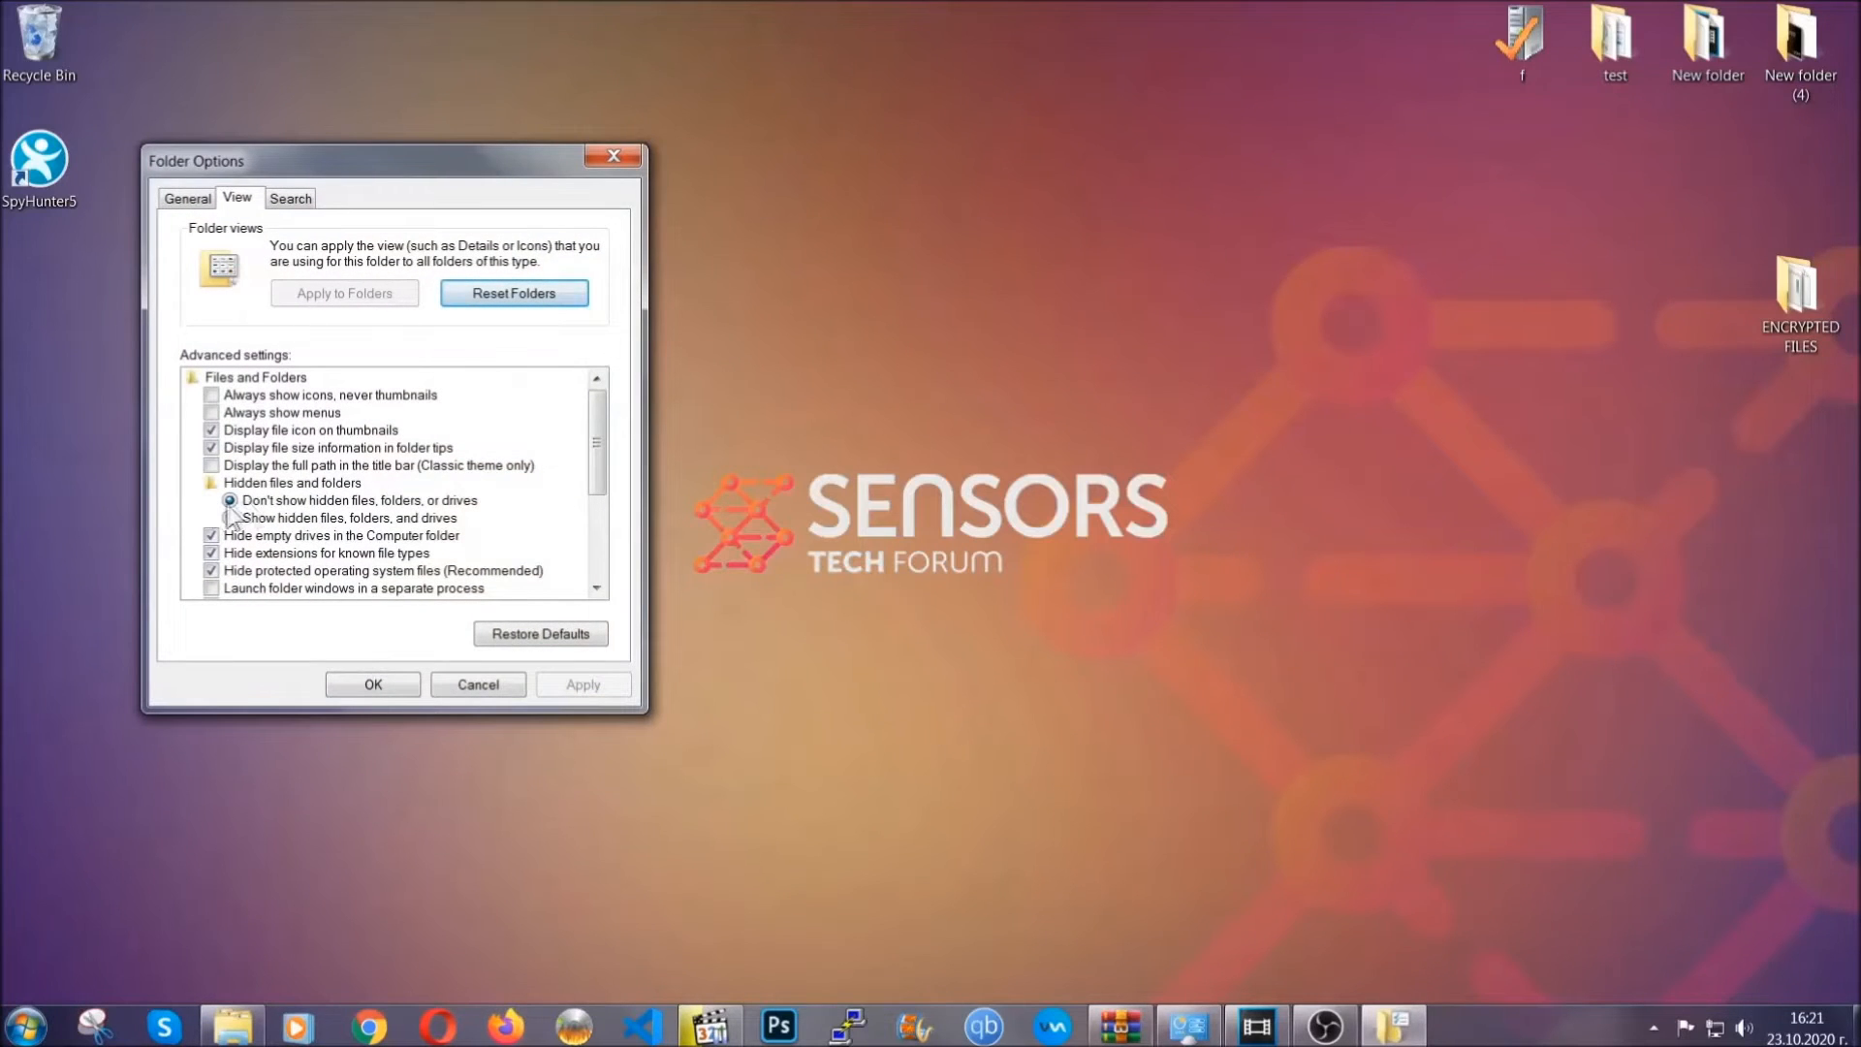
left_click(229, 518)
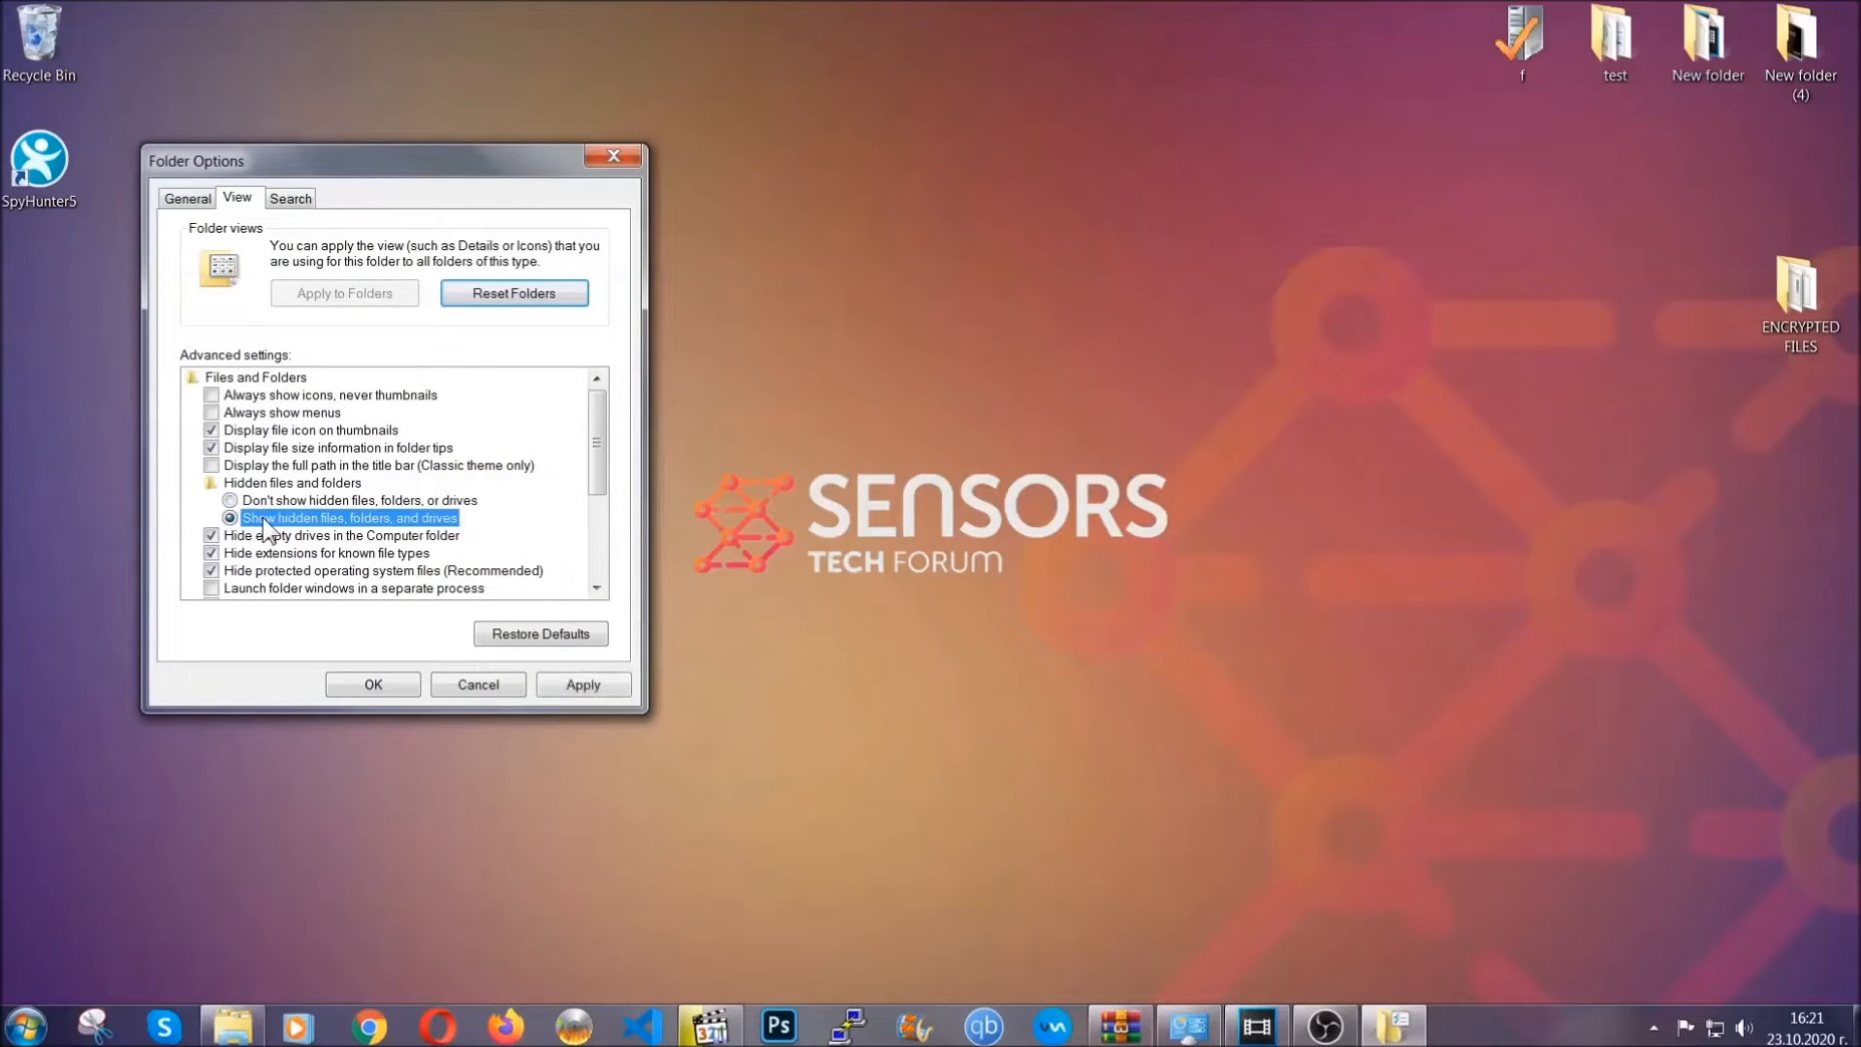
left_click(583, 685)
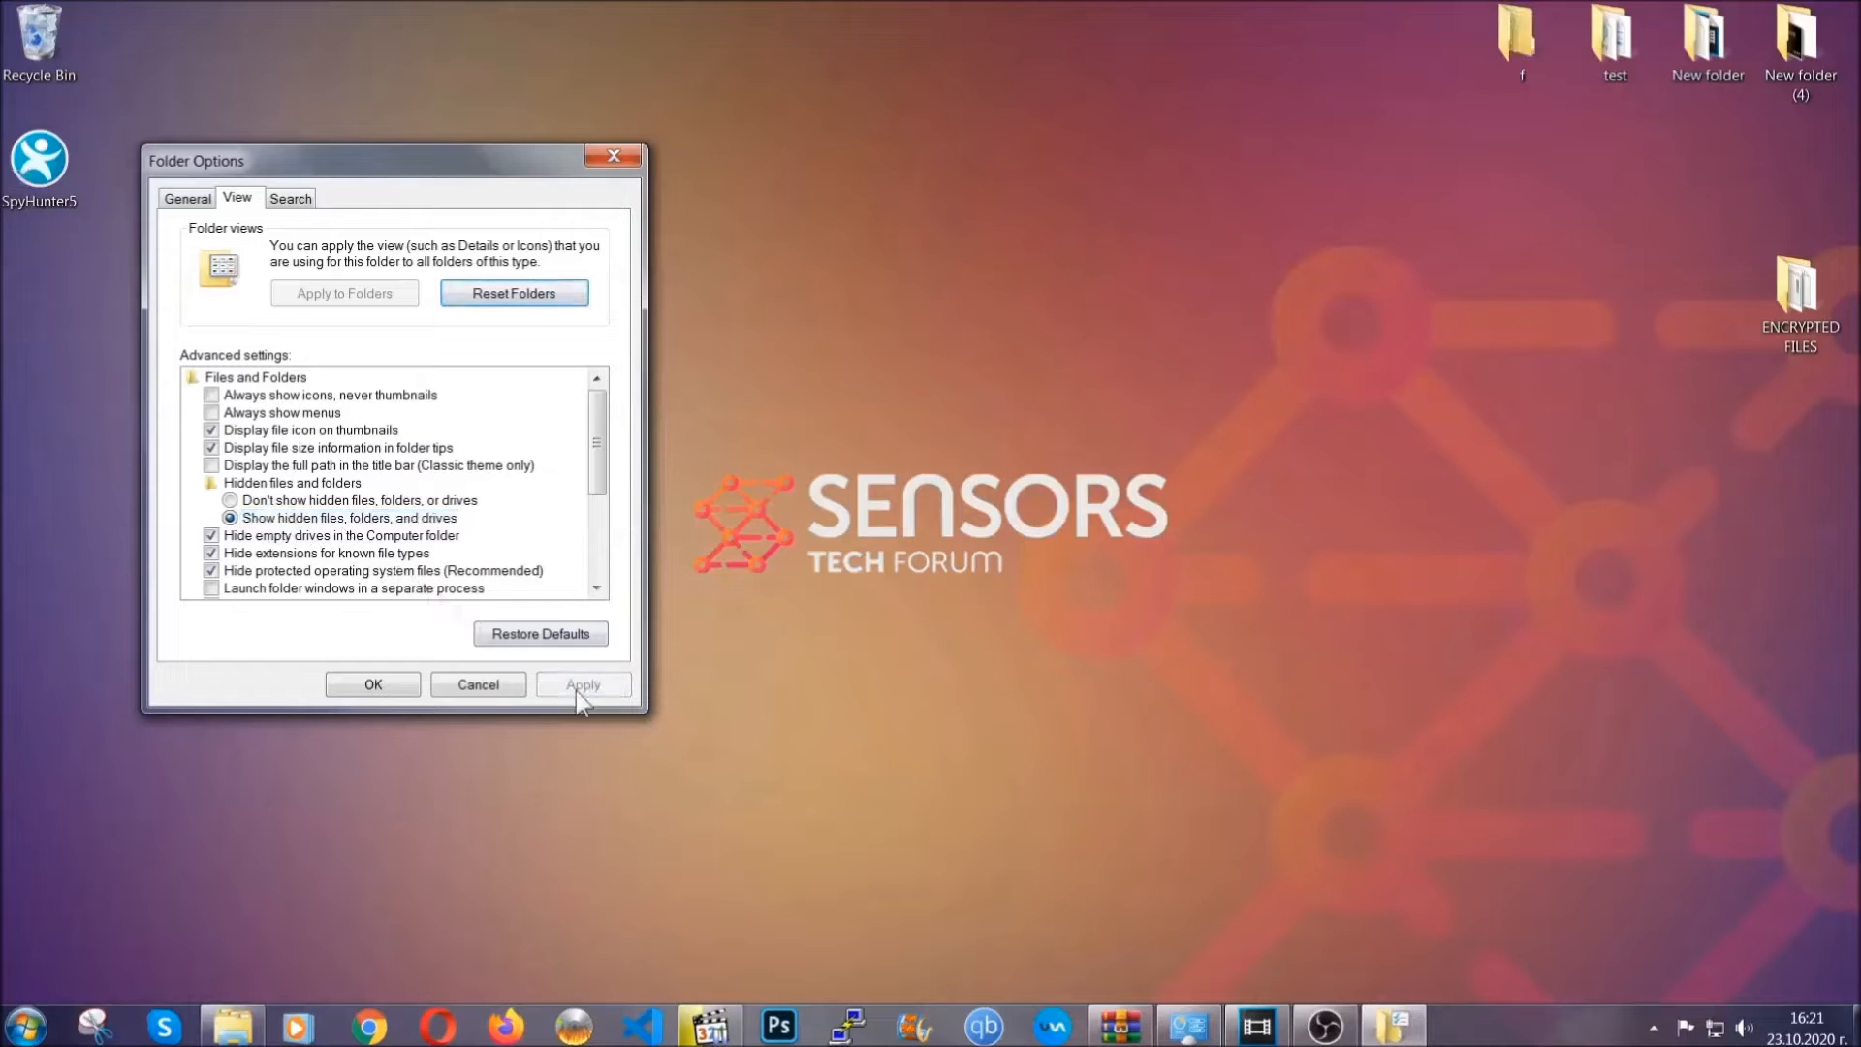
left_click(372, 685)
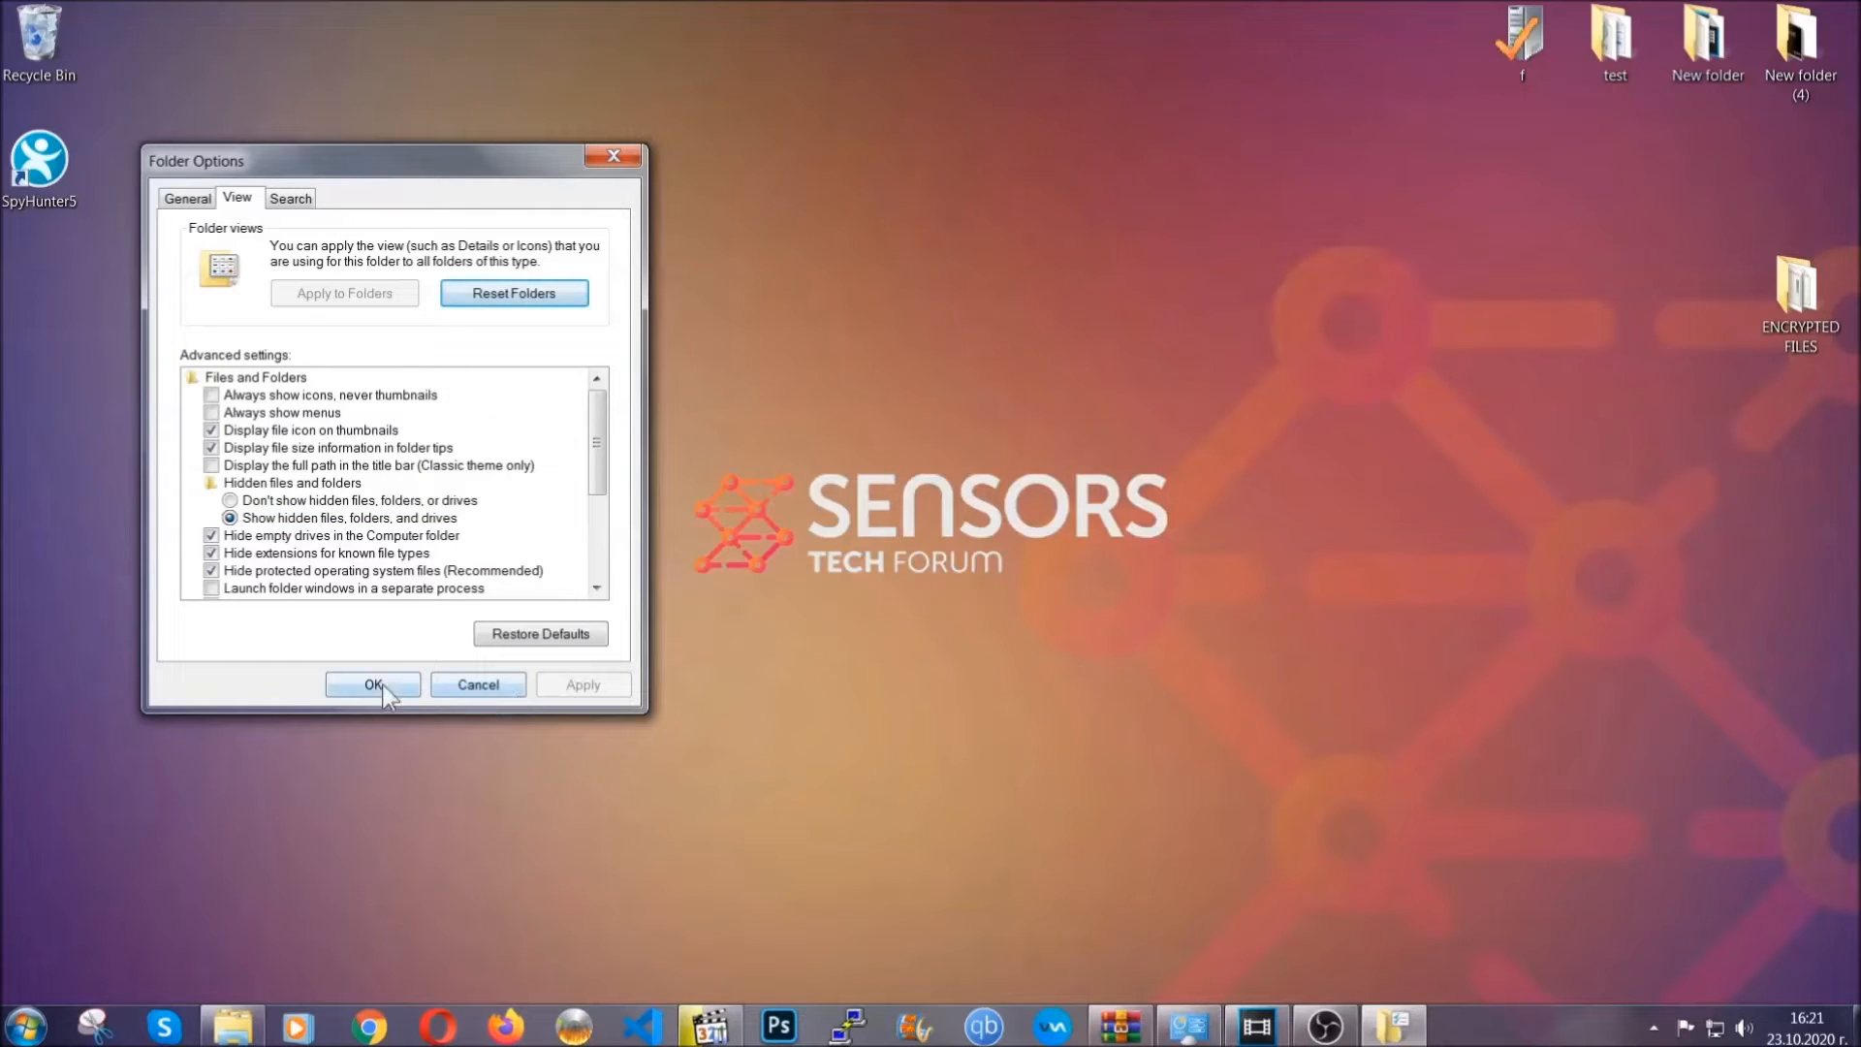
left_click(373, 685)
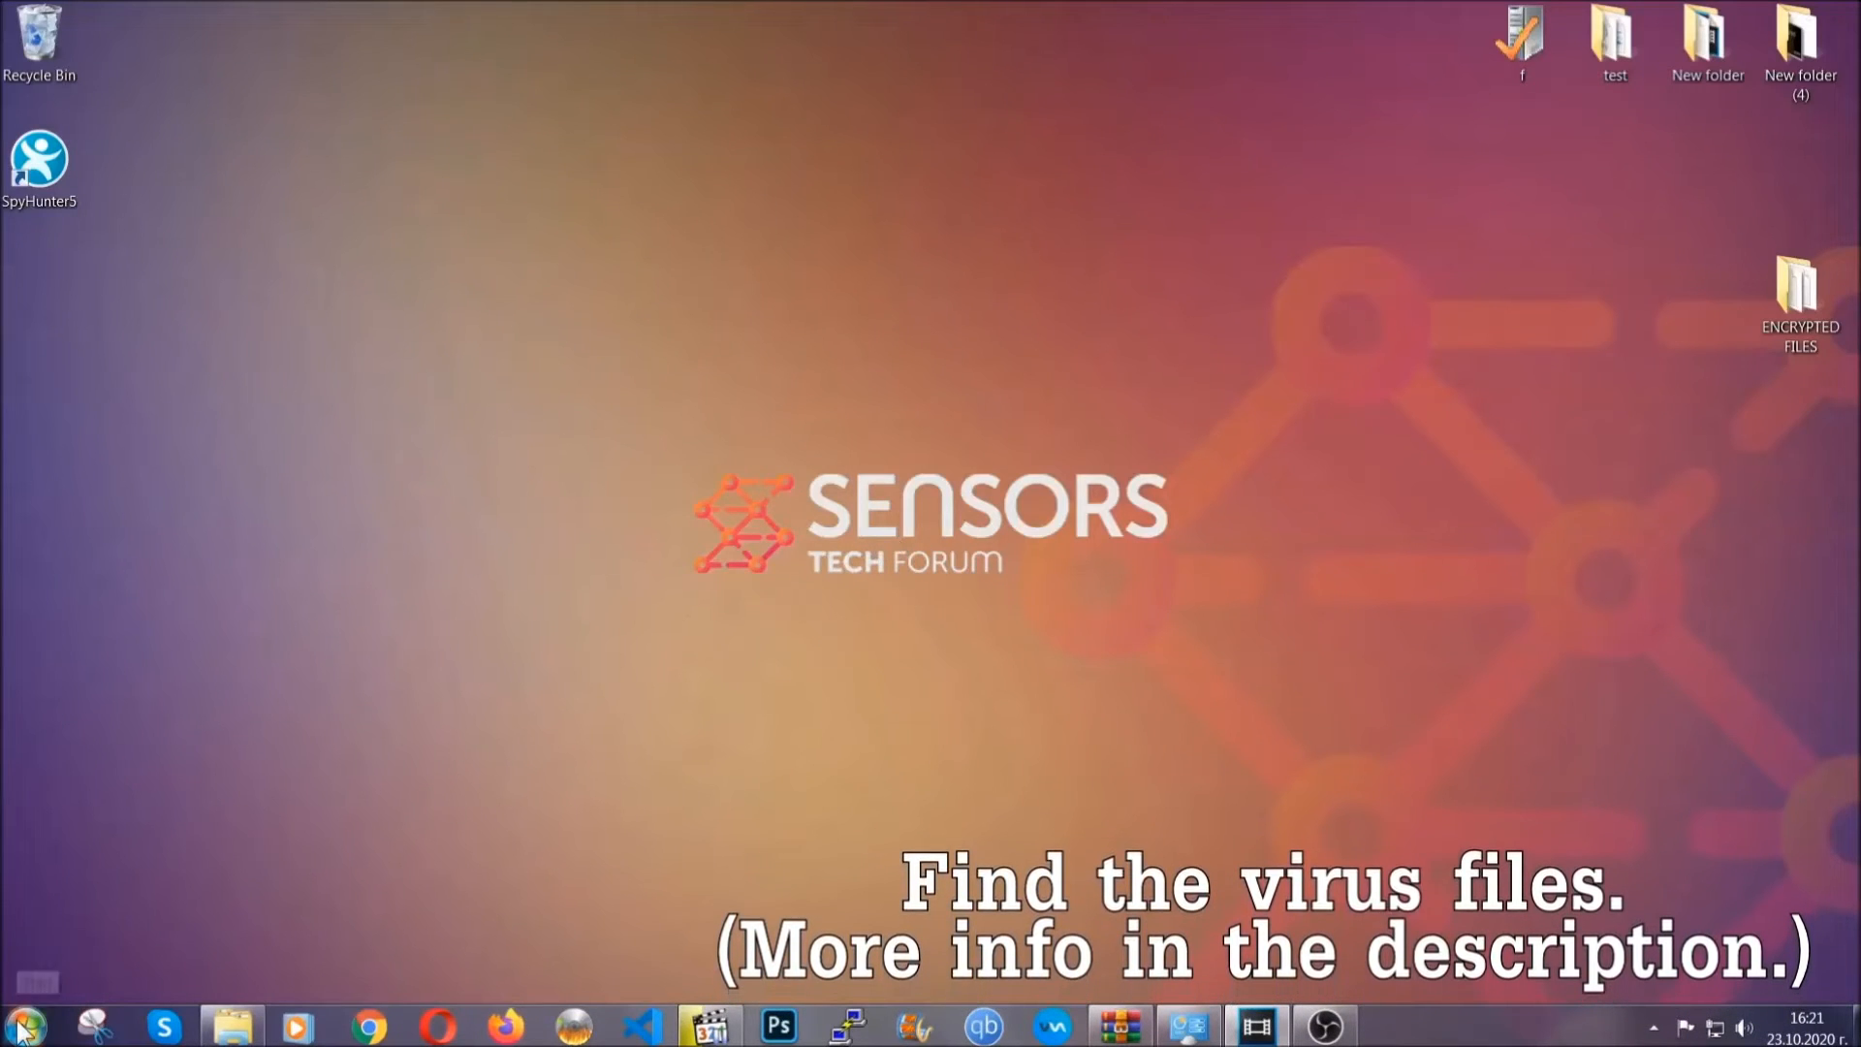
Search the whole Computer for the Example Virus Name executable.
left_click(20, 1026)
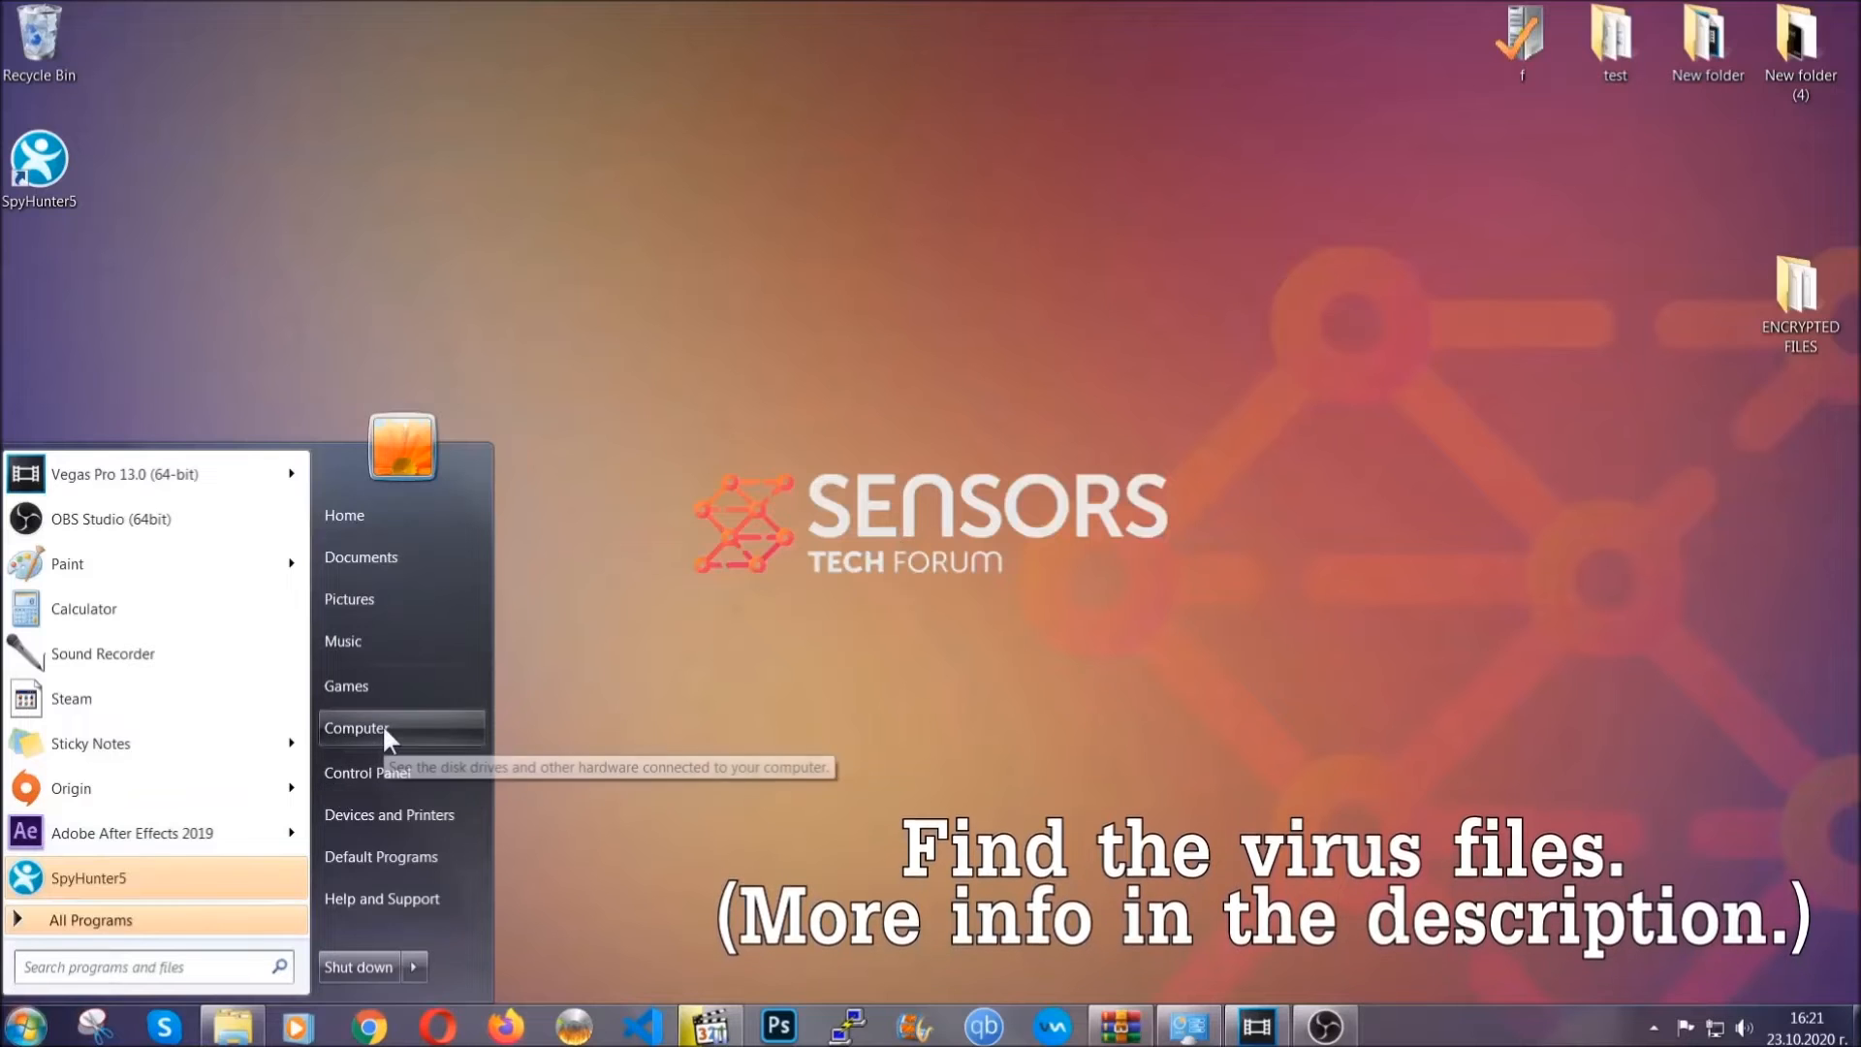
left_click(357, 728)
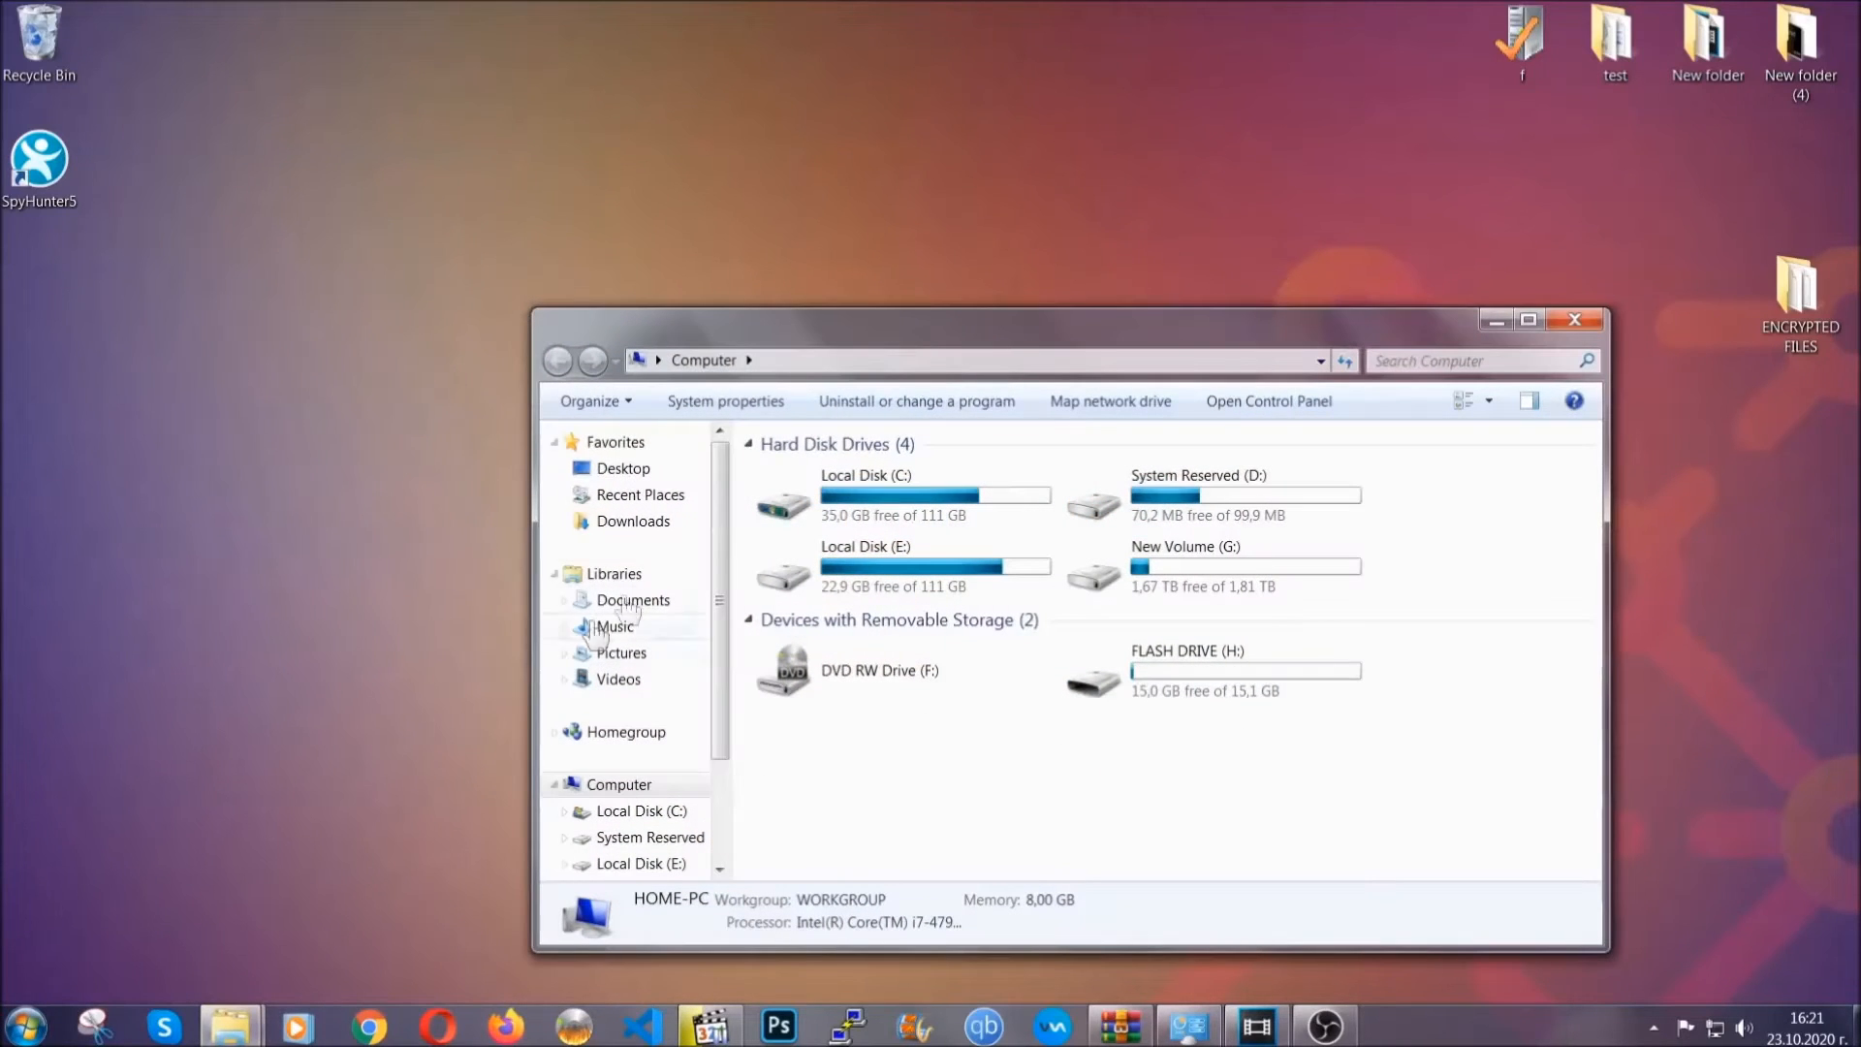
left_click_drag(1069, 321, 890, 238)
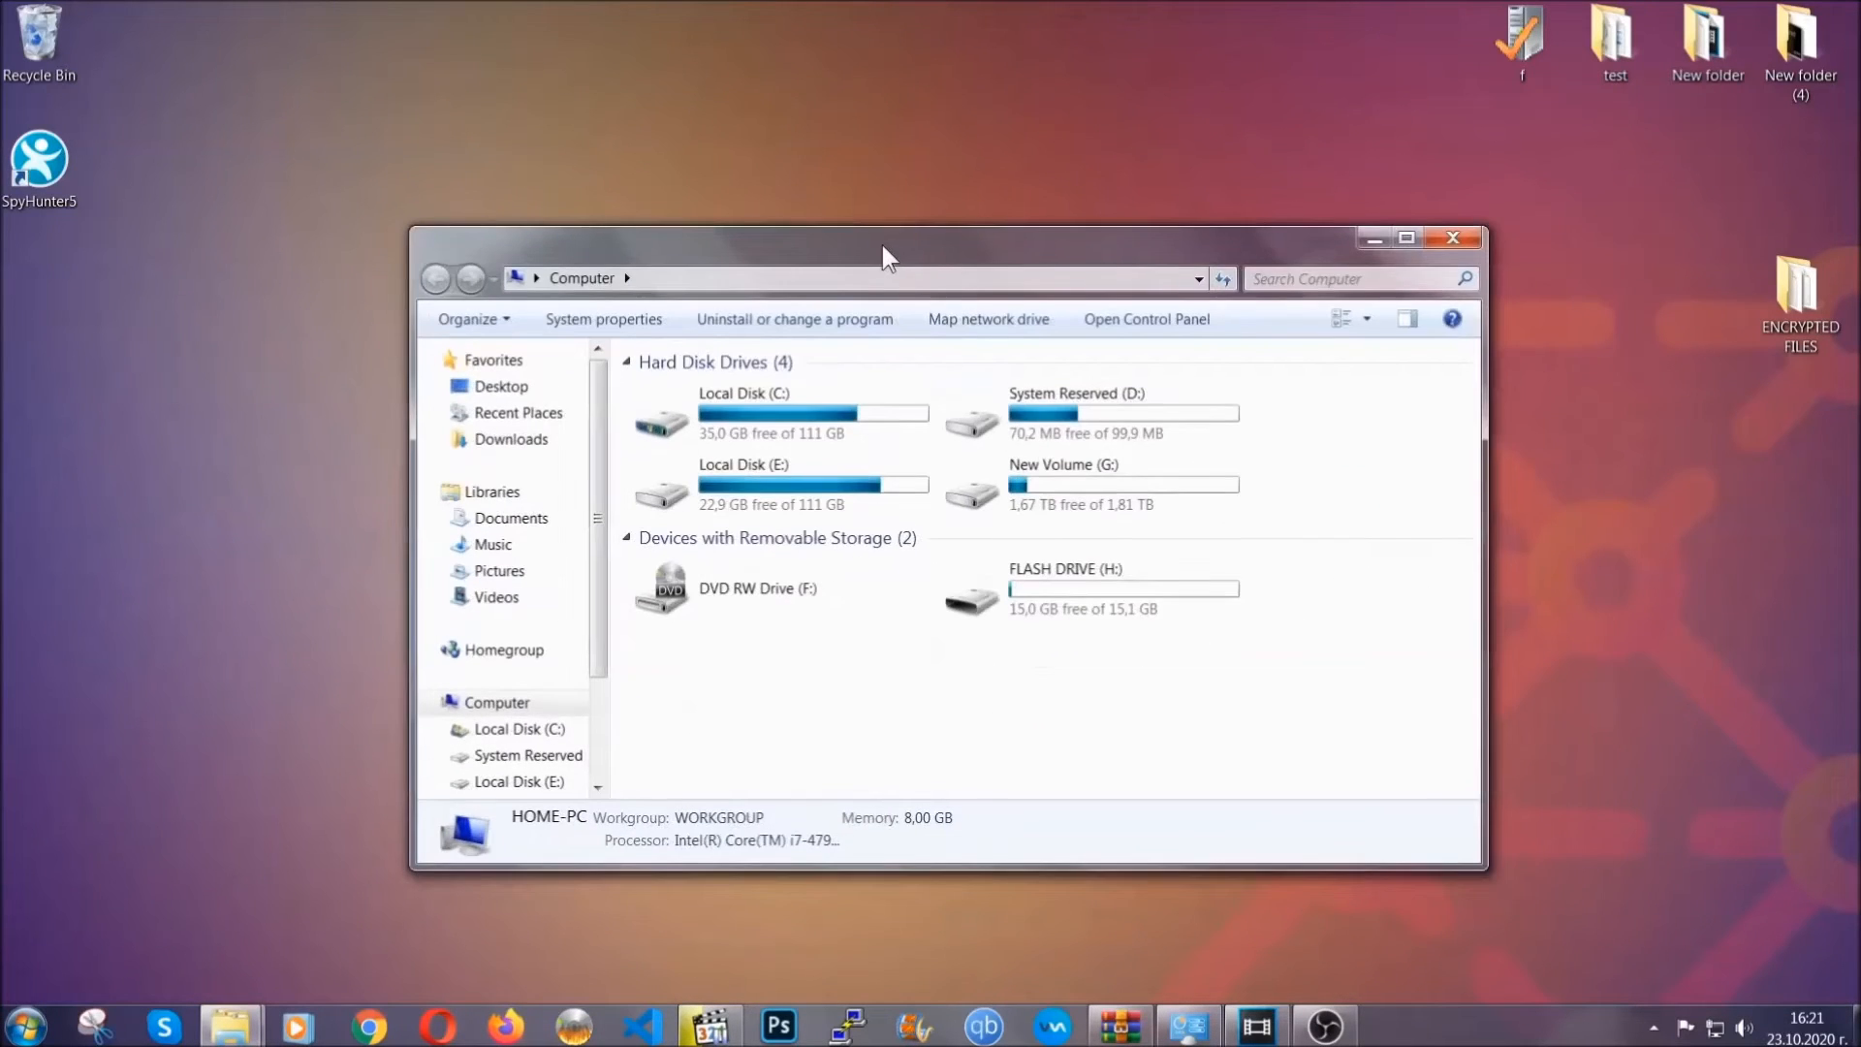
left_click(1352, 279)
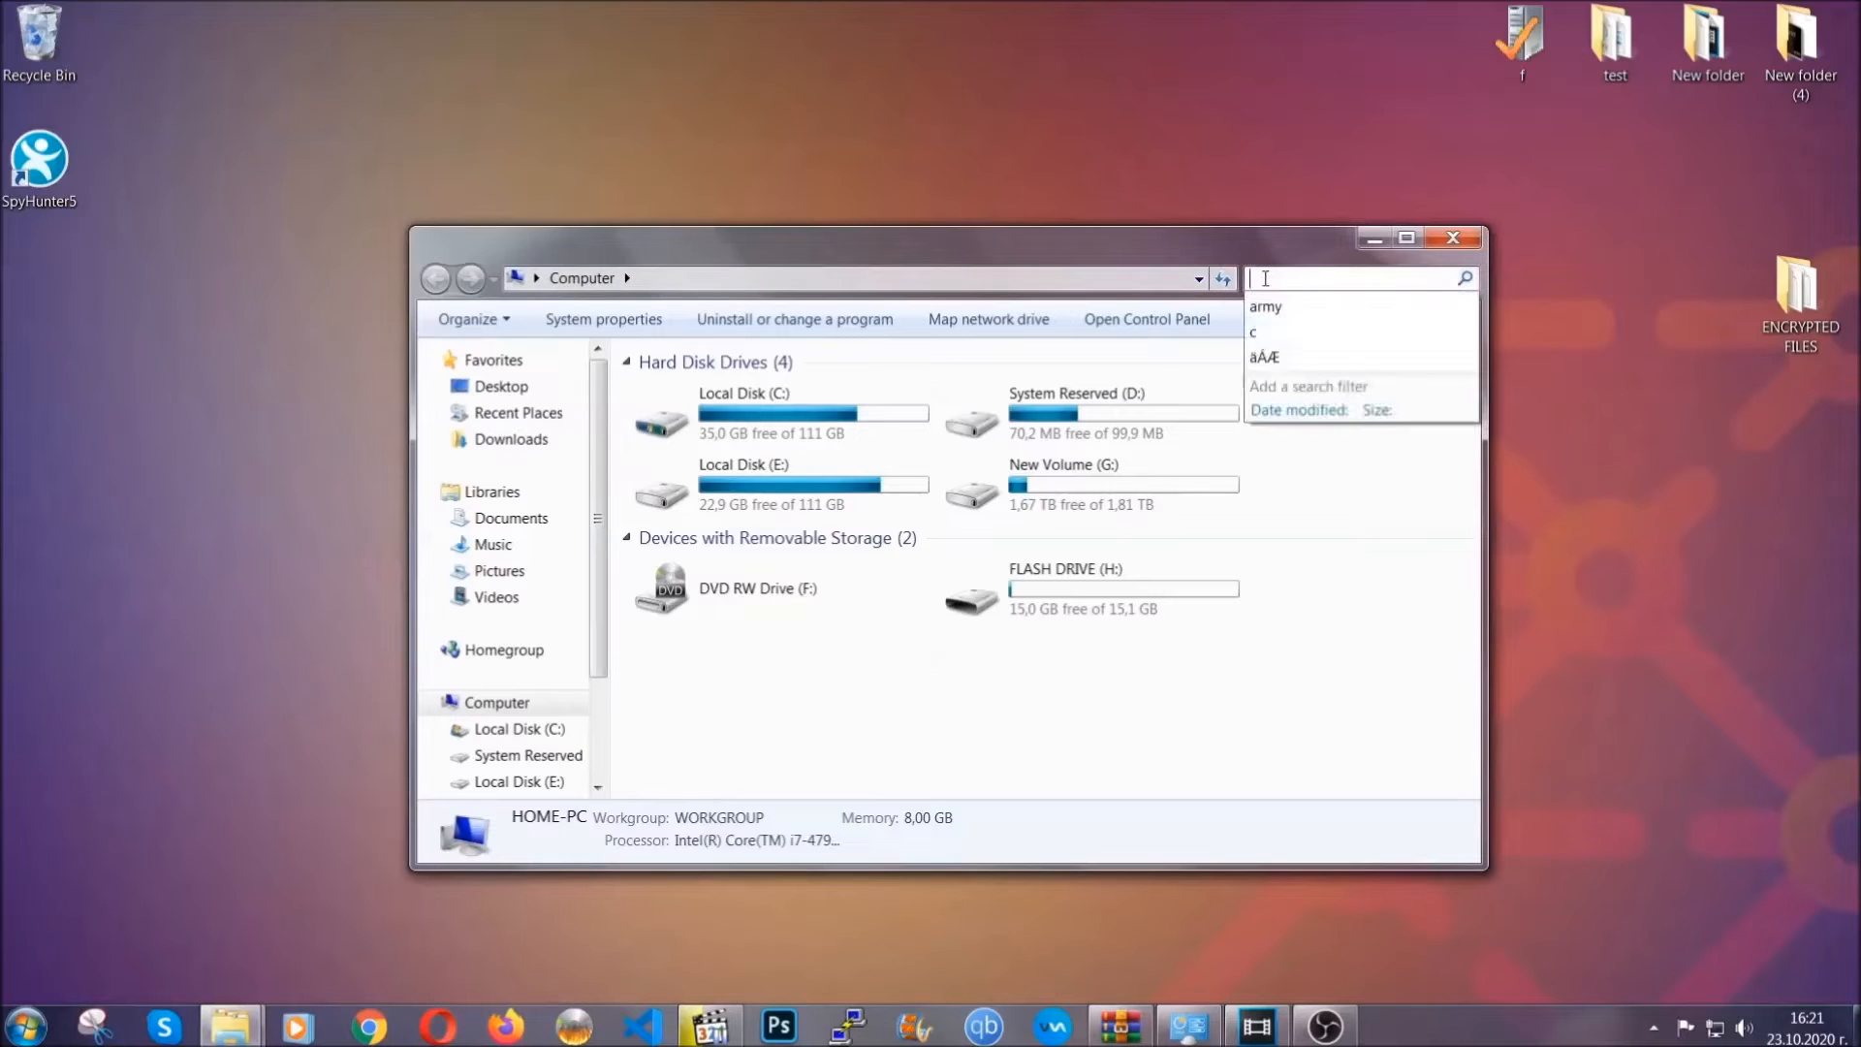
type("file")
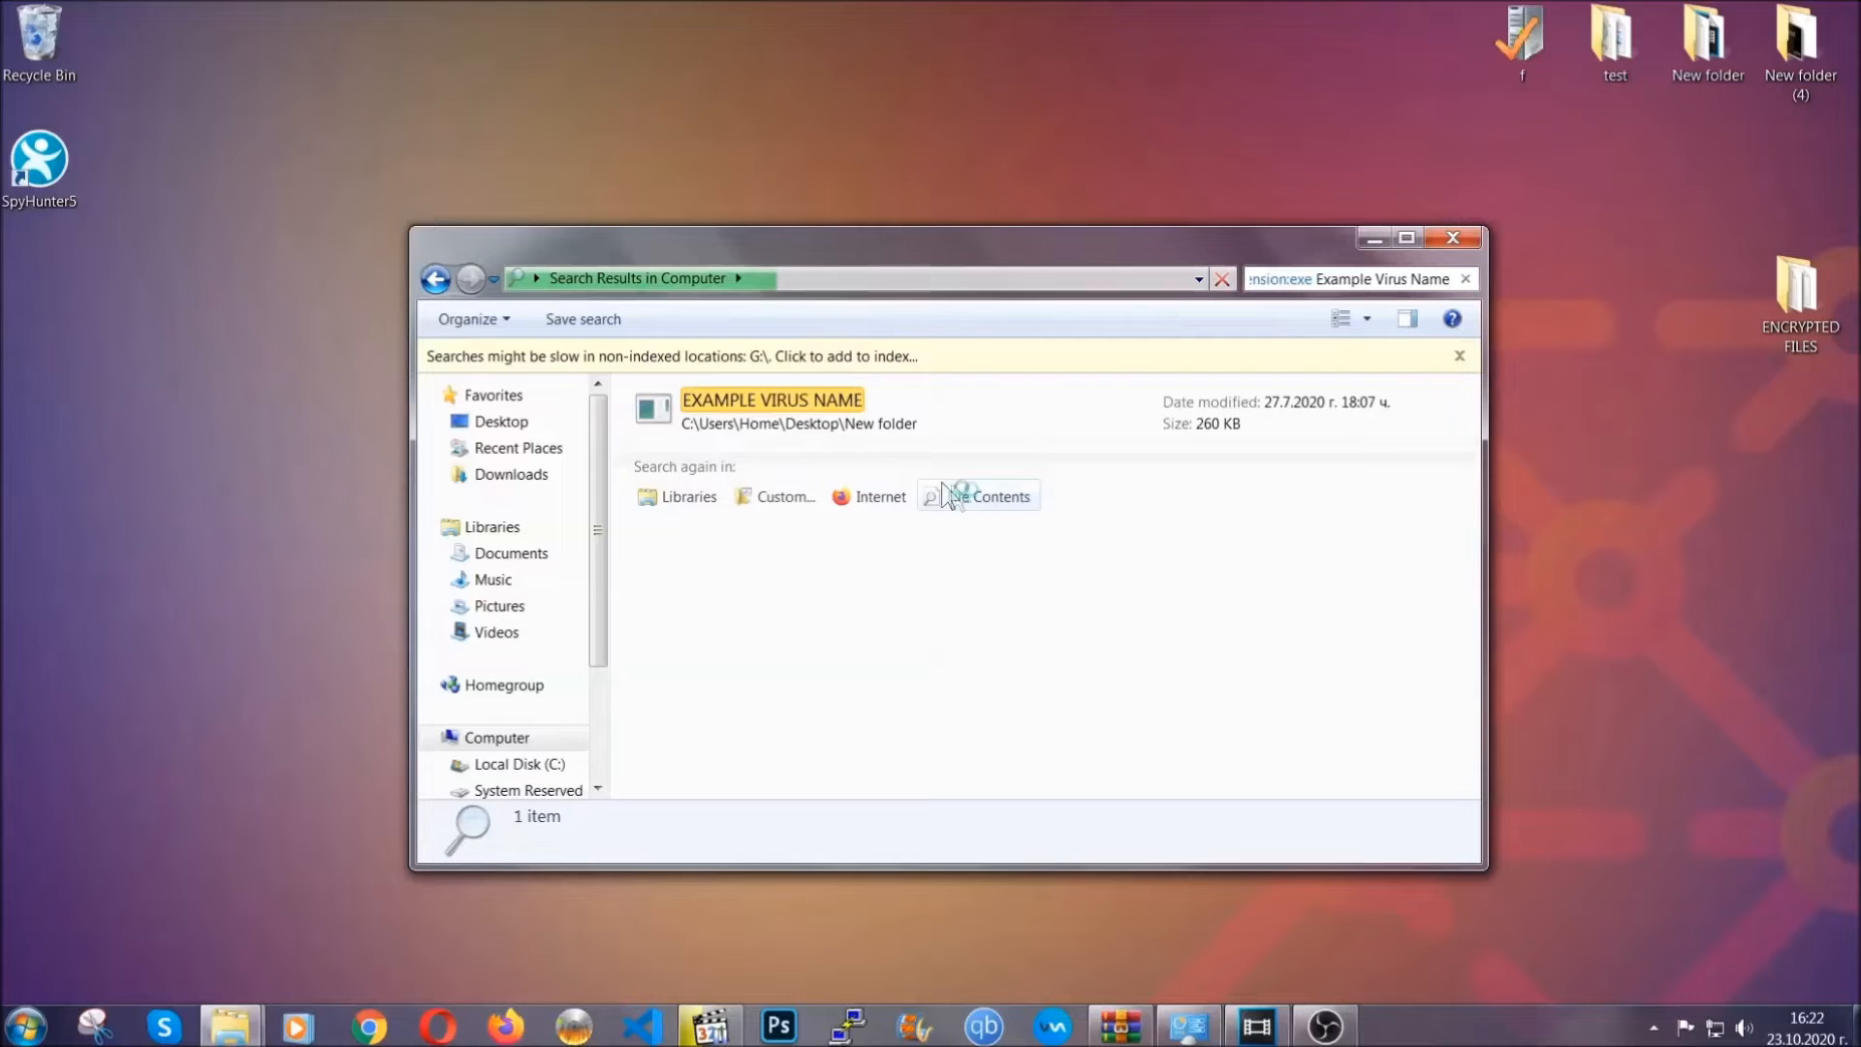
Send the found Example Virus Name .exe to the Recycle Bin and close the search window.
left_click(773, 399)
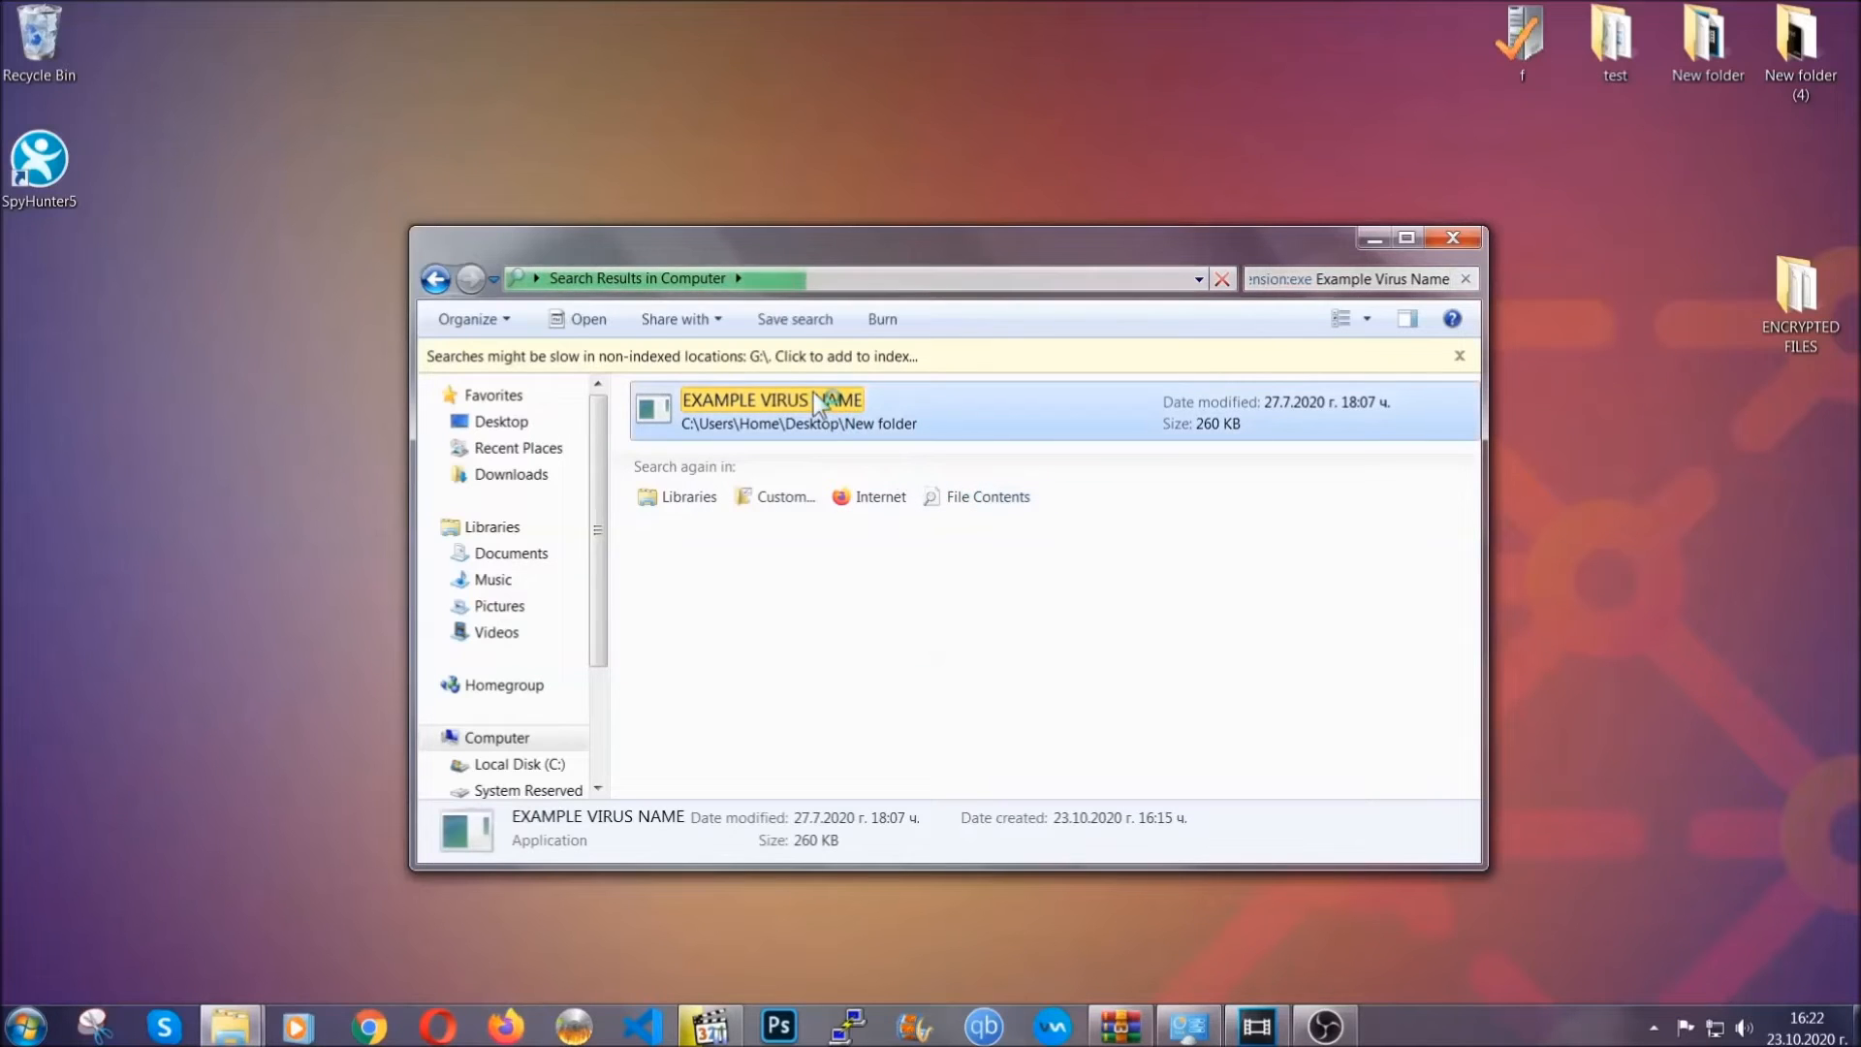
right_click(820, 404)
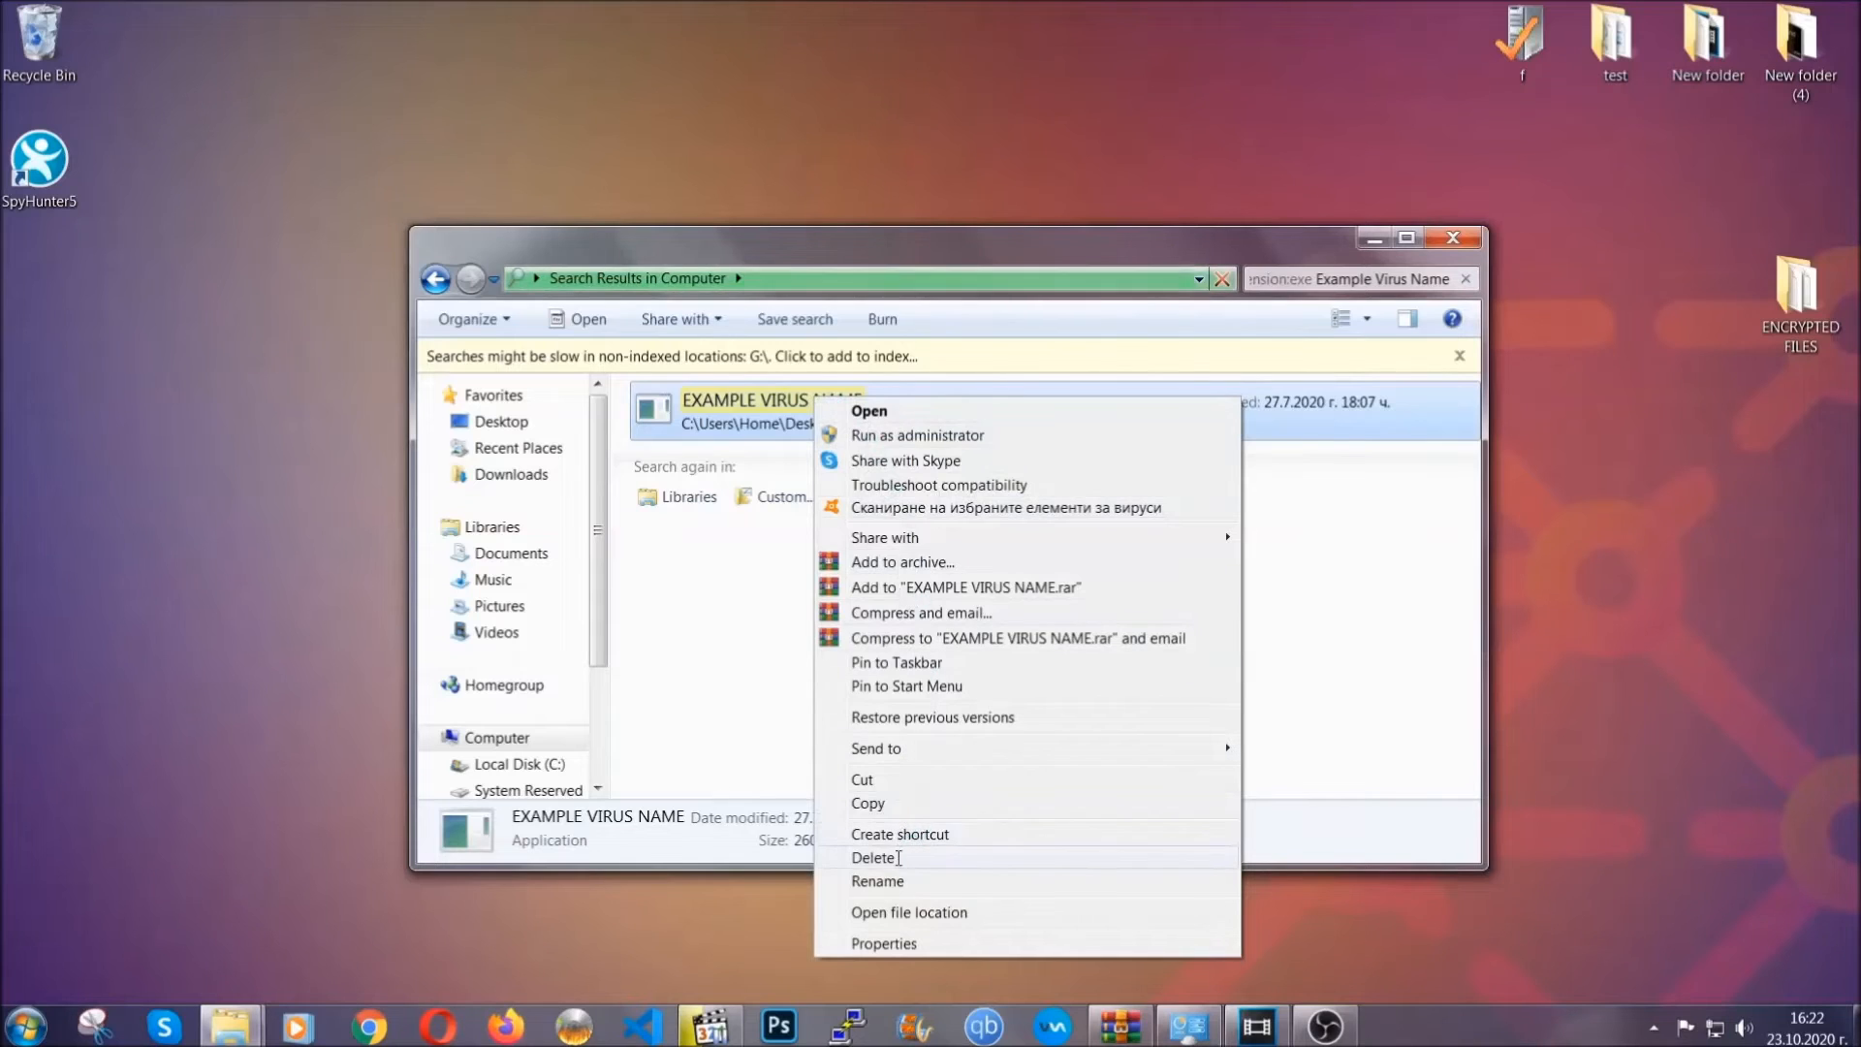
left_click(873, 858)
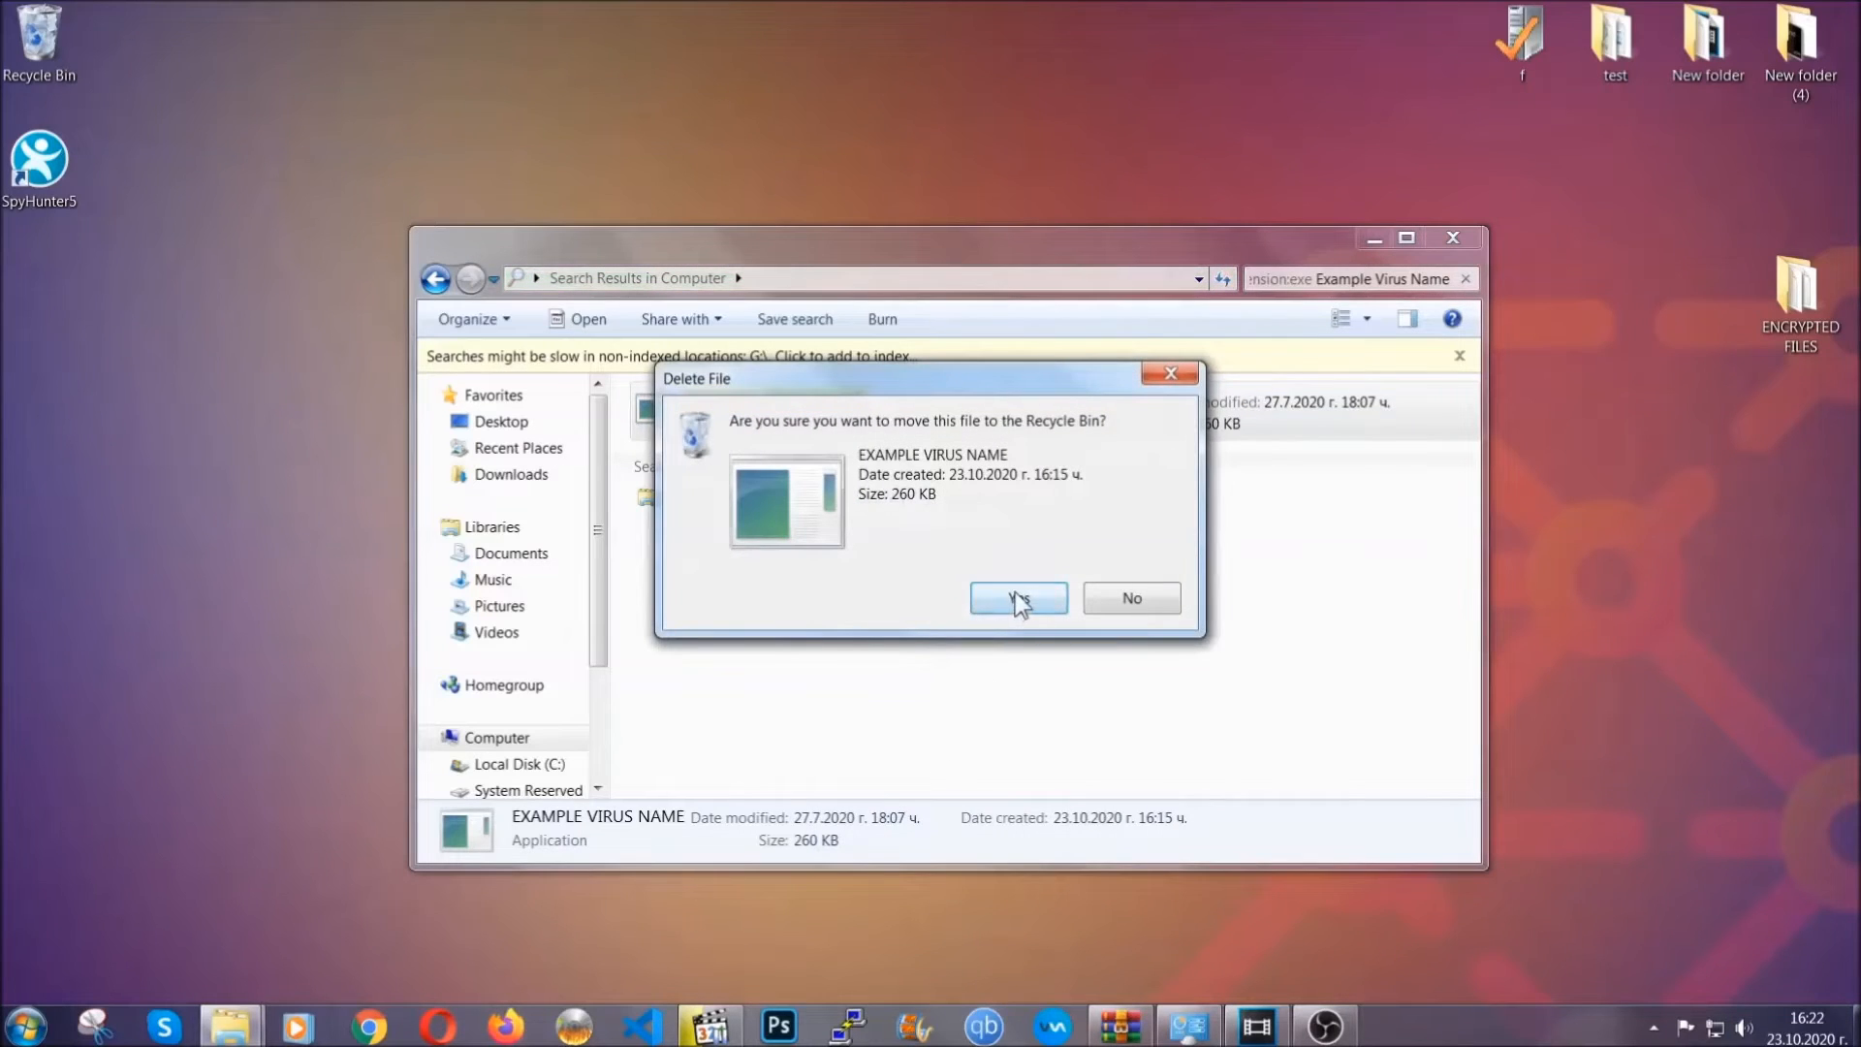
left_click(1019, 599)
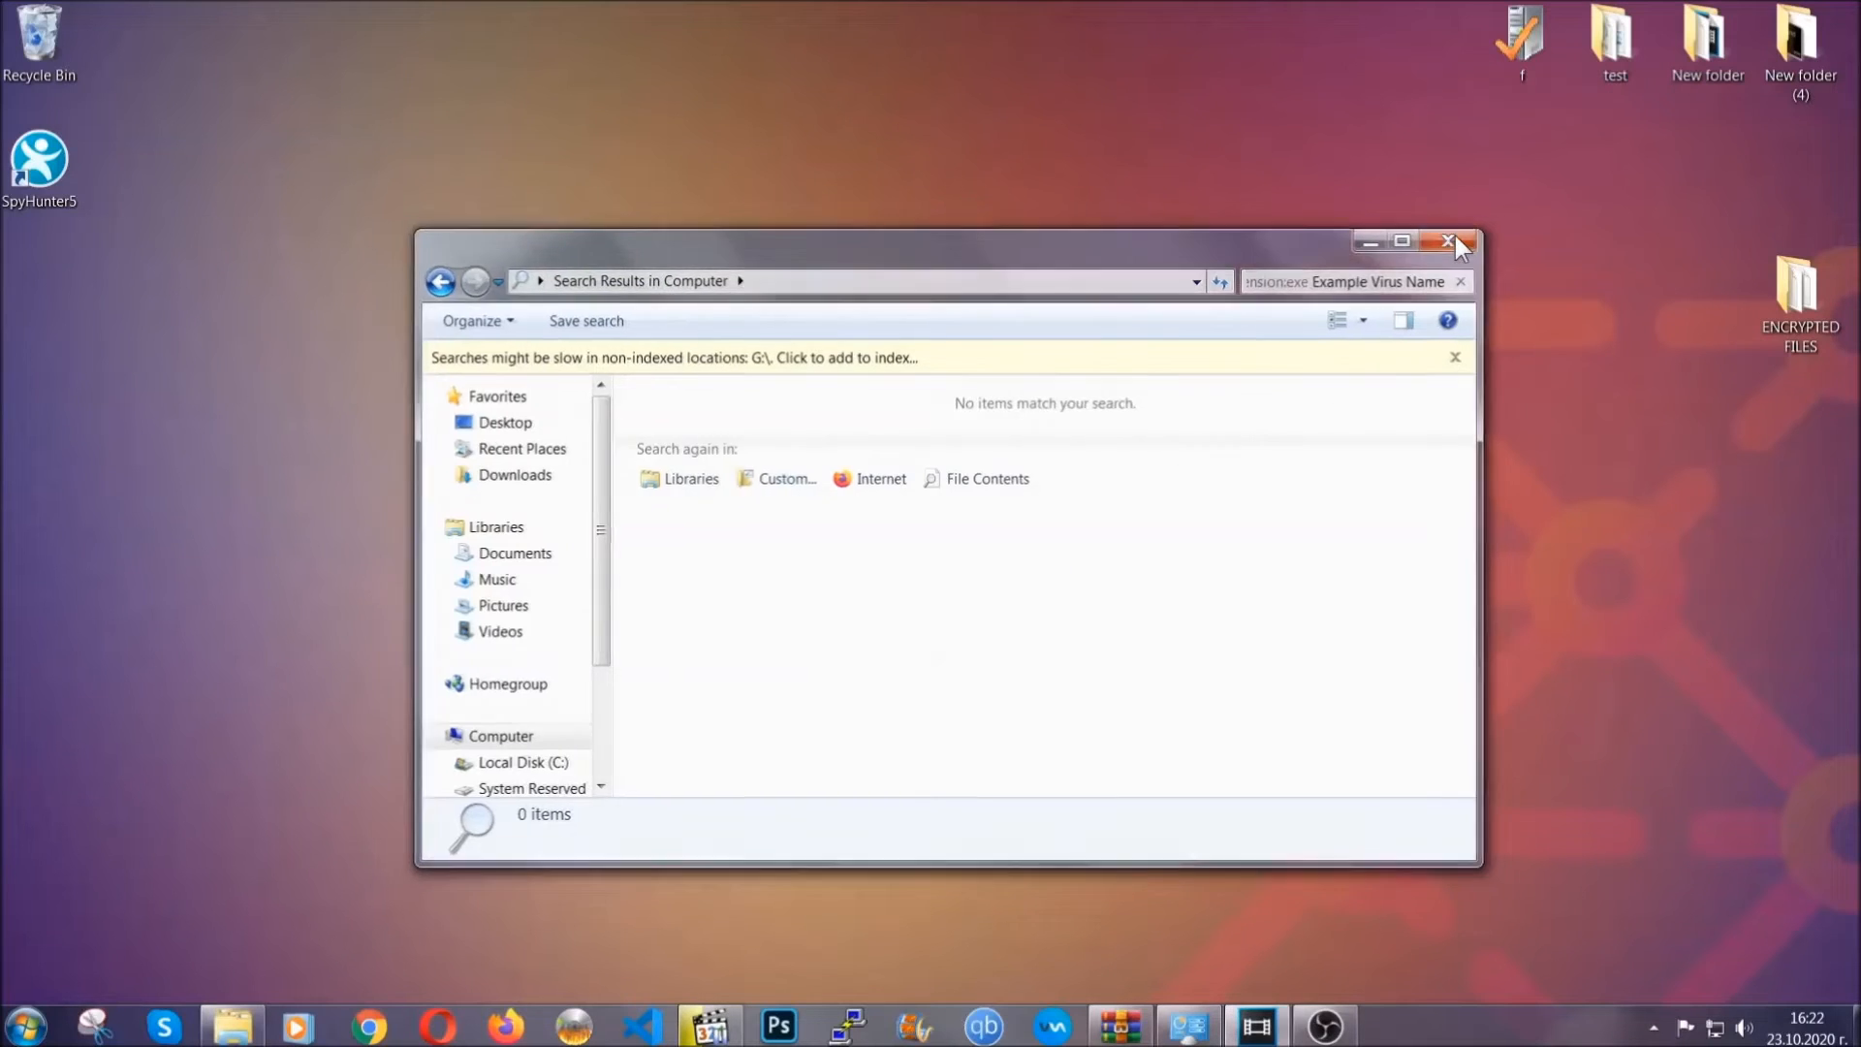
left_click(1447, 240)
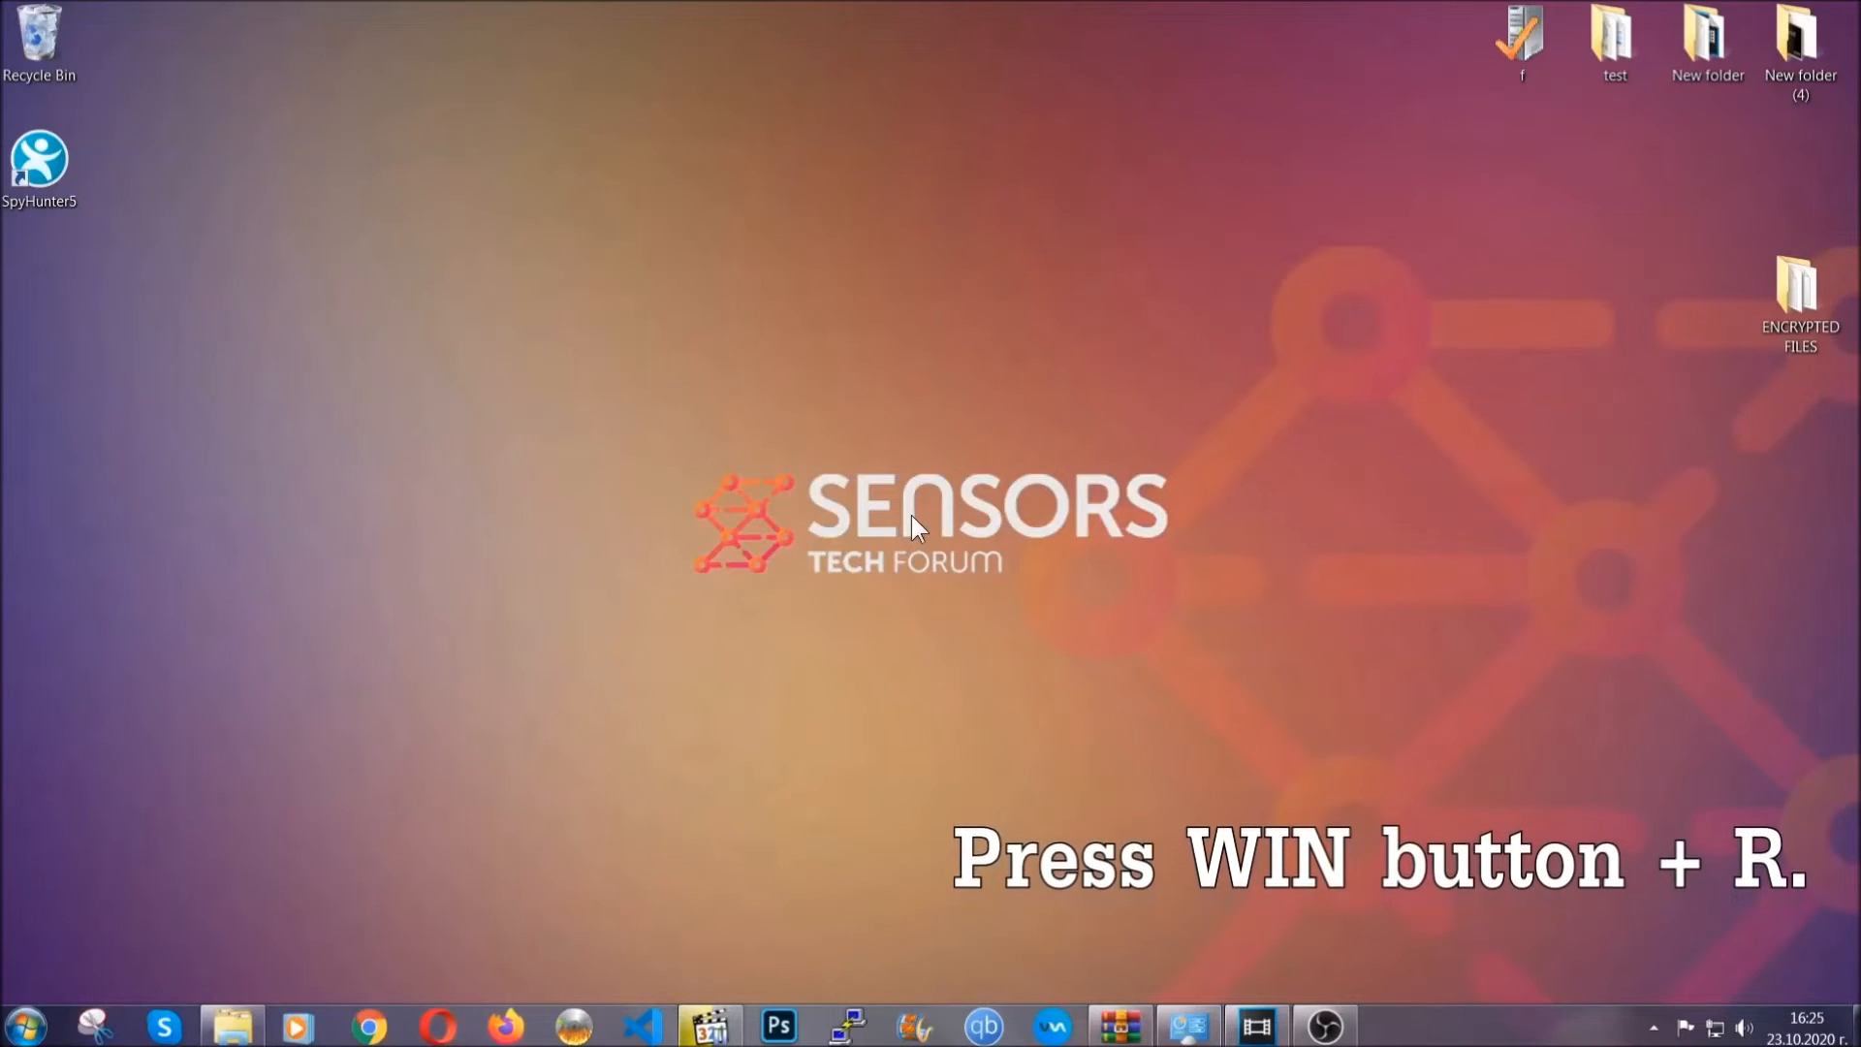
Run REGEDIT from the Win+R Run box.
key("Win+r")
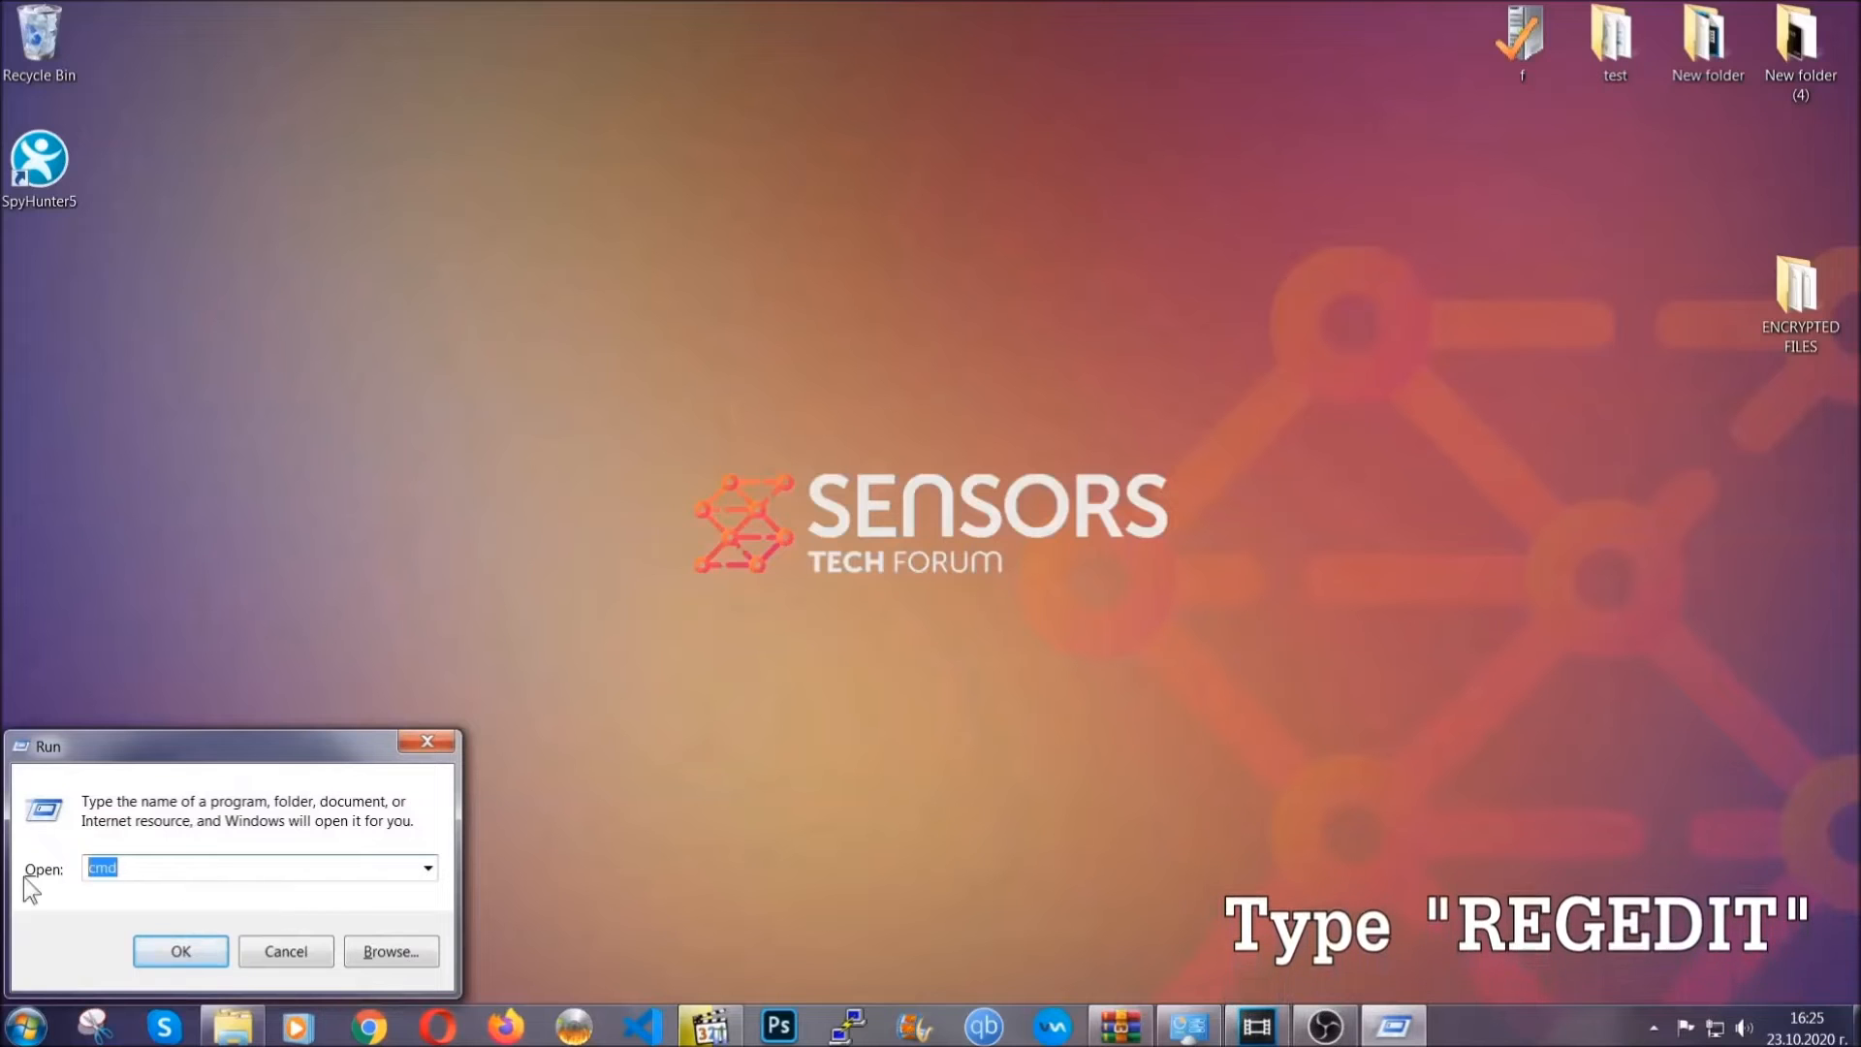
type("REGEDIT")
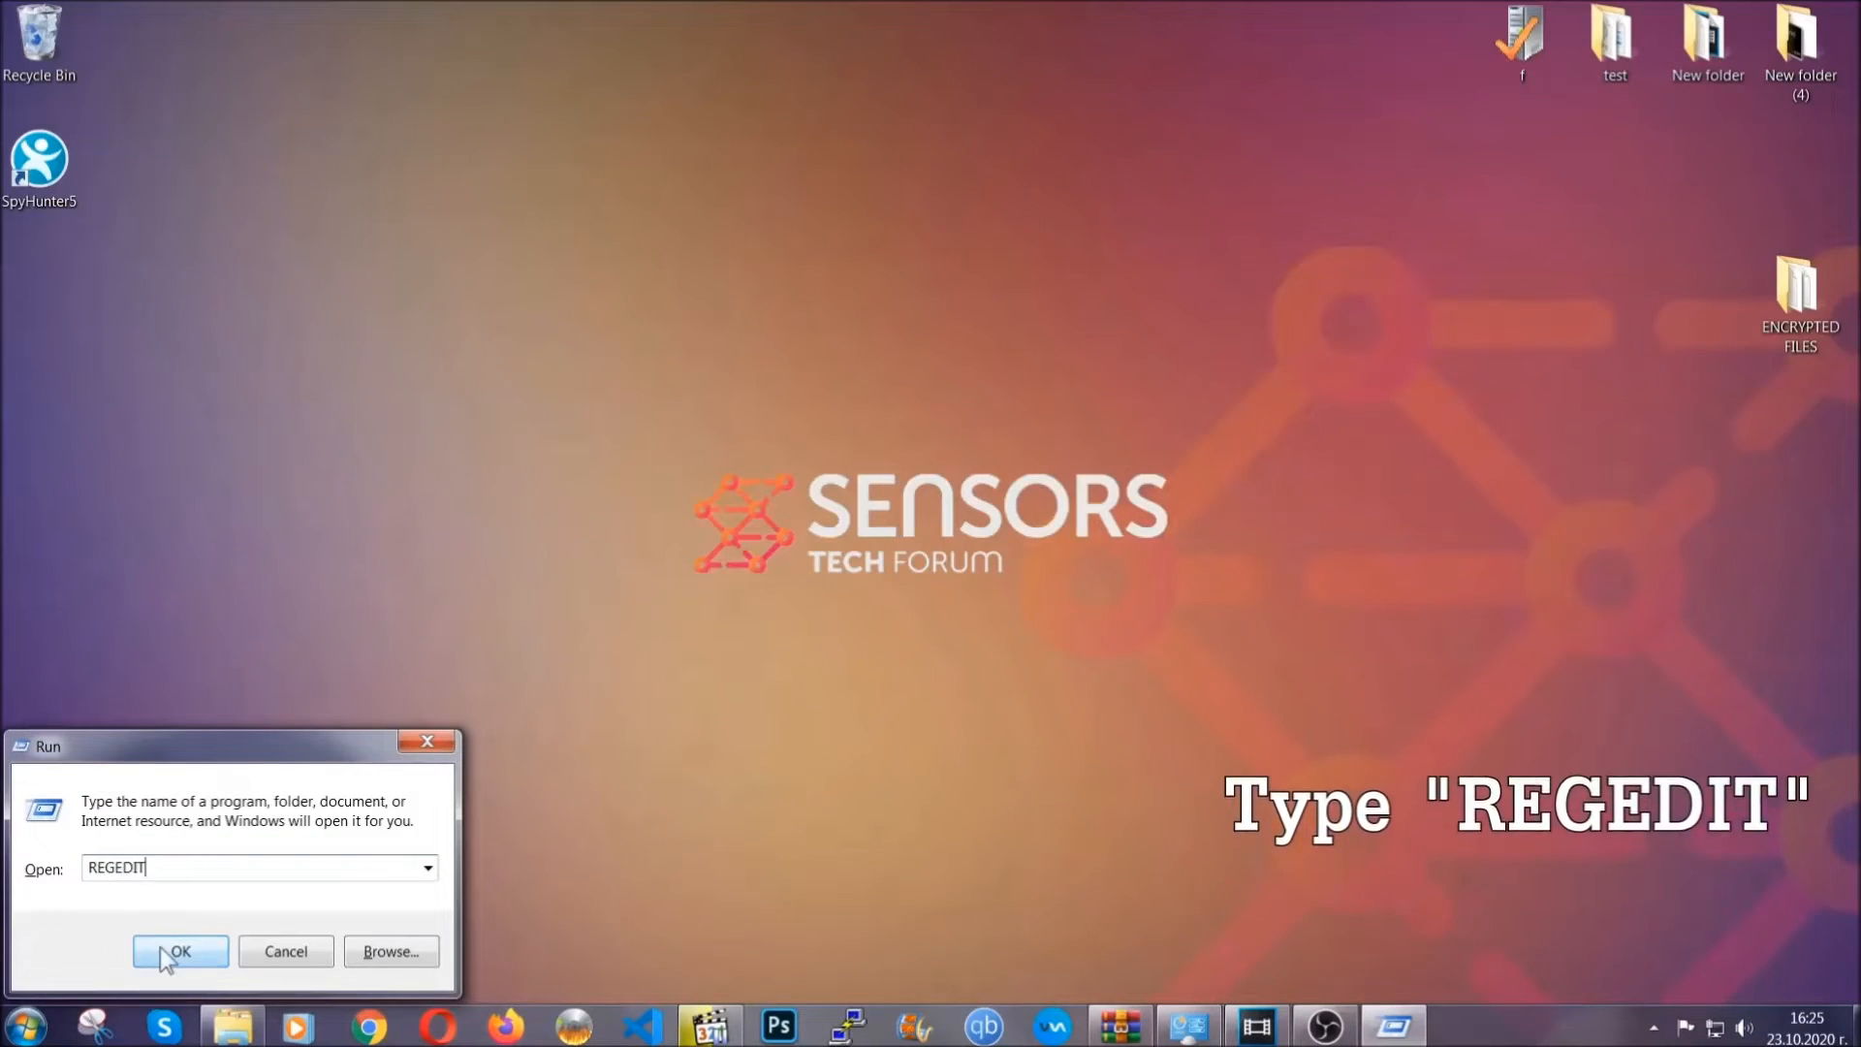
left_click(180, 953)
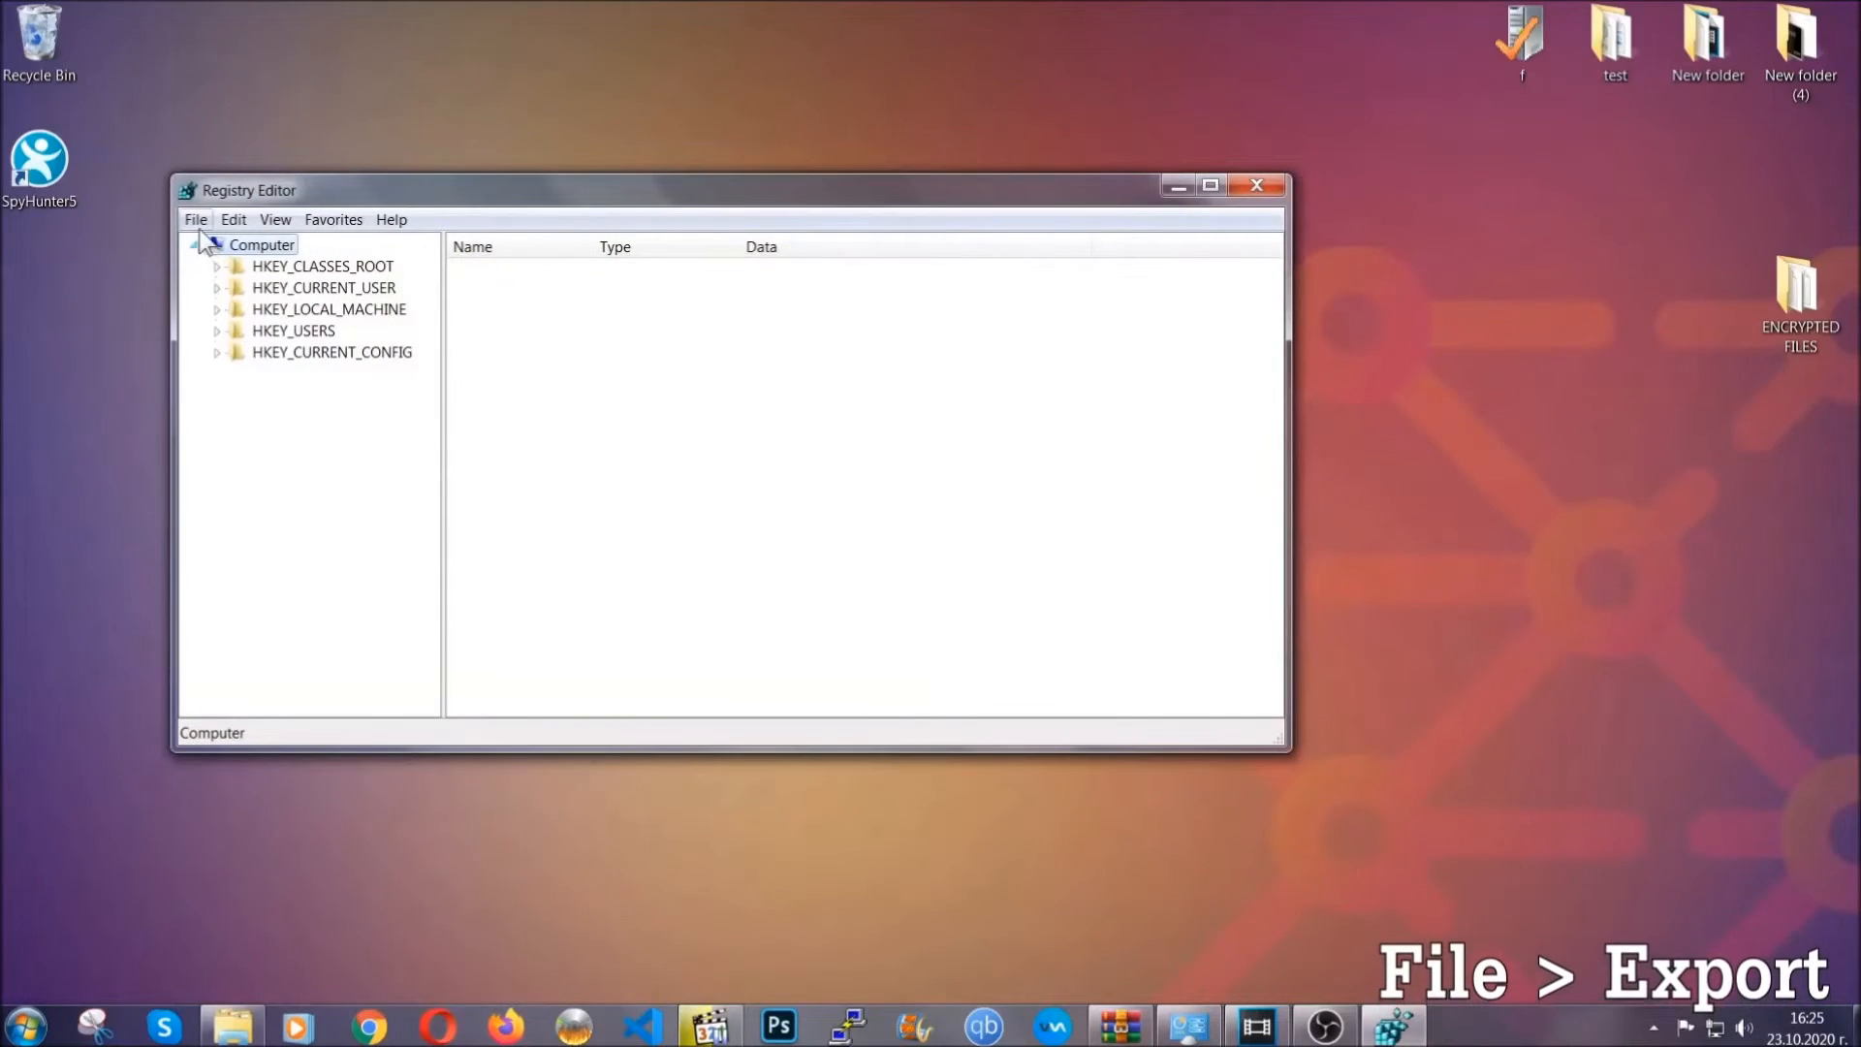
Export the full registry to the desktop as a file named BACKUP.
left_click(196, 219)
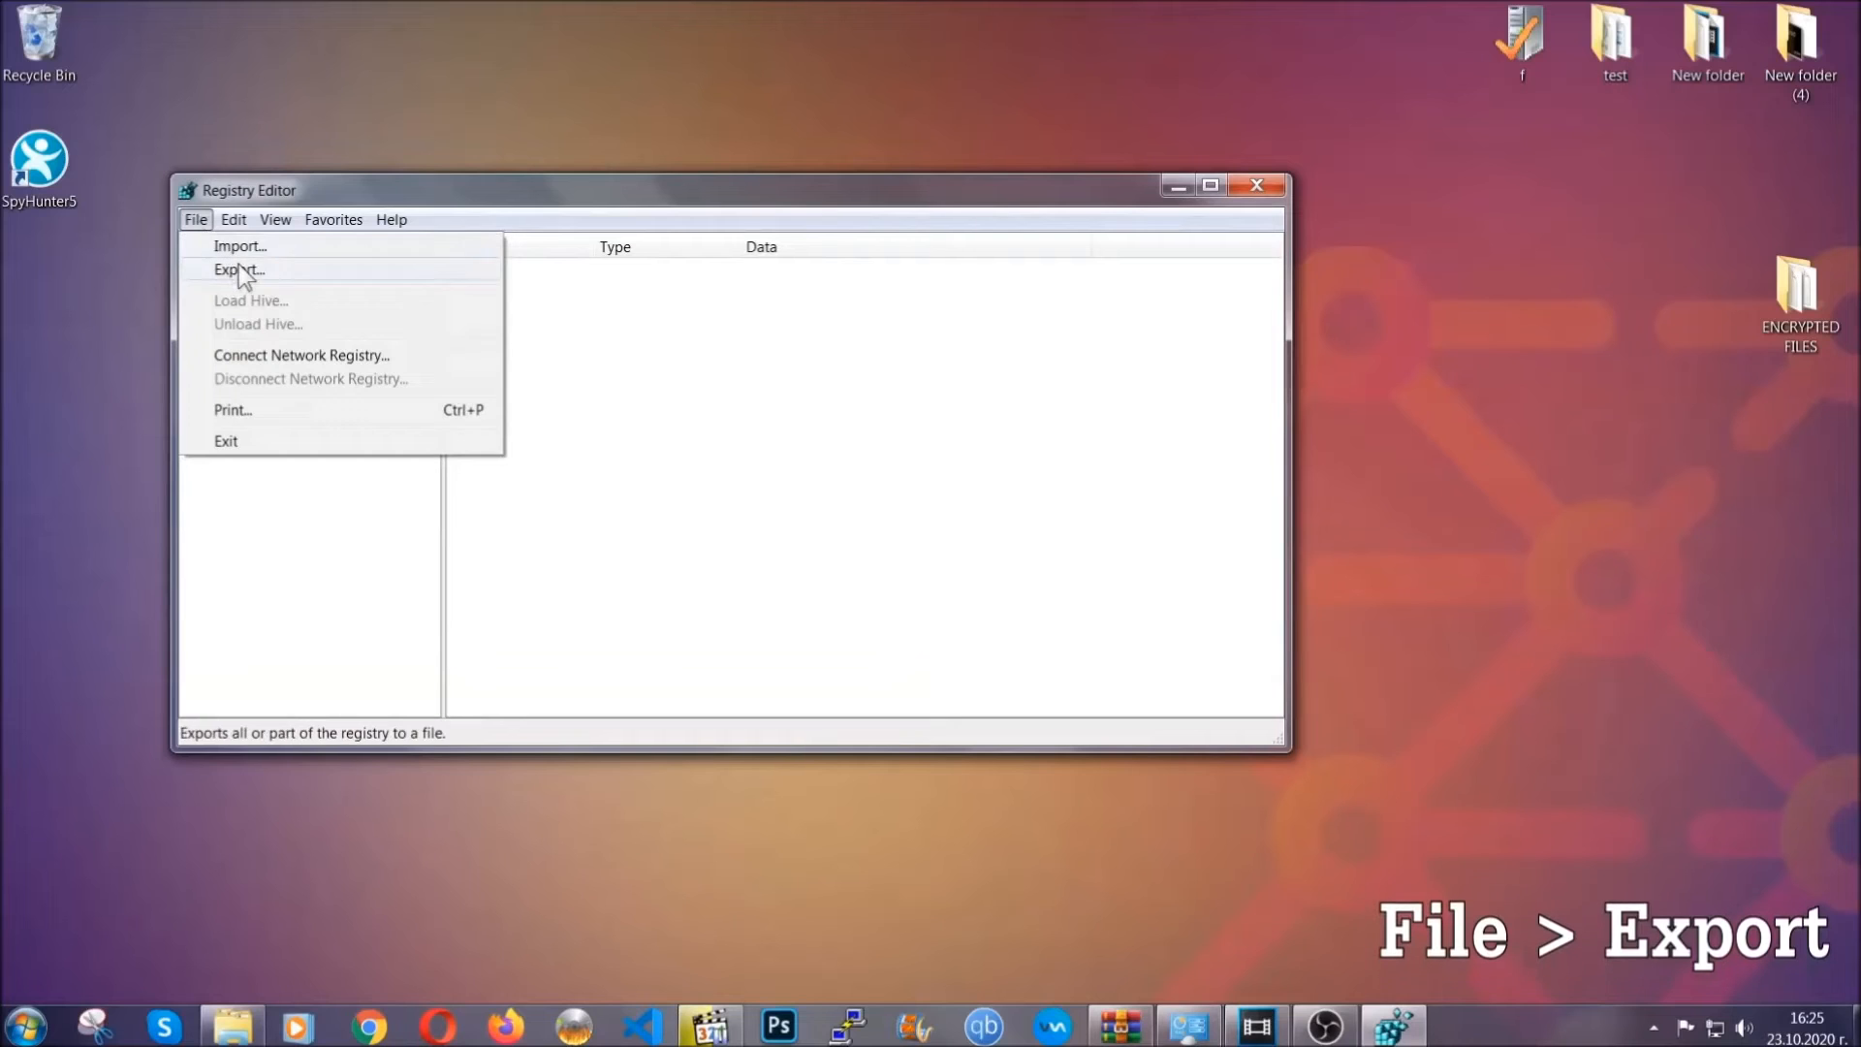
left_click(232, 270)
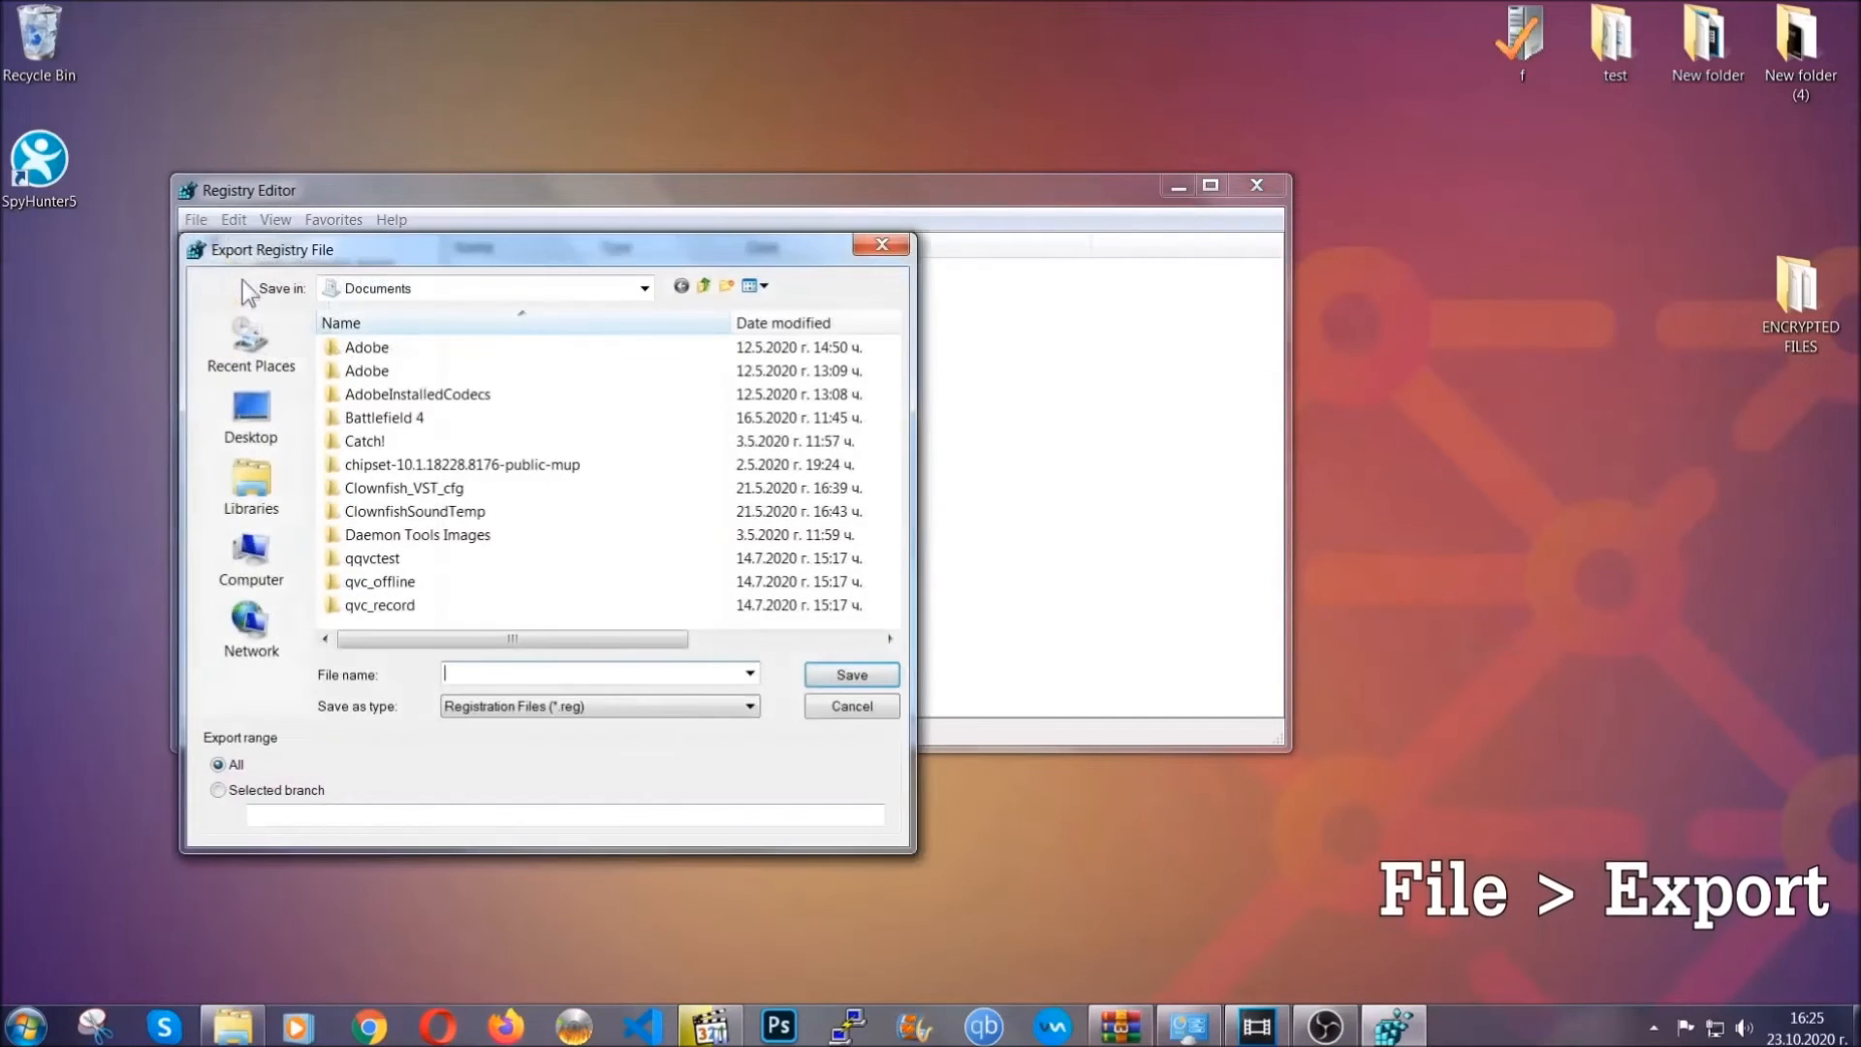
left_click(250, 415)
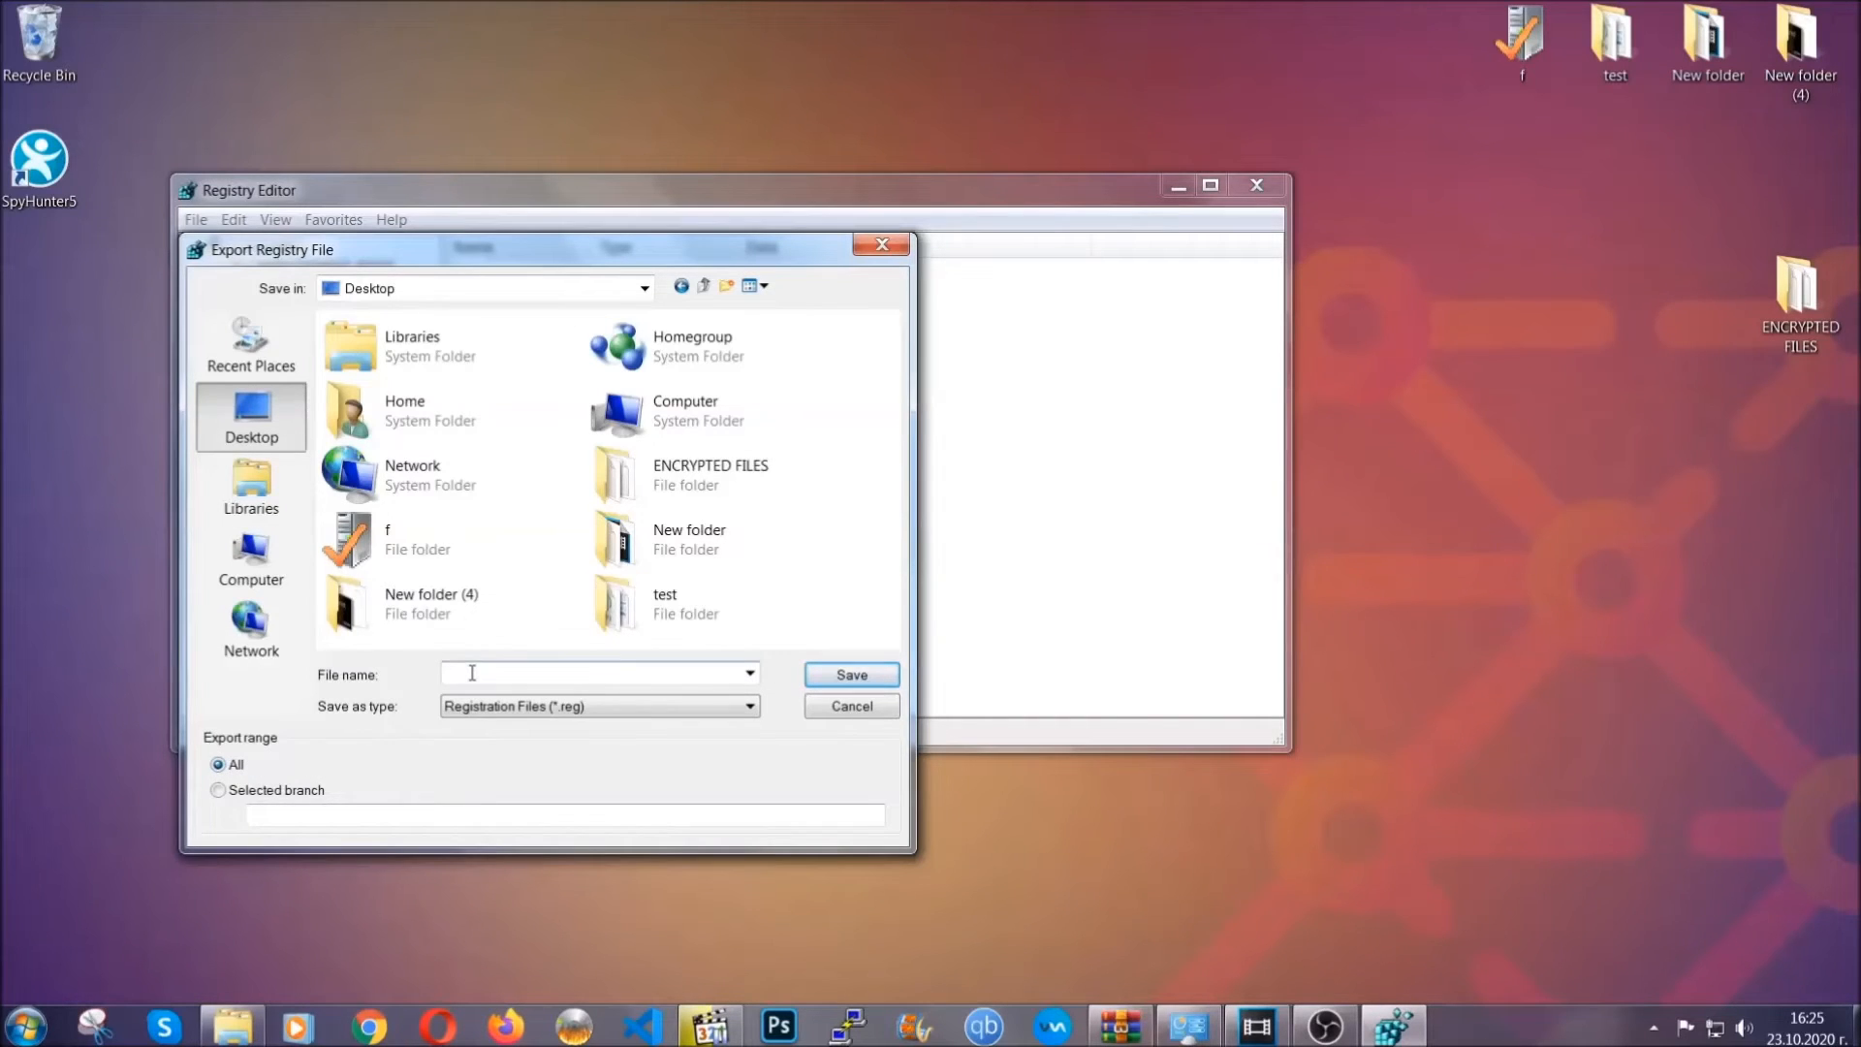
type("BACKUP")
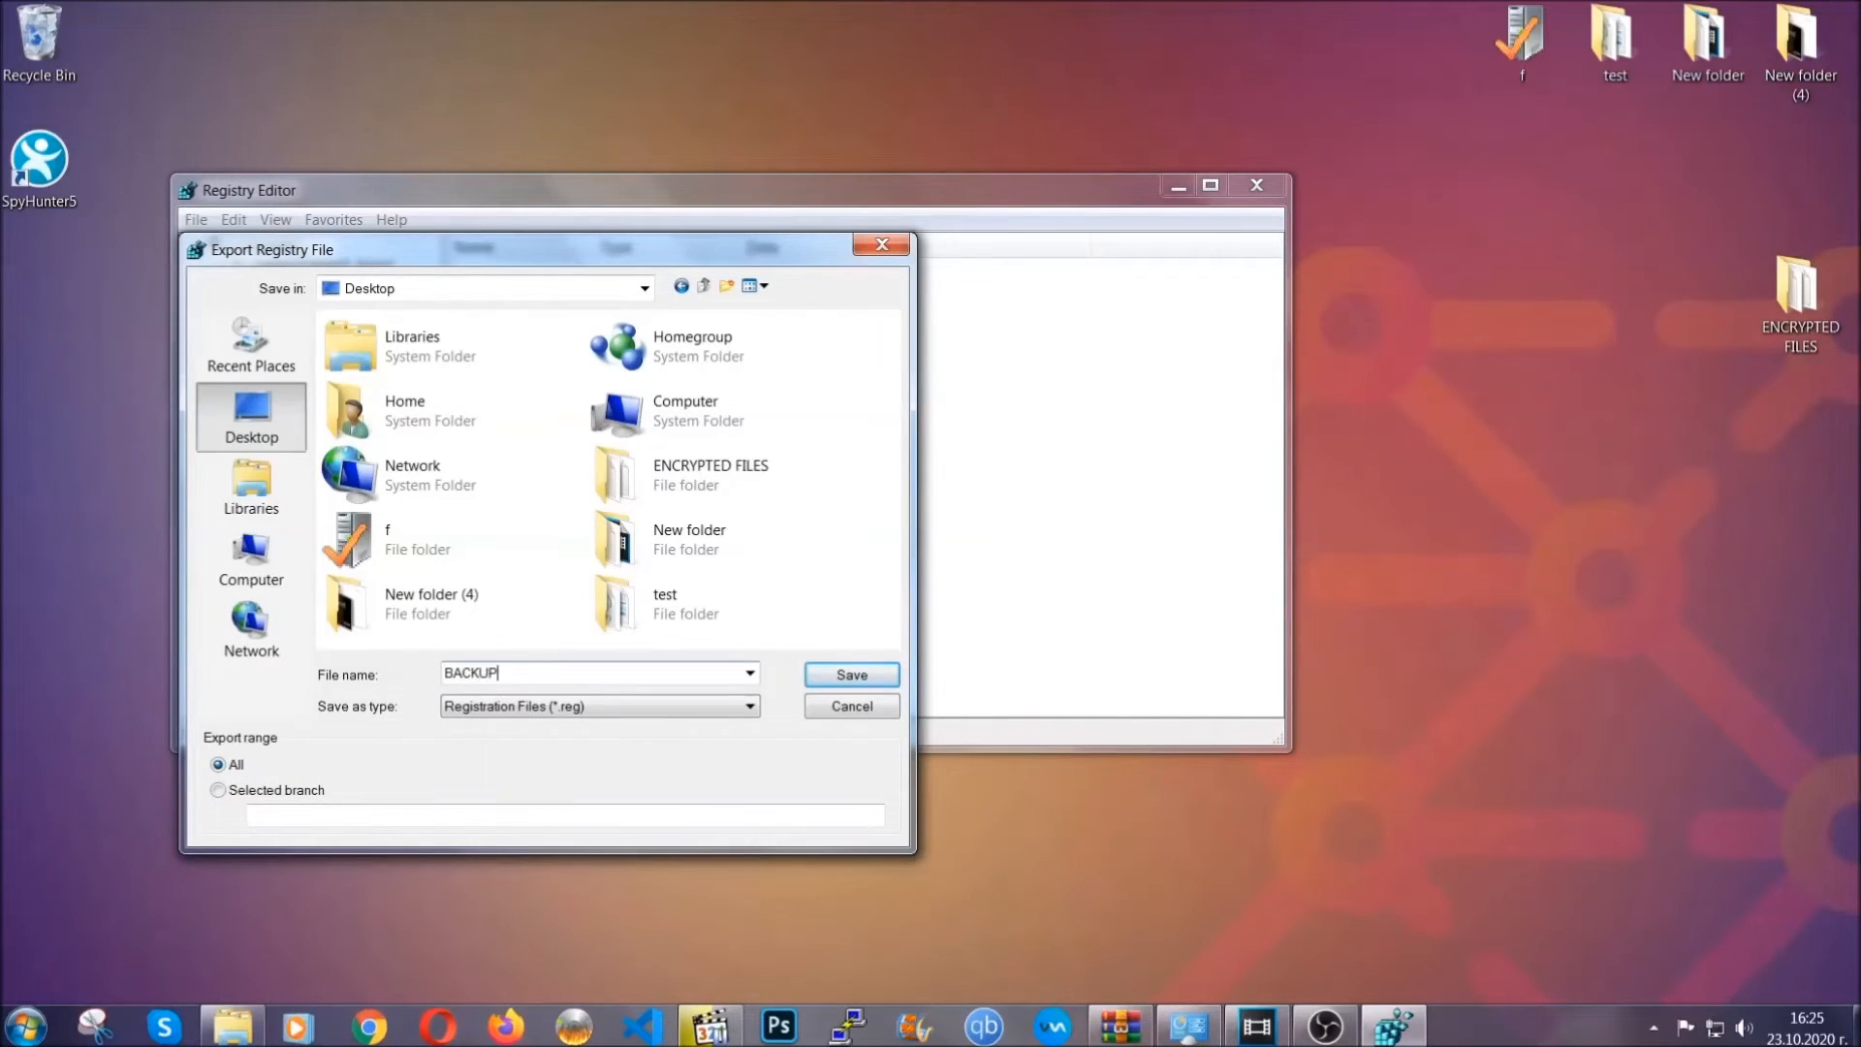
mouse_move(806, 718)
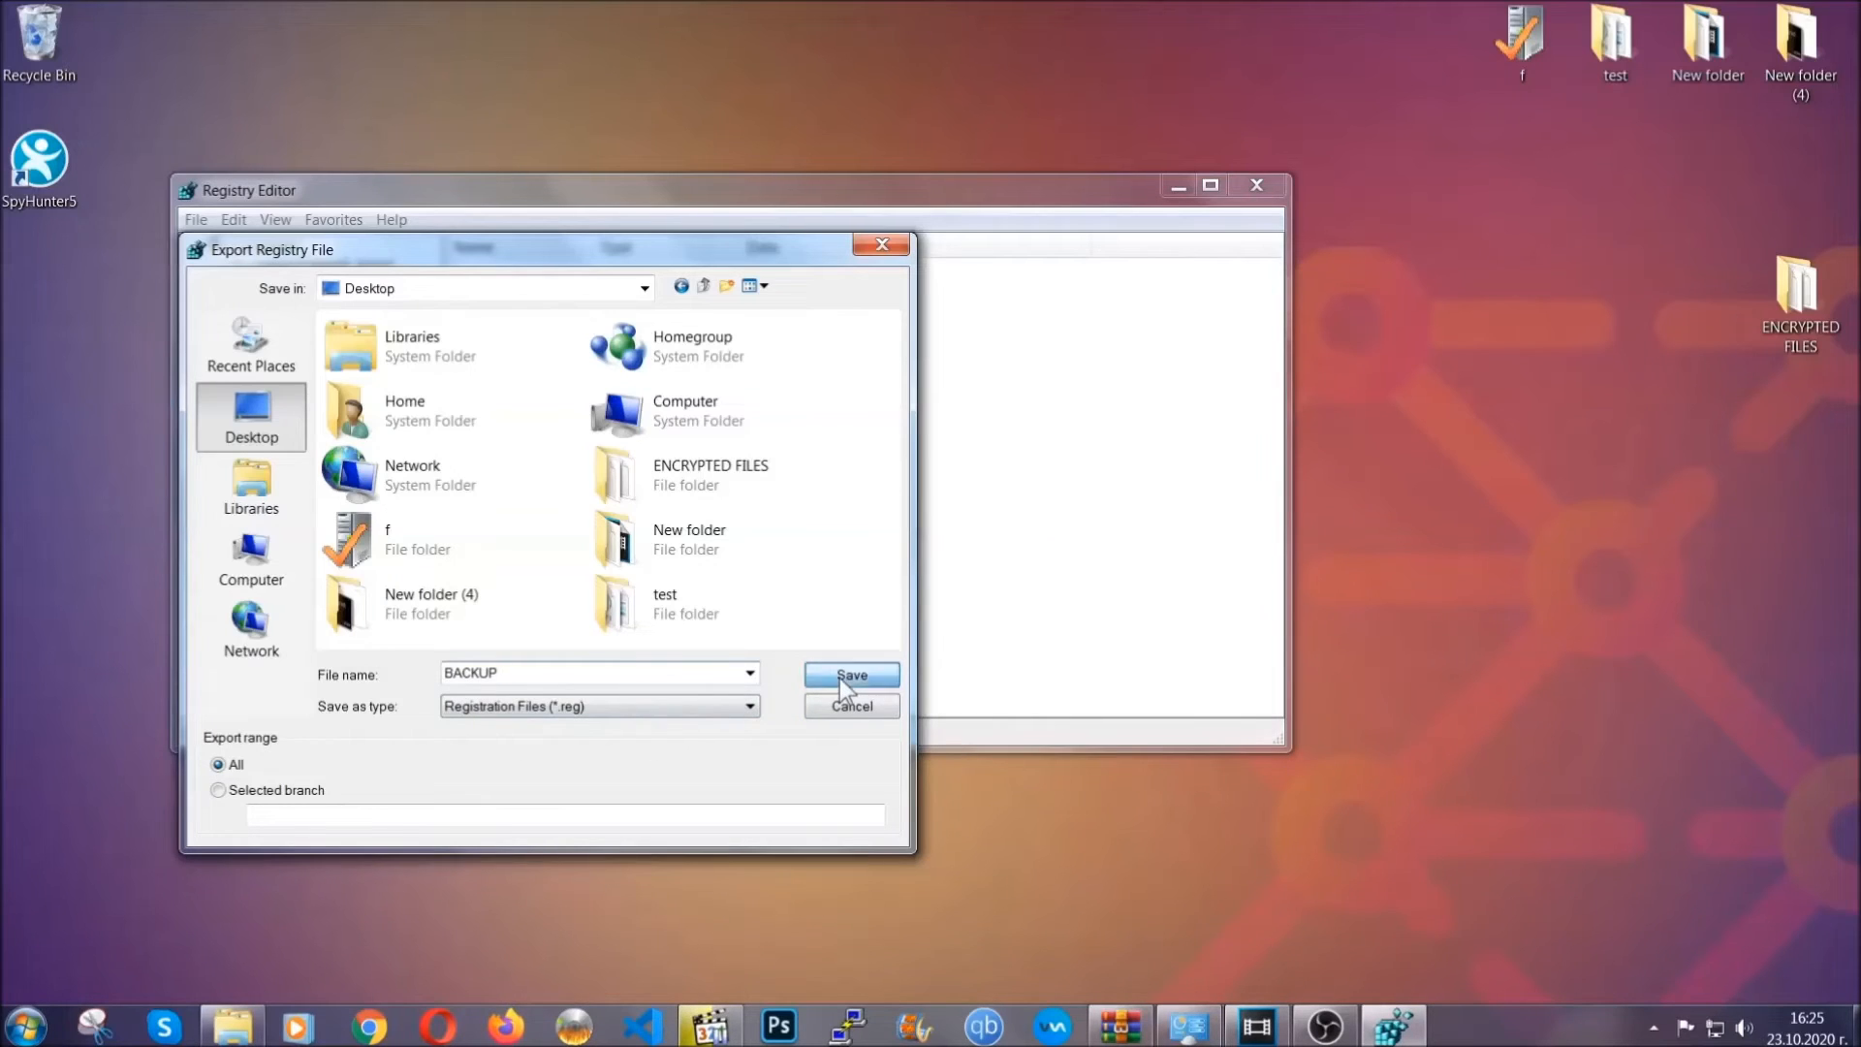
left_click(852, 675)
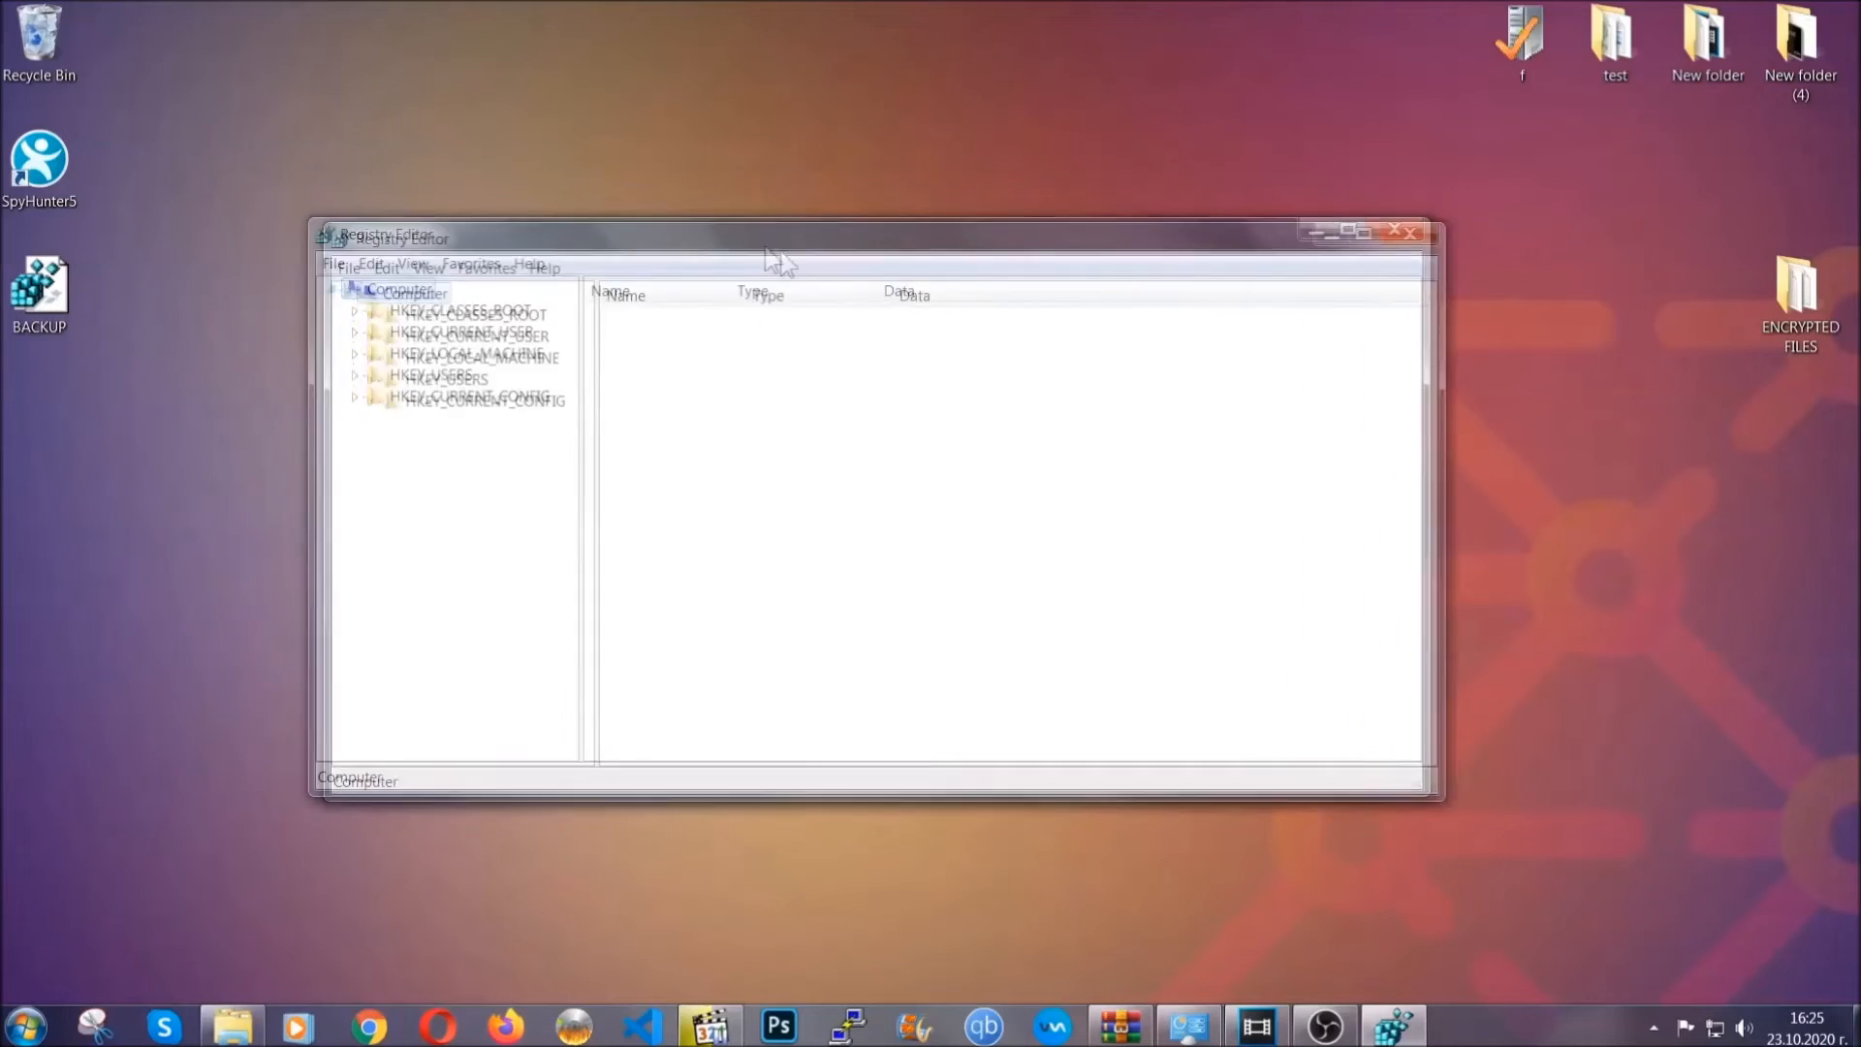
left_click_drag(771, 237, 873, 249)
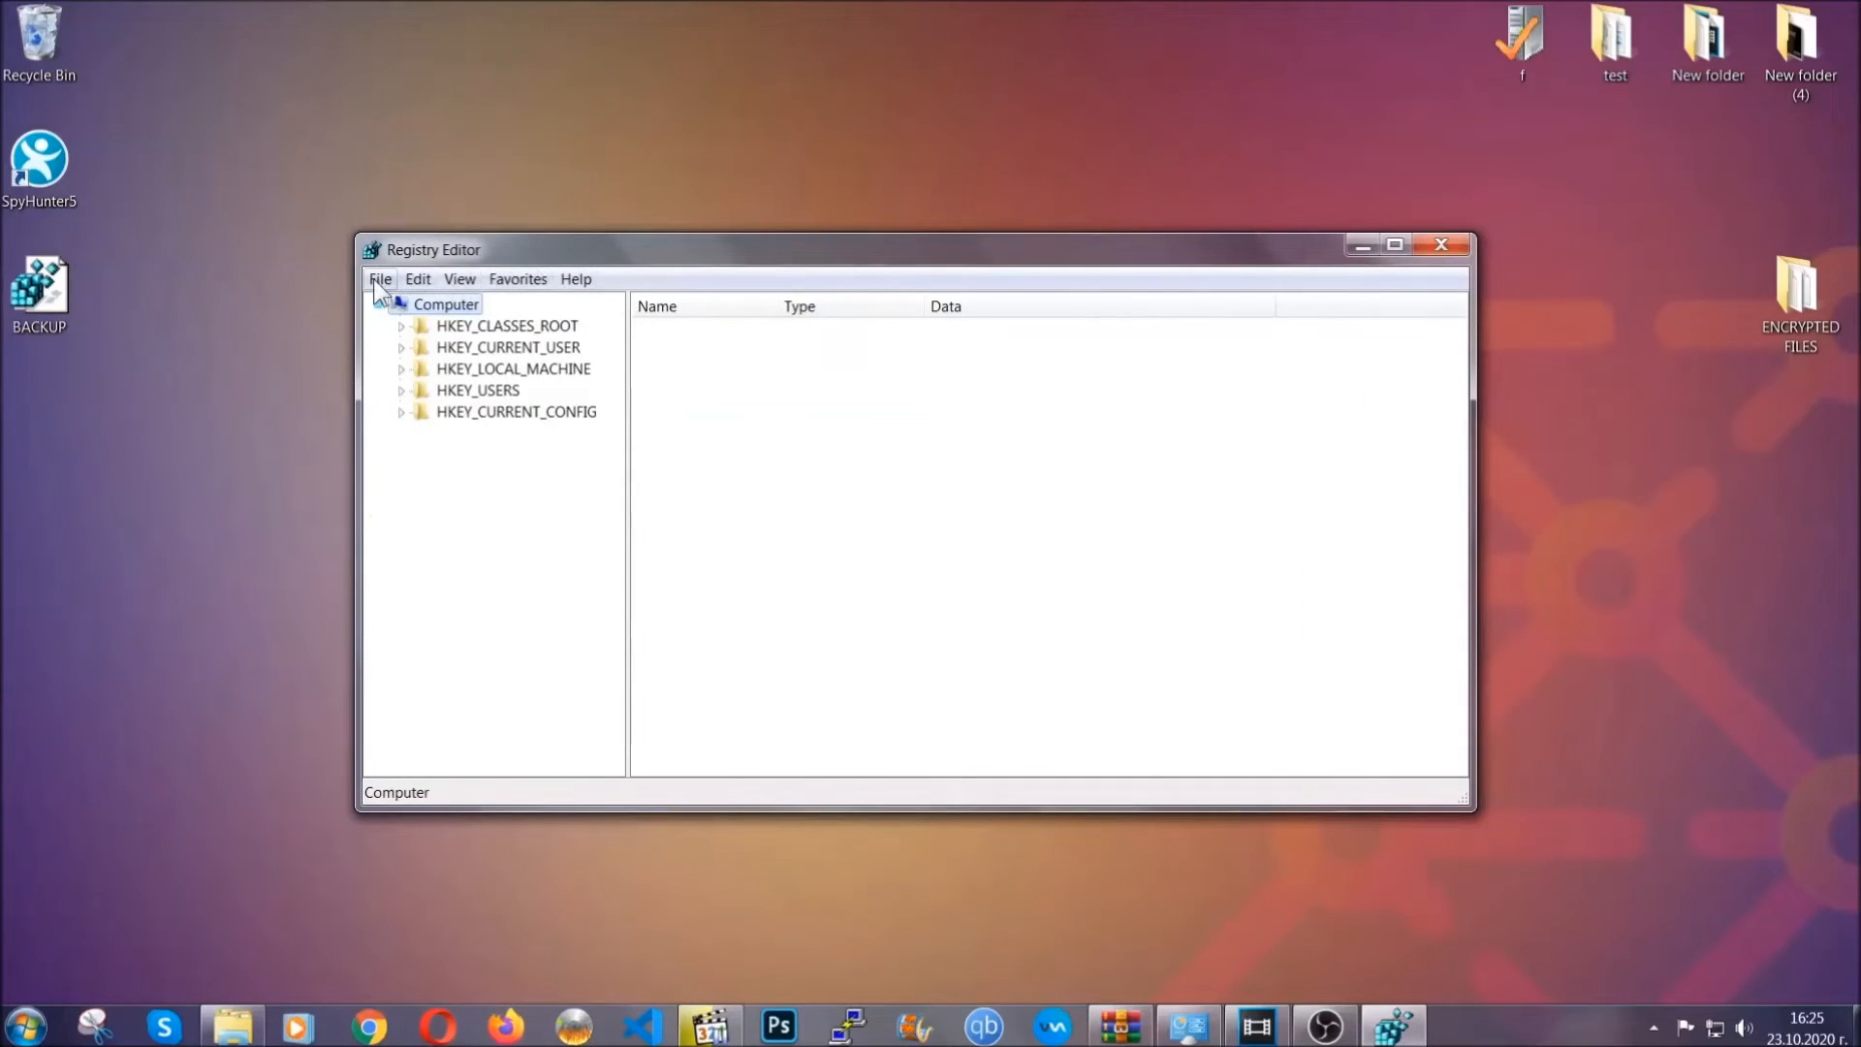
left_click(380, 279)
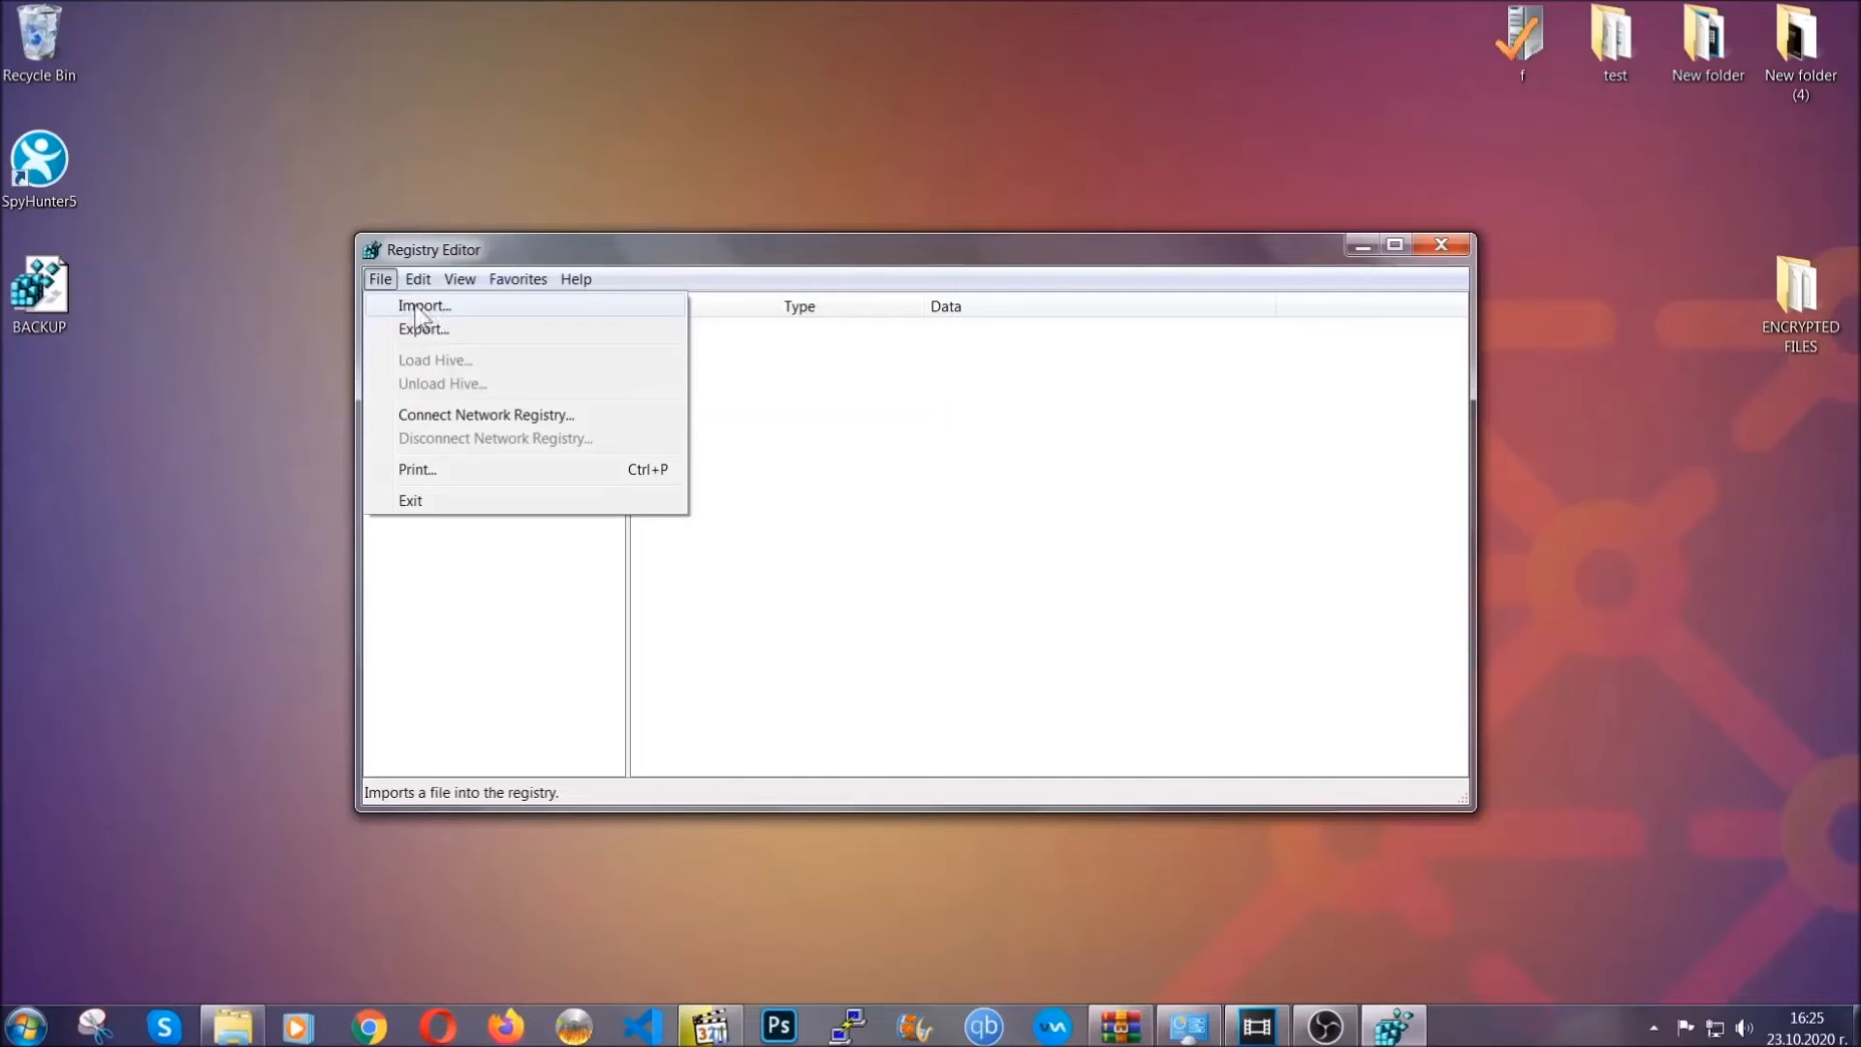
left_click(379, 279)
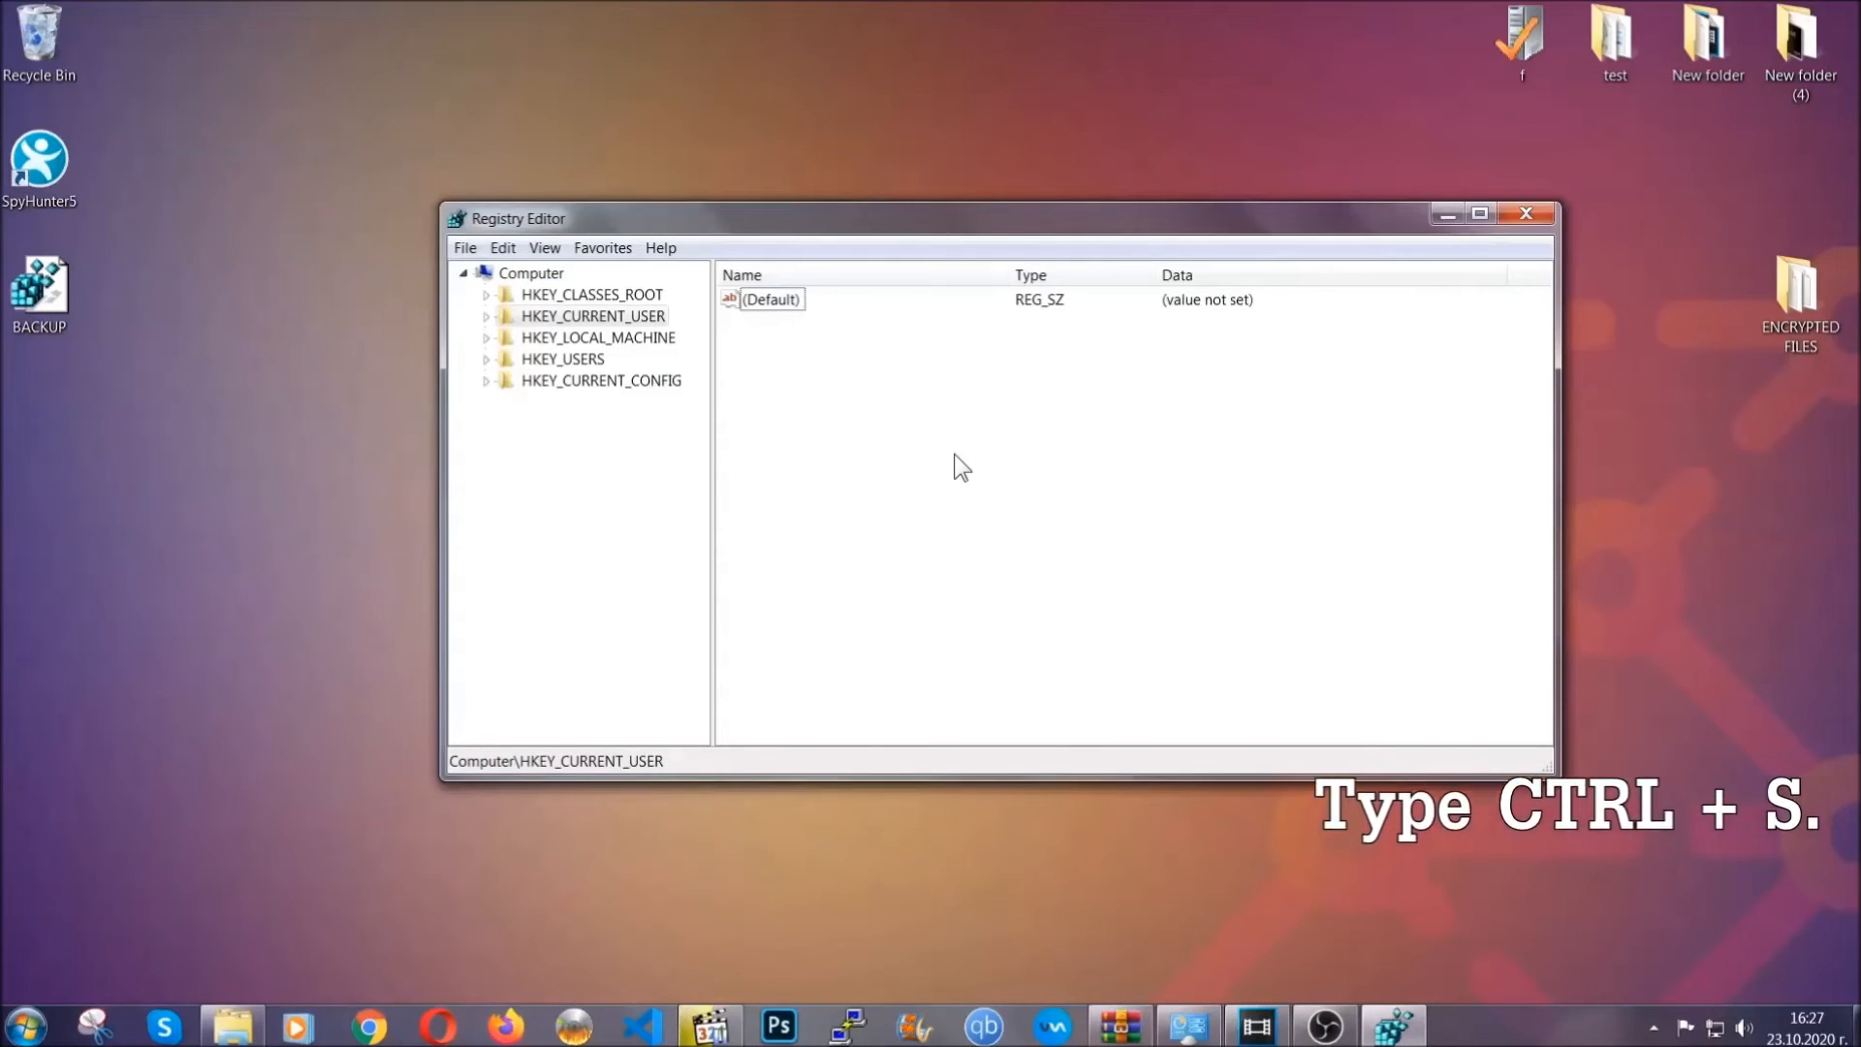
Search for the RunOnce key, then select the HKCU CurrentVersion Run key listing THE VIRUS.
key("ctrl+f")
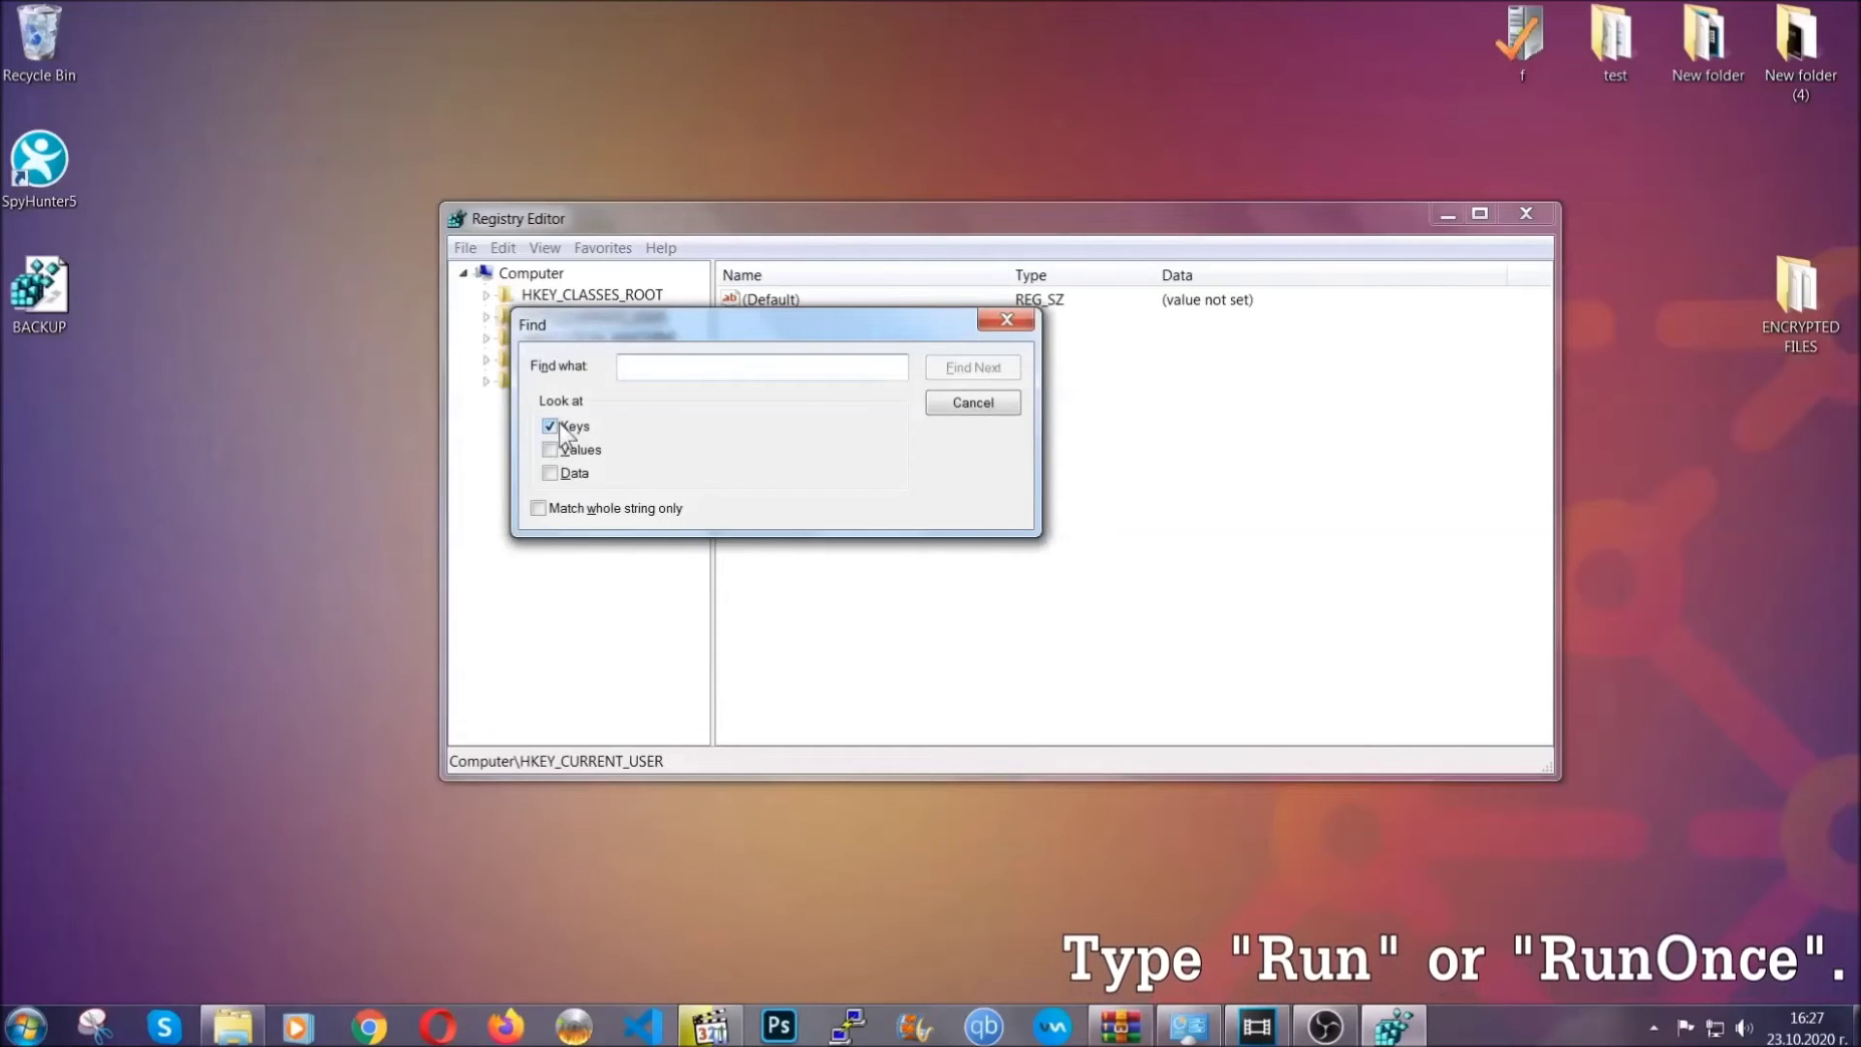
left_click(762, 367)
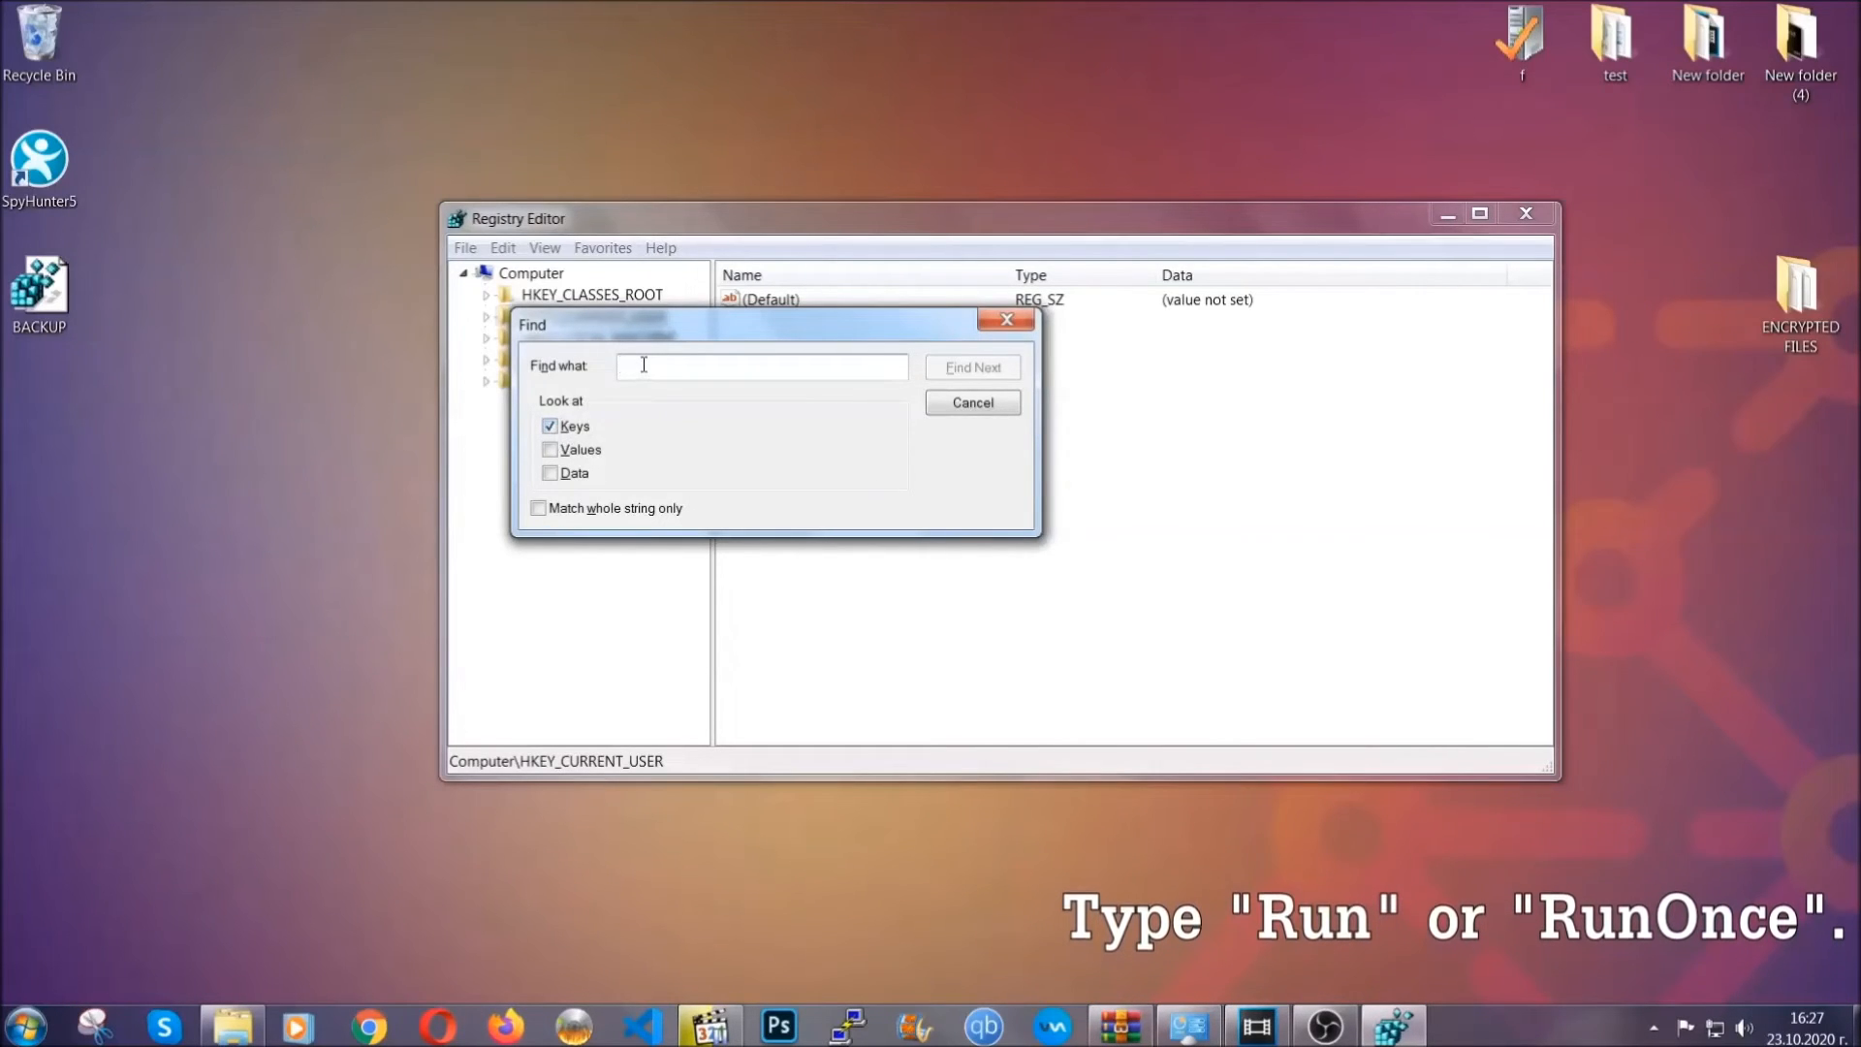
type("RunOnce")
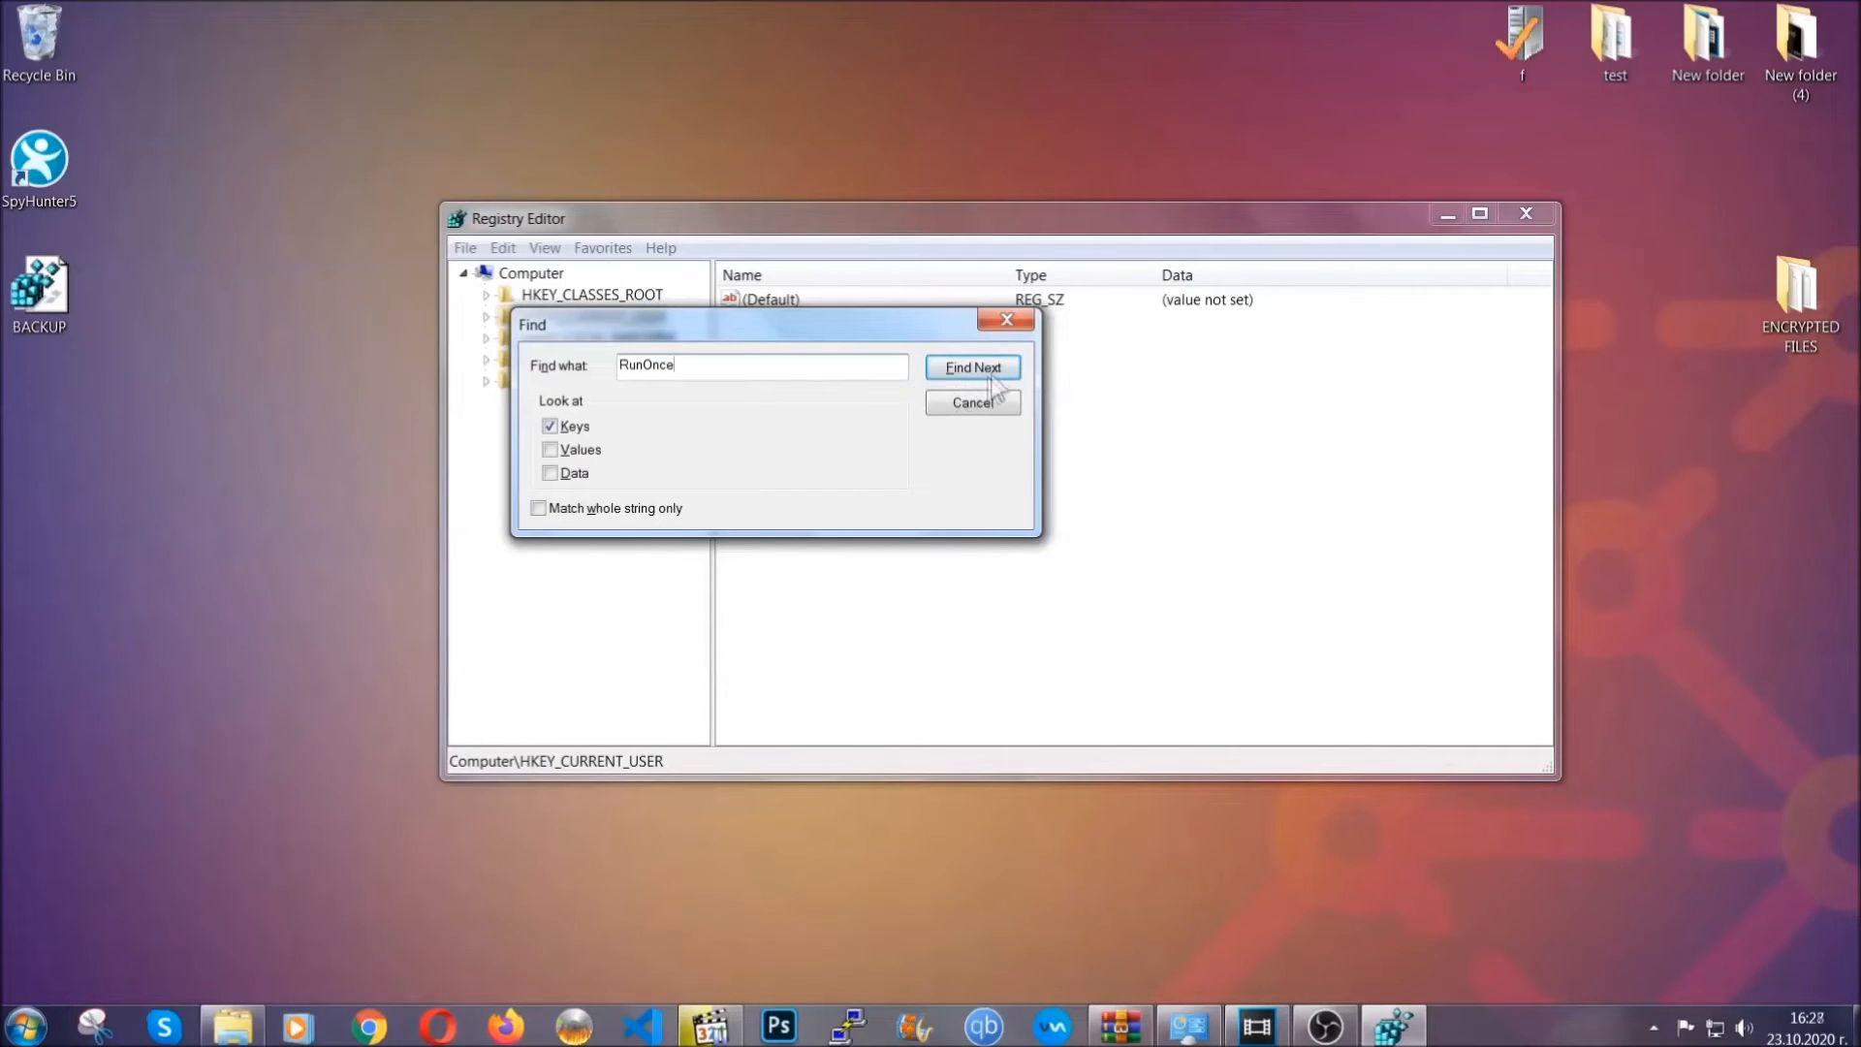
left_click(972, 367)
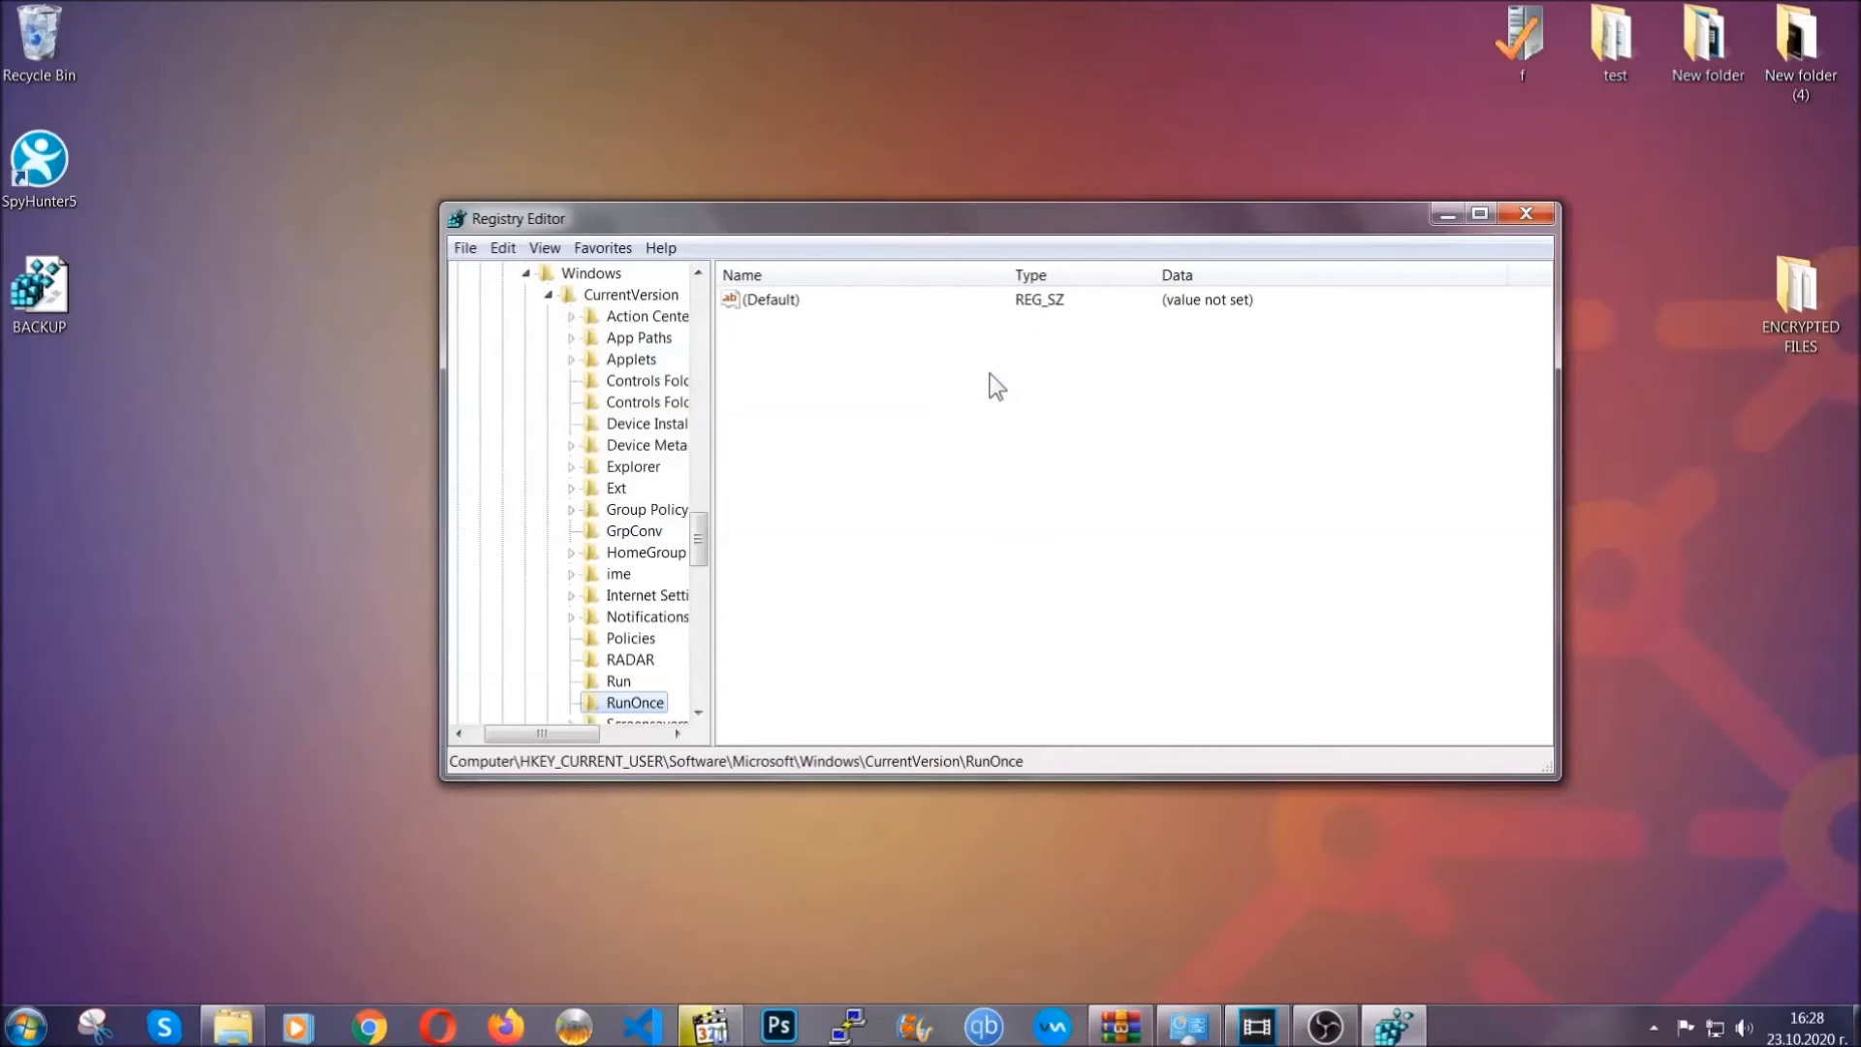
scroll("down", 3)
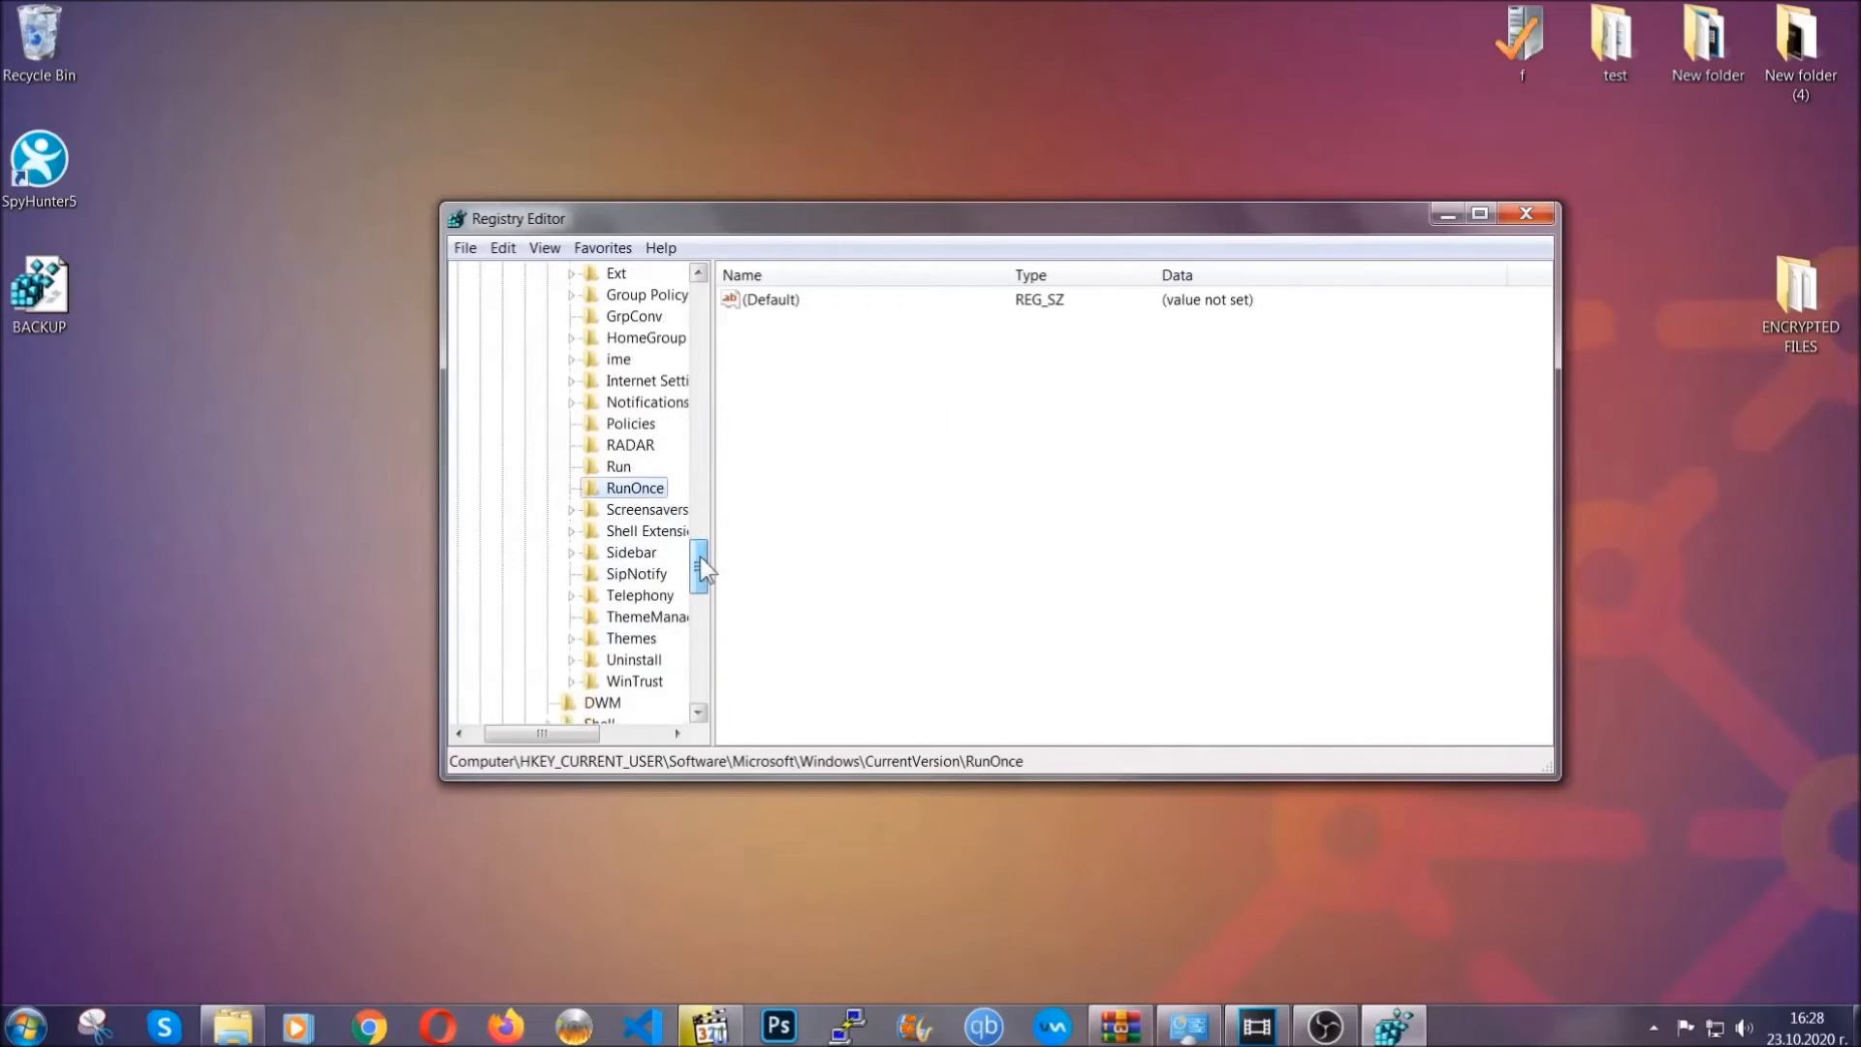
left_click(617, 467)
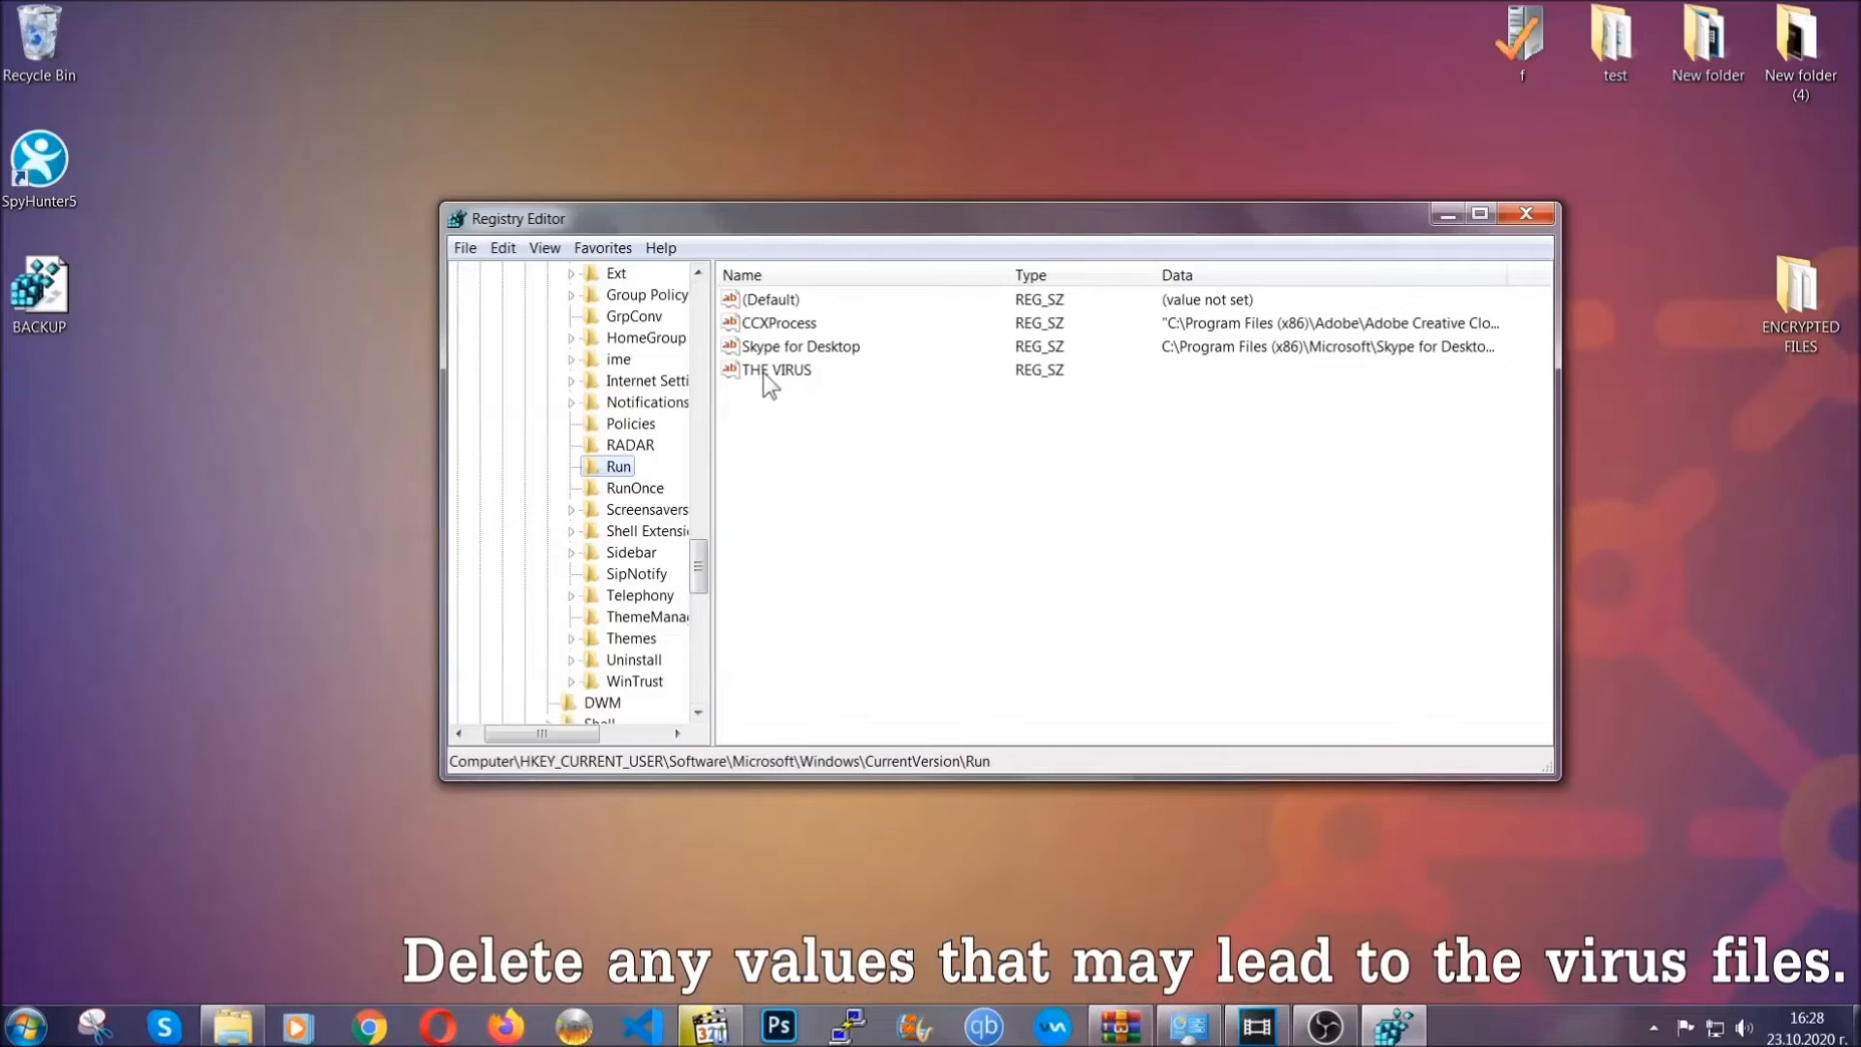
Delete the THE VIRUS startup value from the Run key, then close Registry Editor.
right_click(776, 370)
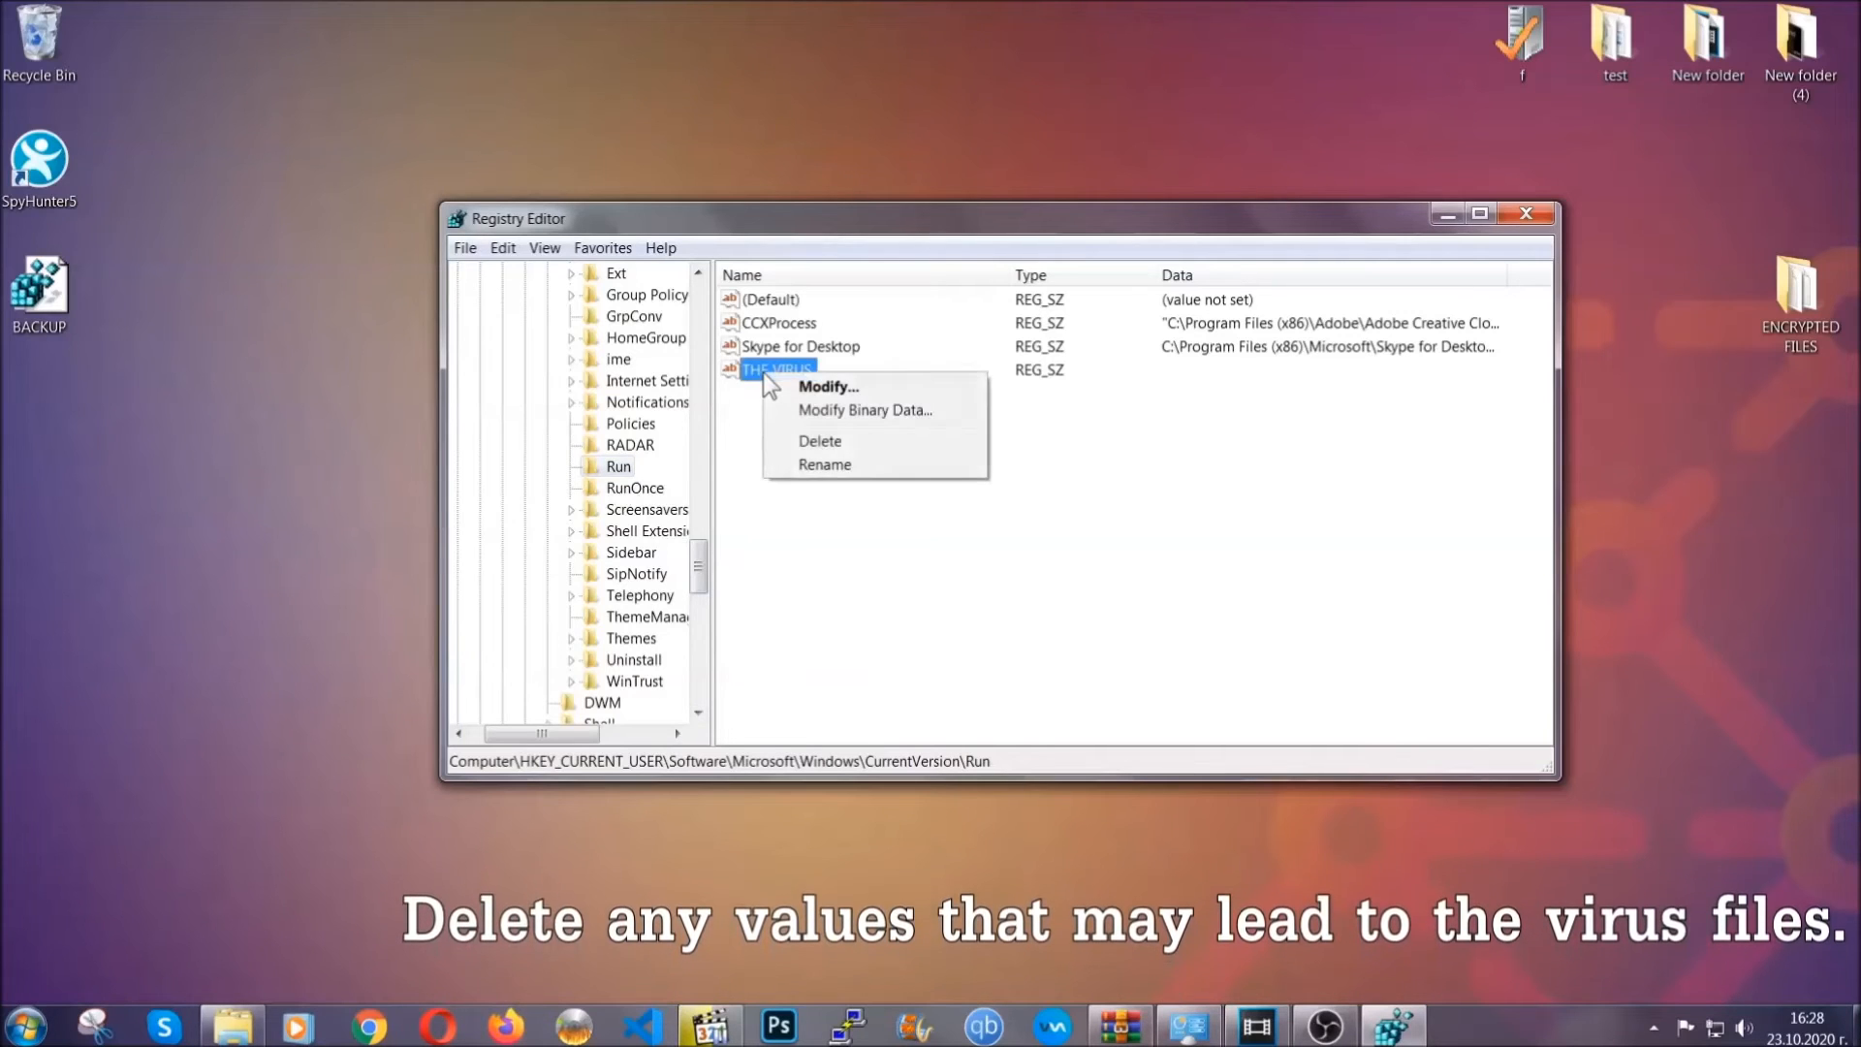
left_click(820, 441)
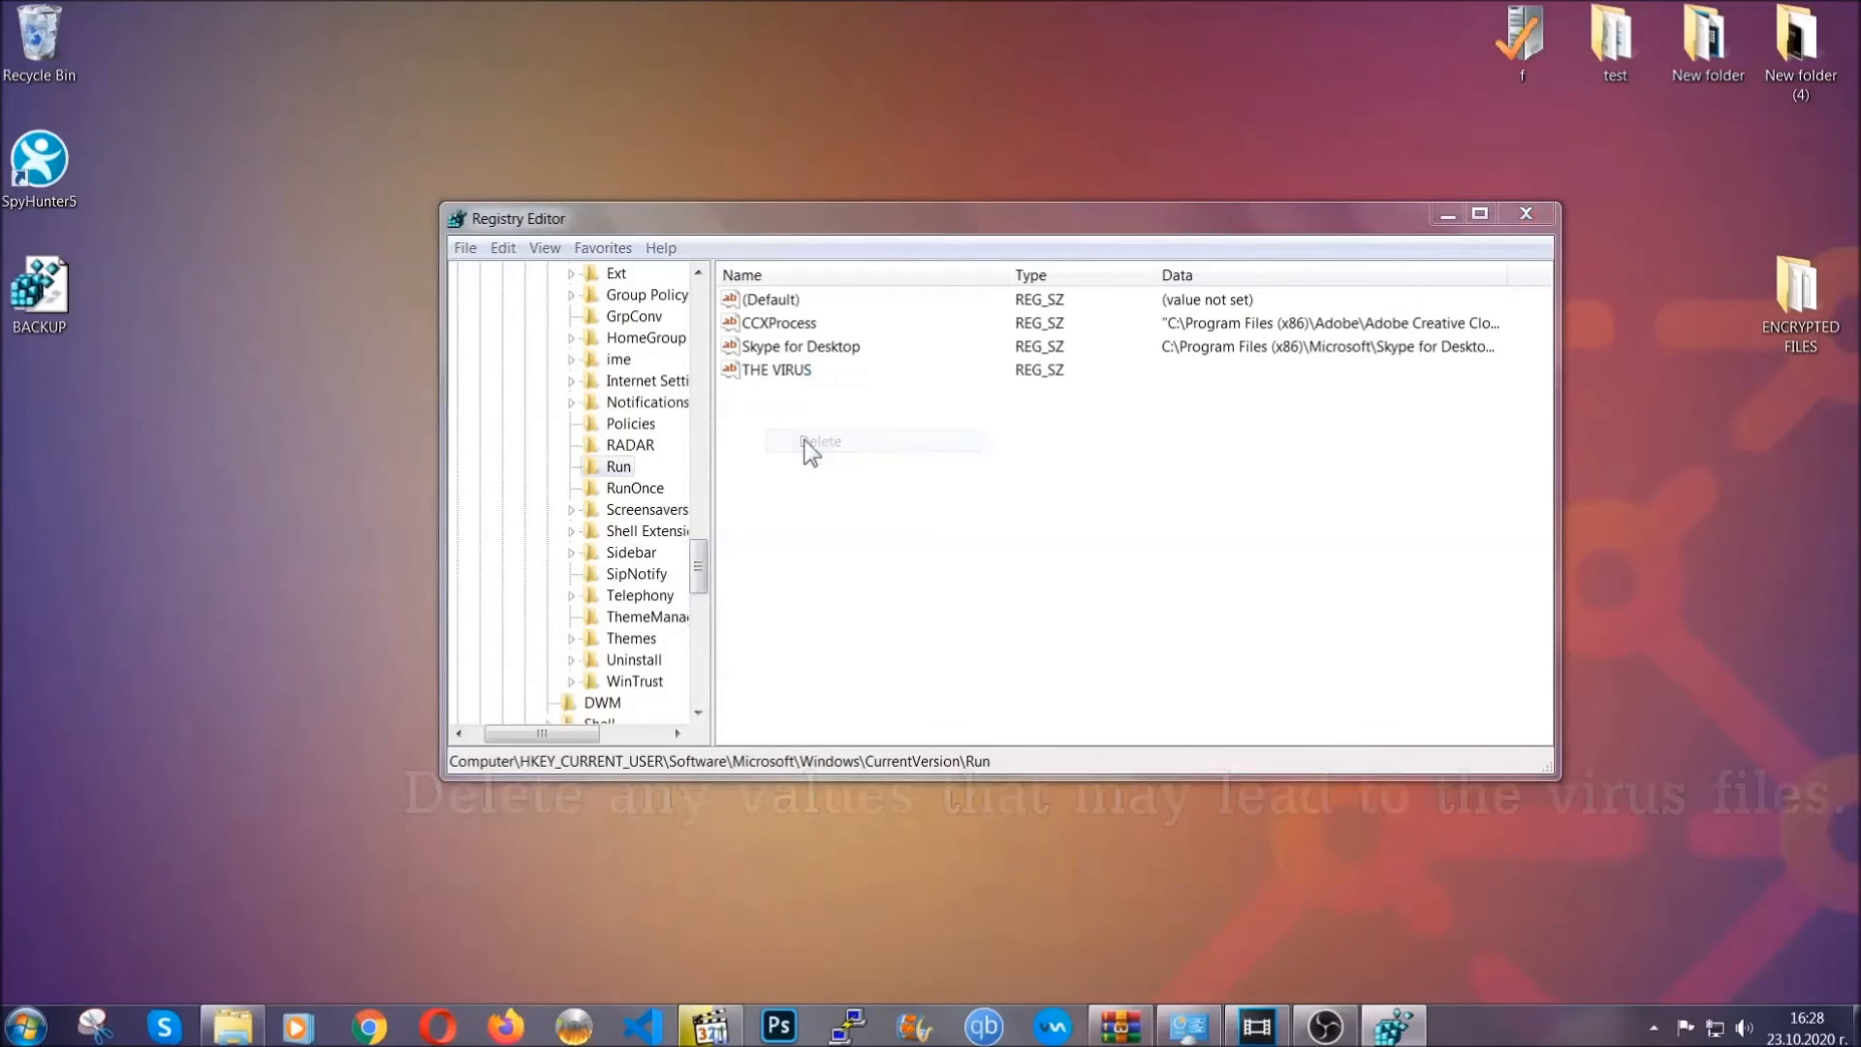
left_click(820, 441)
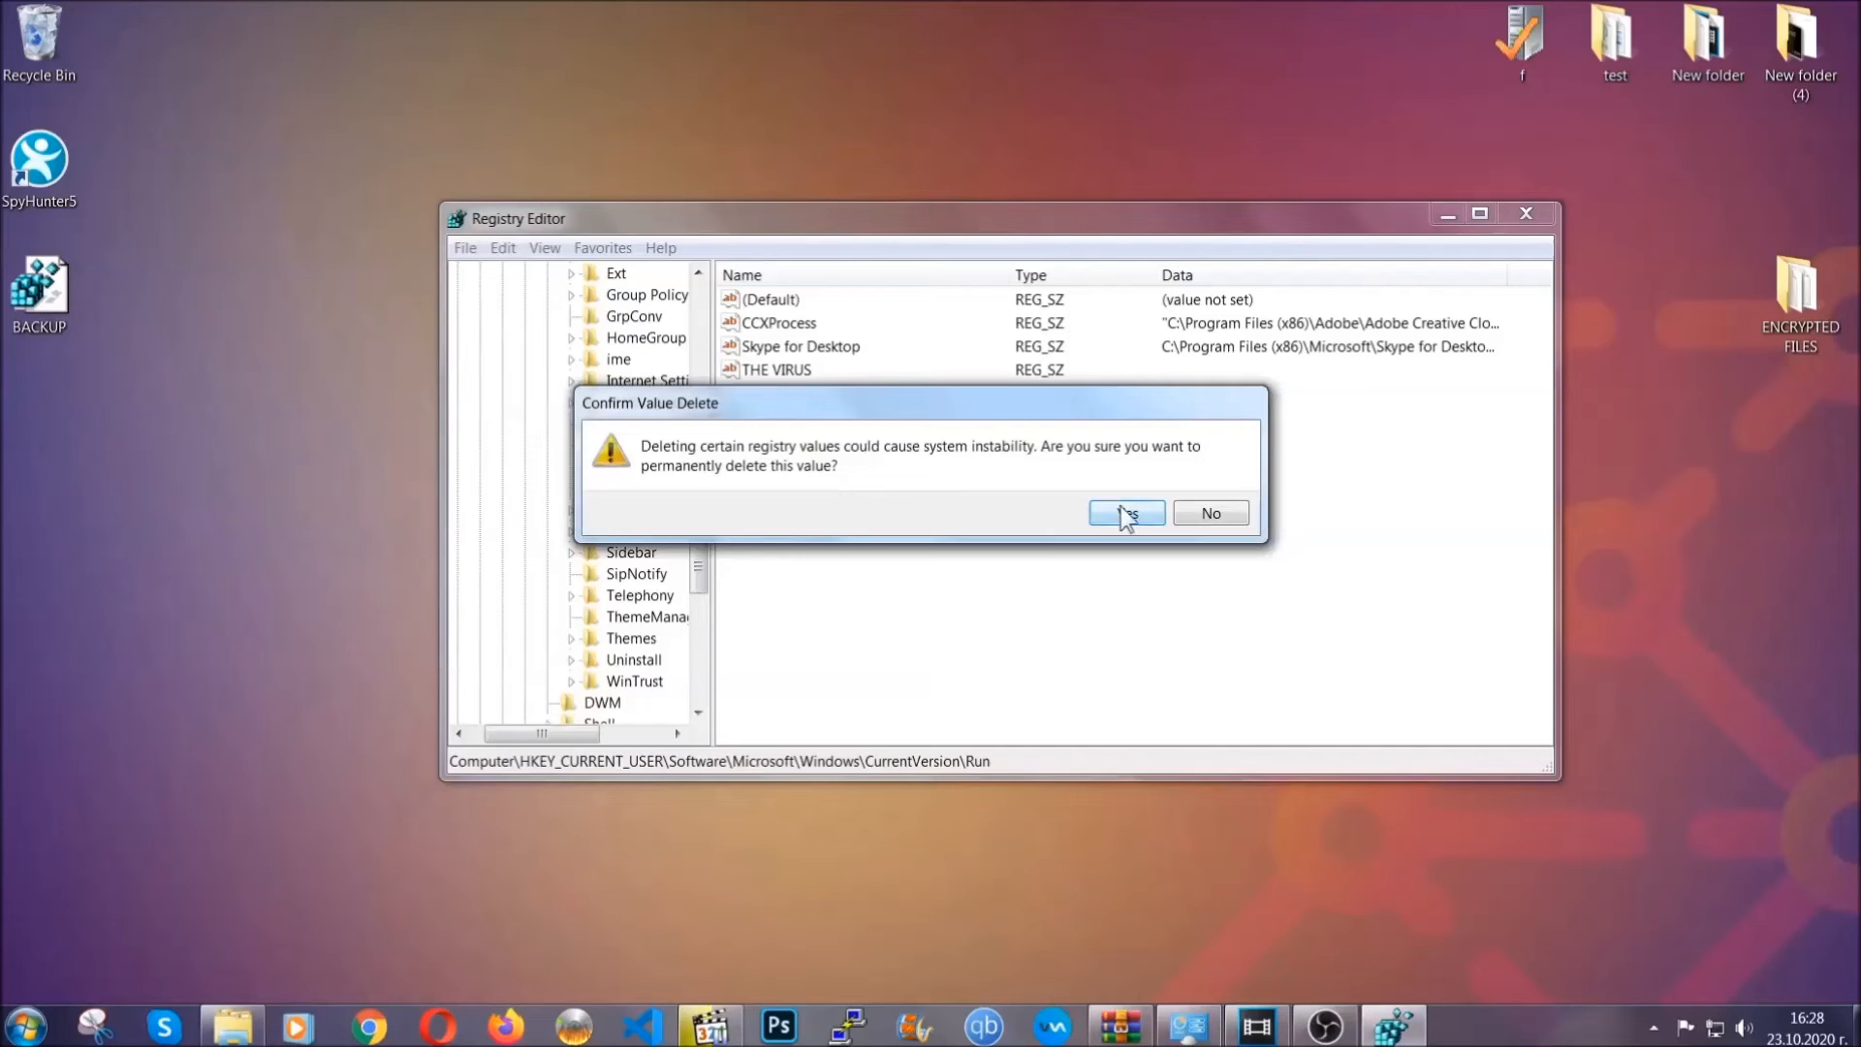
left_click(1127, 513)
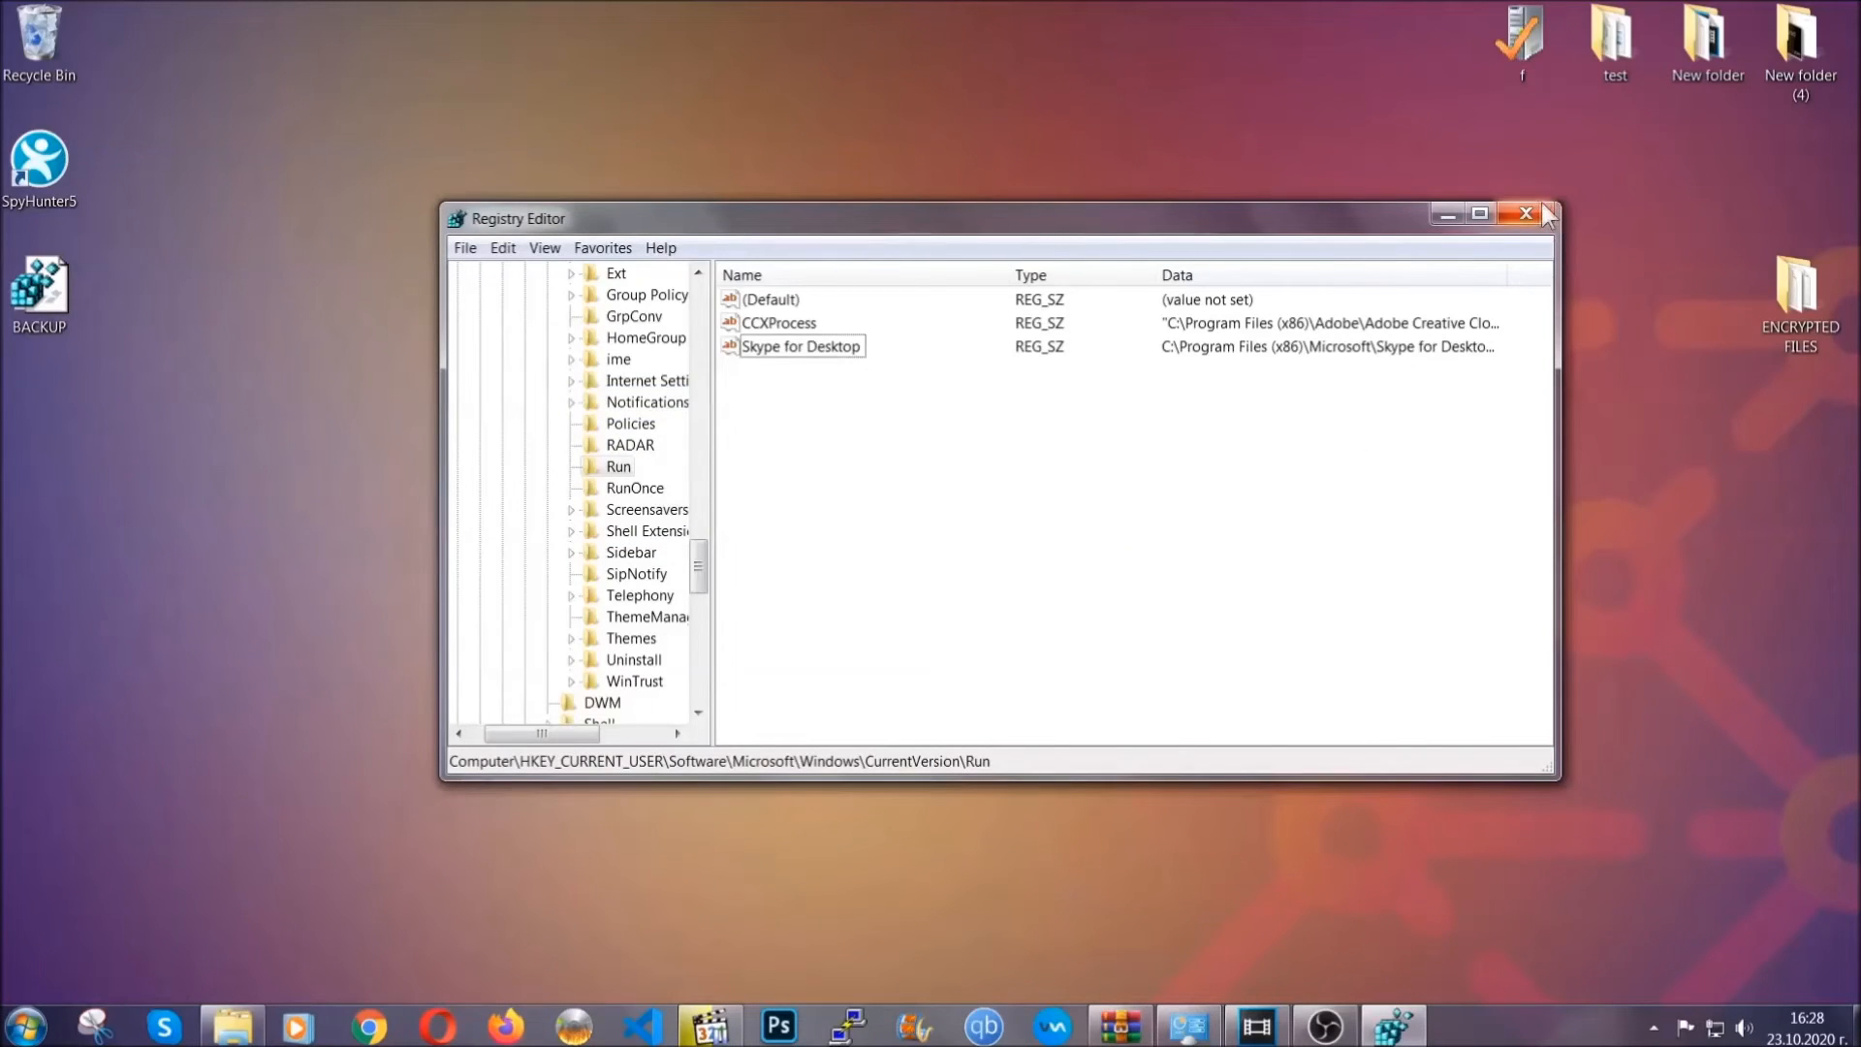
left_click(1525, 212)
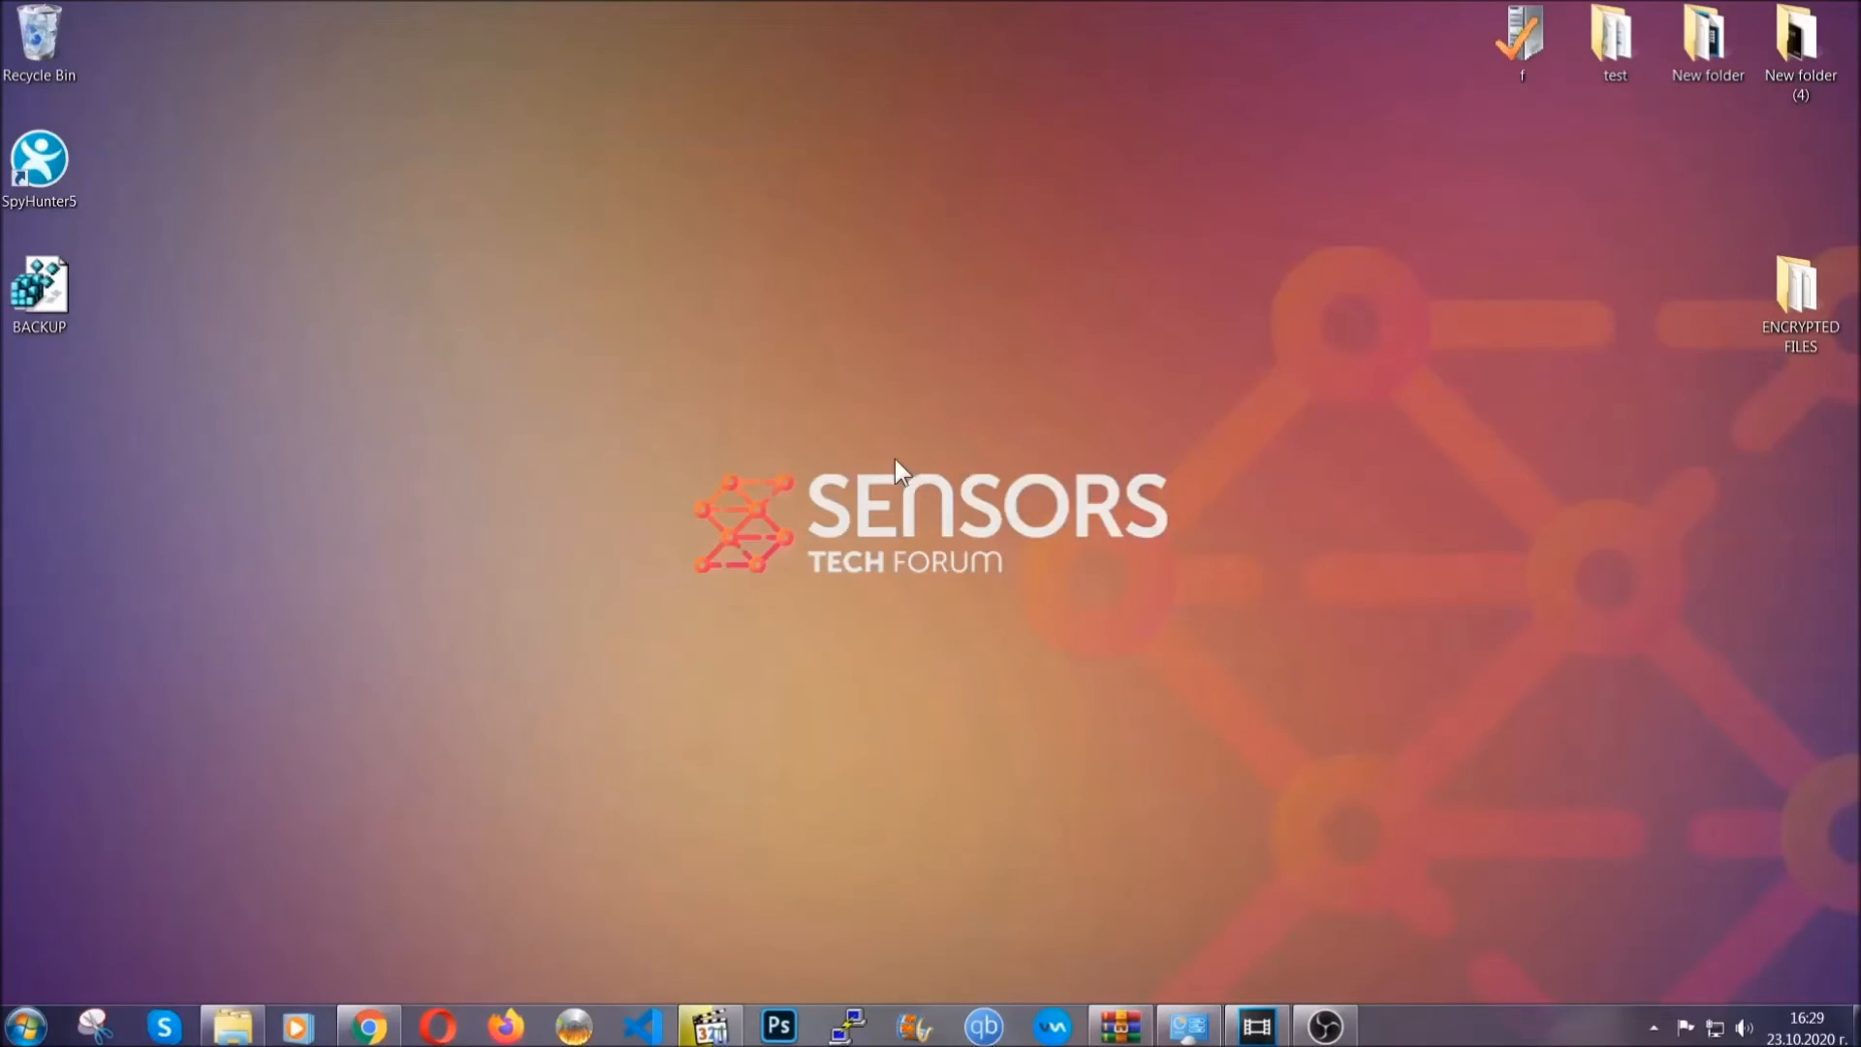
mouse_move(556, 730)
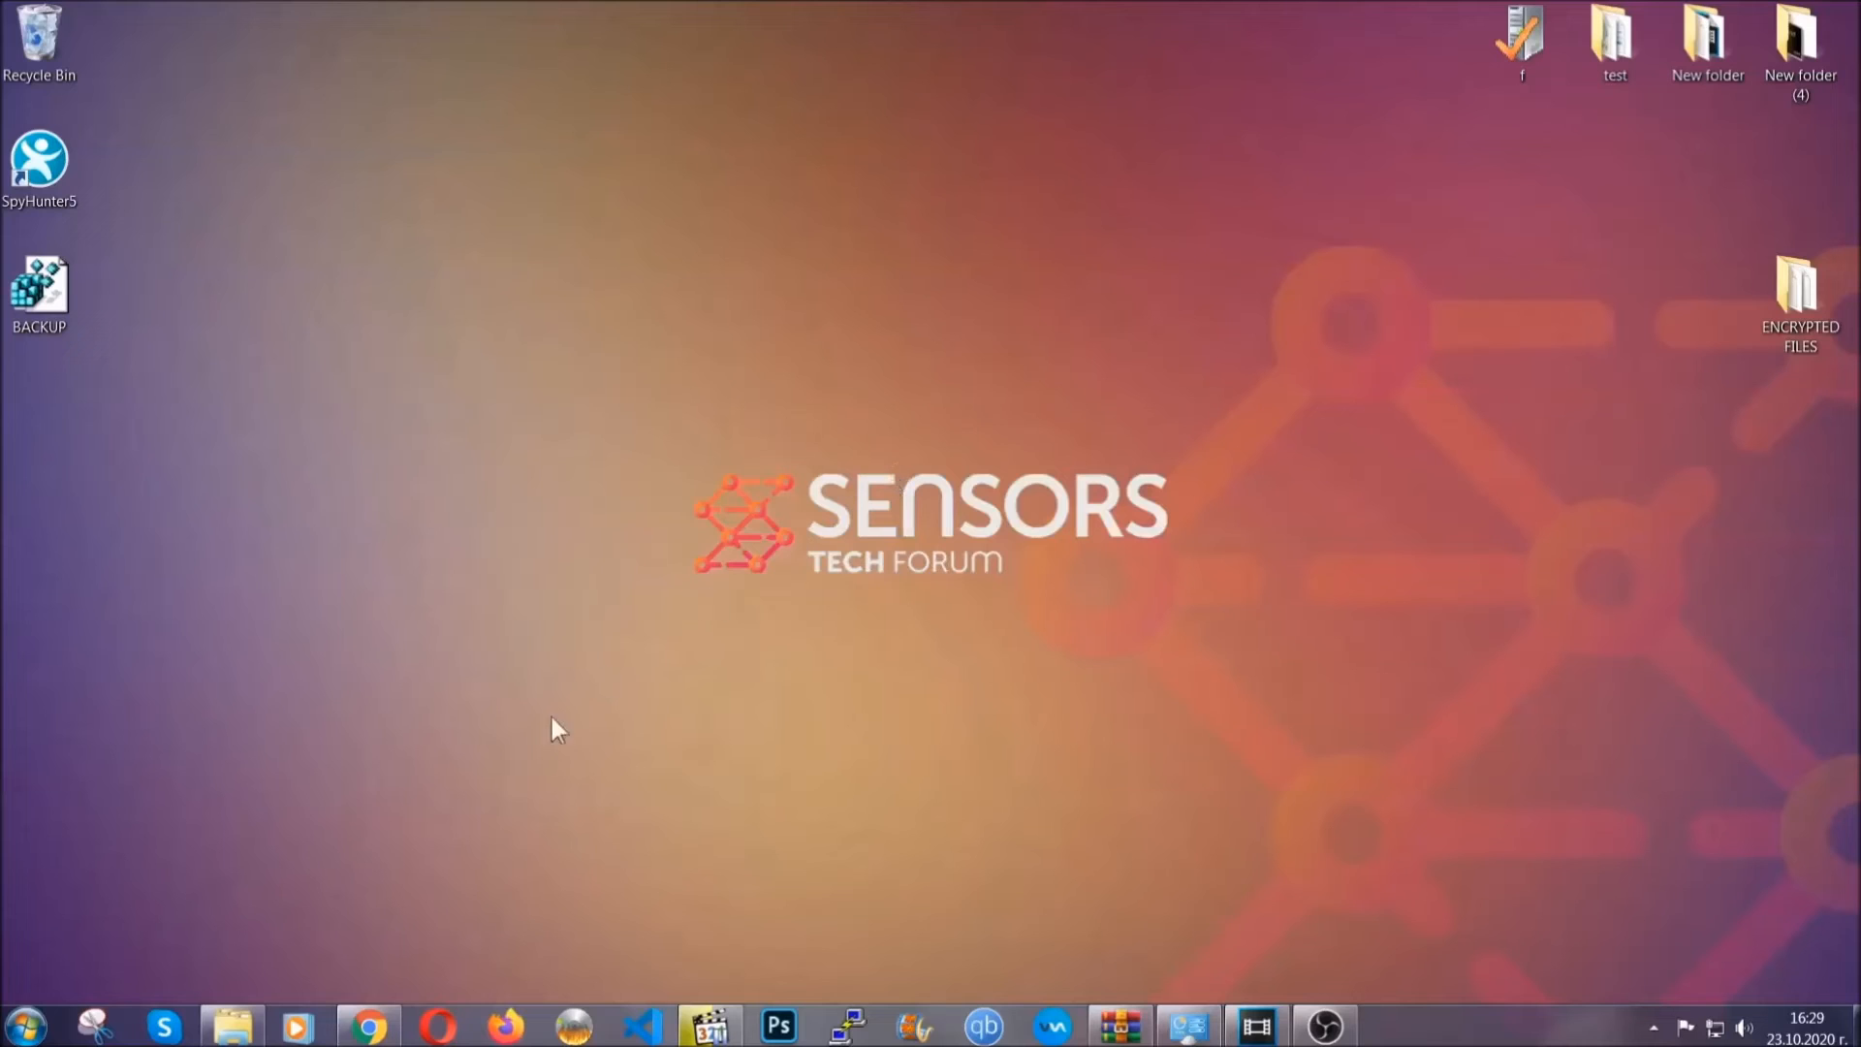
Restore the SensorsTechForum file recovery article and scroll to its Method 1–6 links.
left_click(369, 1026)
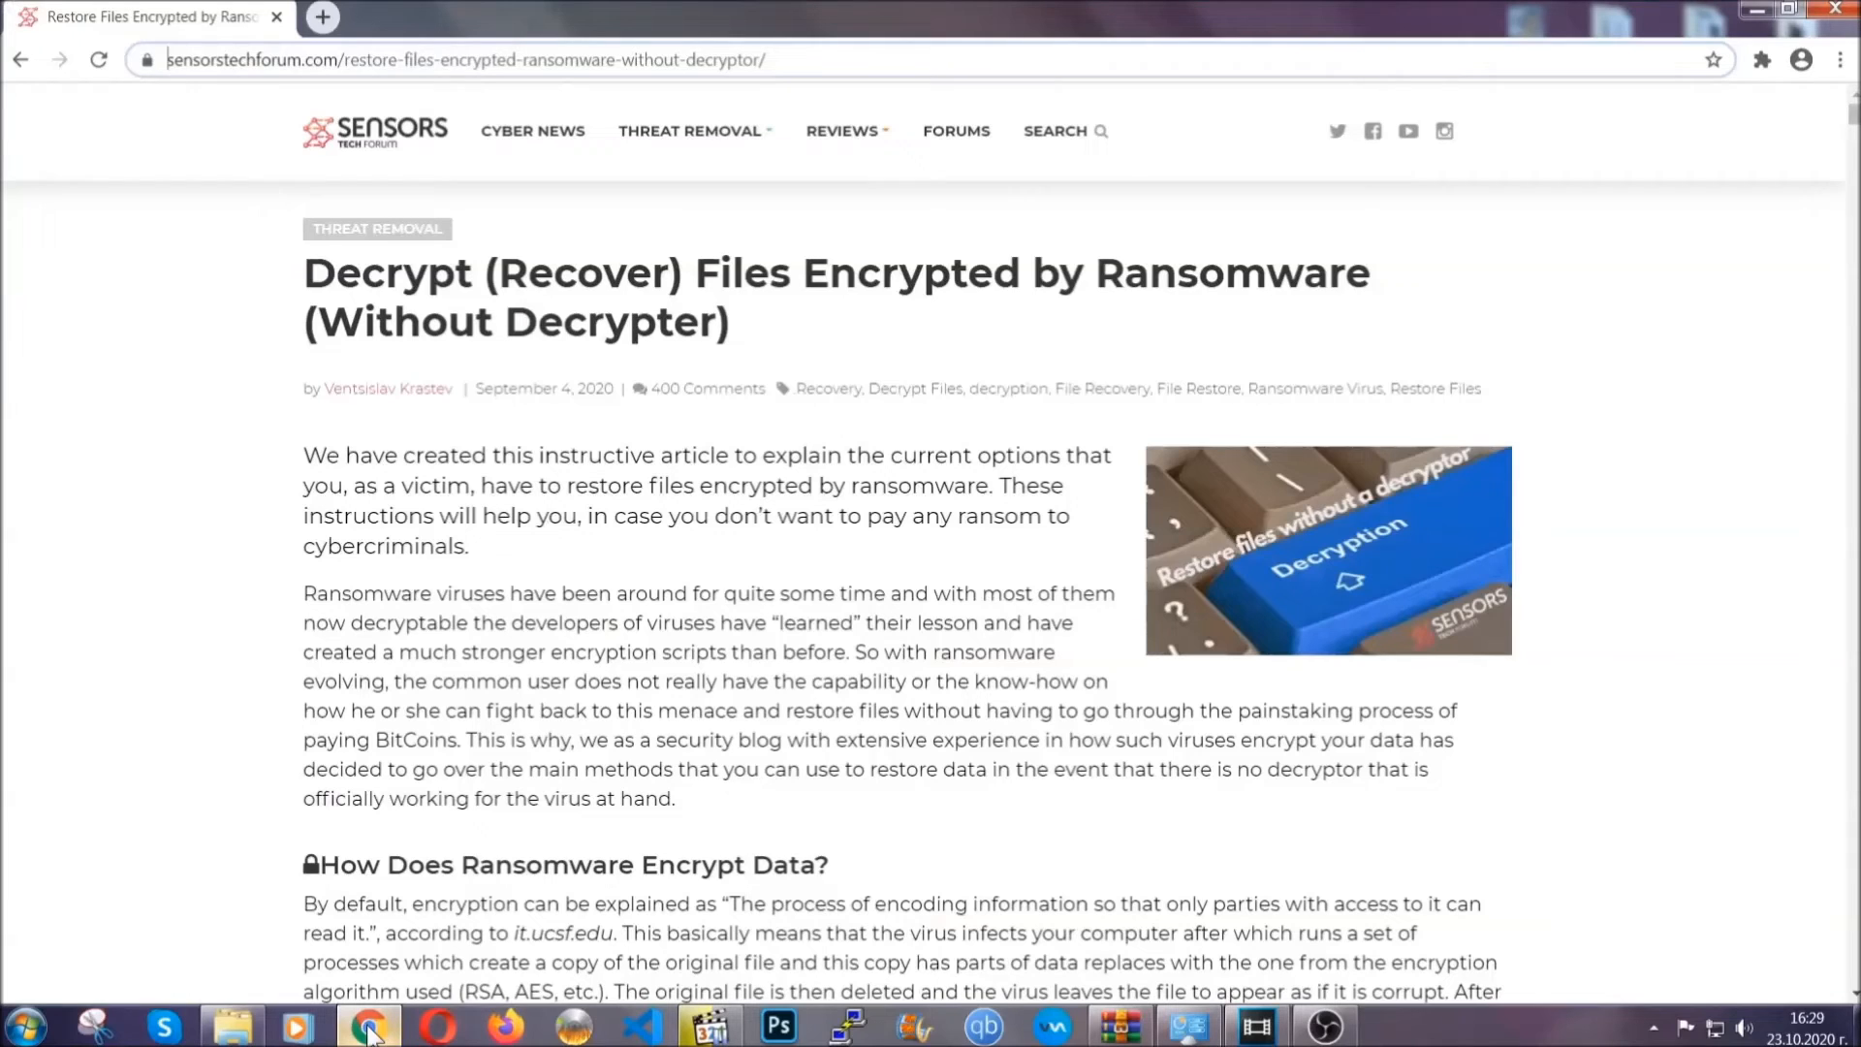
mouse_move(242, 165)
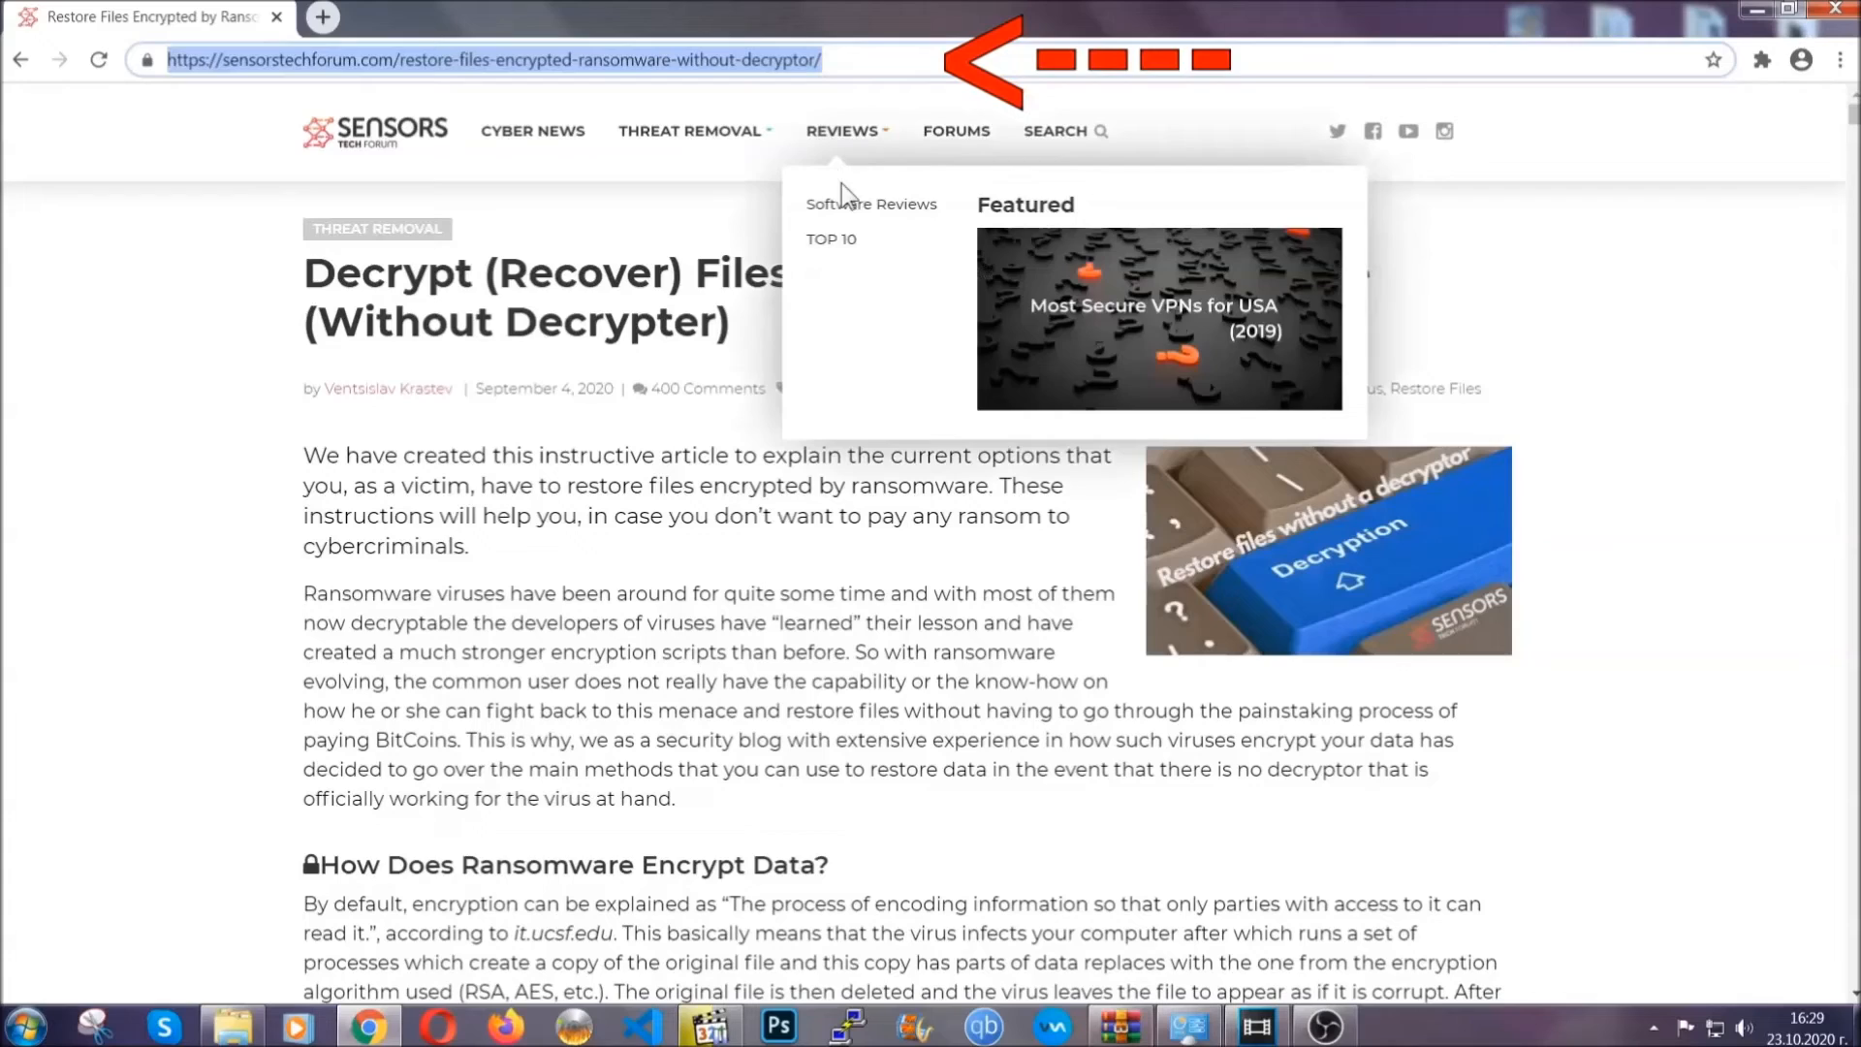
scroll("down", 3)
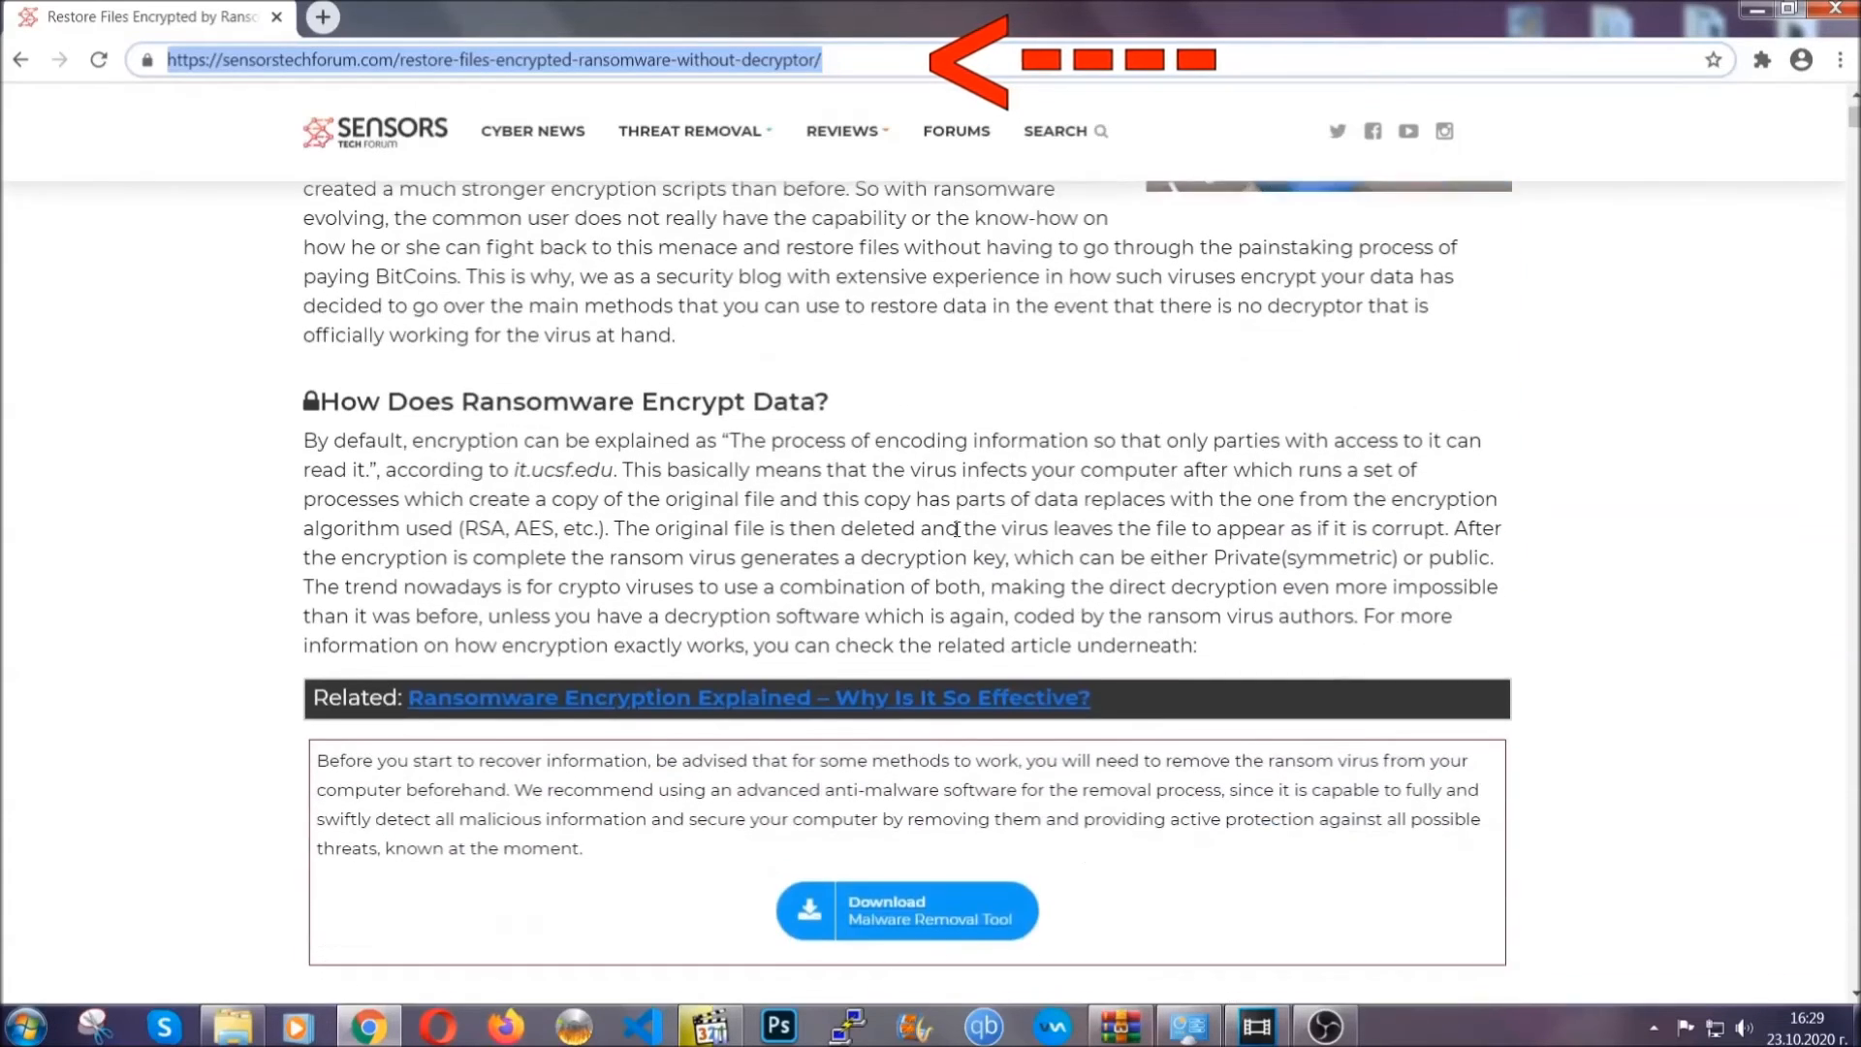
scroll("down", 3)
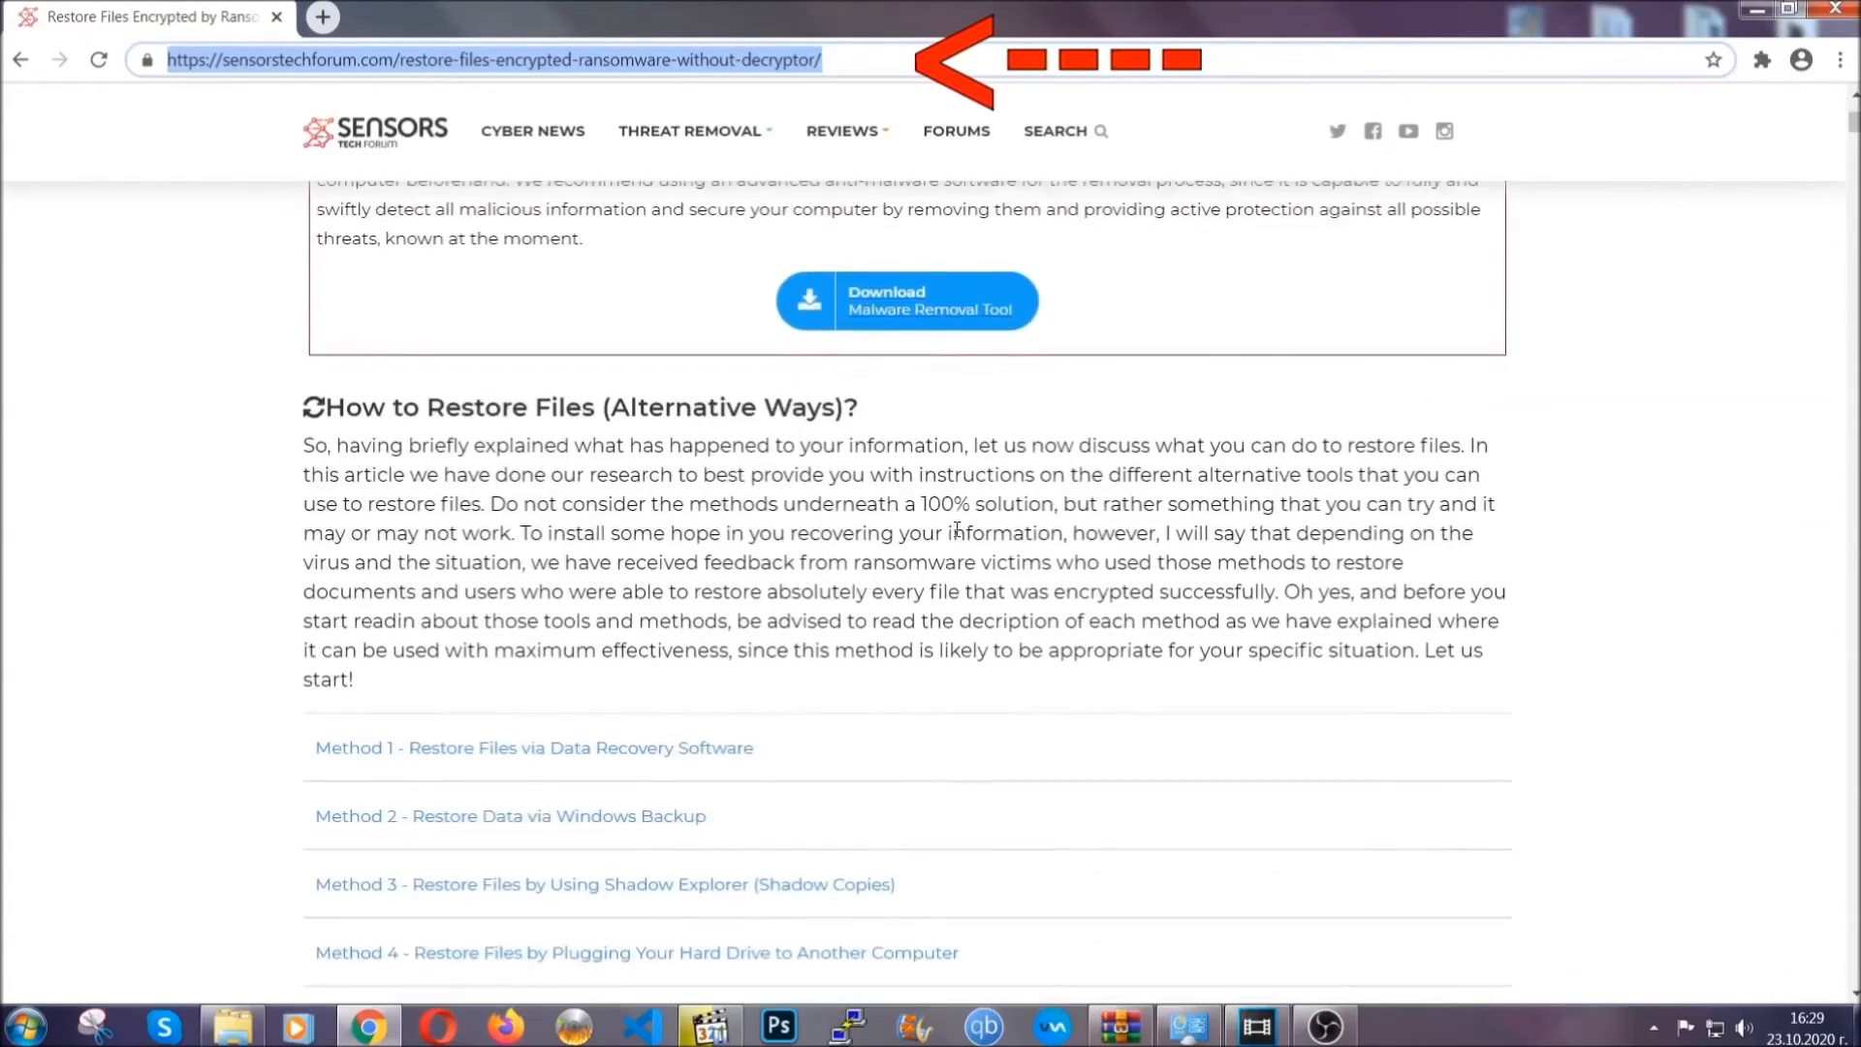
scroll("down", 3)
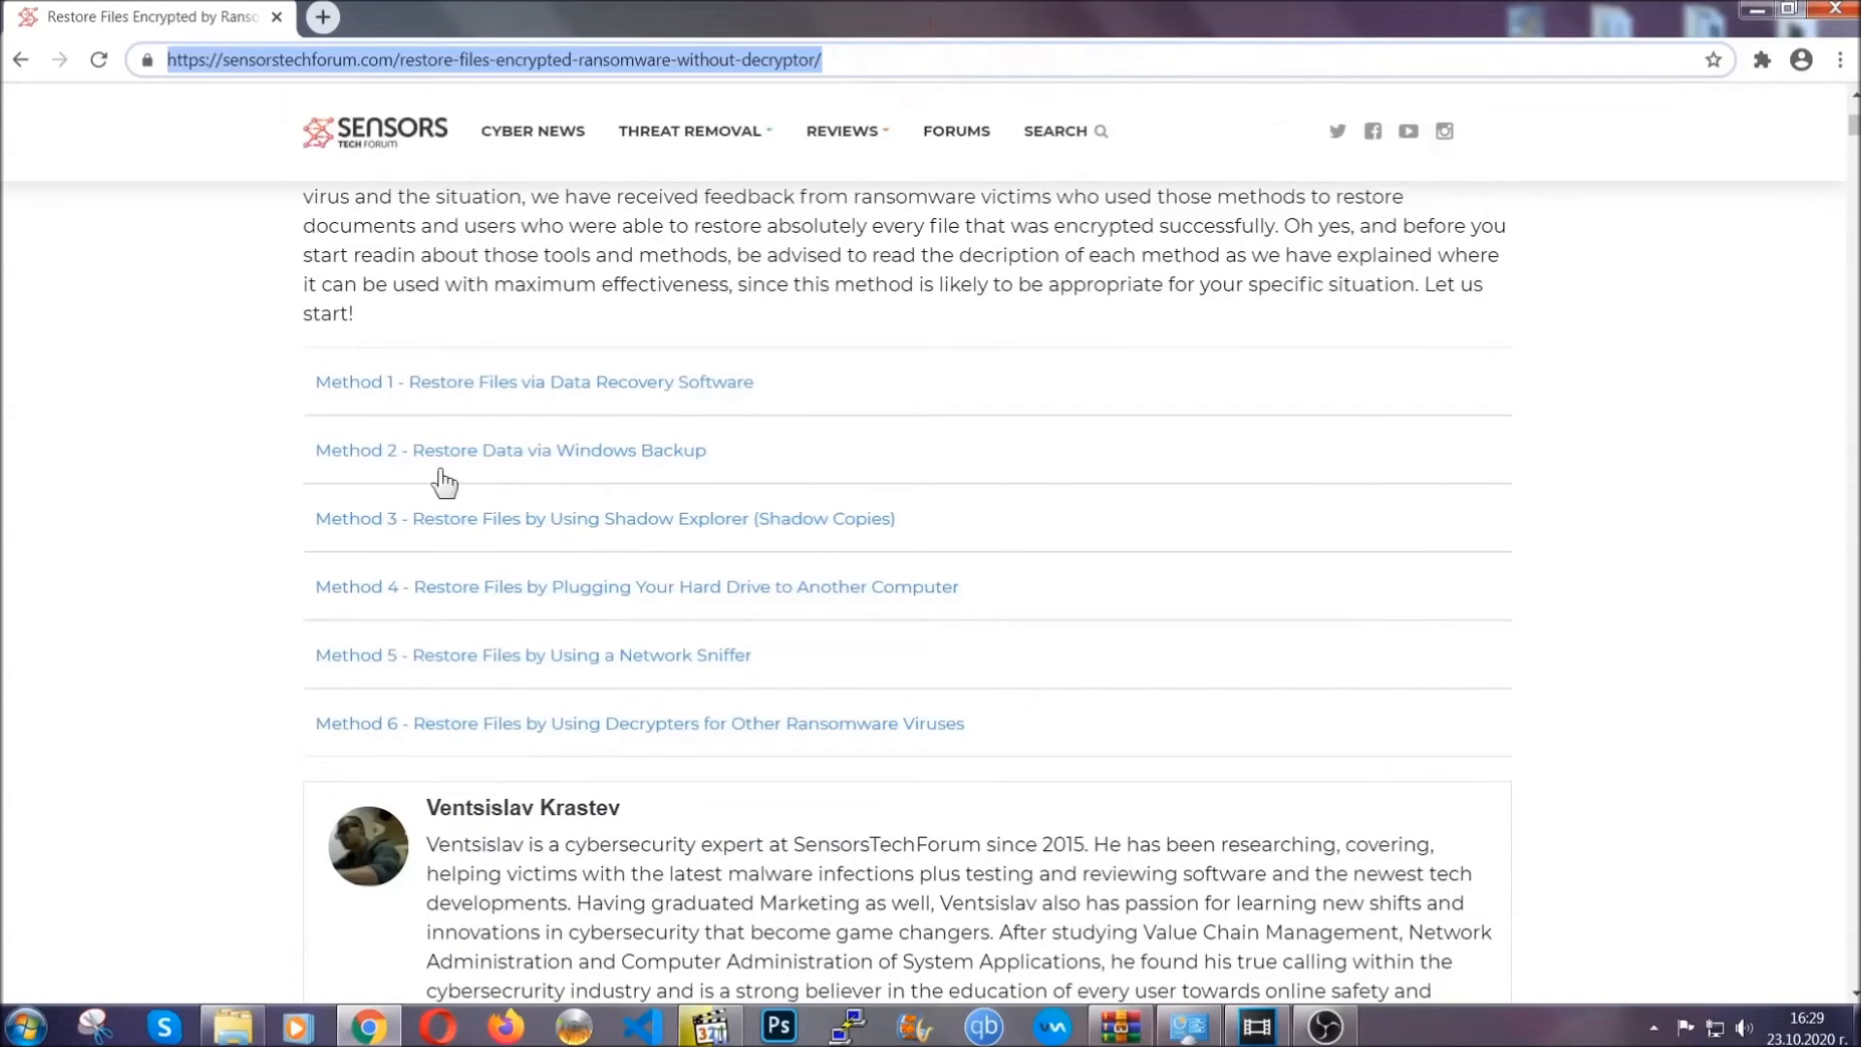
mouse_move(628, 530)
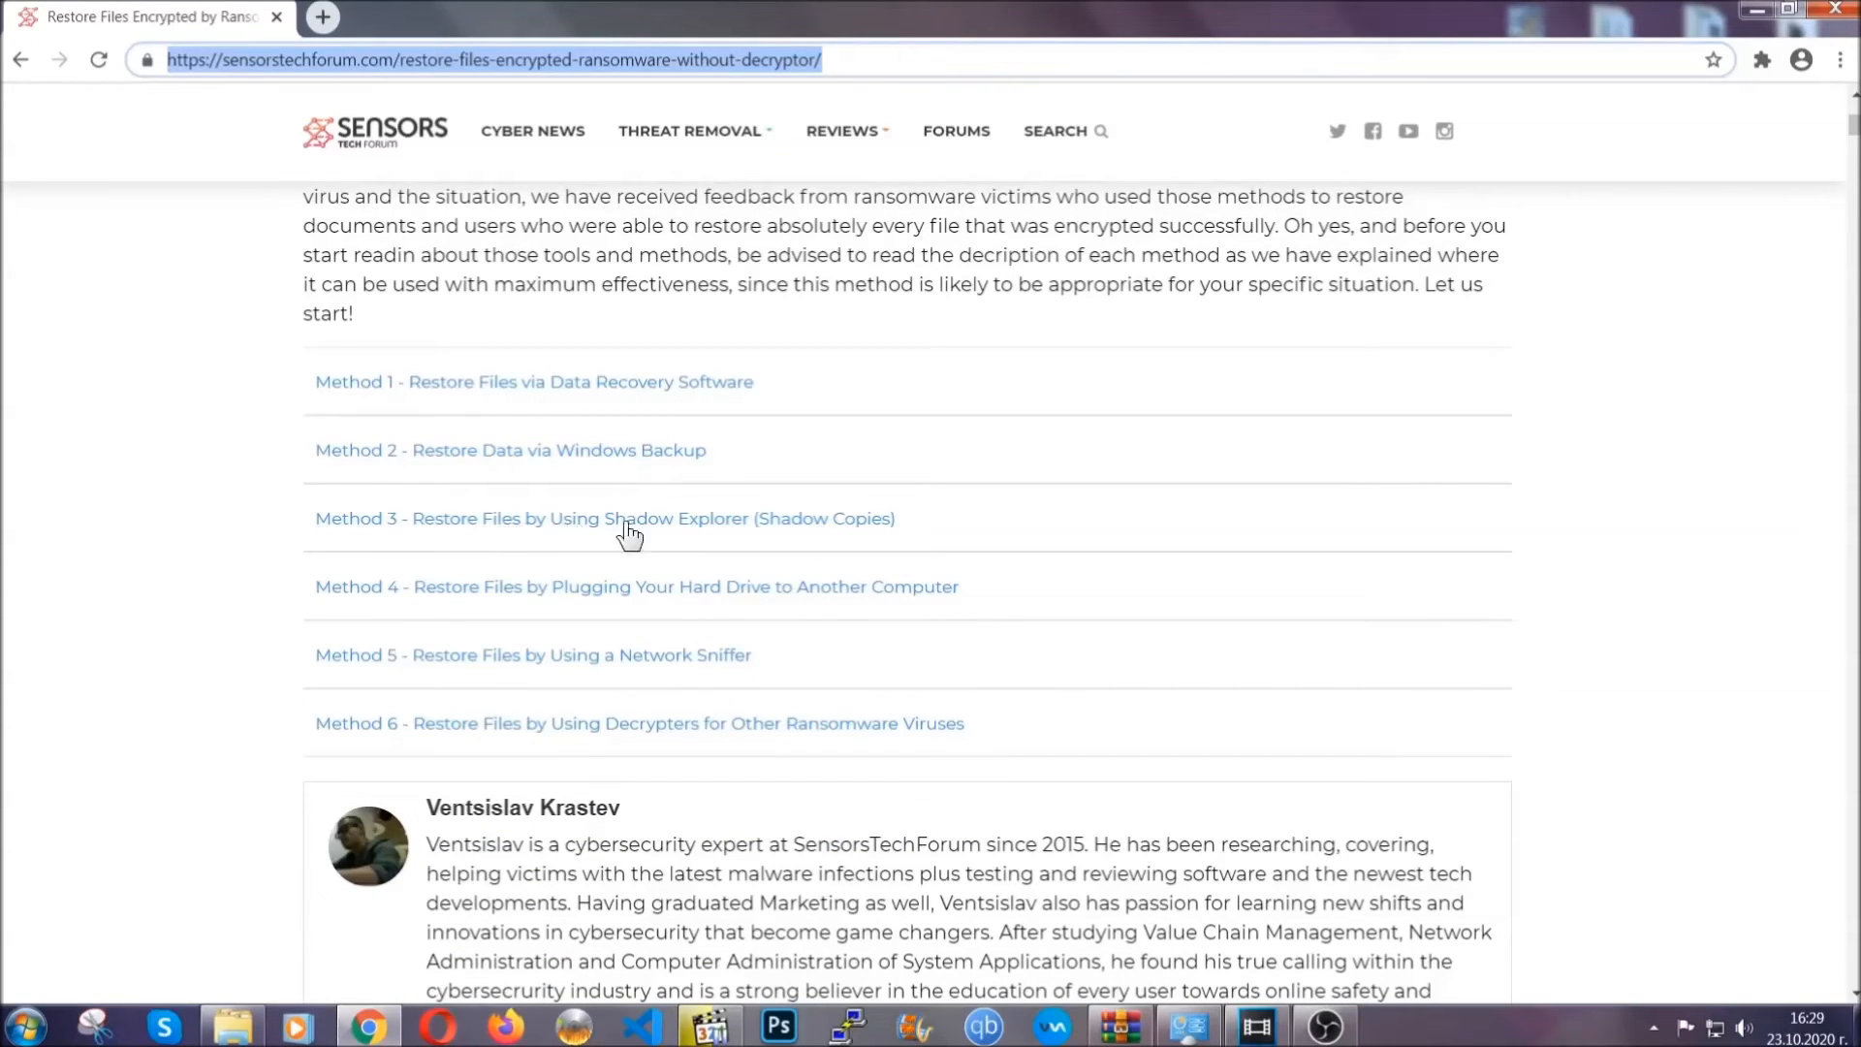
mouse_move(667, 615)
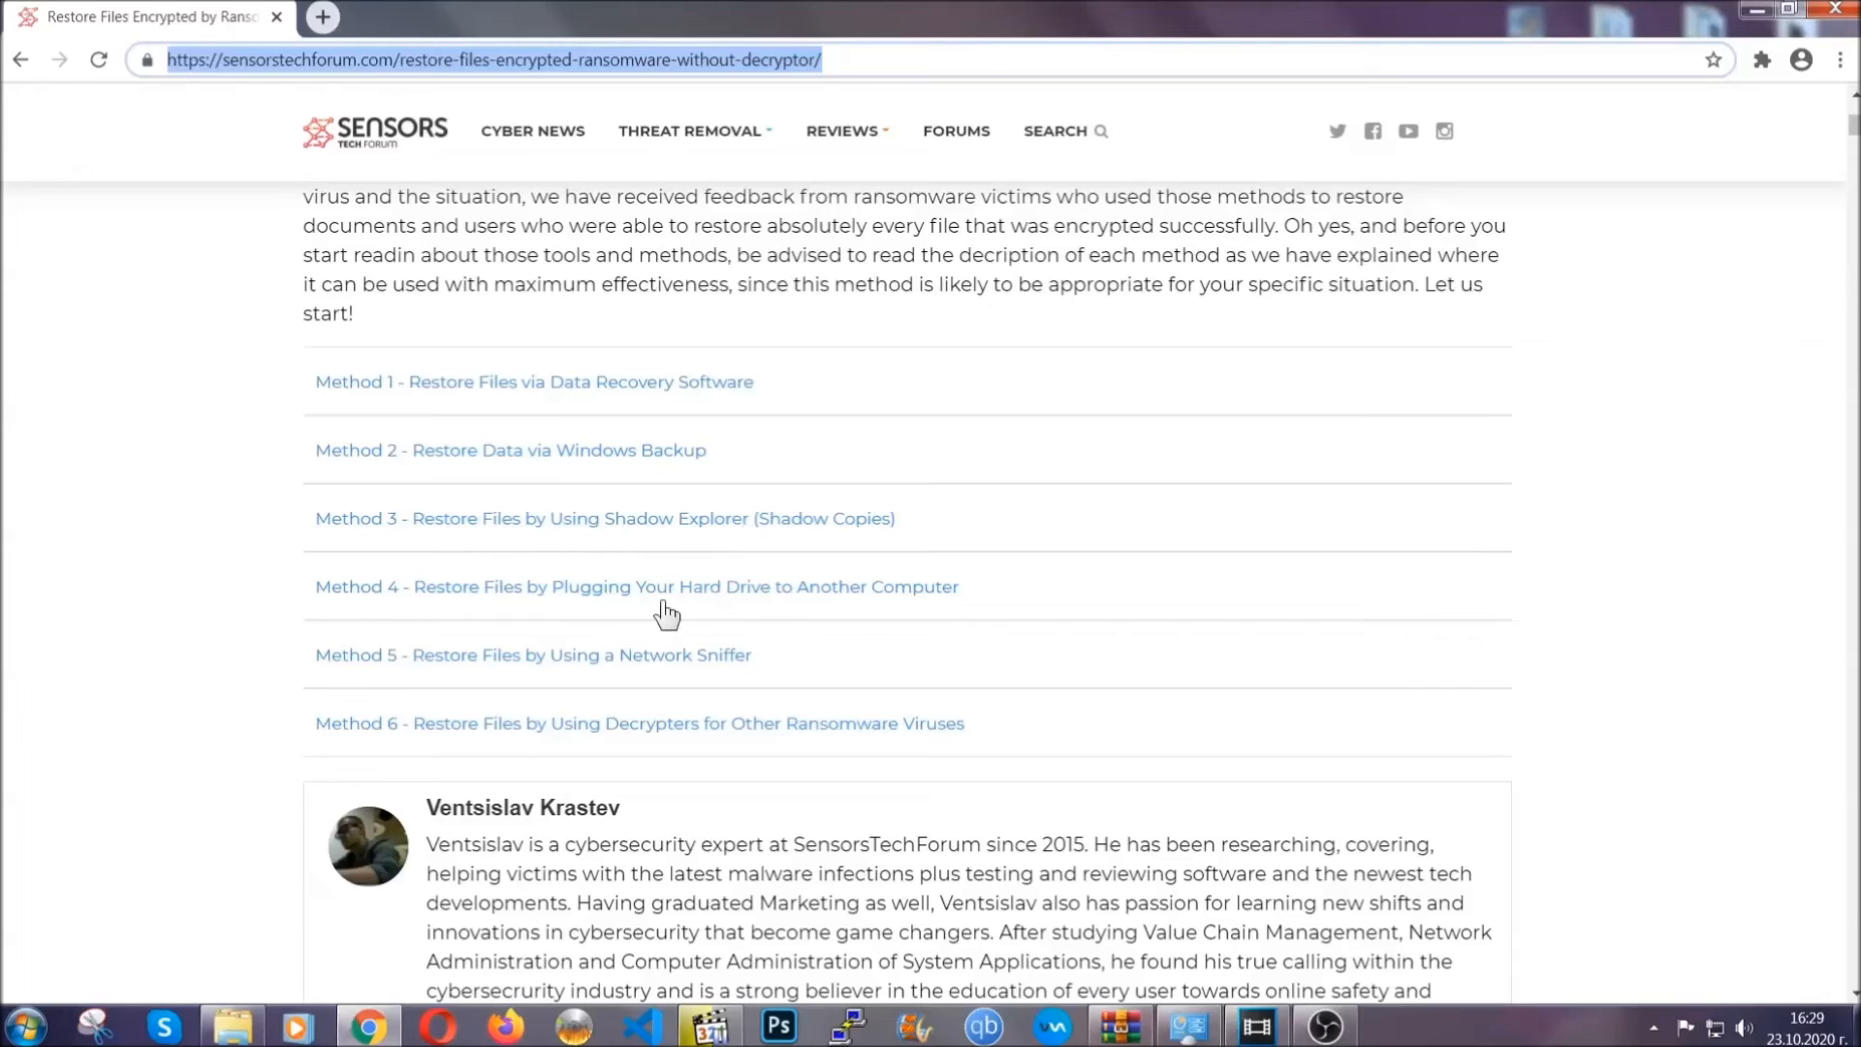
Expand 'Method 2 - Restore Data via Windows Backup' and highlight its summary table.
left_click(511, 449)
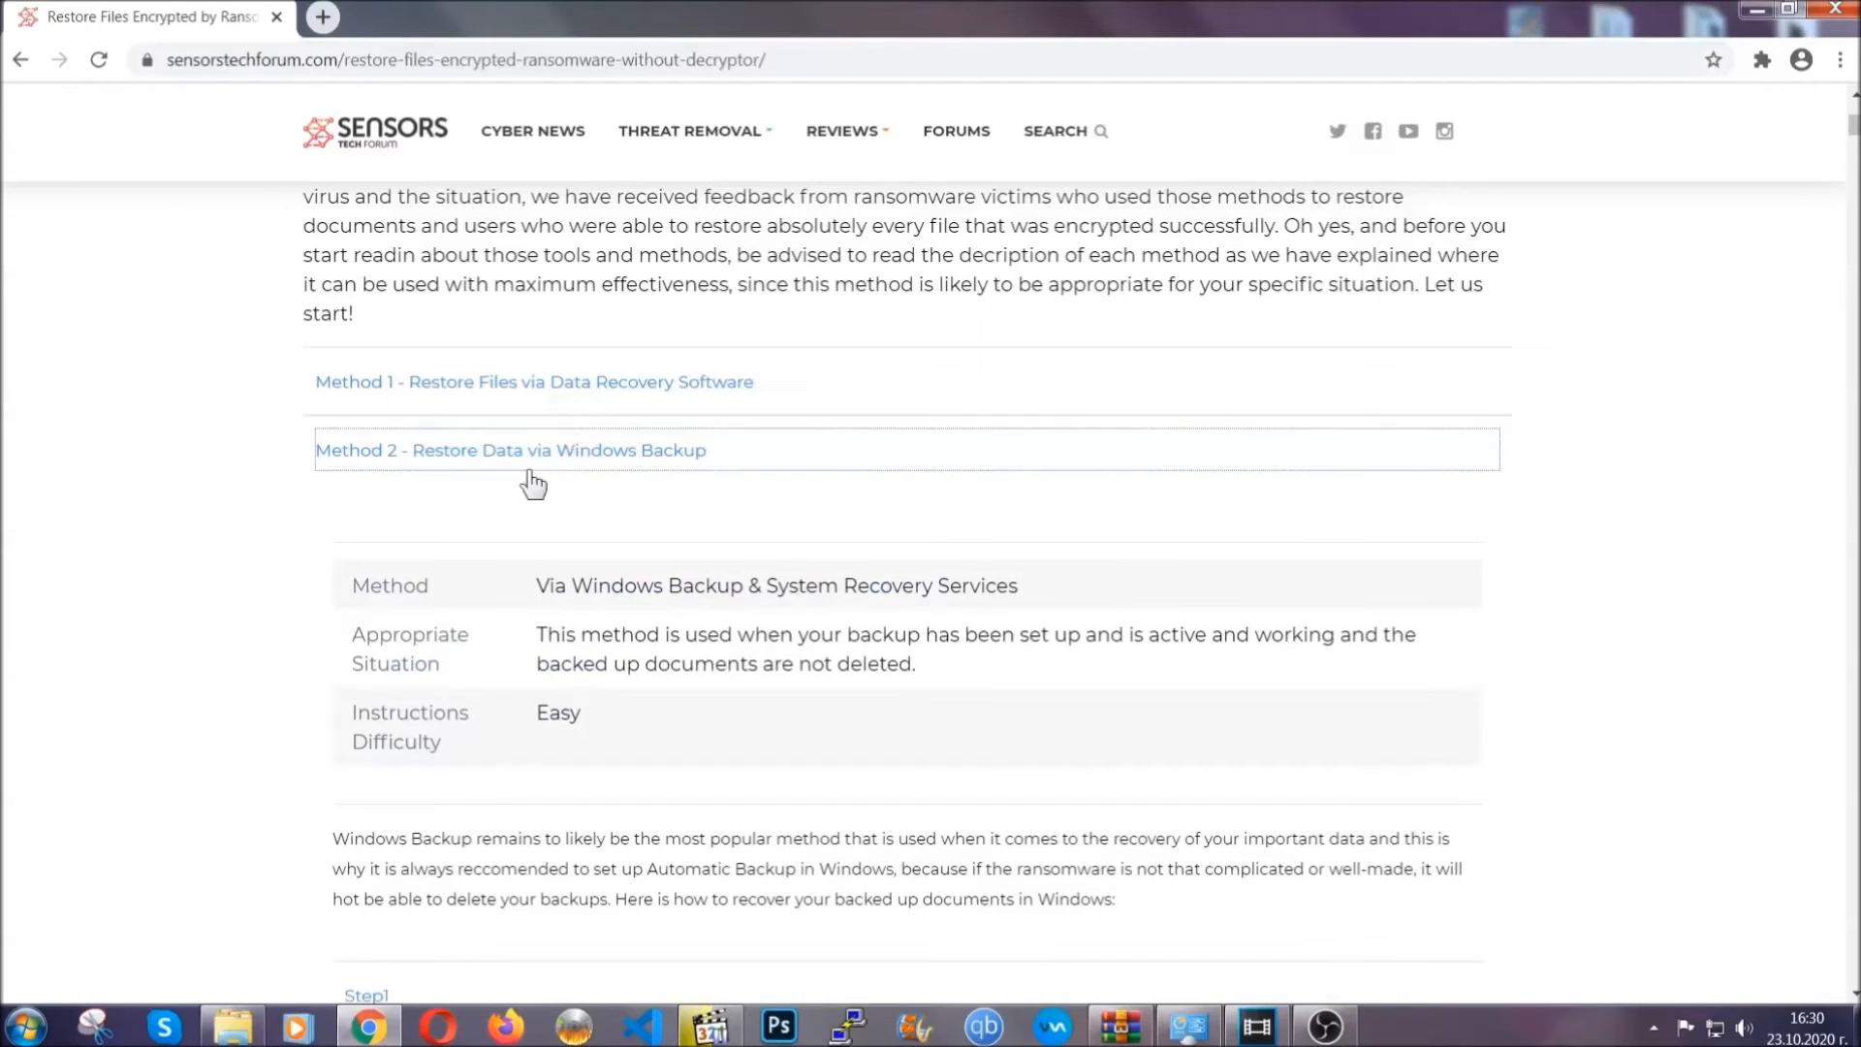
left_click_drag(540, 586, 665, 742)
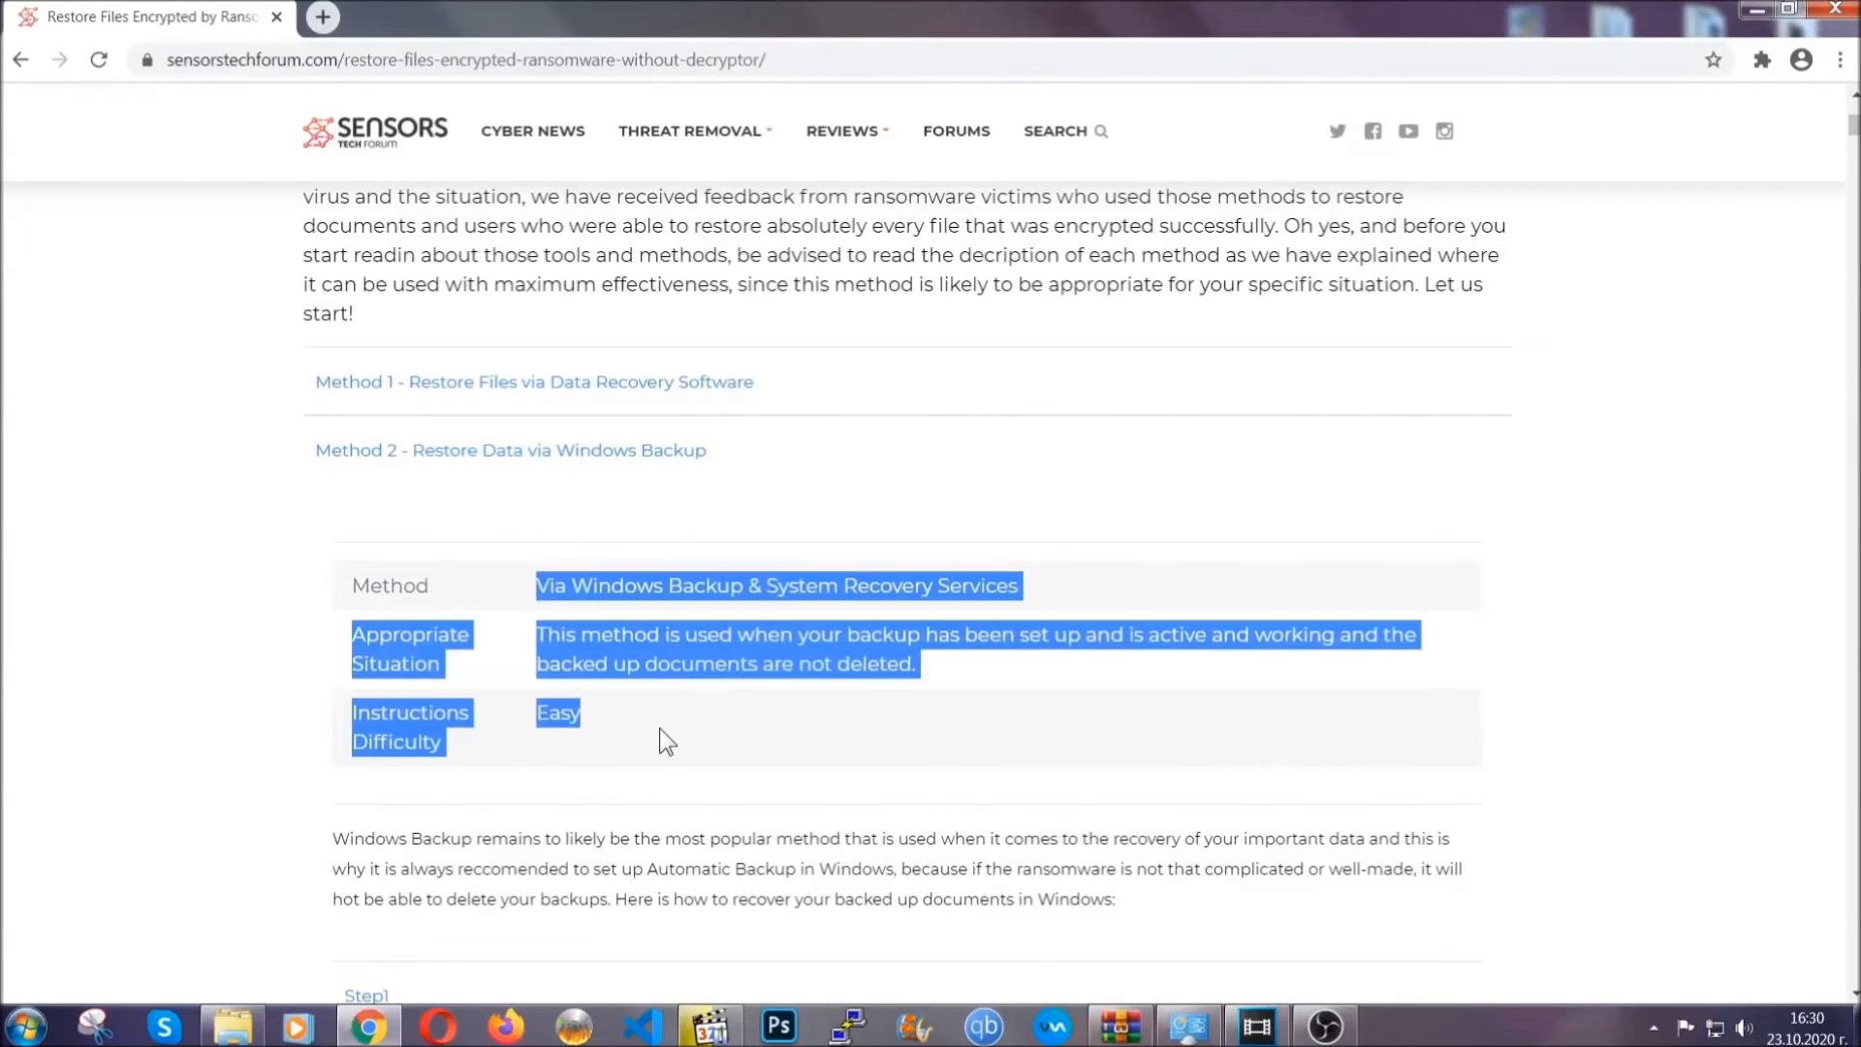
scroll("down", 3)
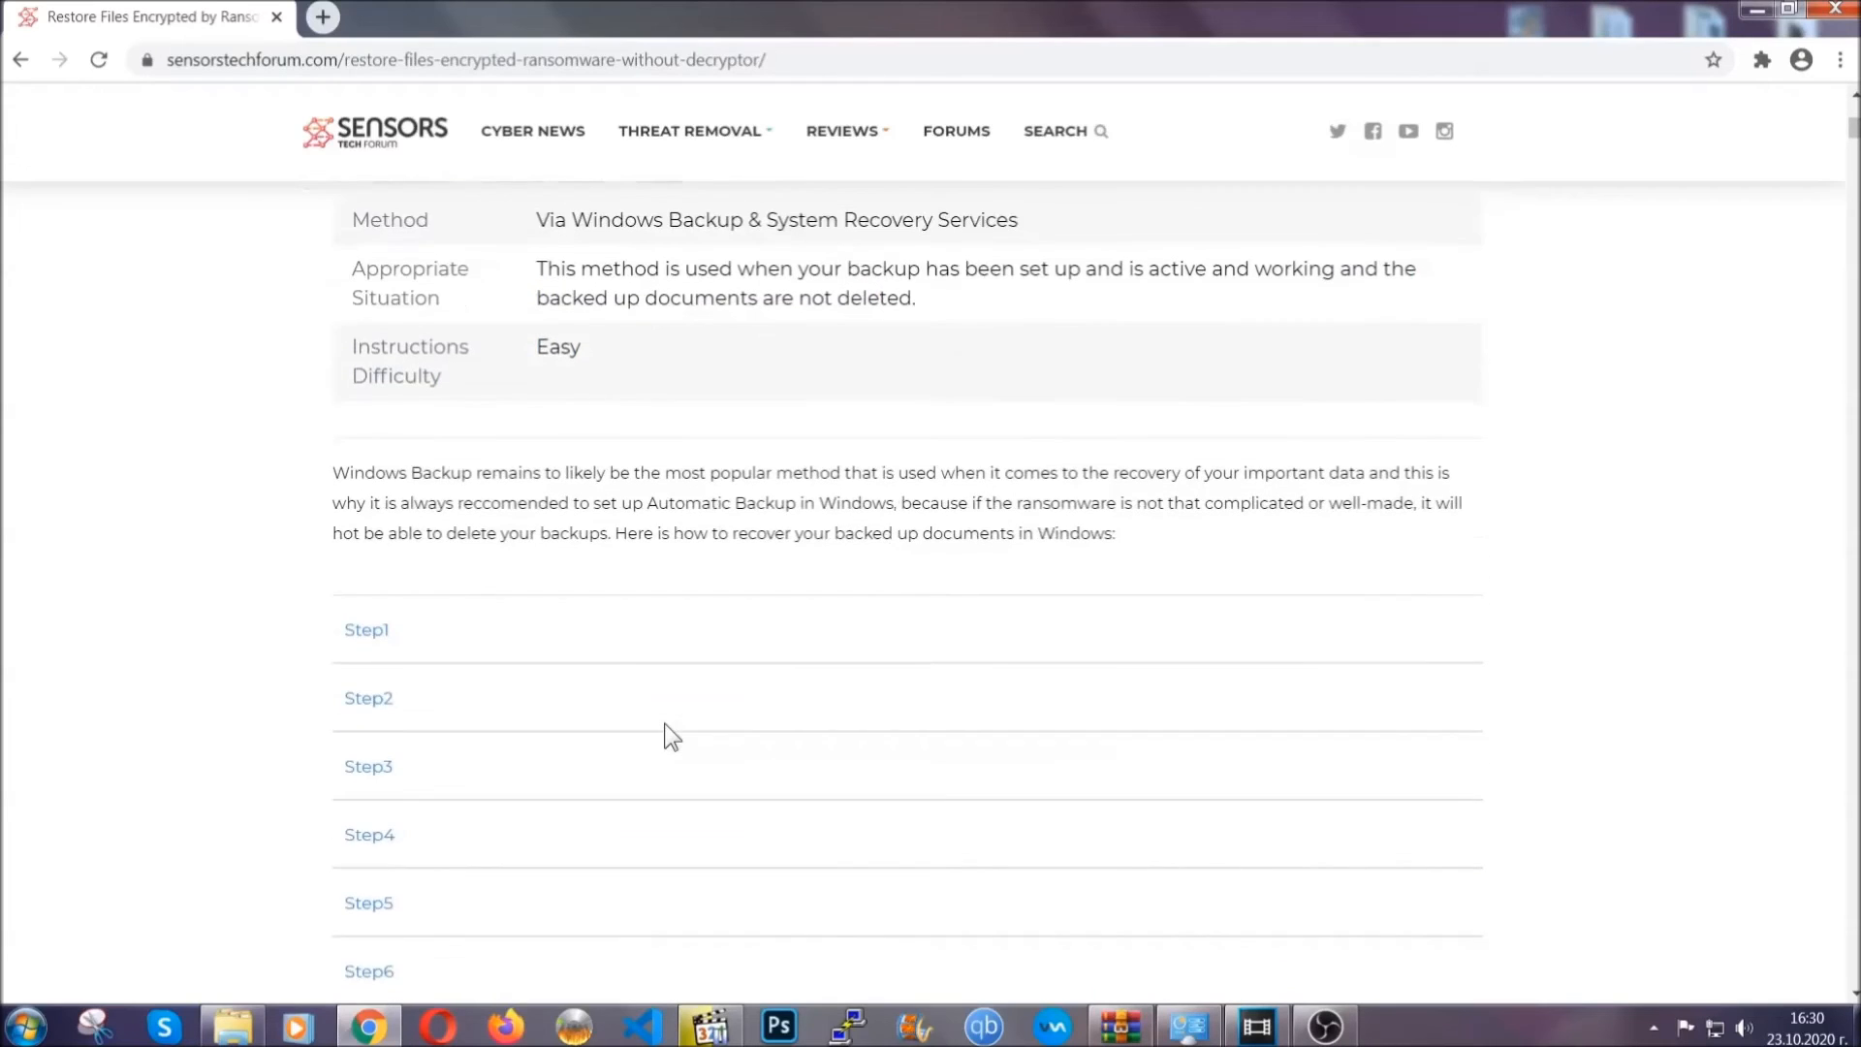
Expand the Step1 and Step3 instructions, then scroll back to the article top.
left_click(366, 631)
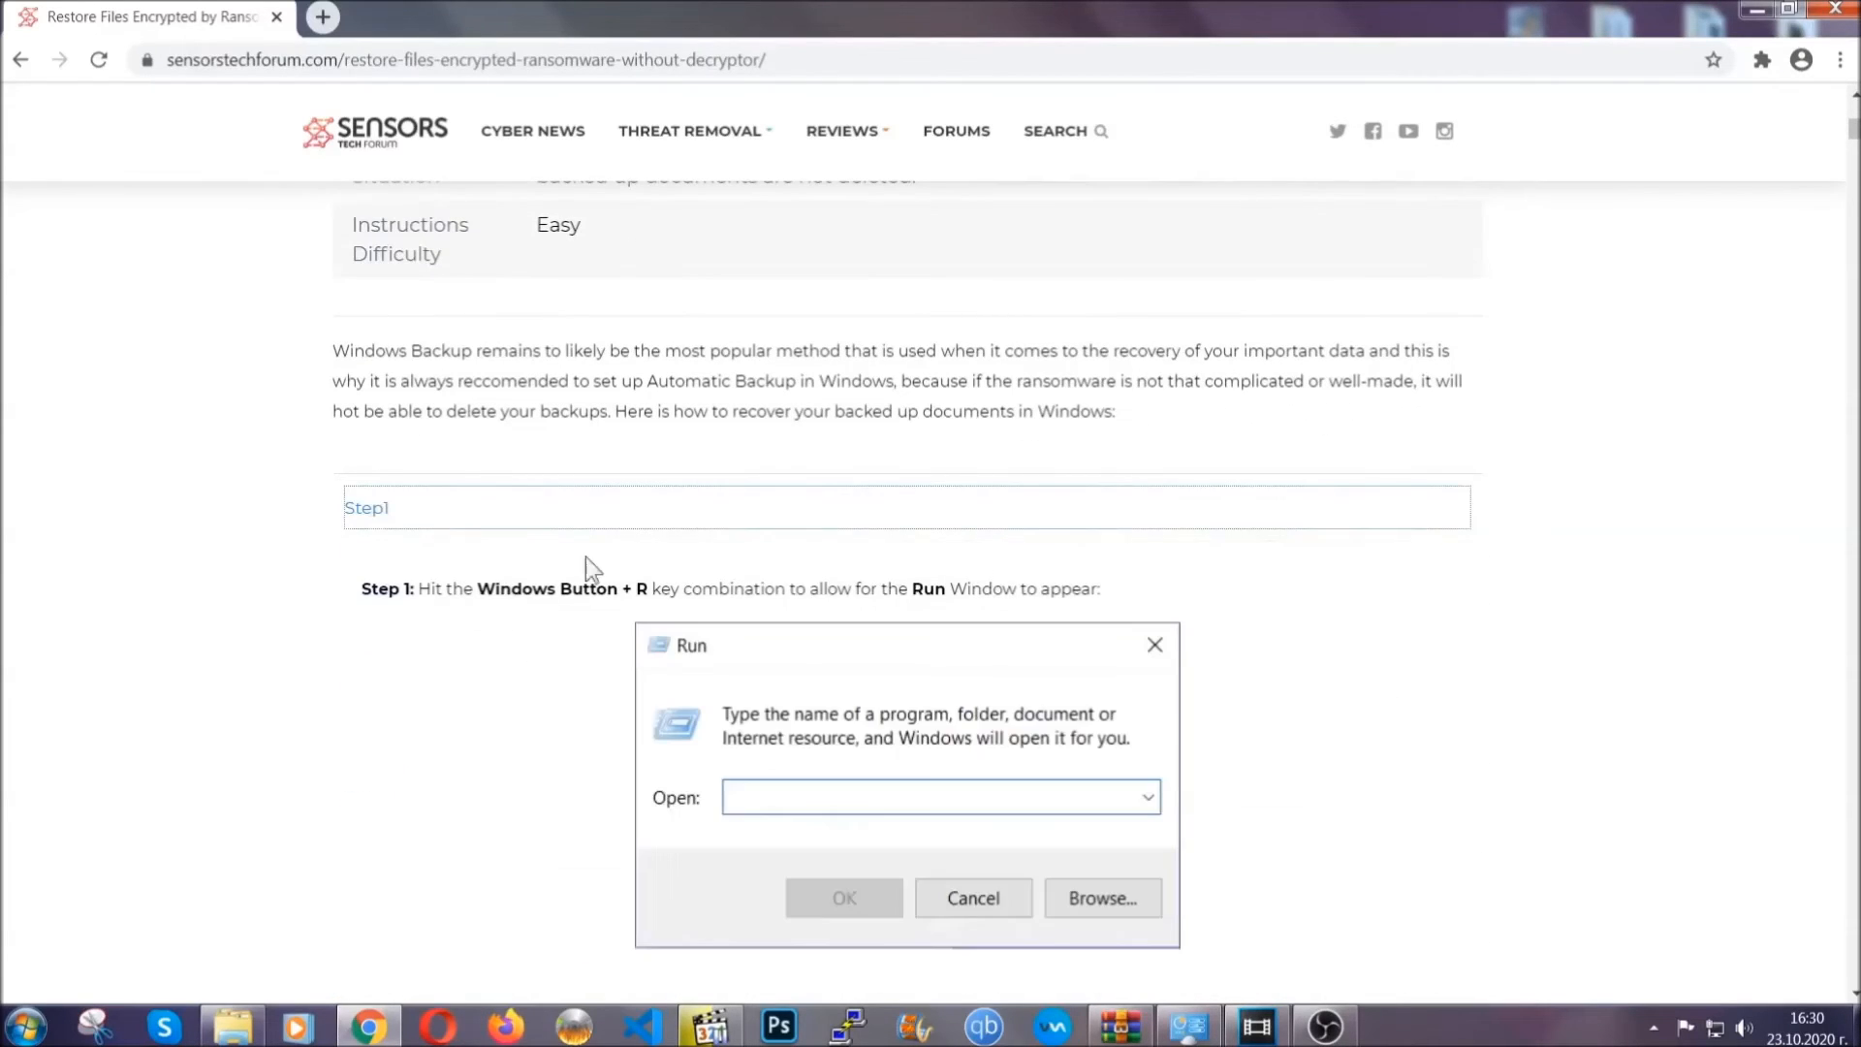
scroll("down", 3)
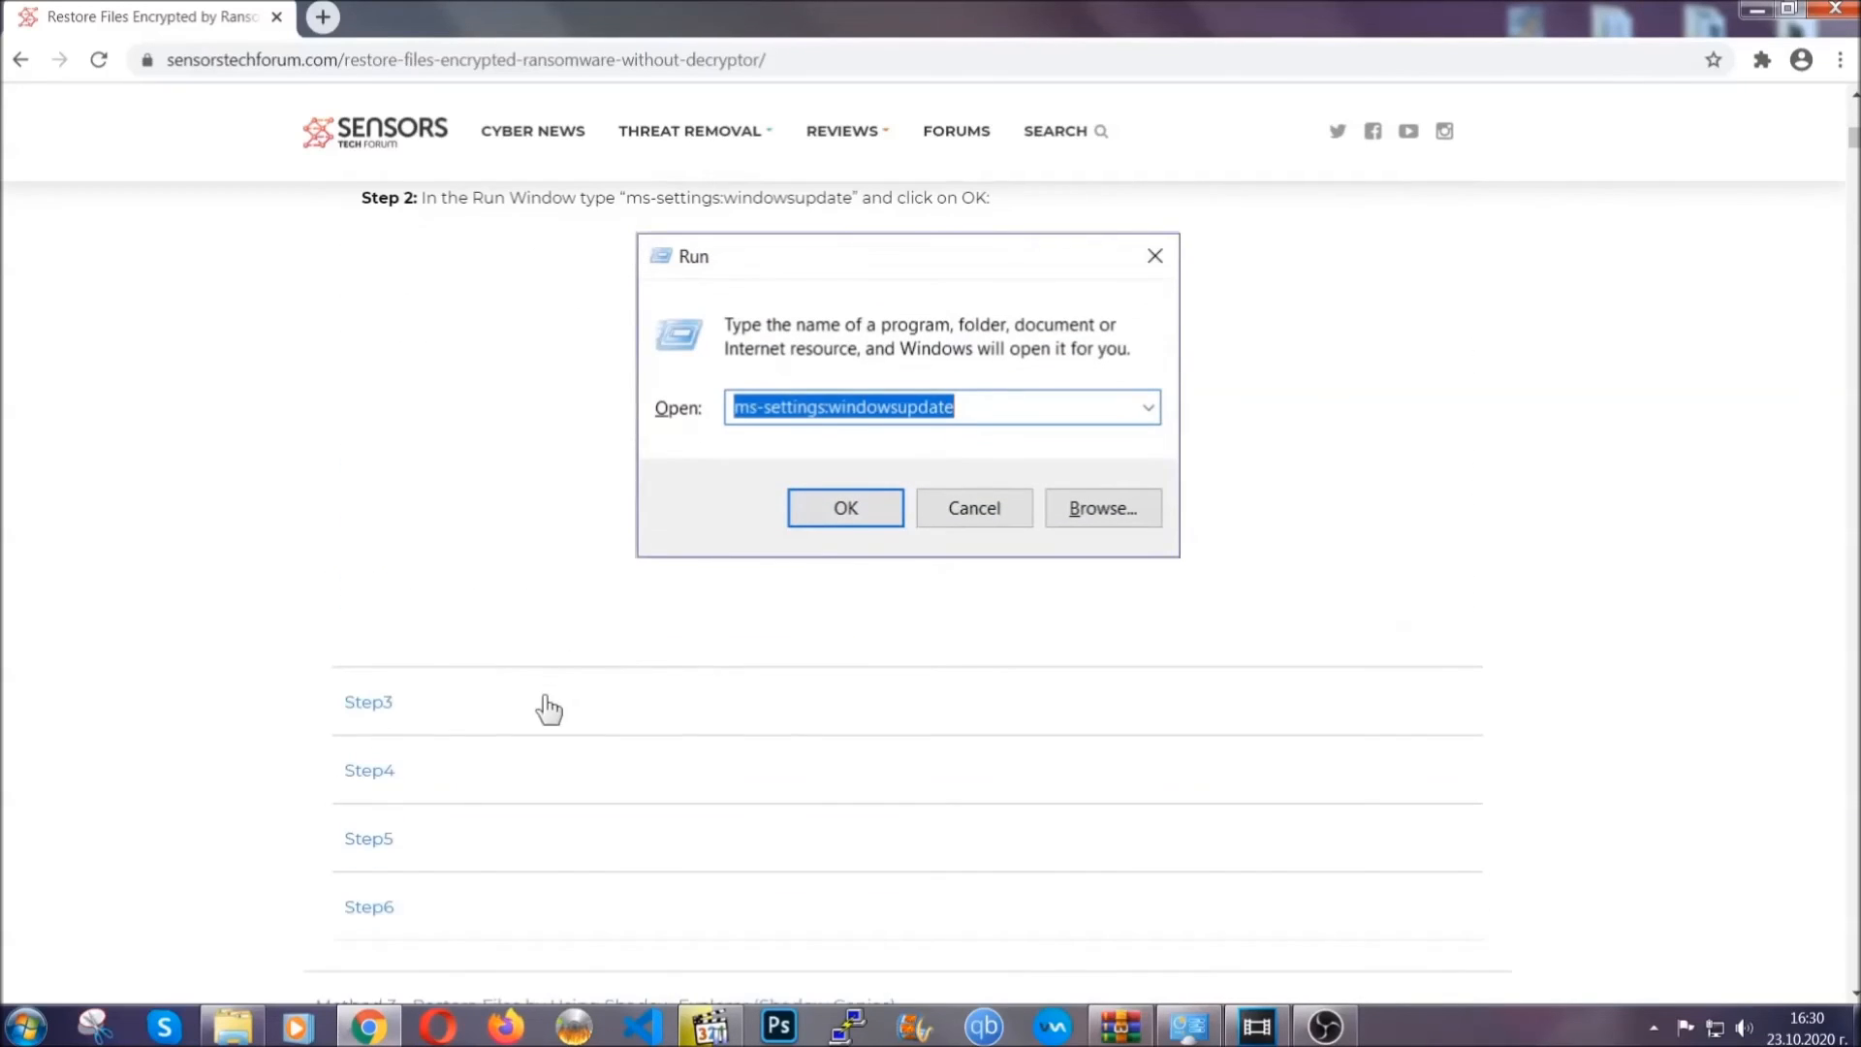
left_click(845, 508)
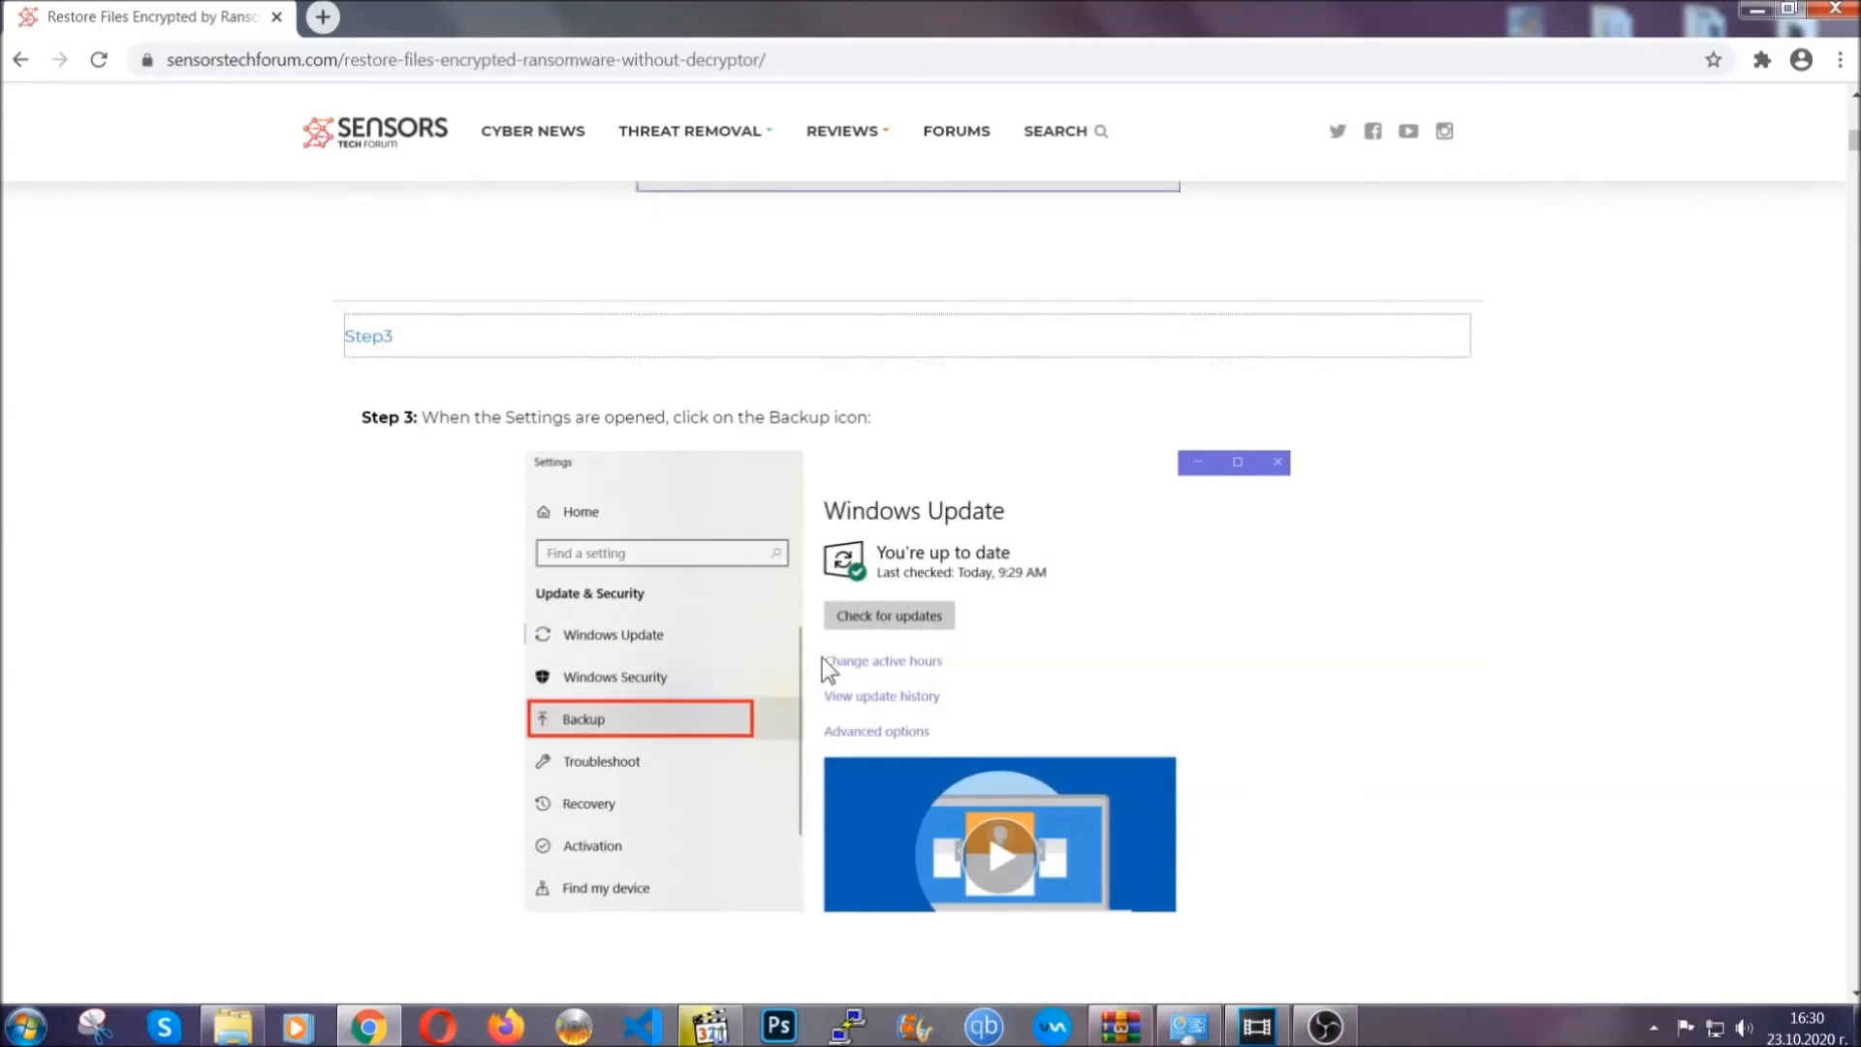
scroll("down", 3)
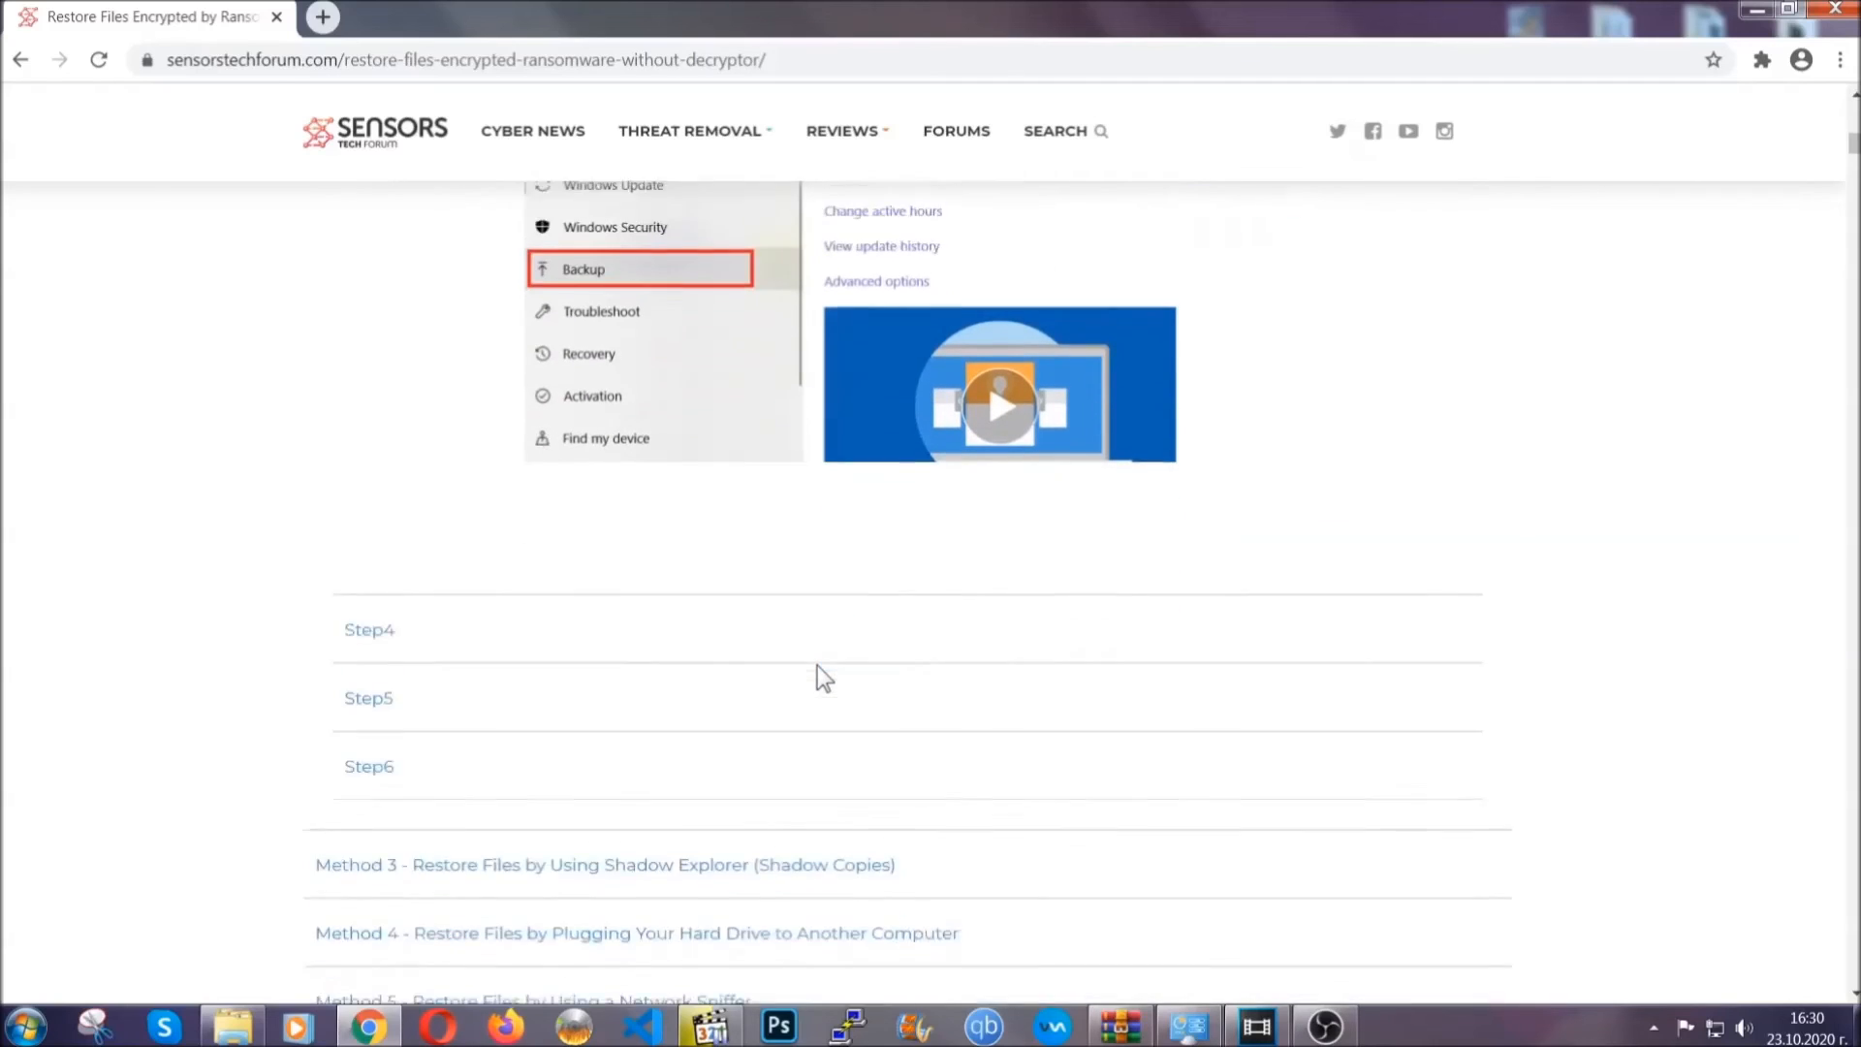
scroll("down", 3)
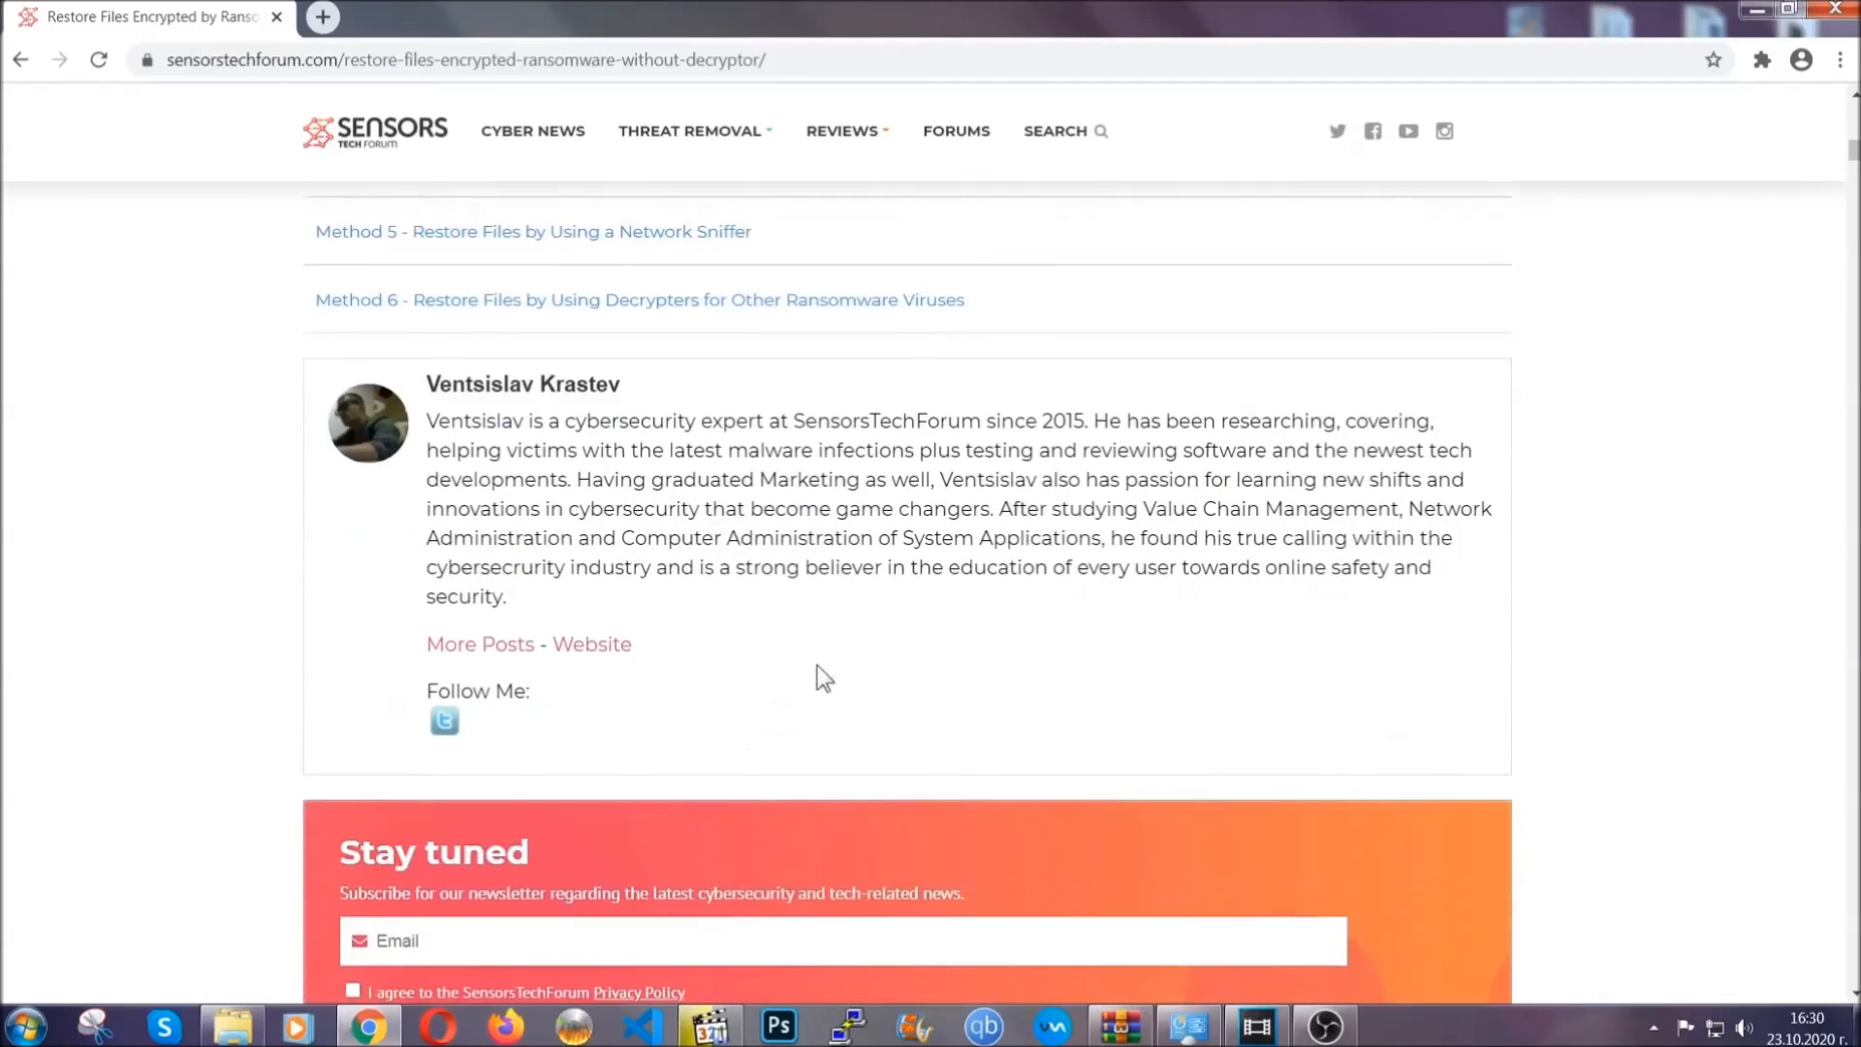
scroll("up", 3)
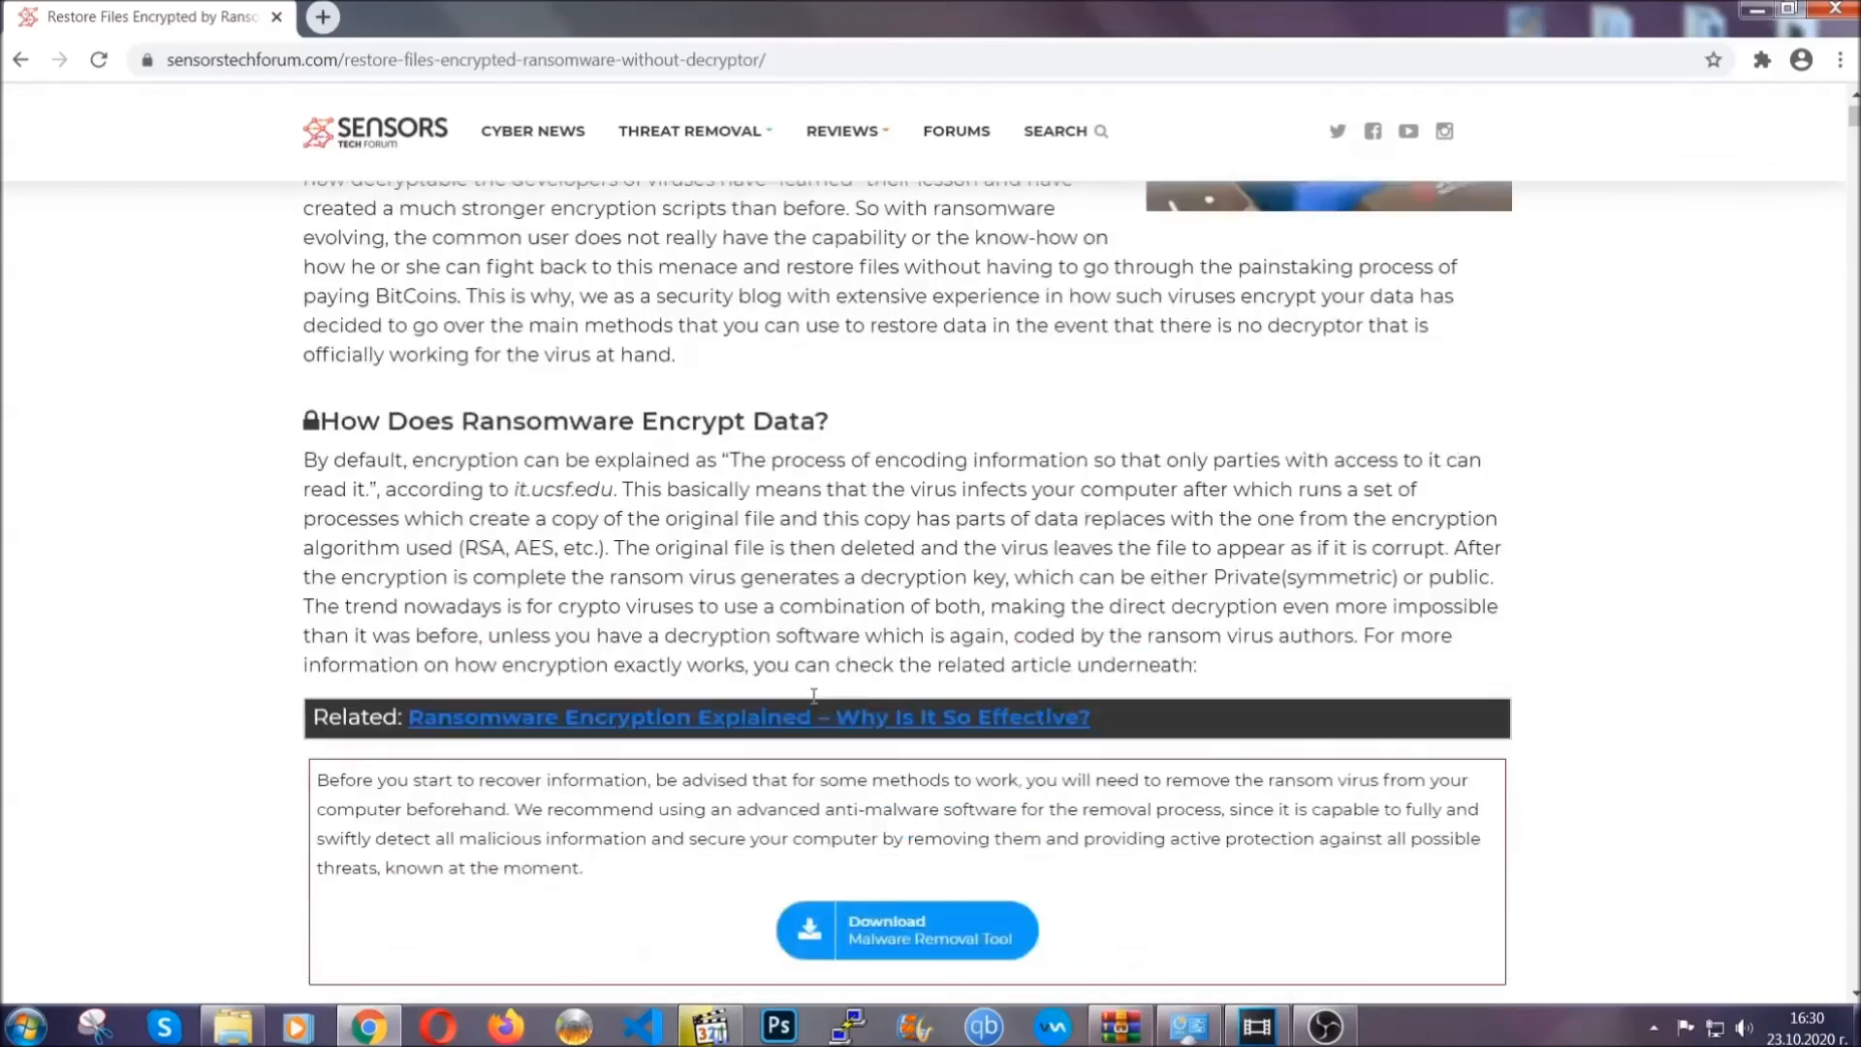
scroll("up", 3)
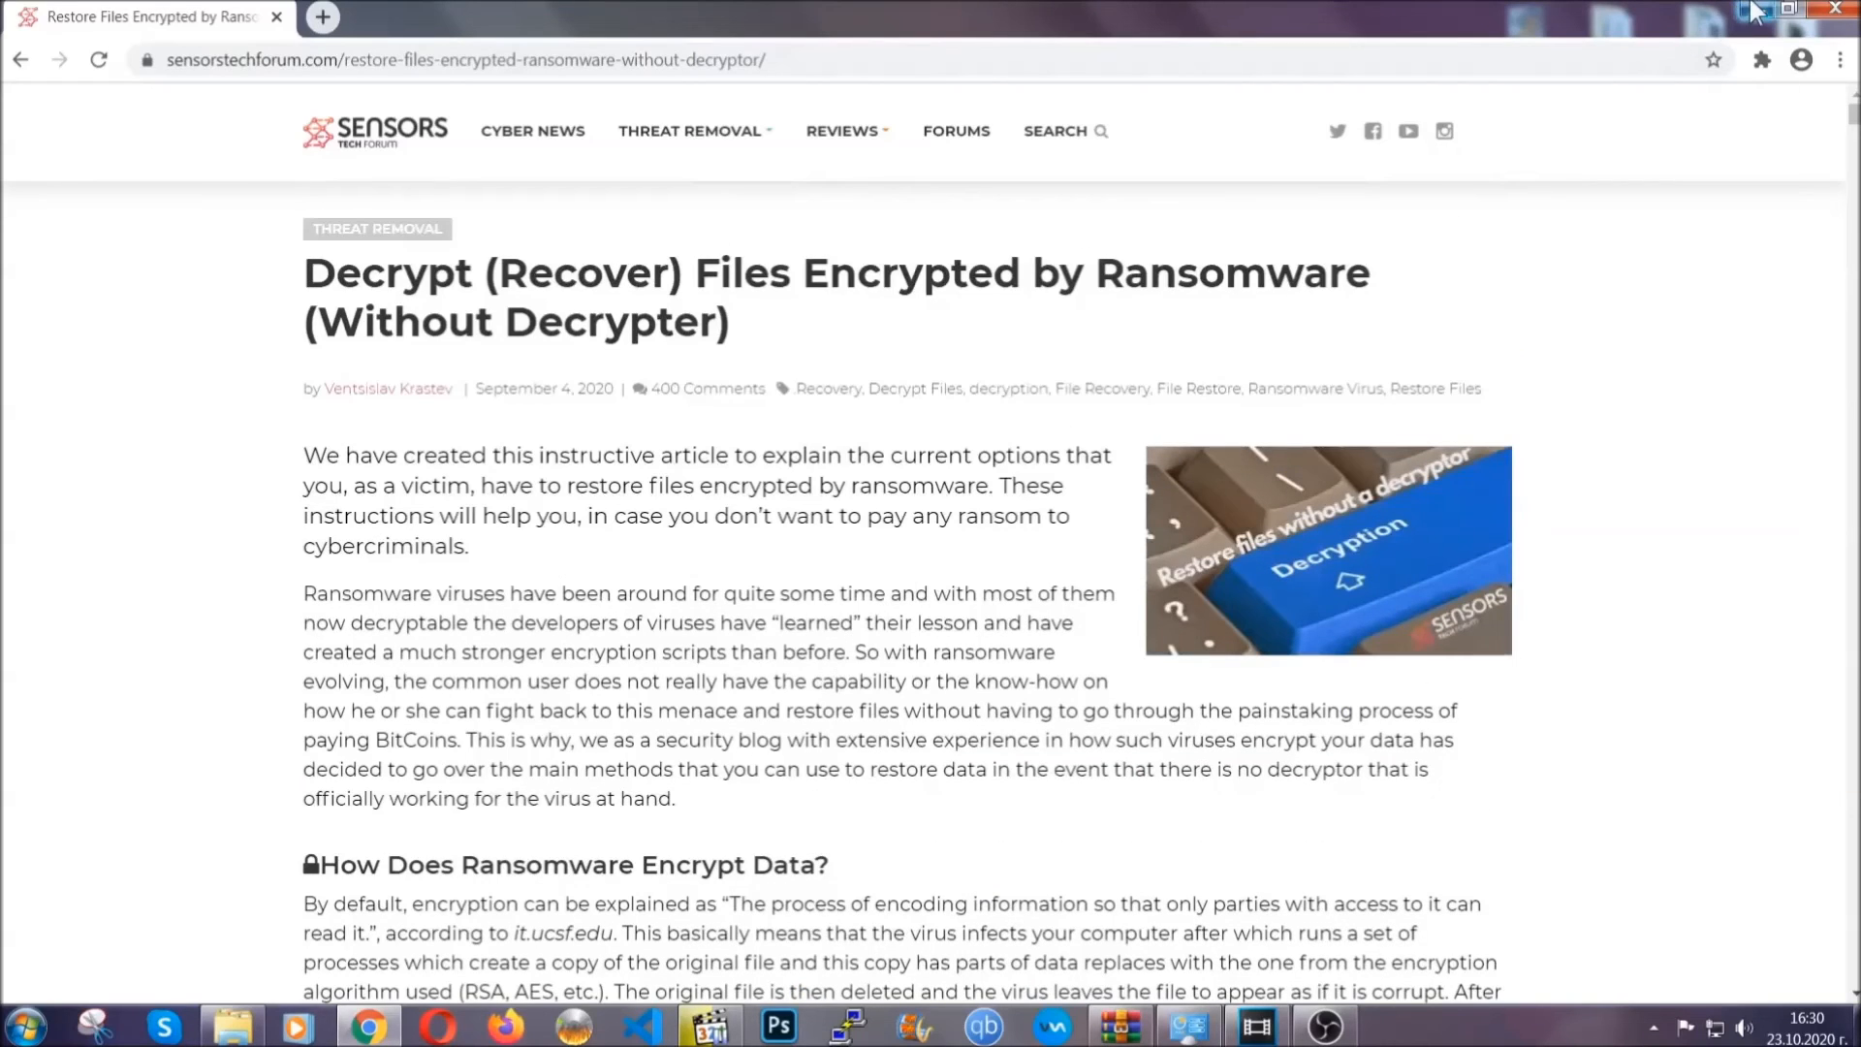